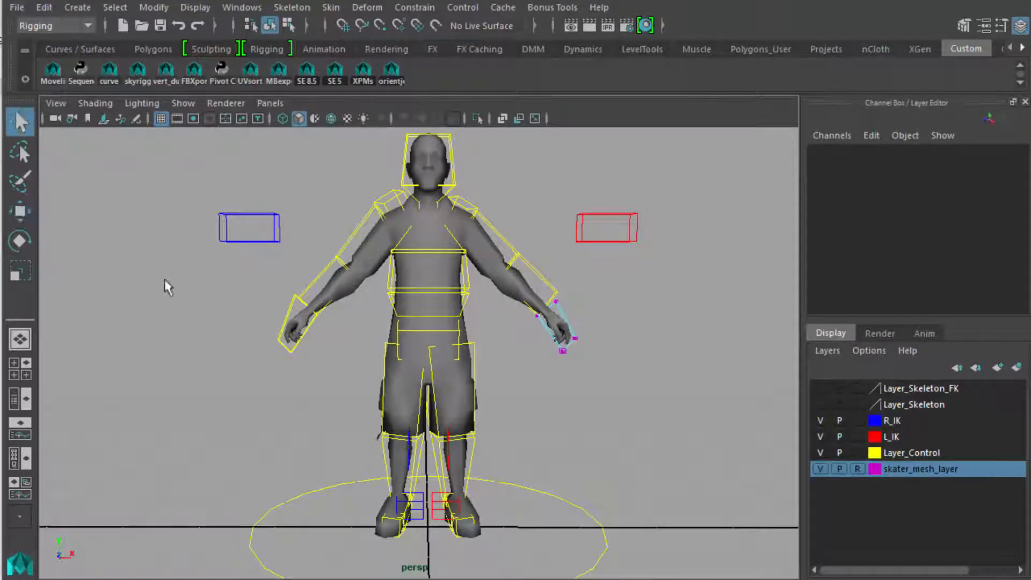
mouse_move(362, 256)
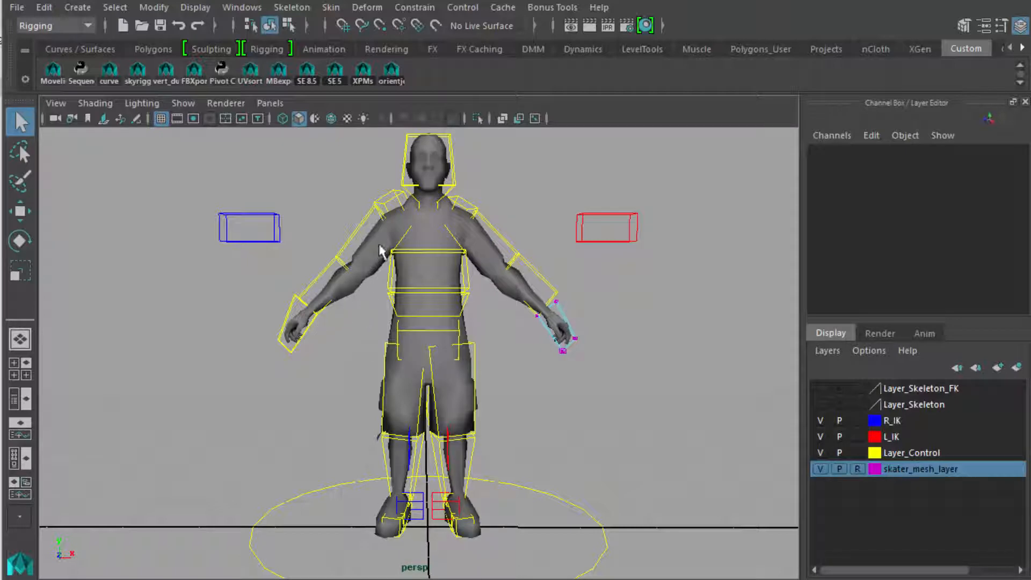
Switch the perspective viewport to wireframe display of the skater.
key(4)
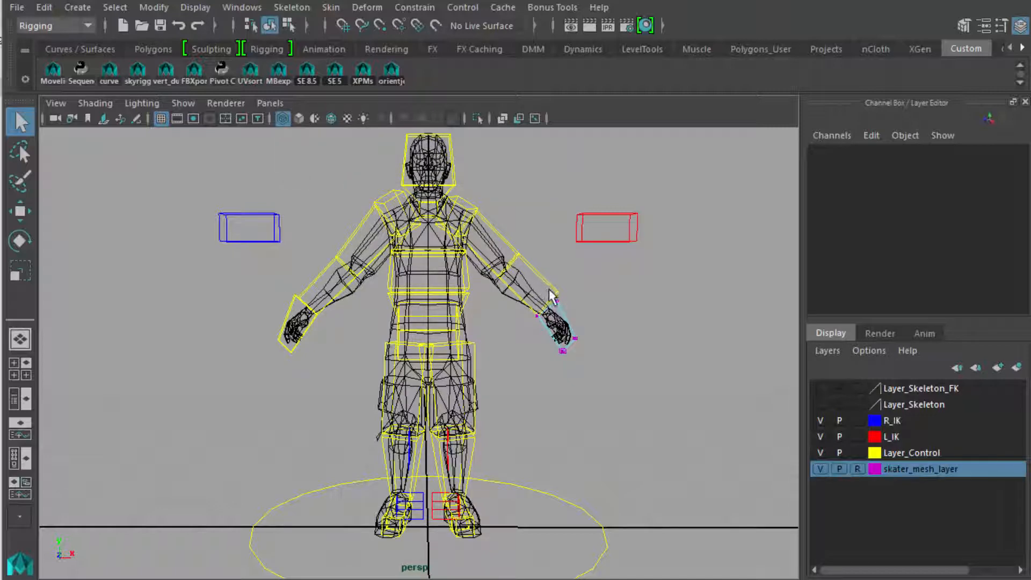
mouse_move(549, 292)
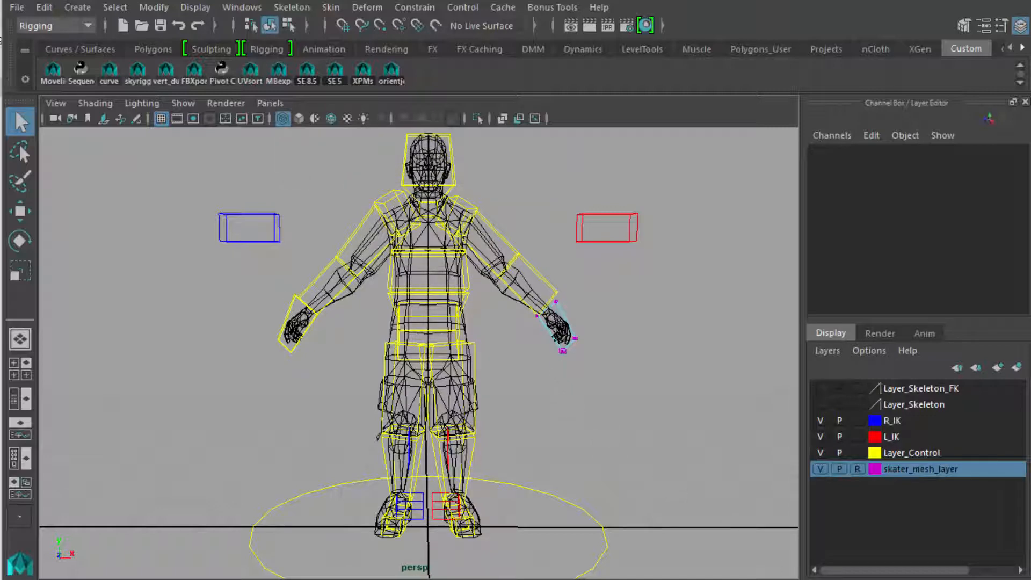
mouse_move(574, 433)
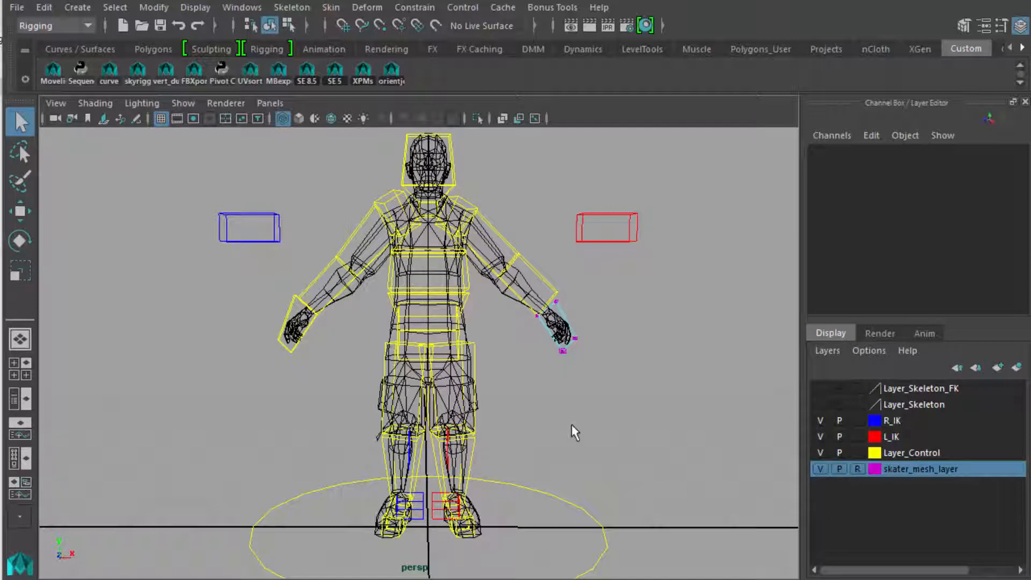
mouse_move(547, 433)
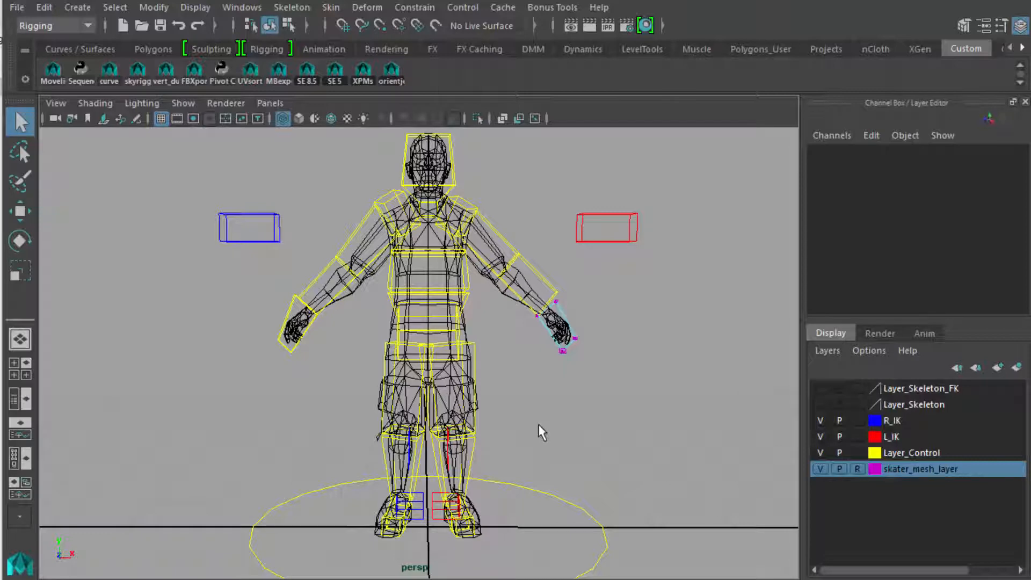
mouse_move(568, 339)
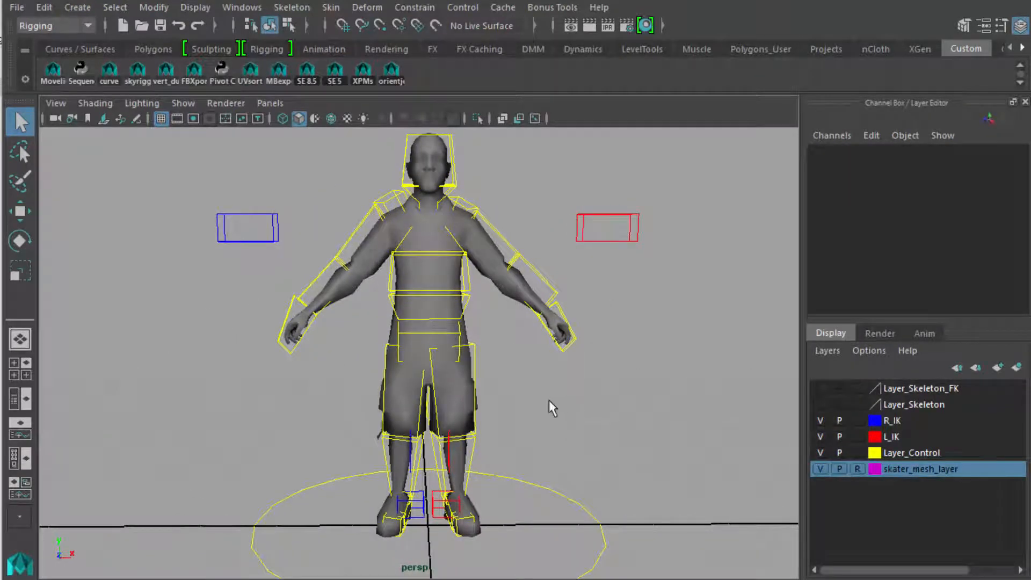
mouse_move(584, 427)
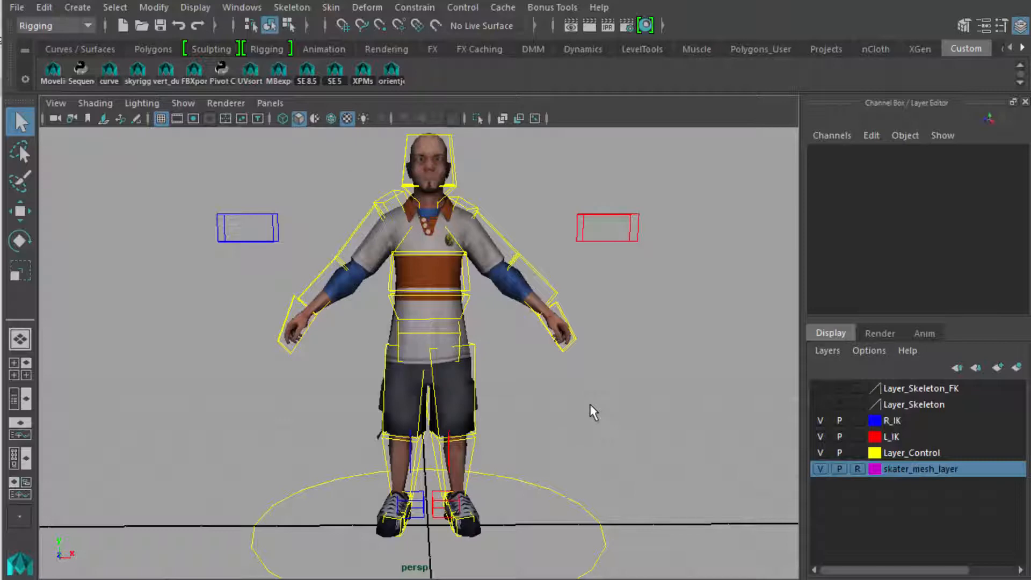
Show the skater smooth-shaded with Wireframe on Shaded, then select the left arm control.
key(5)
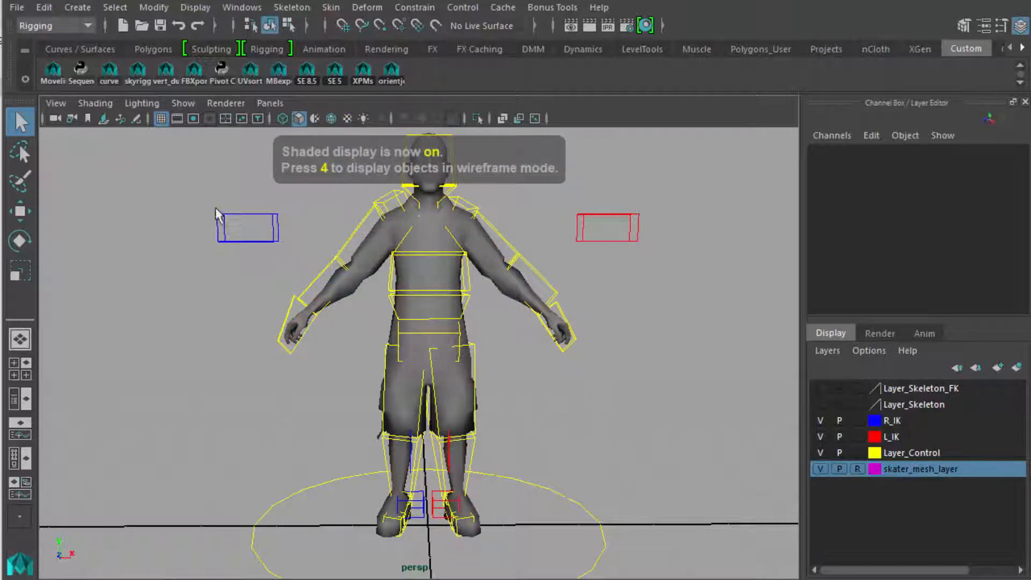
click(96, 103)
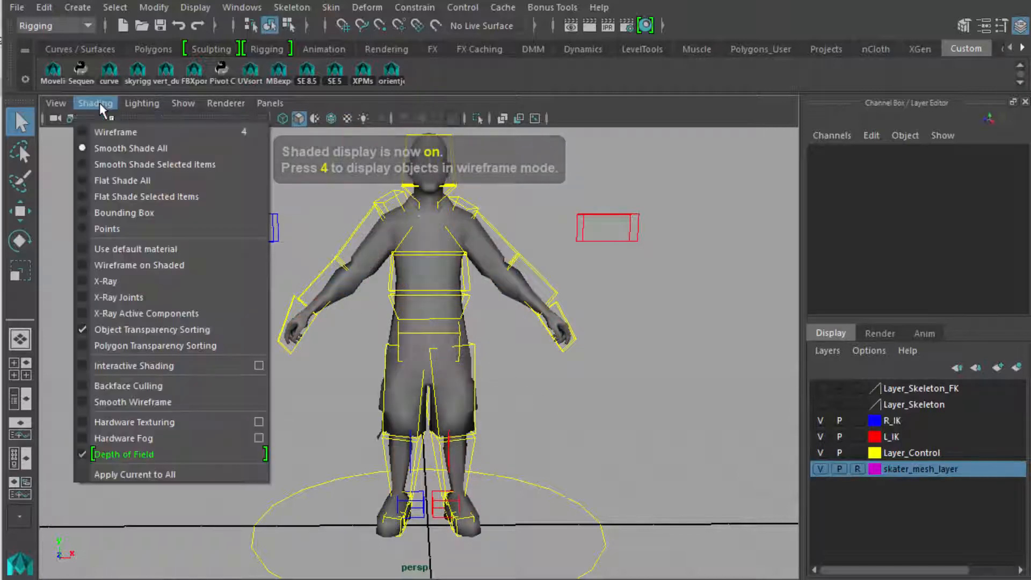
mouse_move(139, 265)
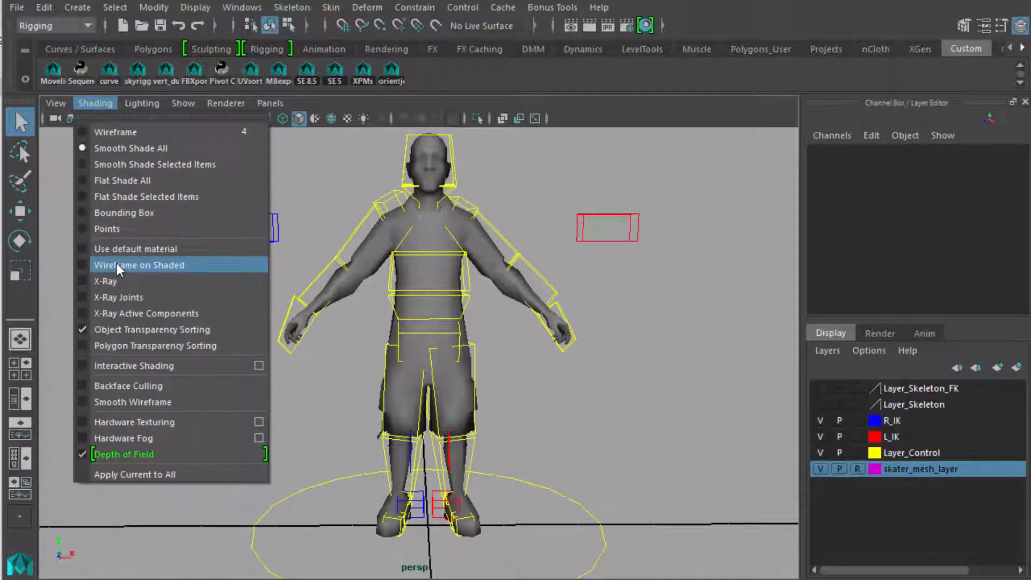
click(139, 265)
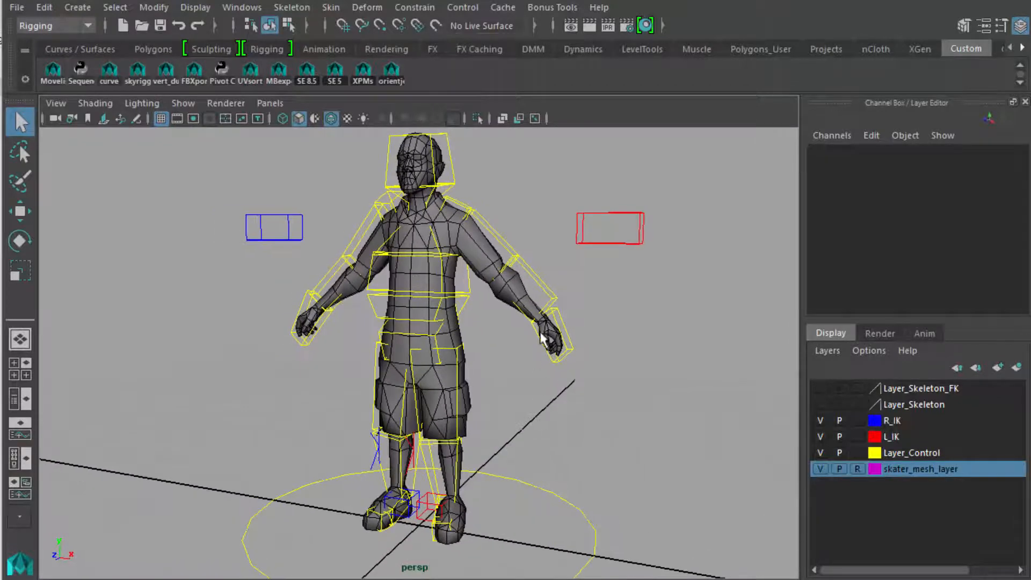
click(555, 338)
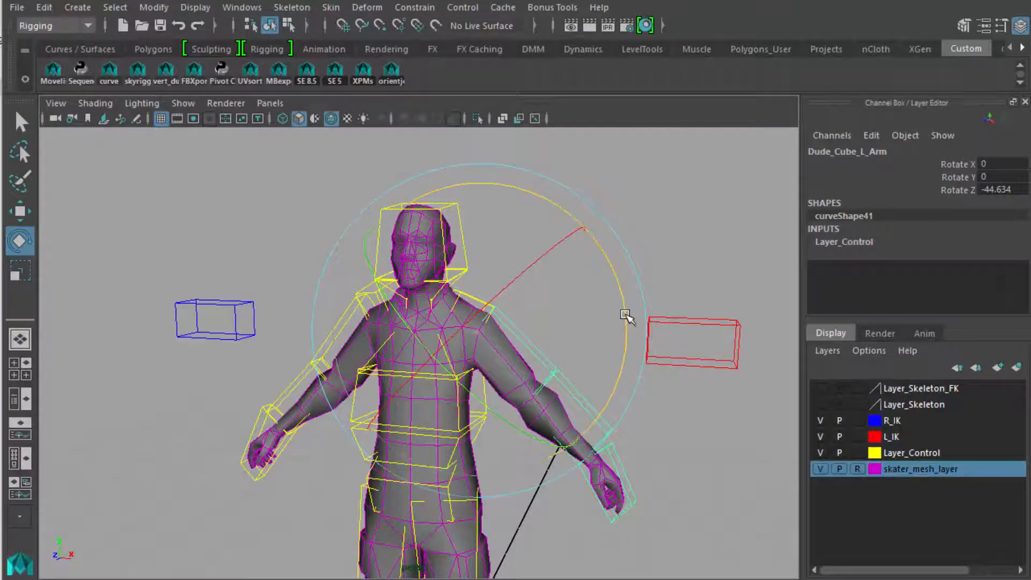
Test-rotate the left arm and left shoulder controls up and down to watch the skin deform.
drag(628, 319, 579, 266)
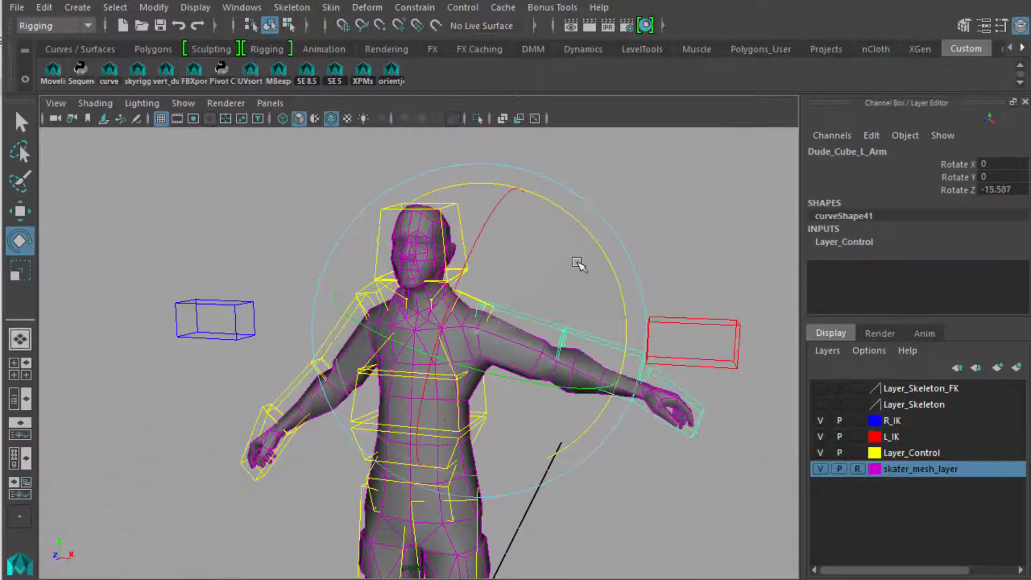
drag(579, 265, 586, 329)
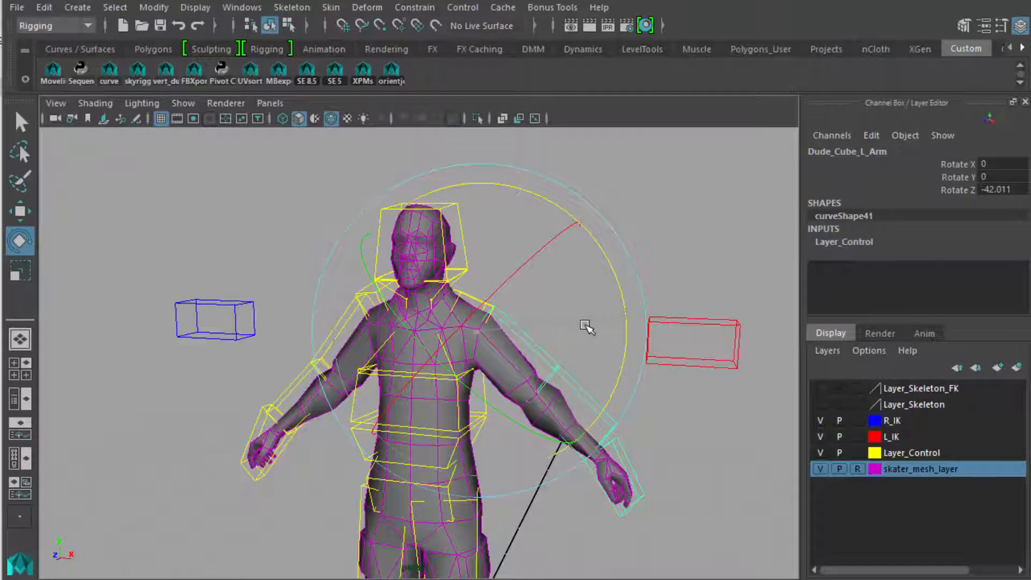
click(586, 325)
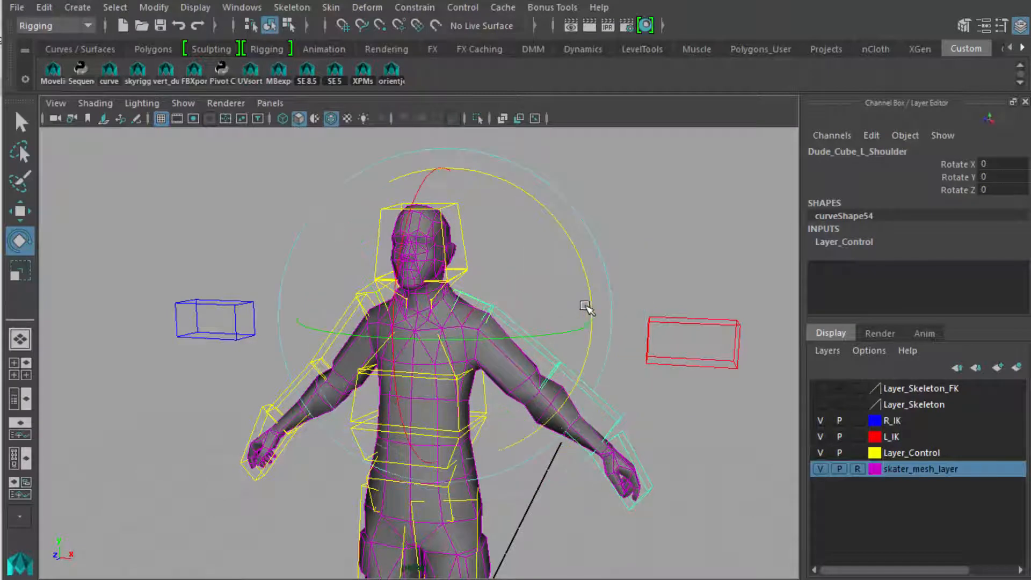
drag(585, 309, 569, 257)
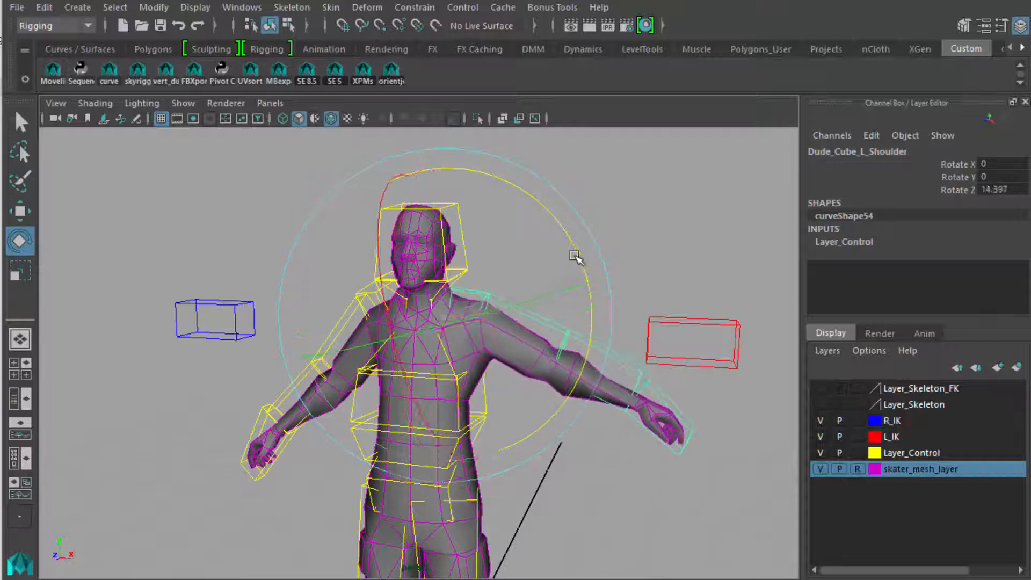
drag(576, 256, 570, 303)
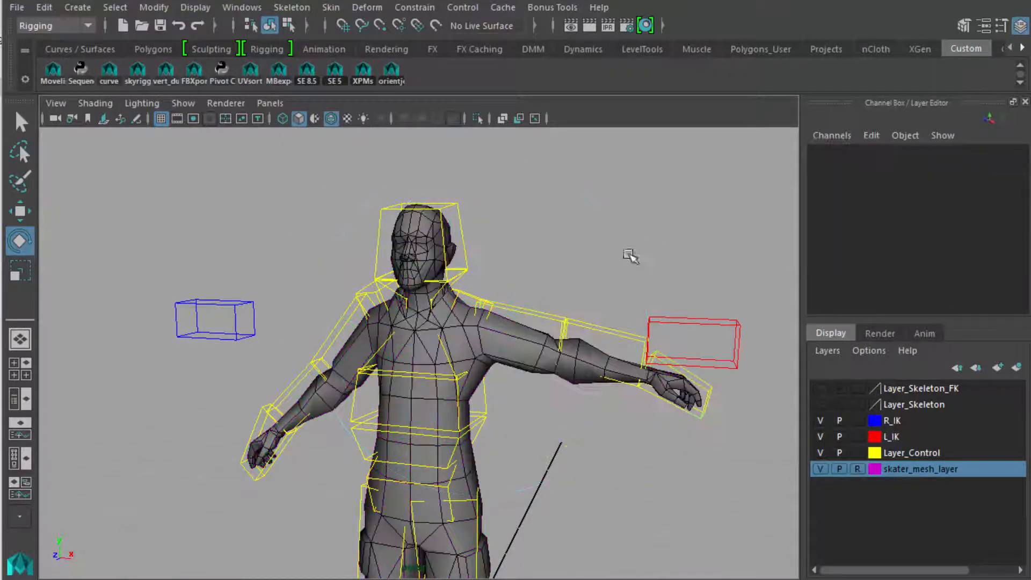
Twist the waist control side to side and turn the head to check torso and neck deformation.
drag(630, 256, 570, 429)
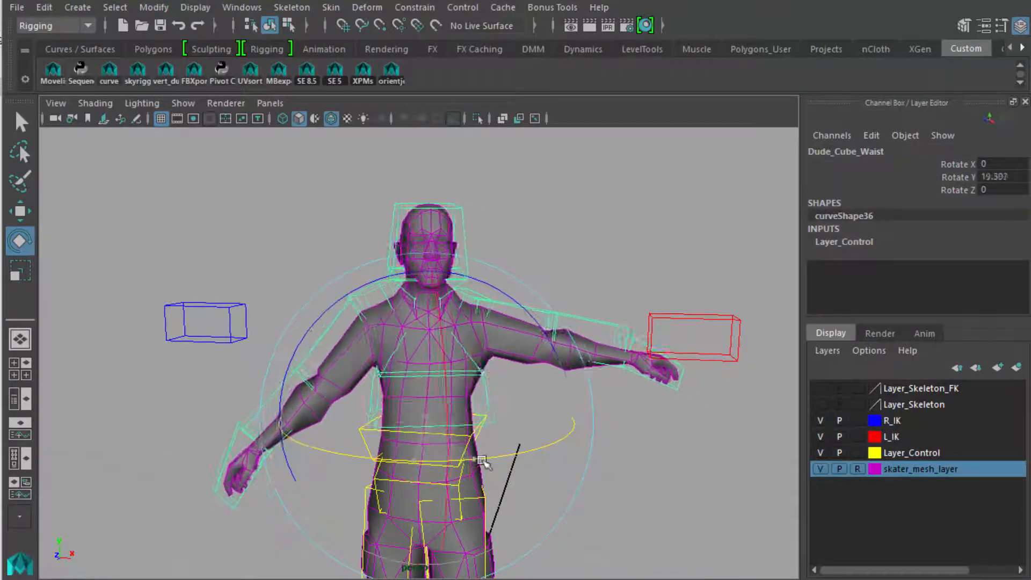
drag(484, 461, 503, 453)
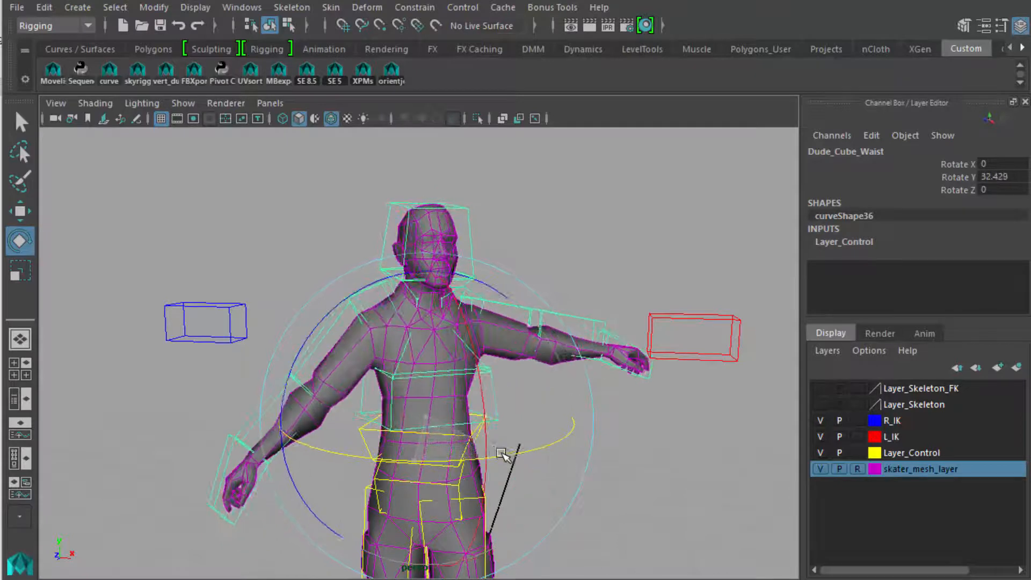
drag(503, 453, 391, 428)
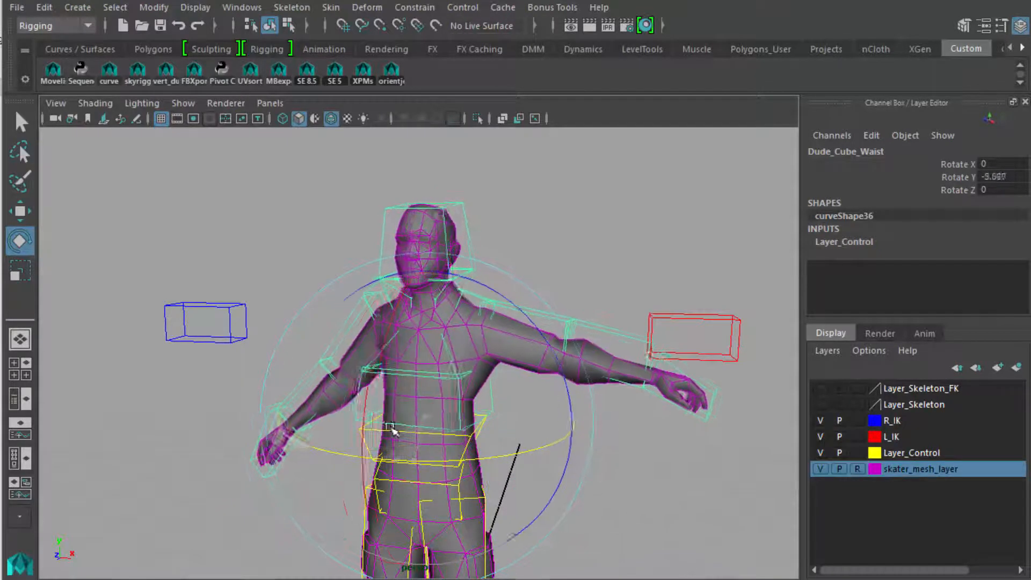
drag(391, 427, 421, 421)
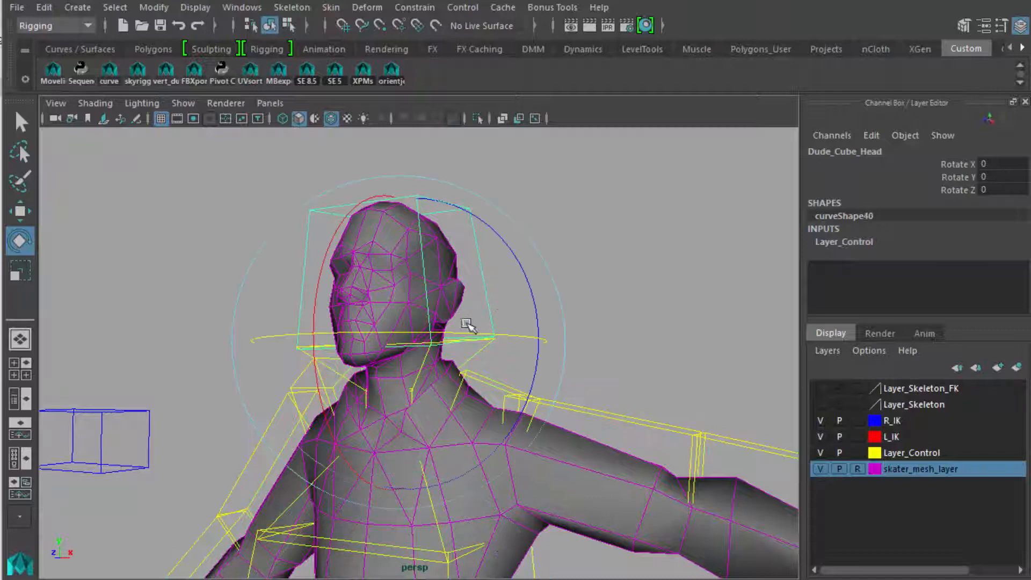
drag(468, 325, 470, 332)
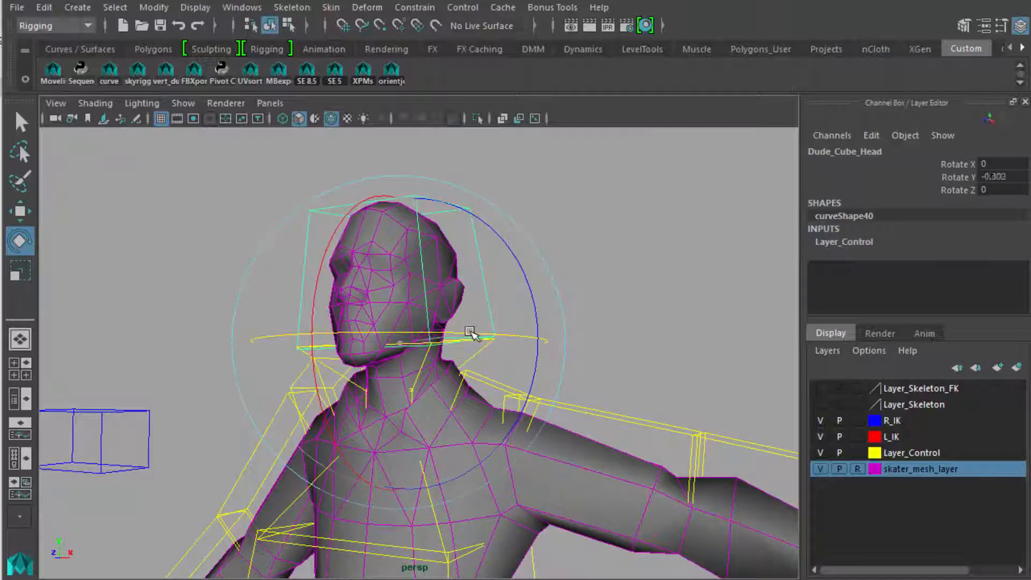
drag(470, 332, 325, 332)
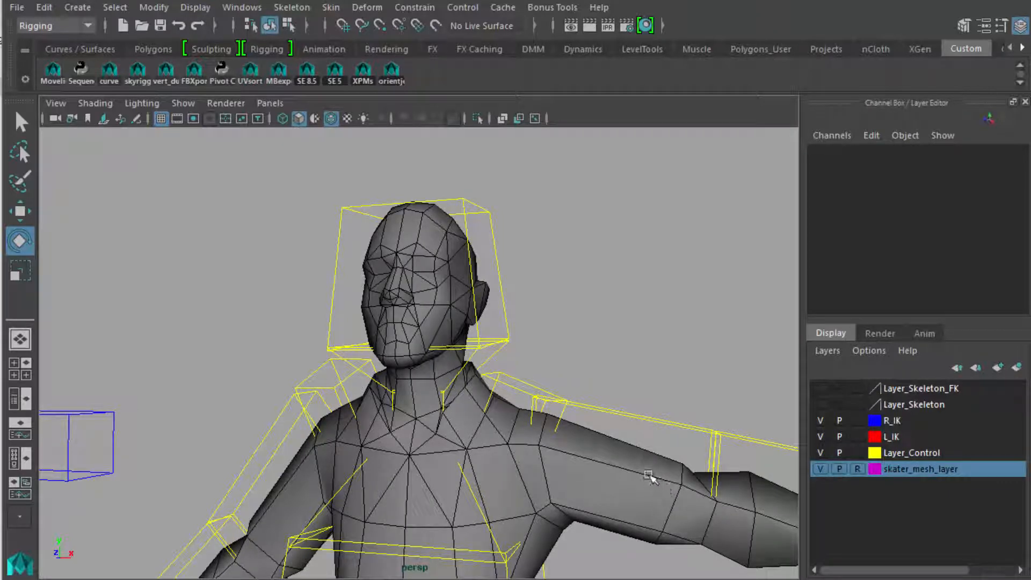
mouse_move(91, 31)
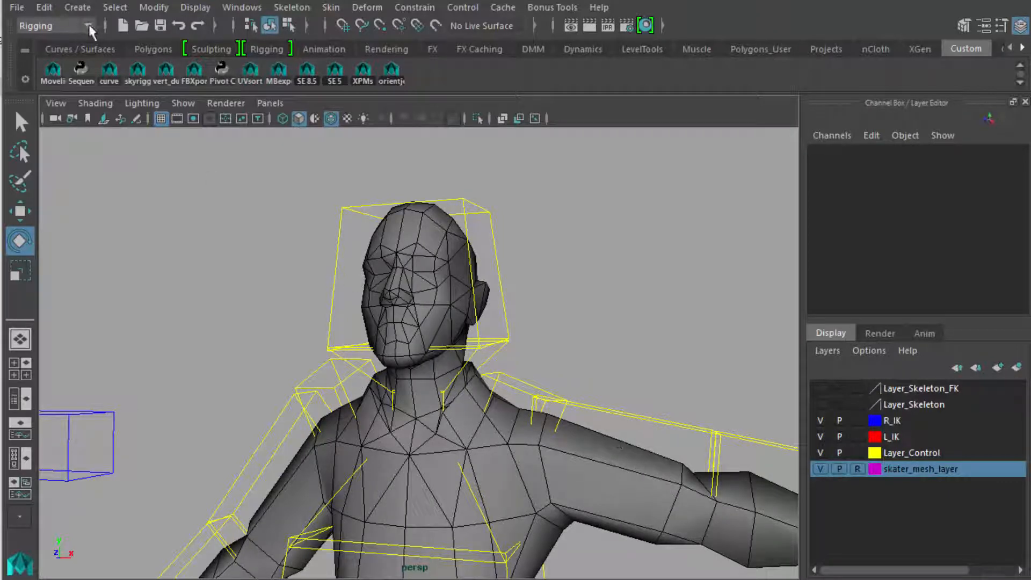
Open Skin > Paint Skin Weights settings and float the Tool Settings panel beside the skater.
click(331, 7)
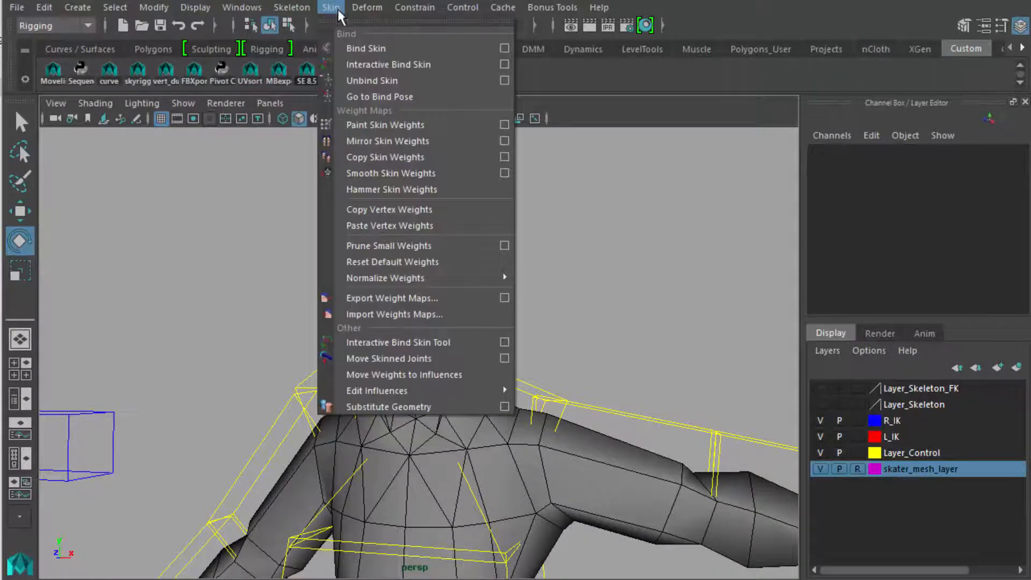
mouse_move(385, 124)
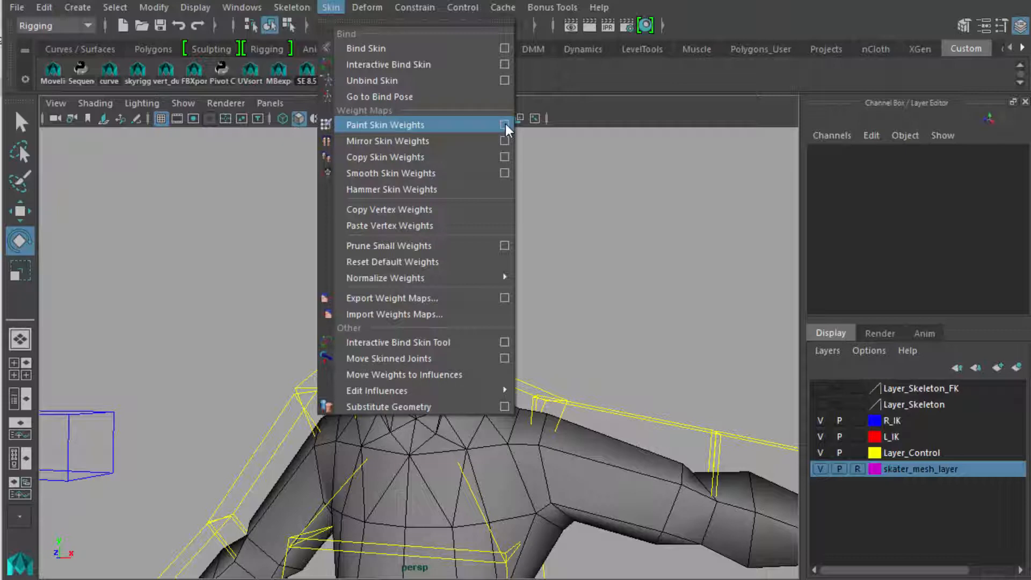
click(385, 125)
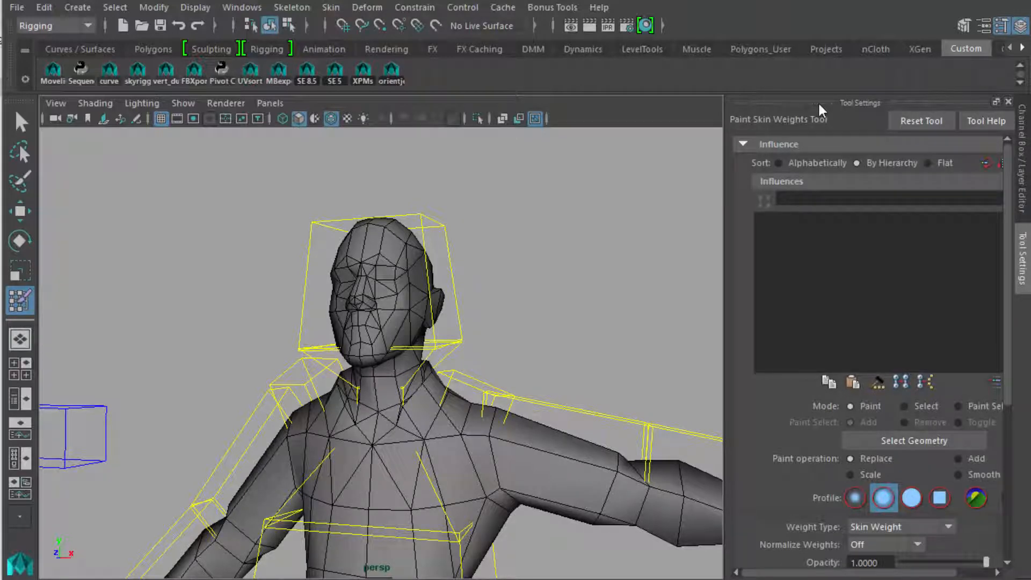
mouse_move(819, 112)
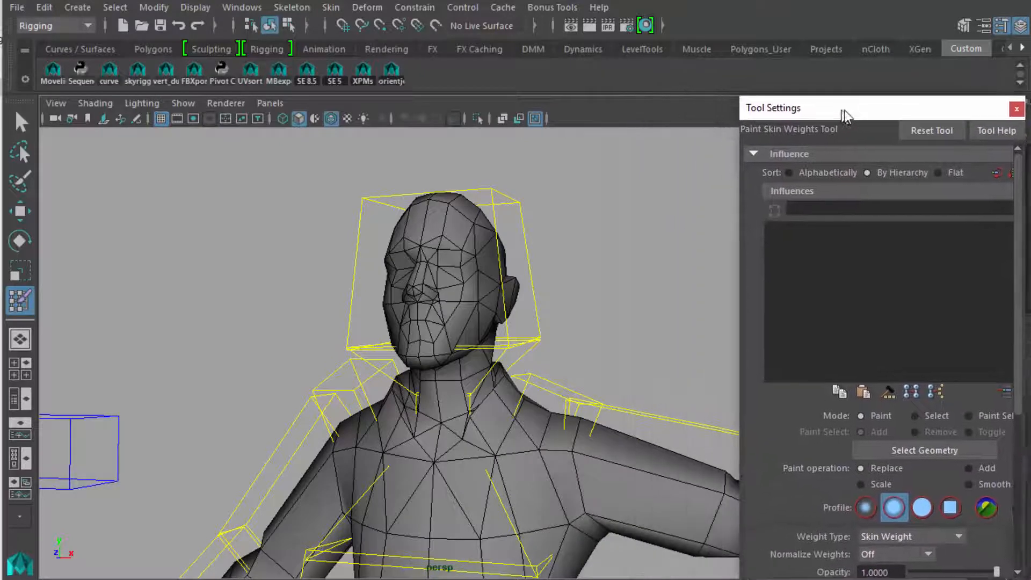
drag(849, 115, 881, 124)
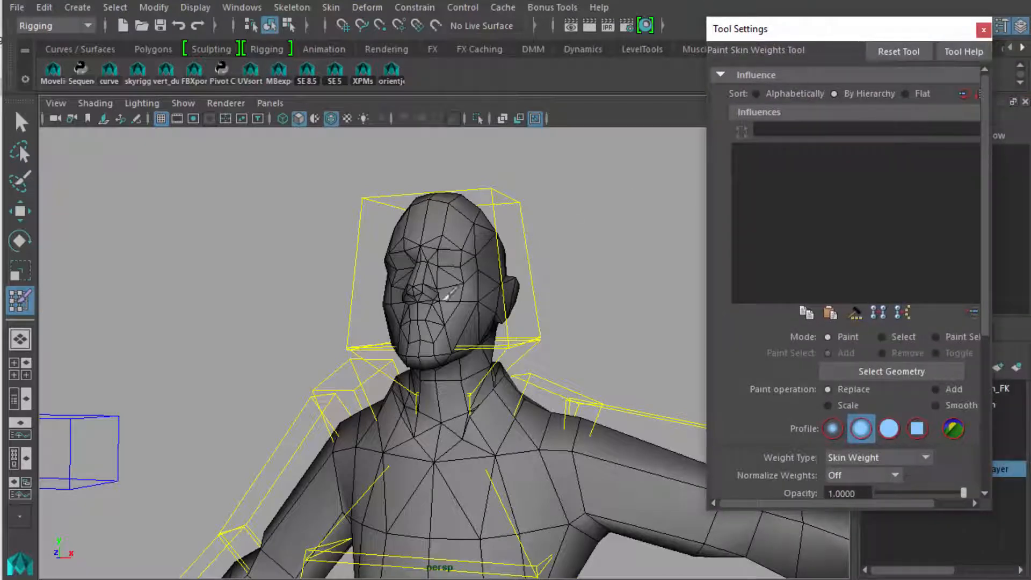
Return to the Select tool, open the Outliner and close the Tool Settings panel.
click(20, 122)
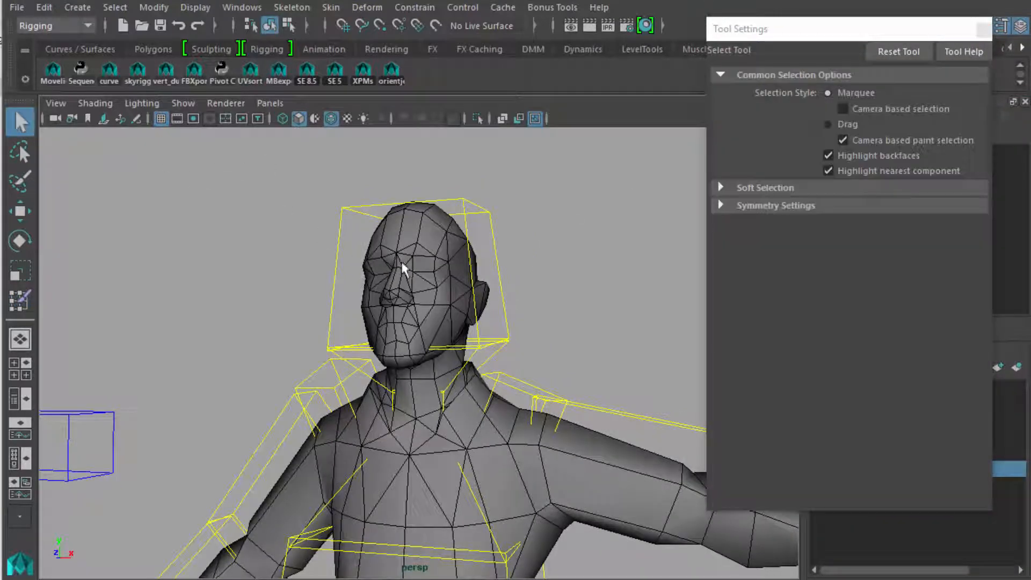
click(241, 8)
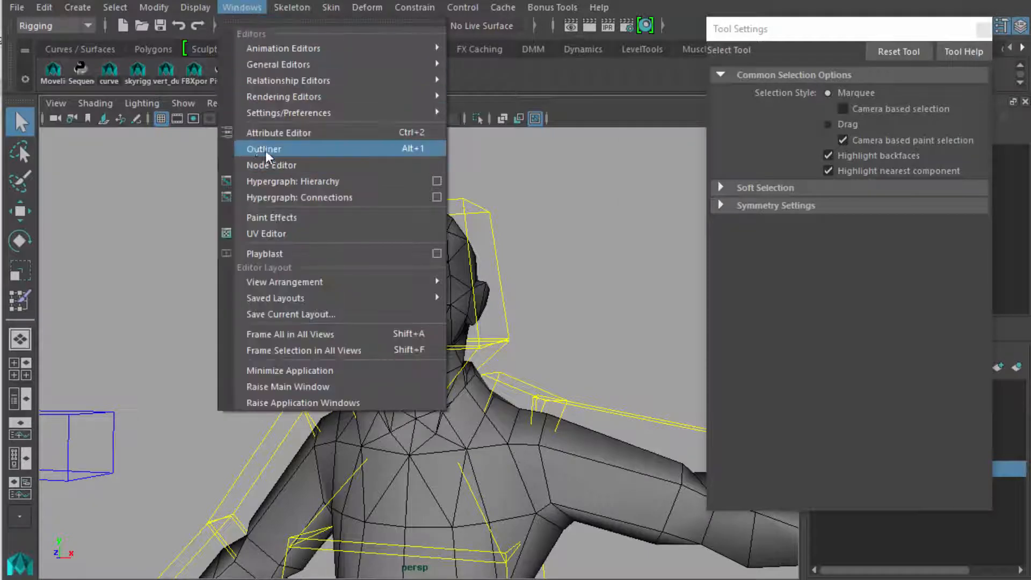
click(264, 149)
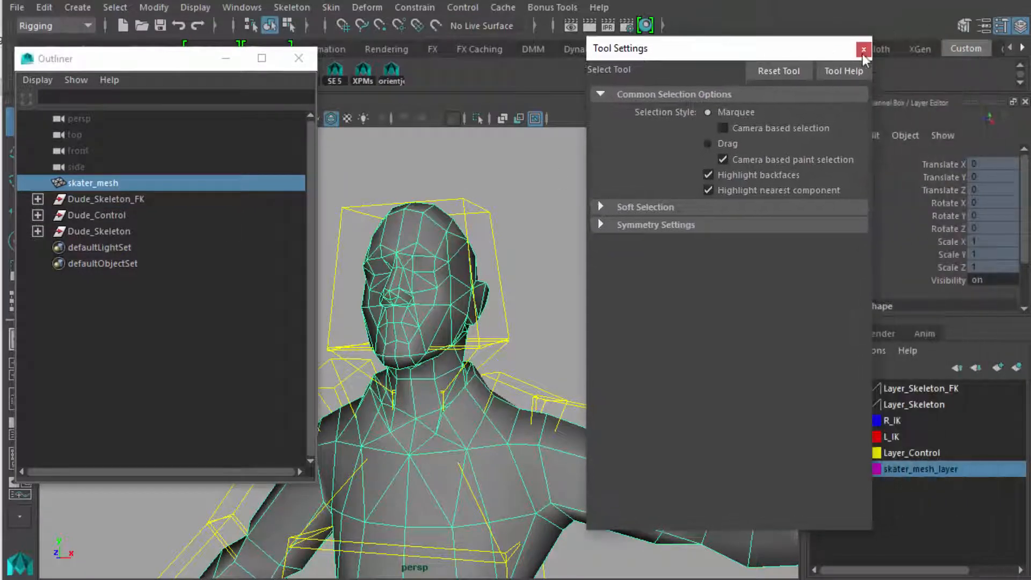
click(864, 49)
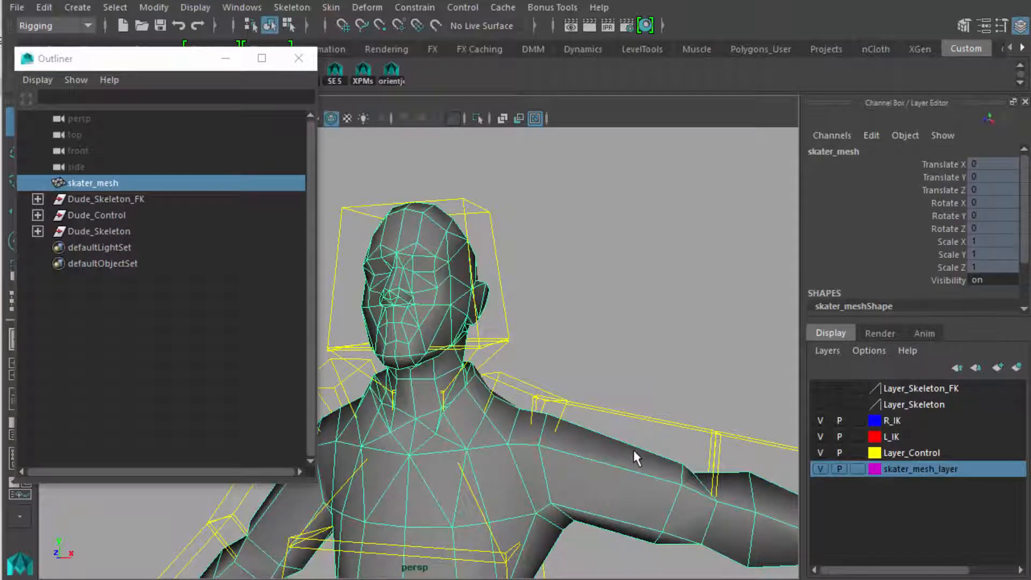
Set skater_mesh_layer to reference in the Layer Editor and select skater_mesh in the Outliner.
click(840, 470)
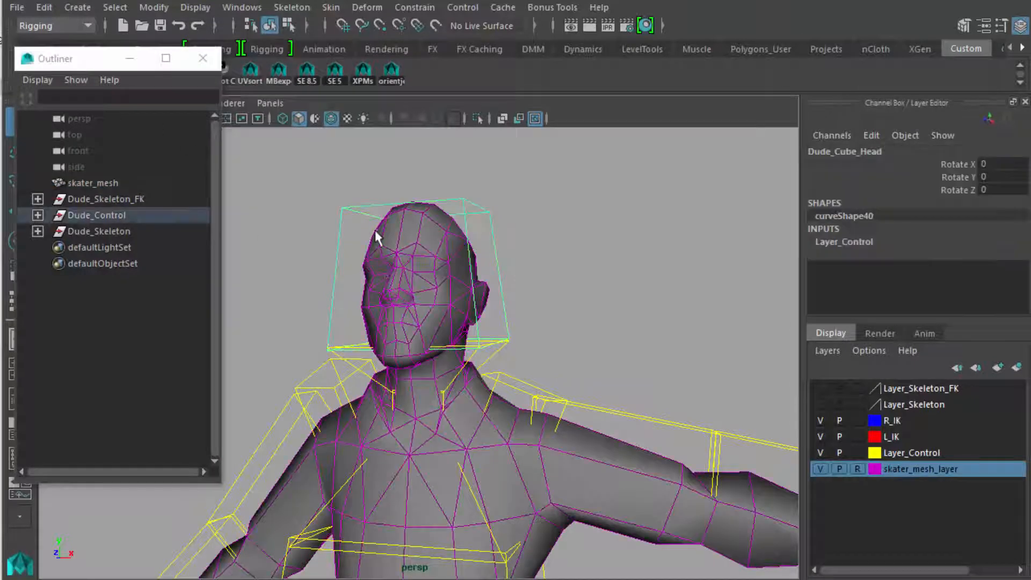
click(92, 182)
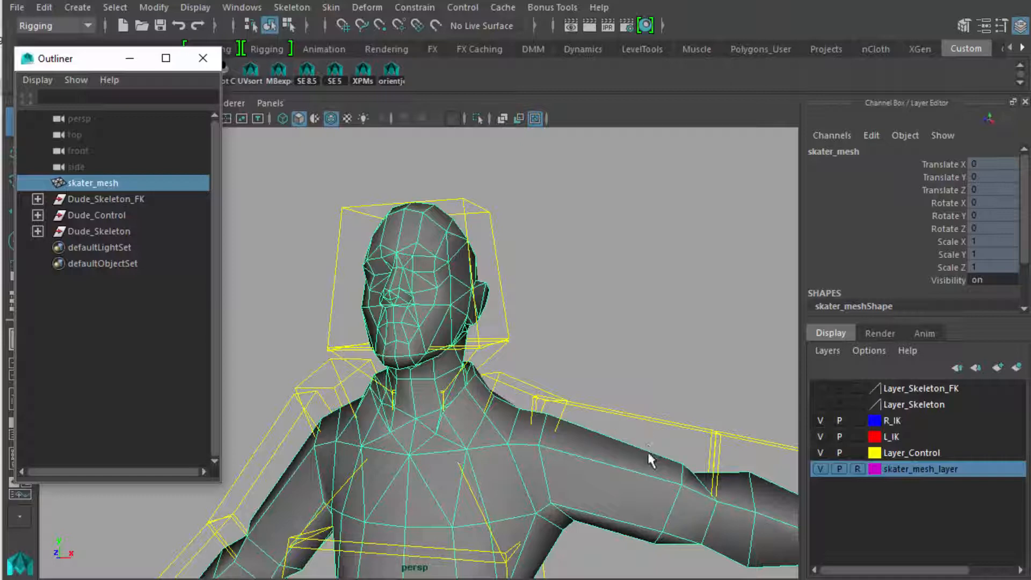
mouse_move(694, 442)
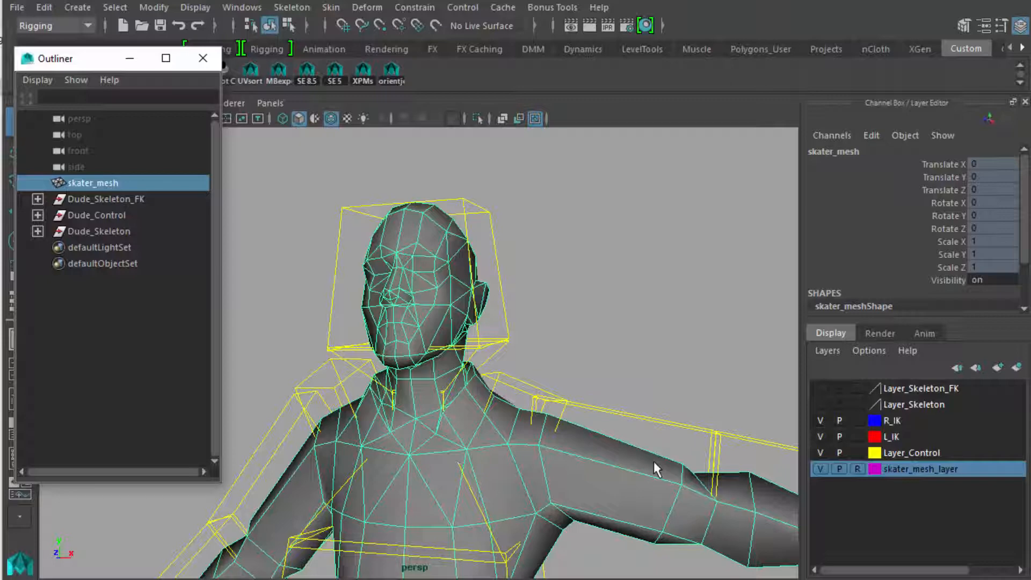
Start the Paint Skin Weights Tool from the mesh's marking menu and expand Dude_Skeleton in the Outliner.
right_click(654, 468)
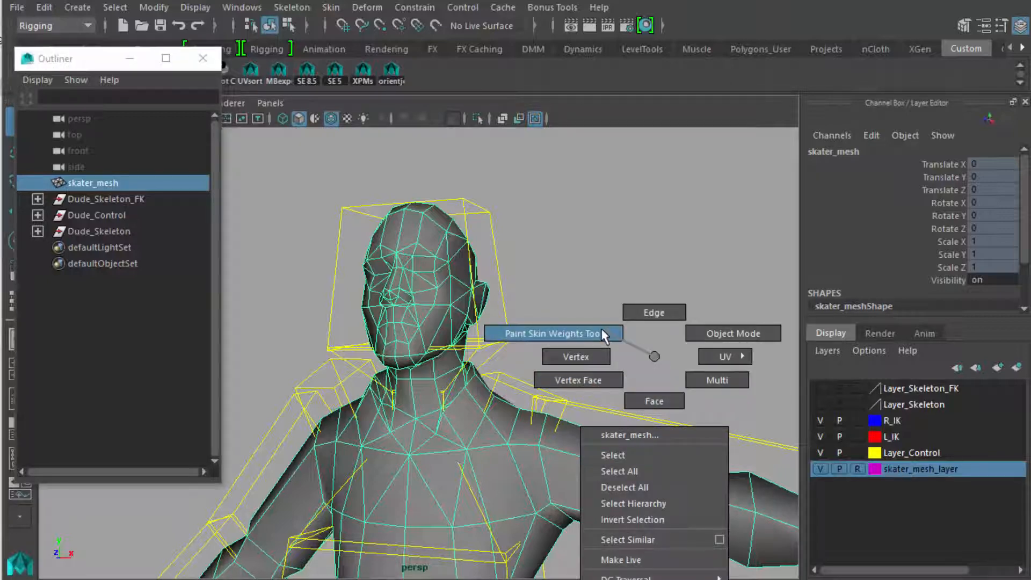
click(552, 333)
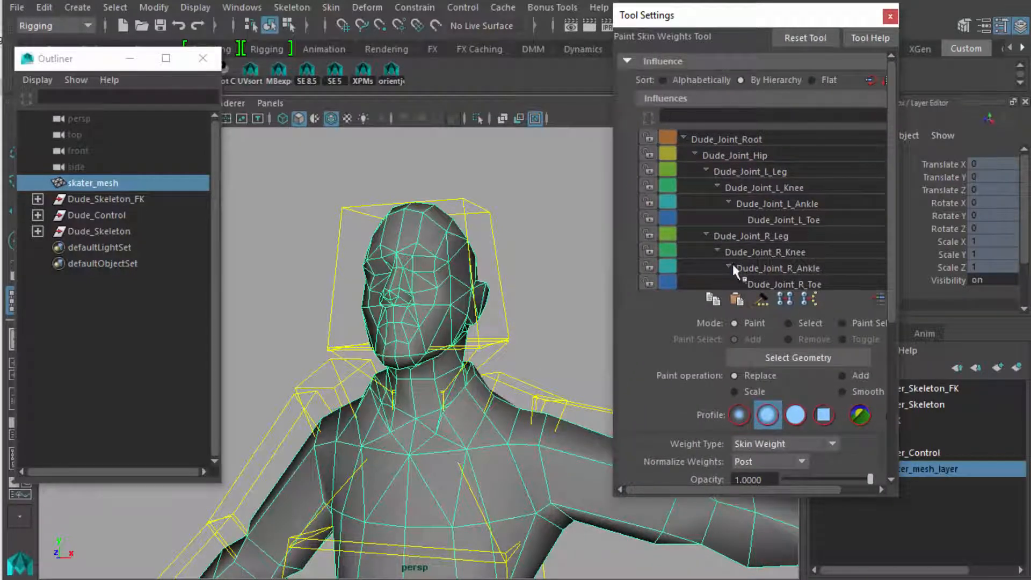
click(38, 231)
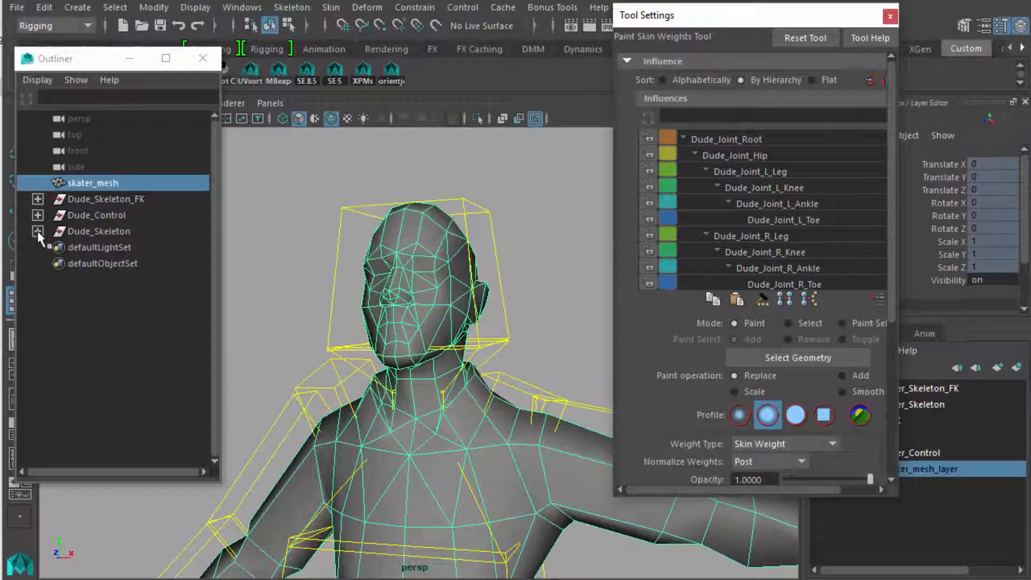
click(39, 231)
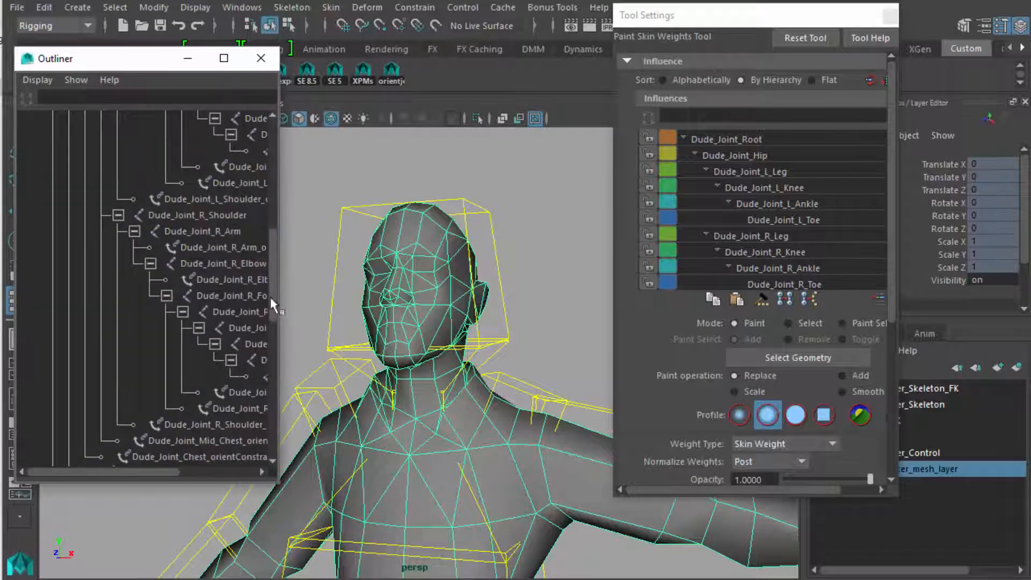
scroll(down, 3)
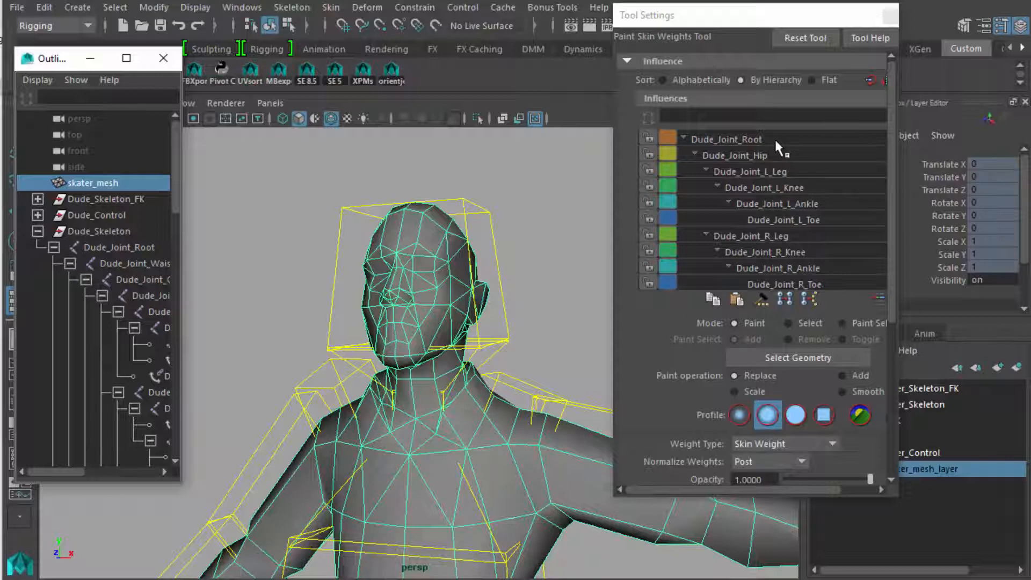
mouse_move(757, 170)
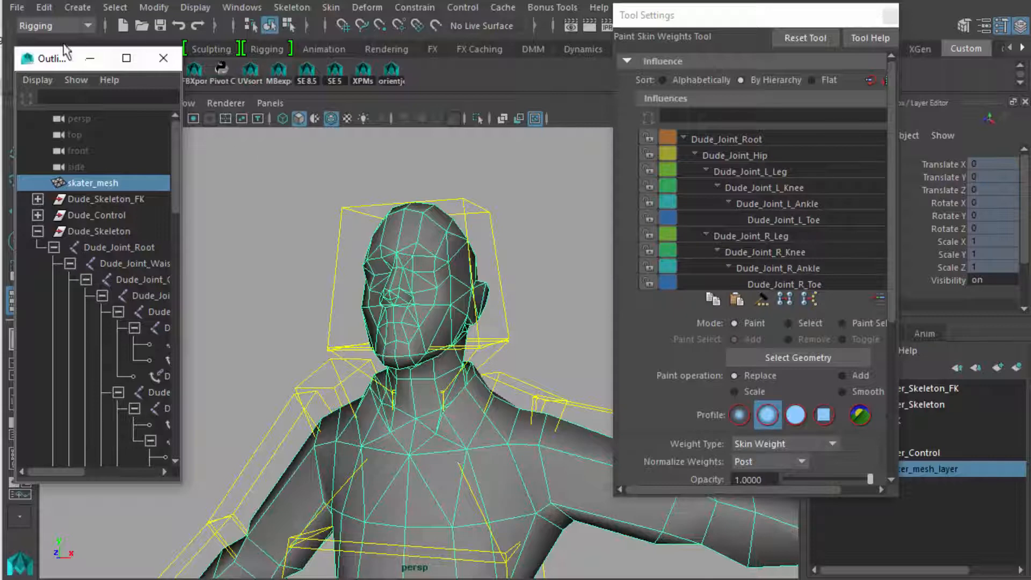
click(96, 104)
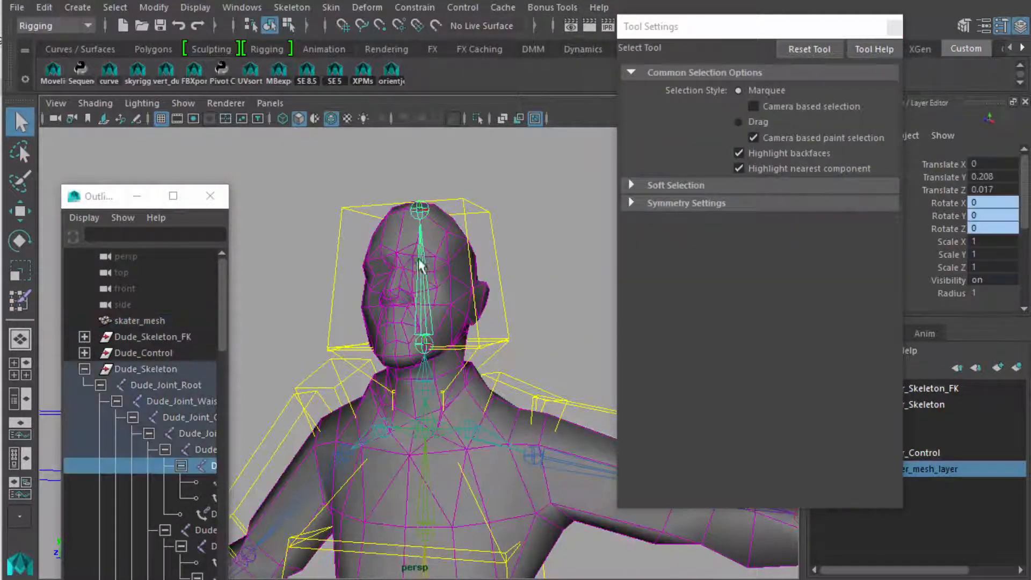
Clear the joint selection and reselect skater_mesh with the paint tool active.
click(204, 433)
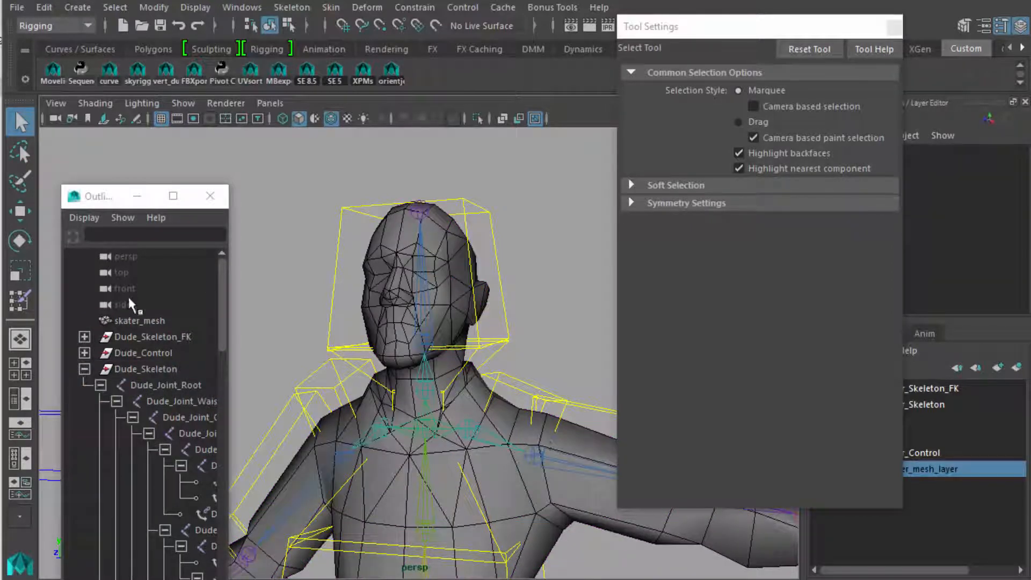
click(139, 320)
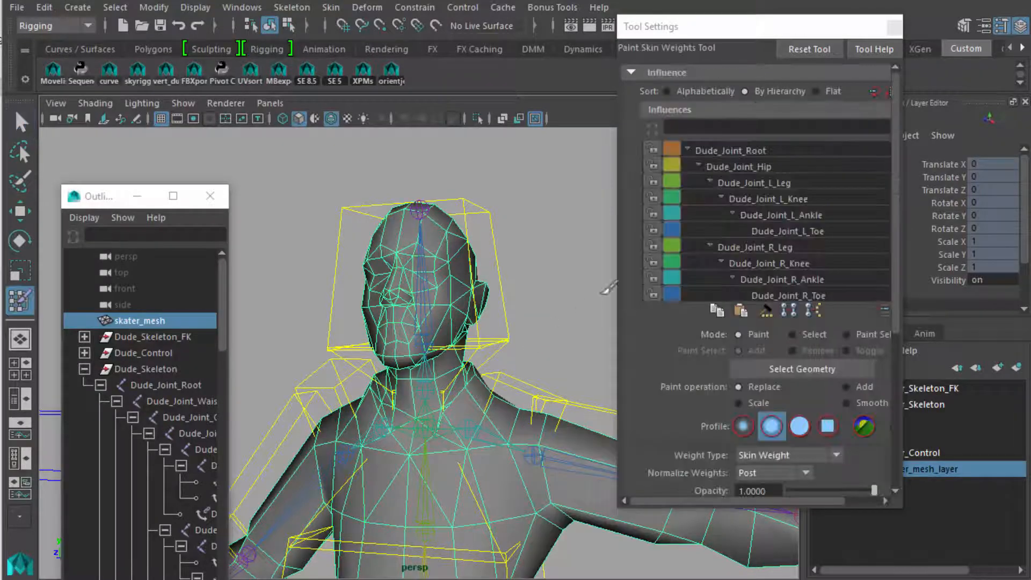
View the weight shading of Dude_Joint_L_Leg, Dude_Joint_Hip and Dude_Joint_Root from the Influences list.
click(728, 150)
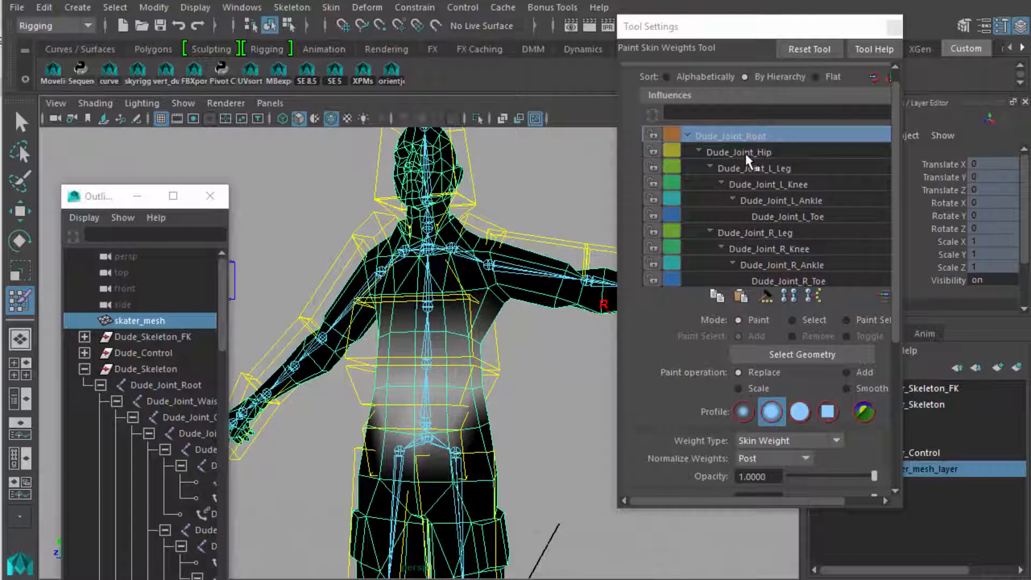
click(756, 168)
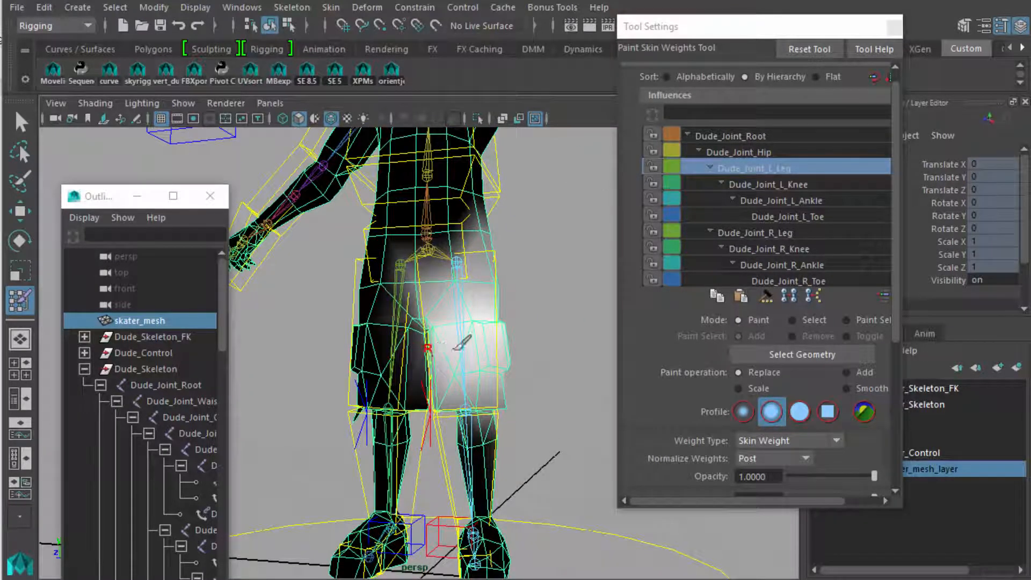
click(737, 152)
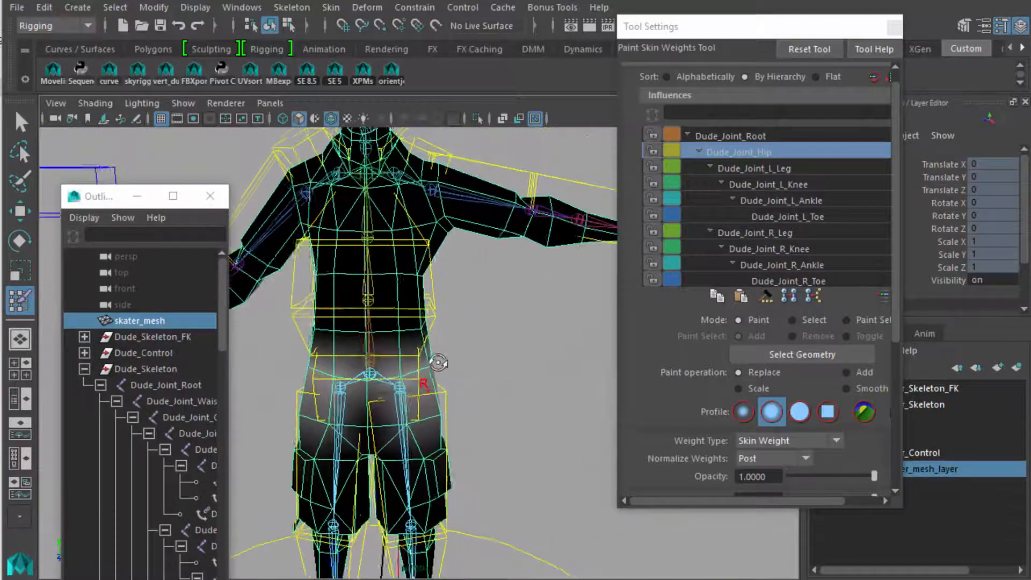
click(757, 167)
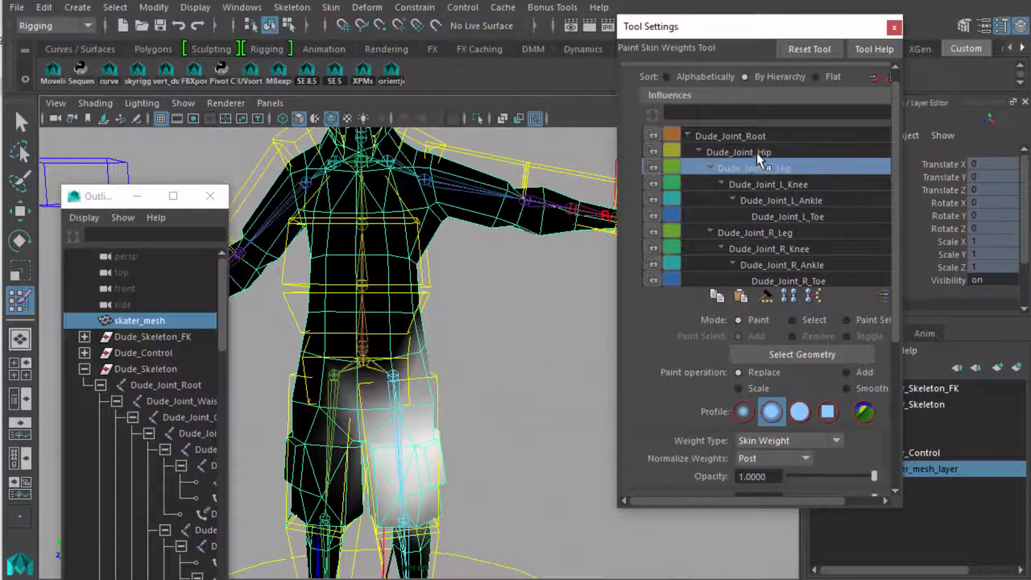
click(730, 135)
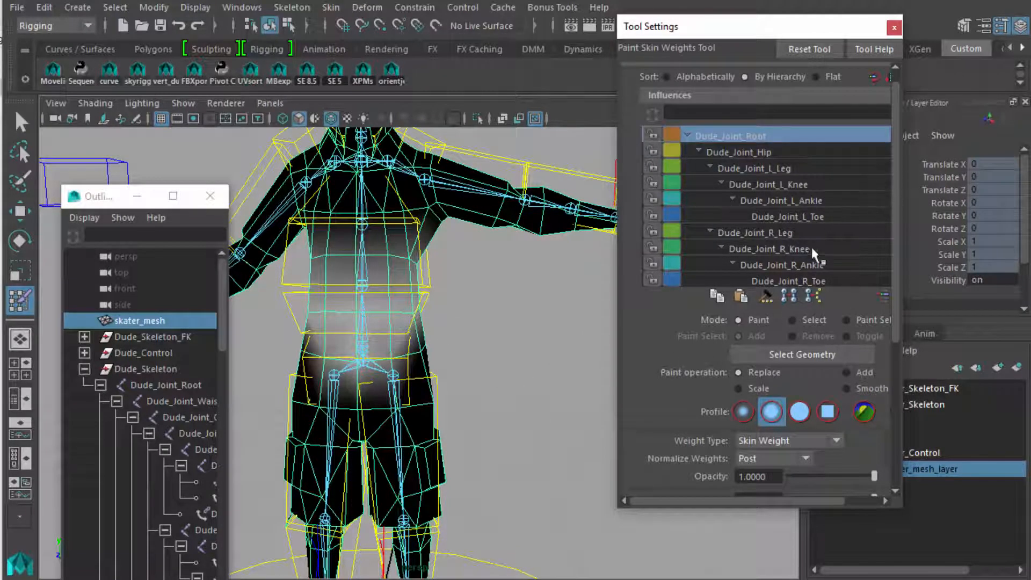
mouse_move(902, 514)
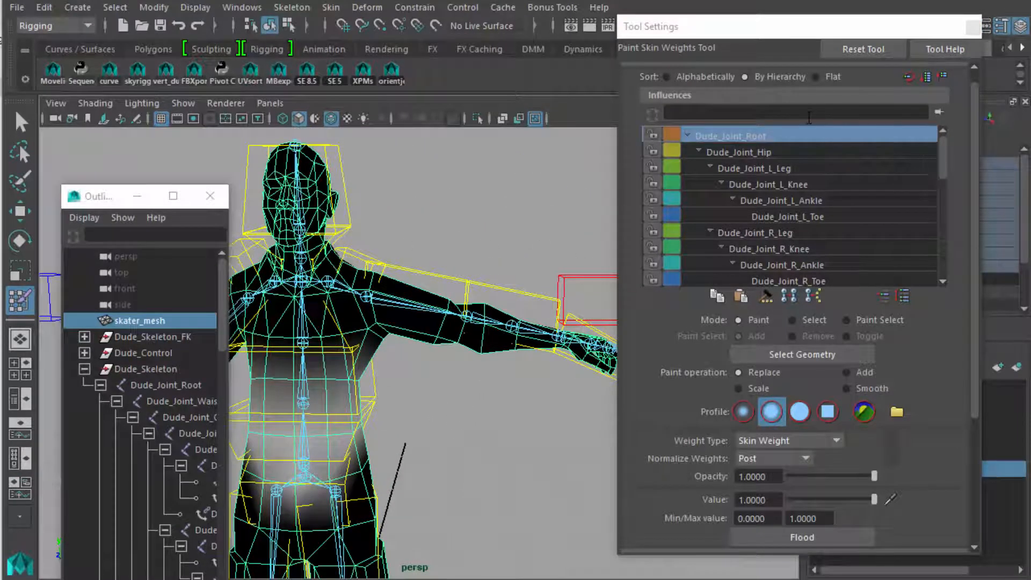
mouse_move(734, 177)
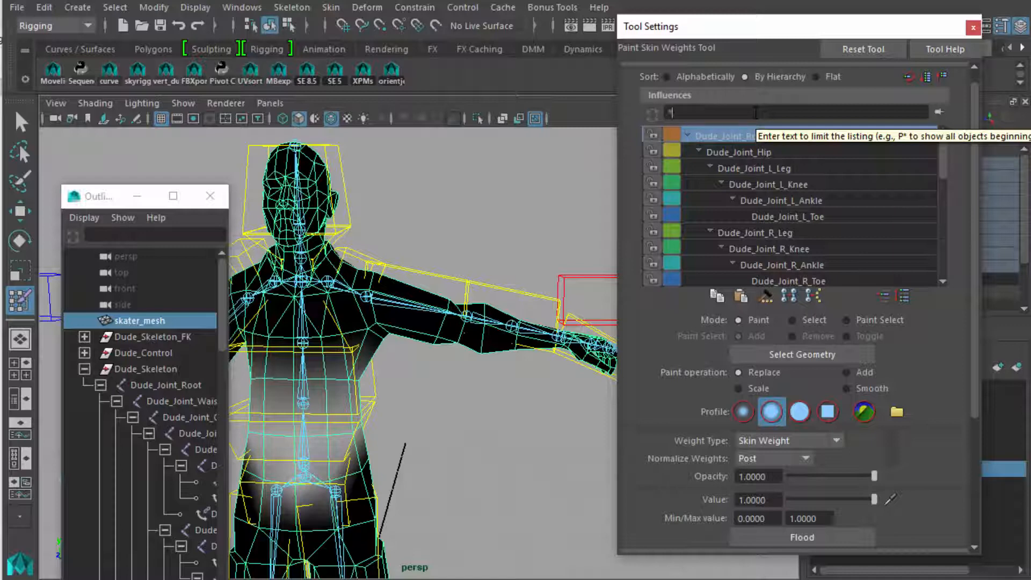
Filter the Influences list with *head and display Dude_Joint_Head's weights on the skater.
text(*head*)
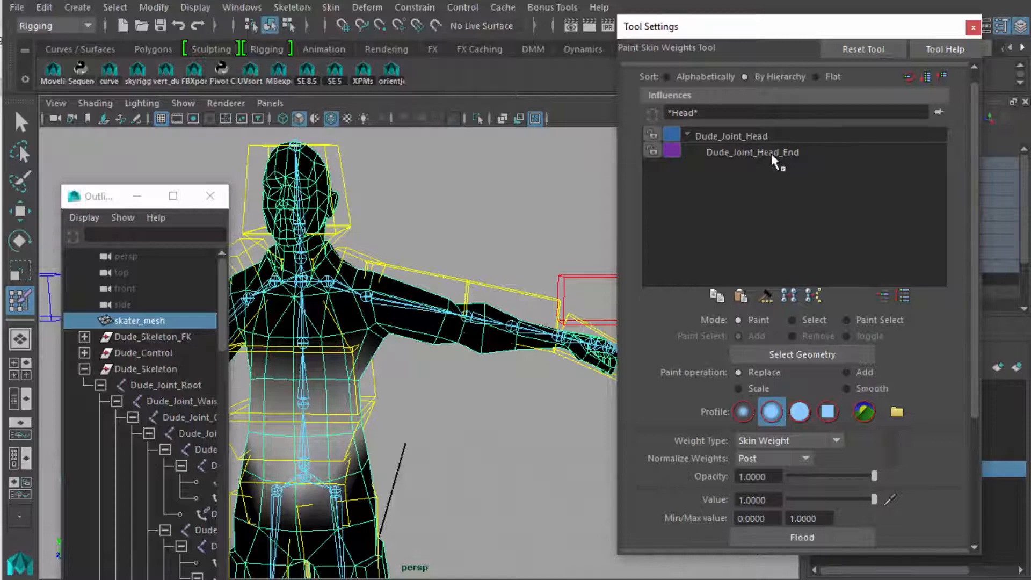
click(732, 135)
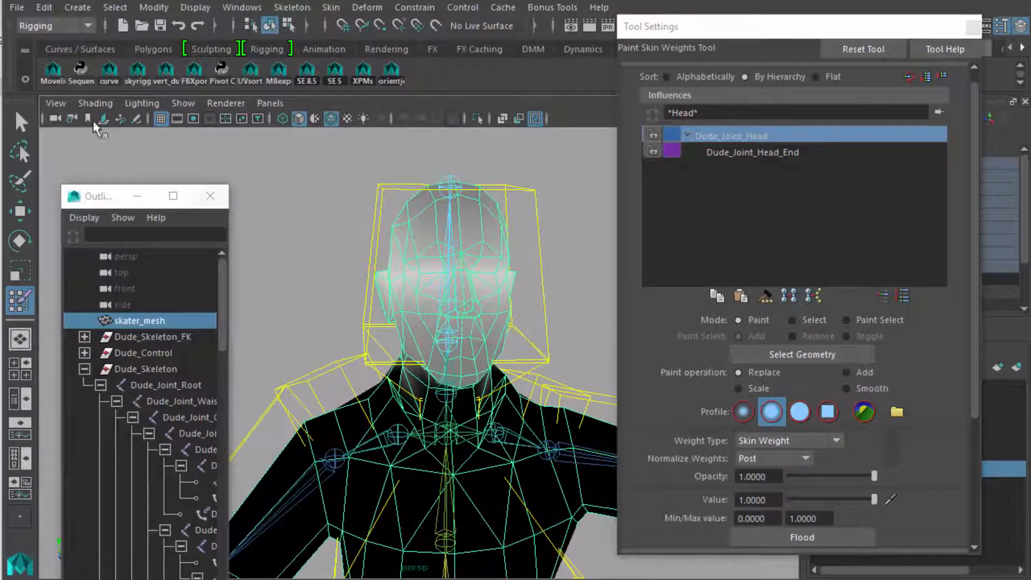
click(95, 103)
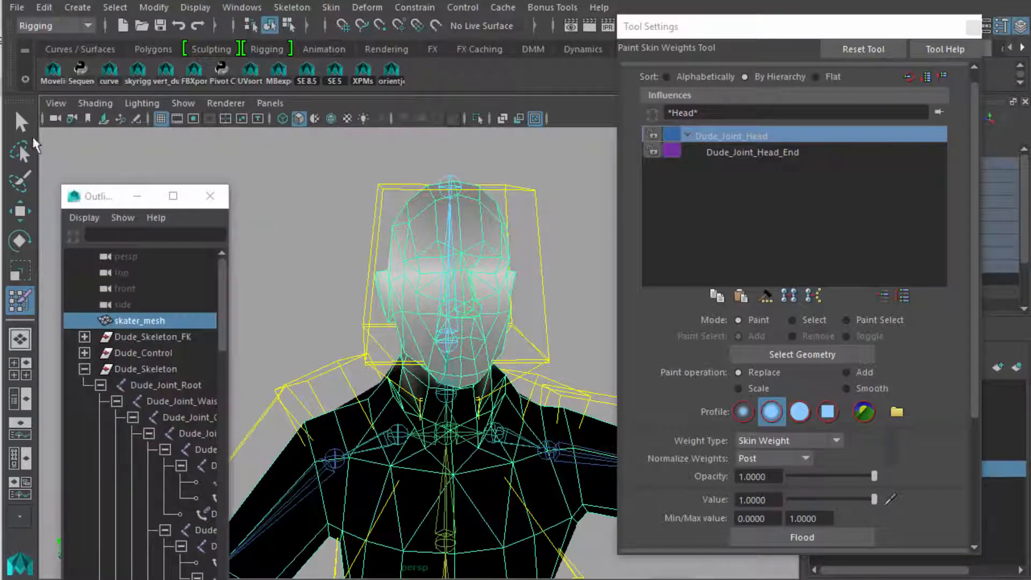
click(19, 123)
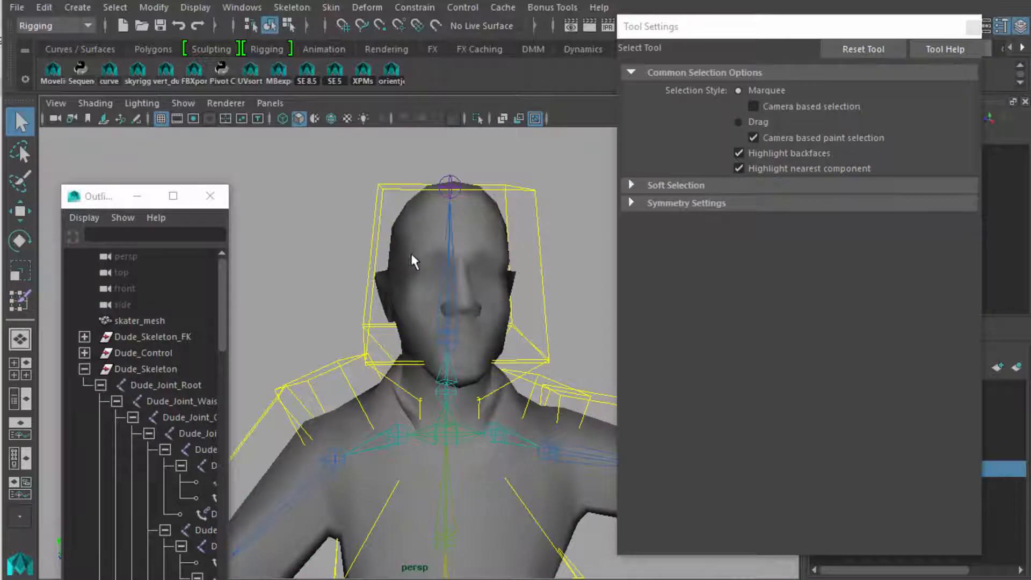
right_click(414, 239)
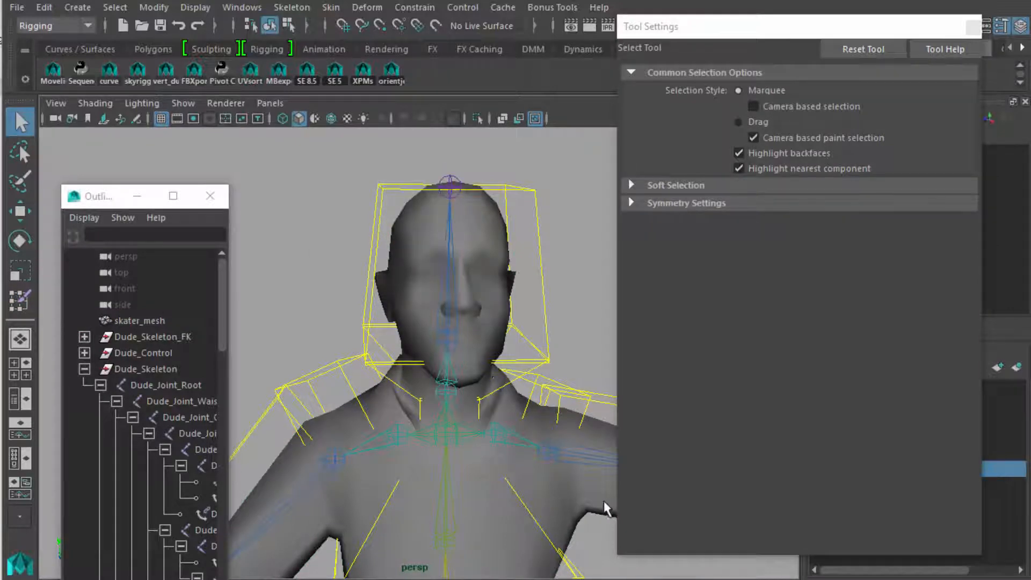
click(140, 320)
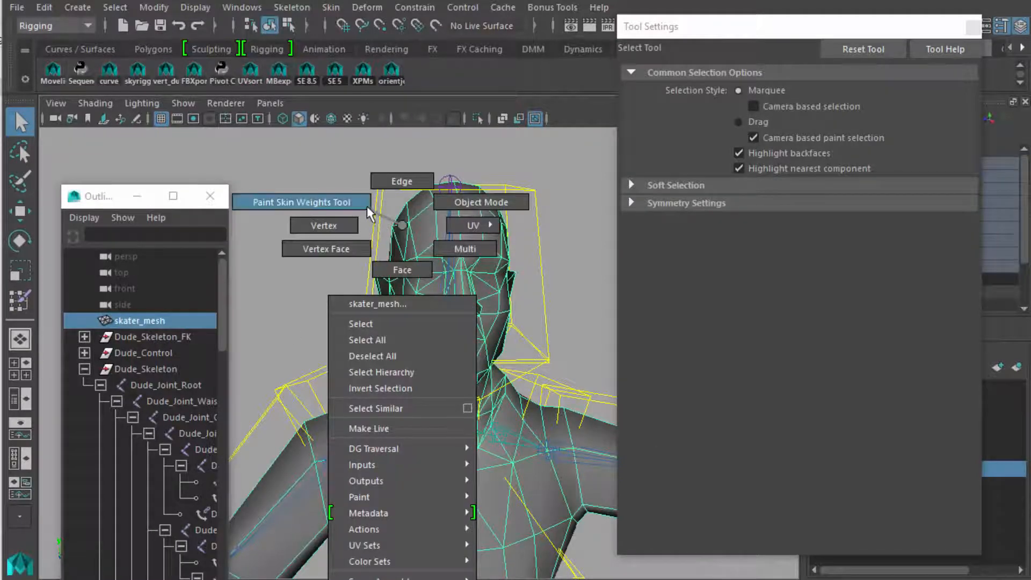
click(301, 202)
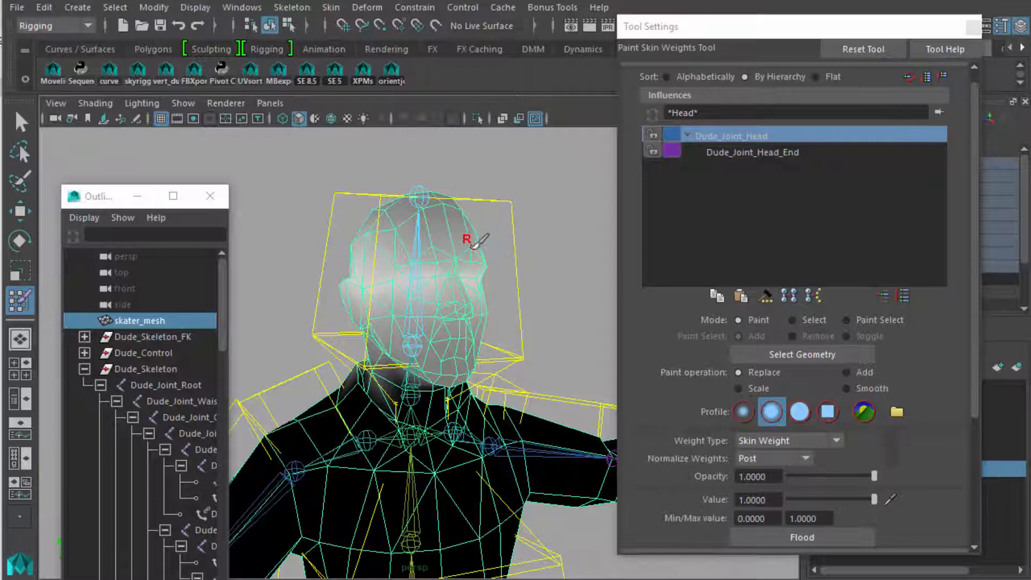
mouse_move(457, 220)
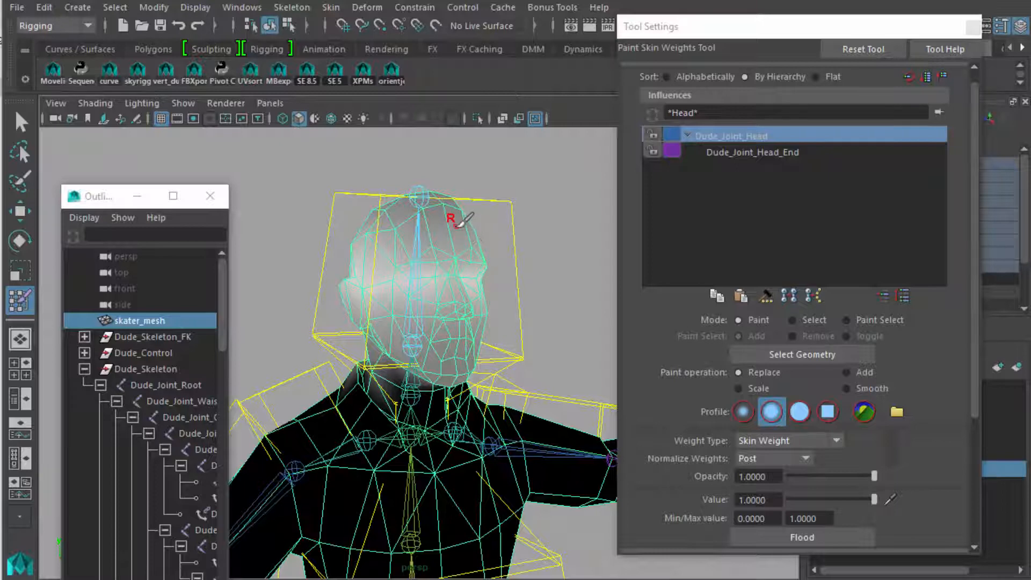
mouse_move(450, 226)
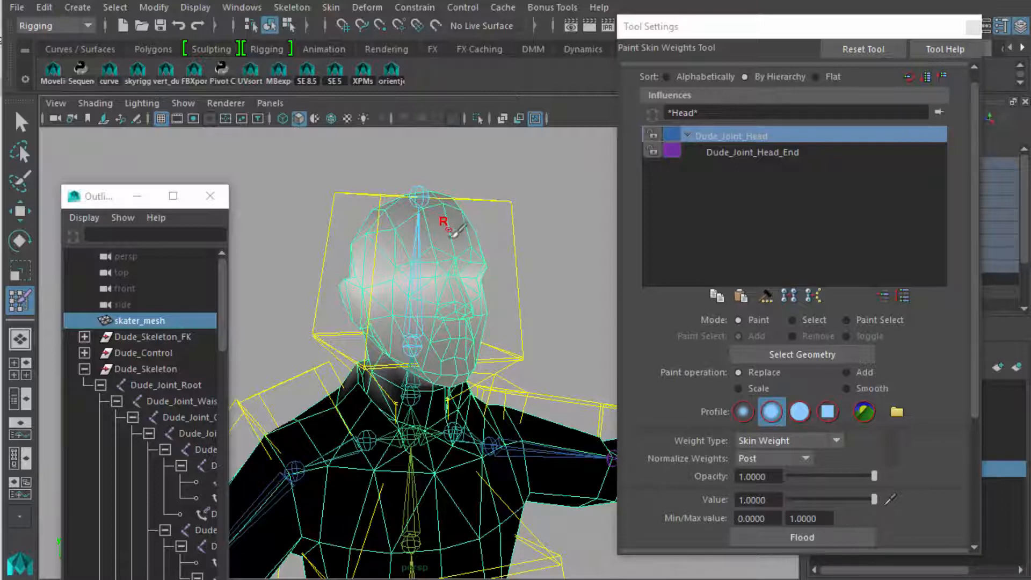
mouse_move(471, 220)
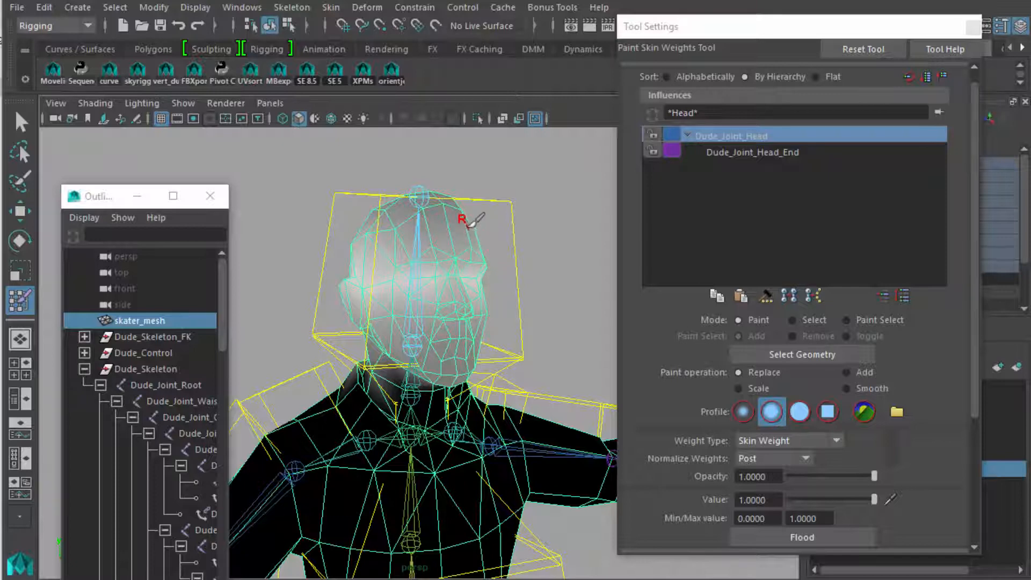
mouse_move(447, 249)
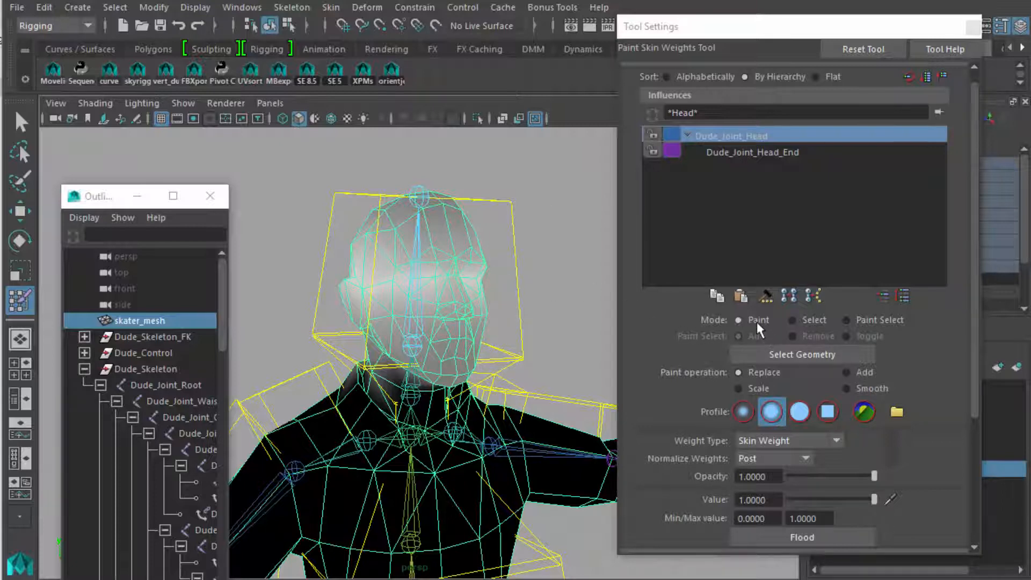
mouse_move(796, 378)
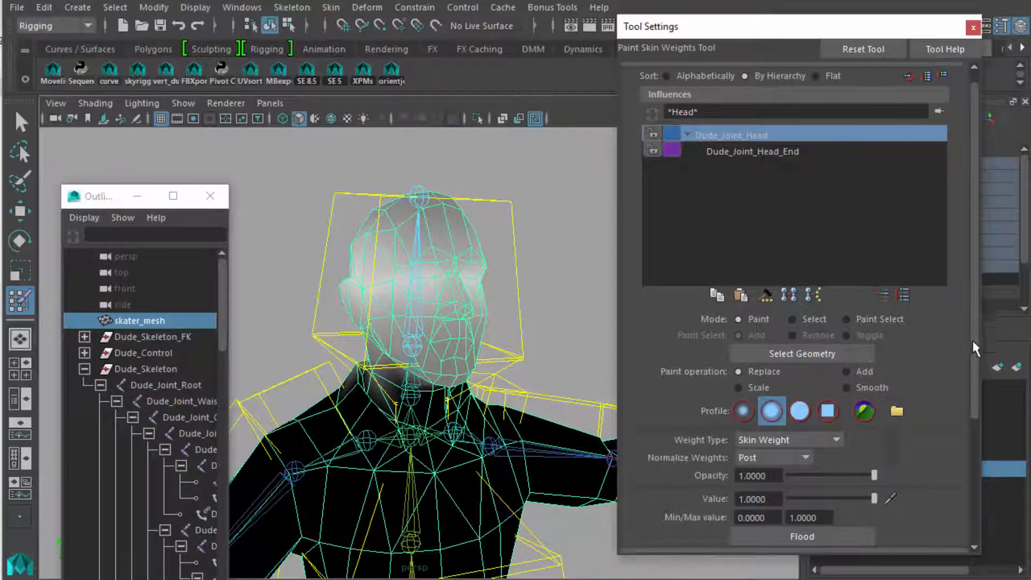
Set Normalize Weights to Interactive and answer the normalize-now prompt.
scroll(down, 3)
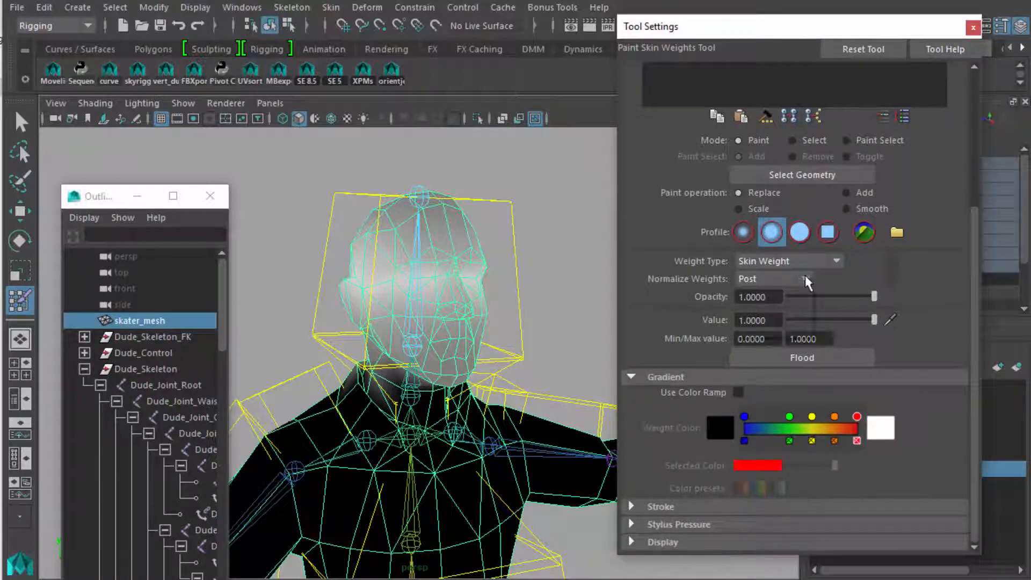
click(772, 278)
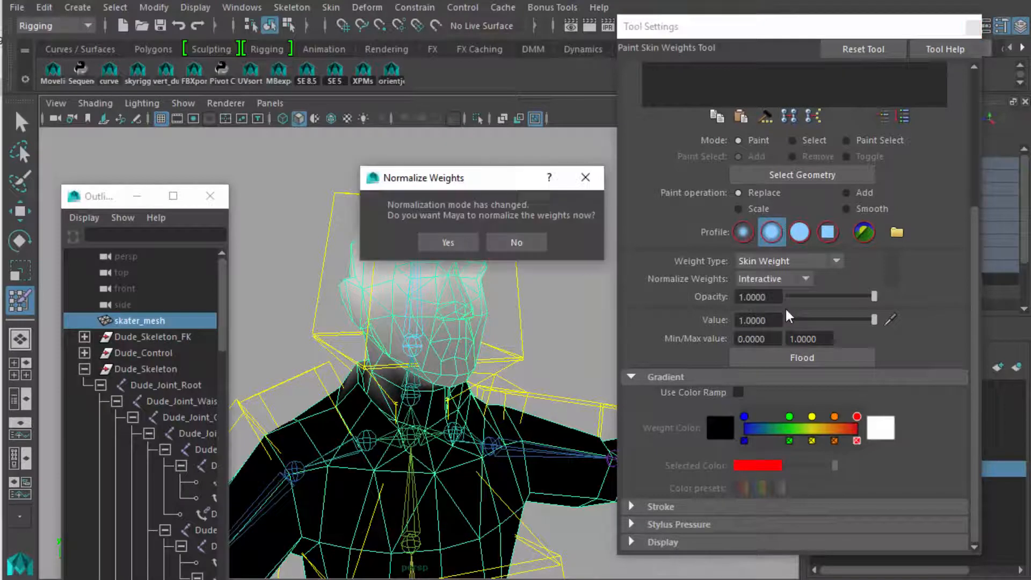
click(448, 241)
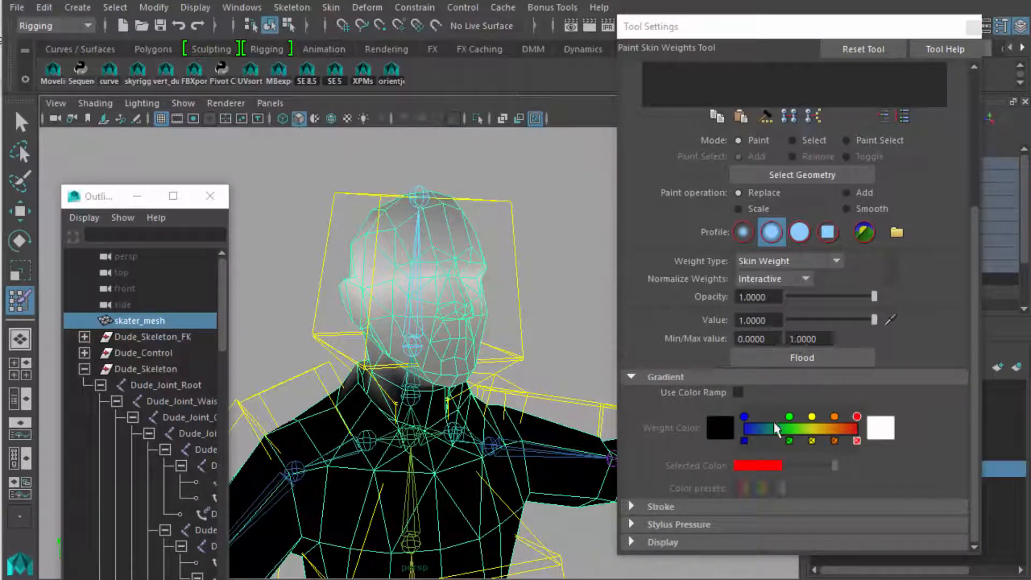
mouse_move(738, 391)
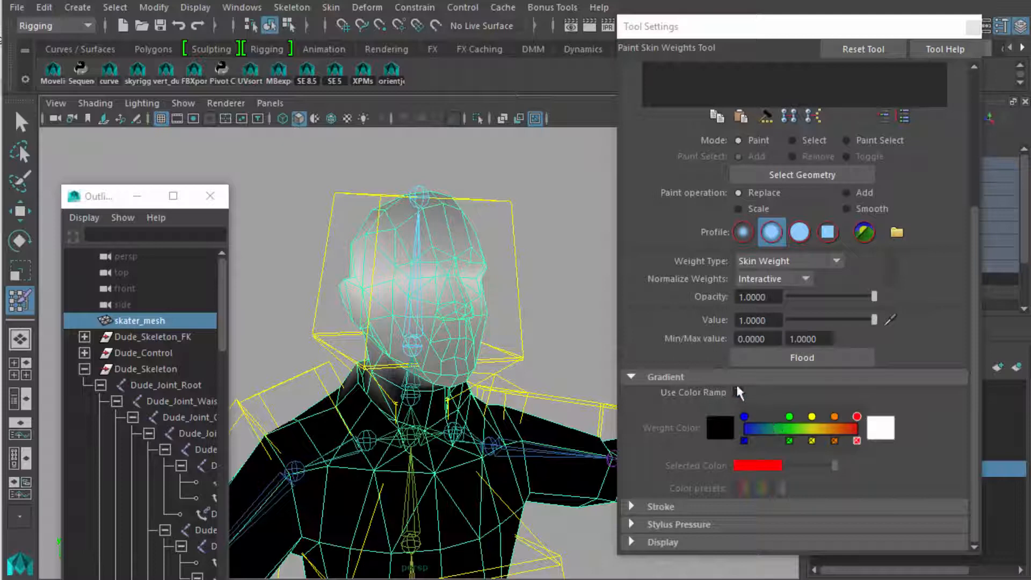
mouse_move(737, 394)
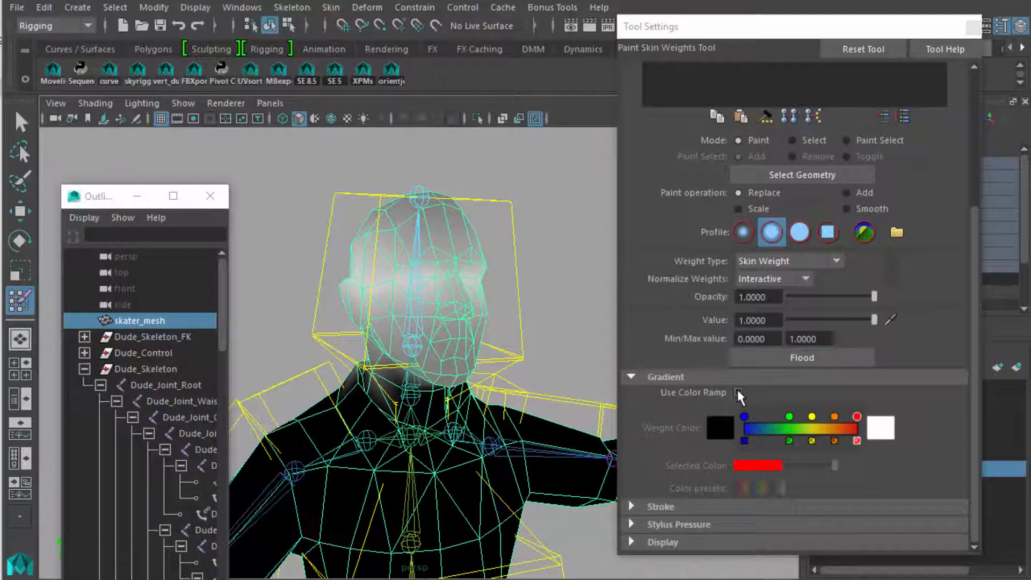
Enable Use Color Ramp so the head joint weights show as a green-to-red gradient.
click(739, 393)
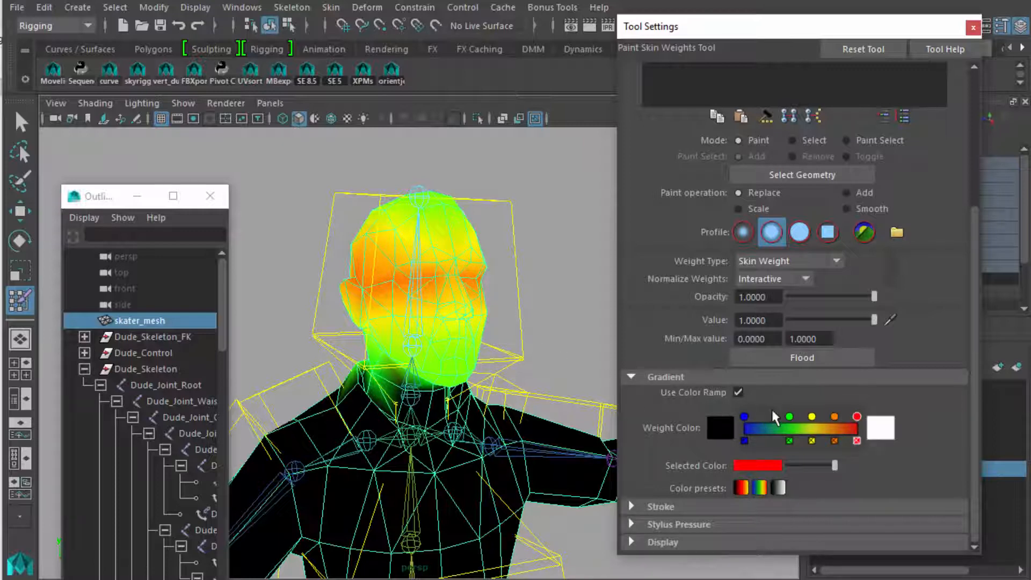
mouse_move(772, 408)
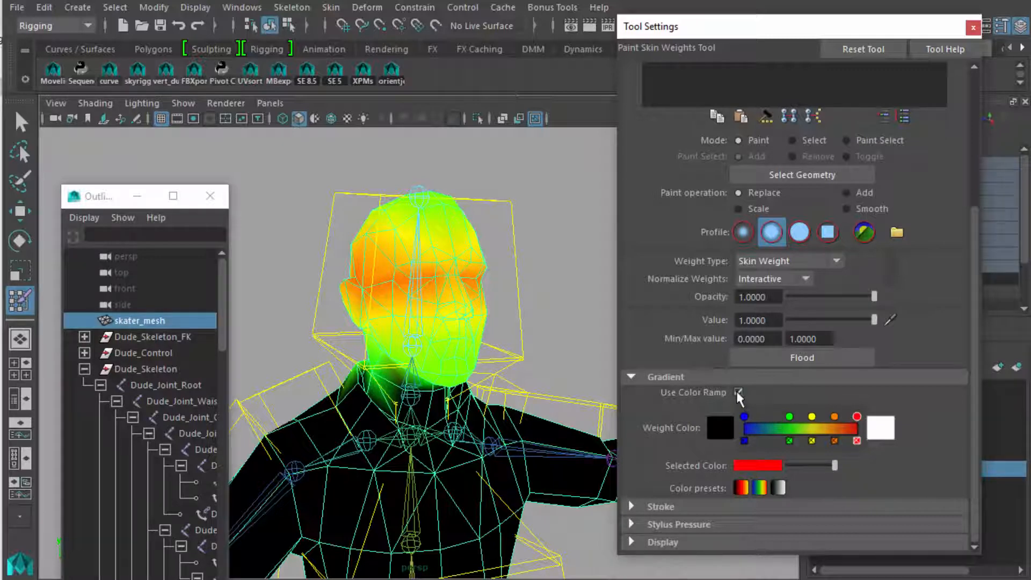
click(738, 393)
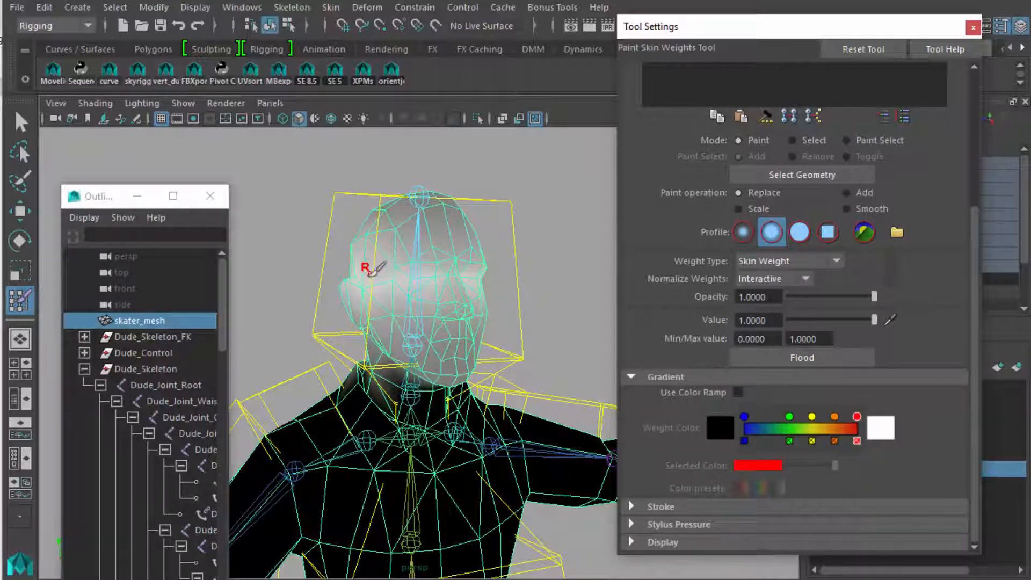
drag(369, 267, 471, 269)
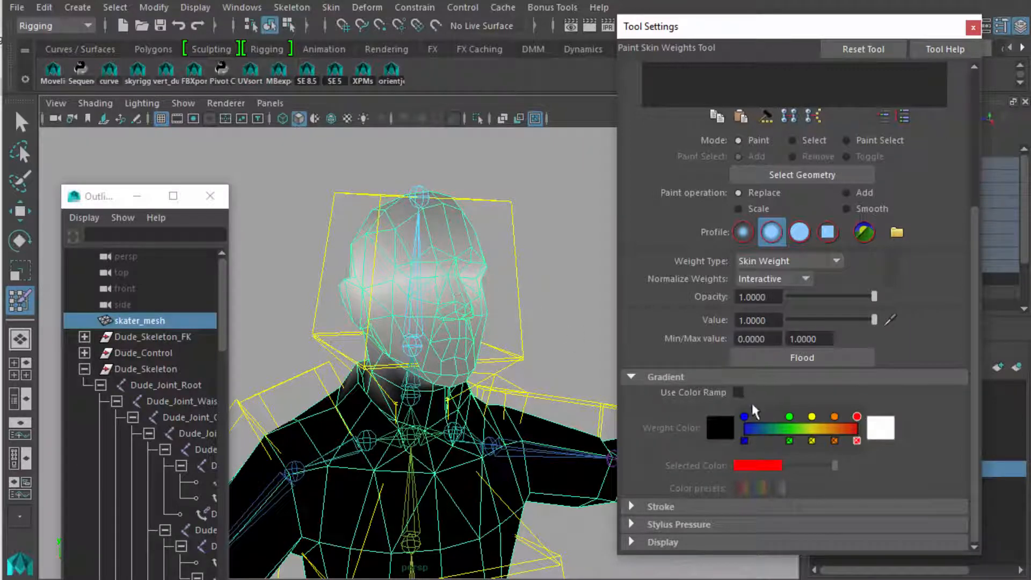
click(738, 392)
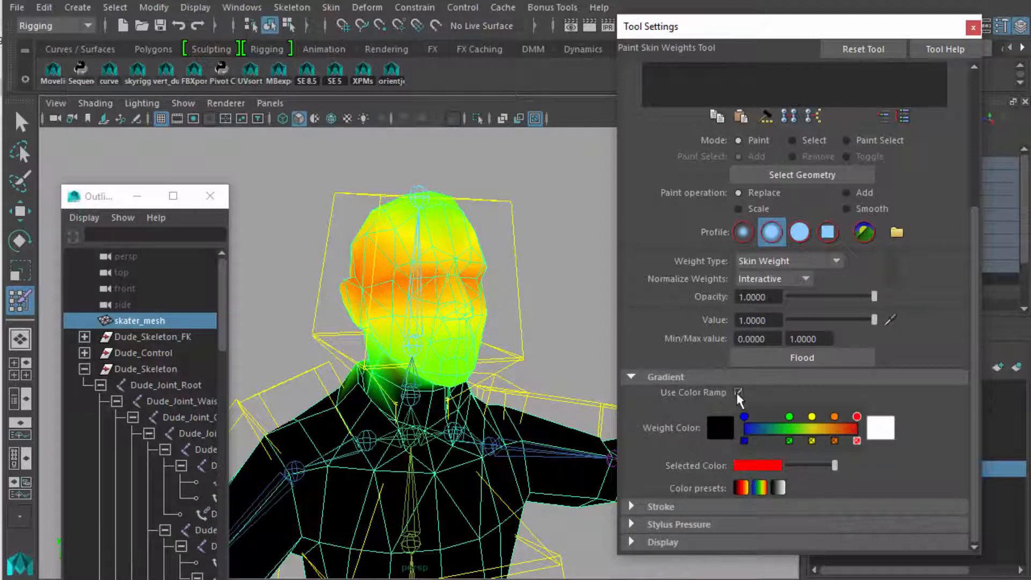
Return to grayscale weight display and enlarge the brush radius to cover most of the head.
click(738, 392)
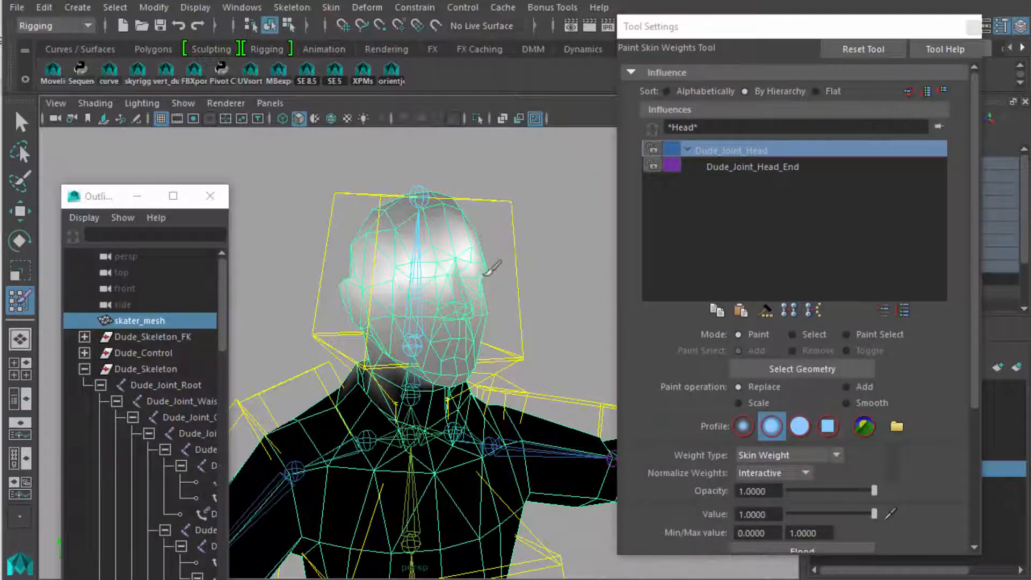
mouse_move(461, 286)
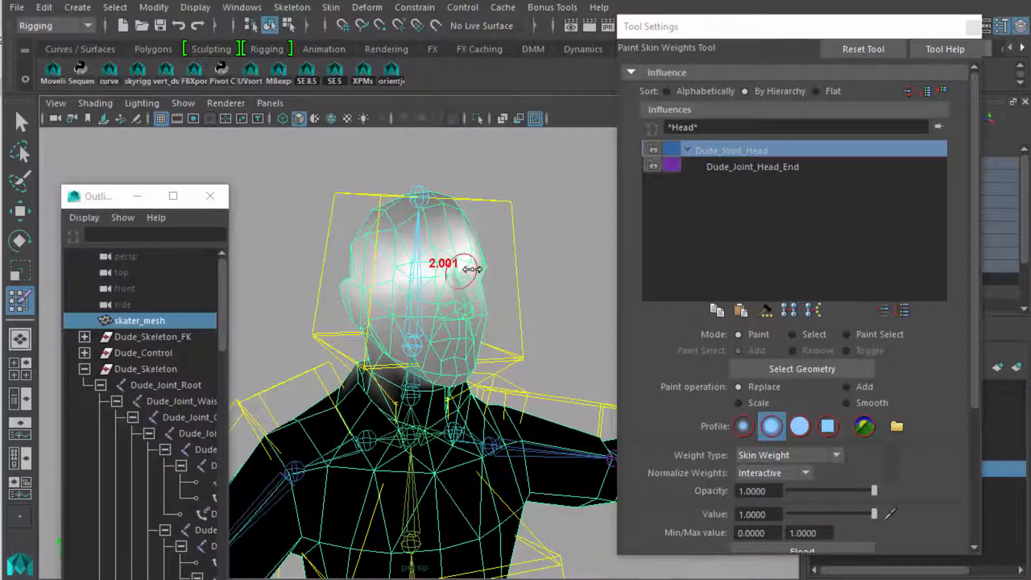
drag(461, 270, 481, 270)
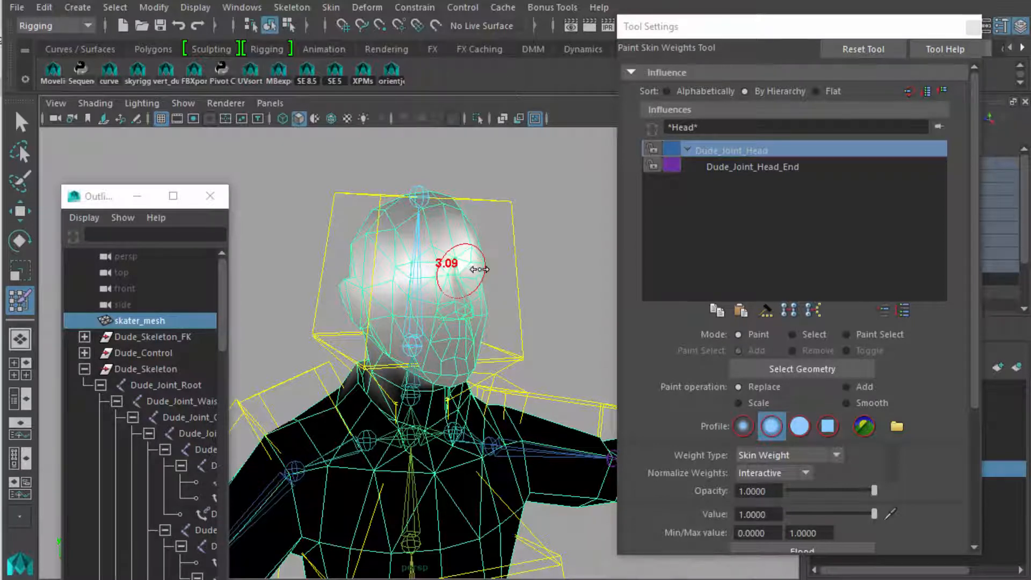
drag(461, 269, 480, 270)
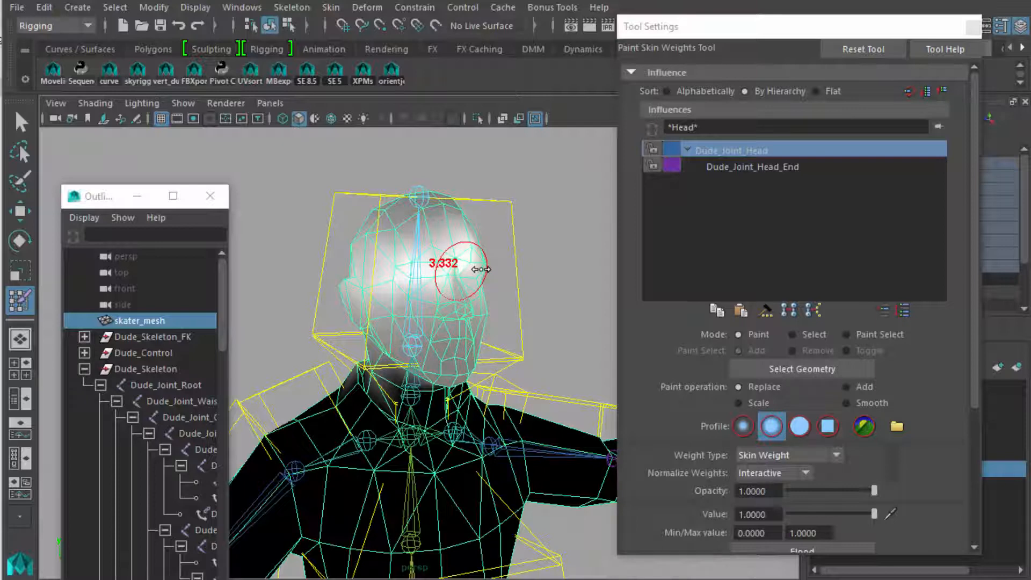
drag(477, 268, 514, 271)
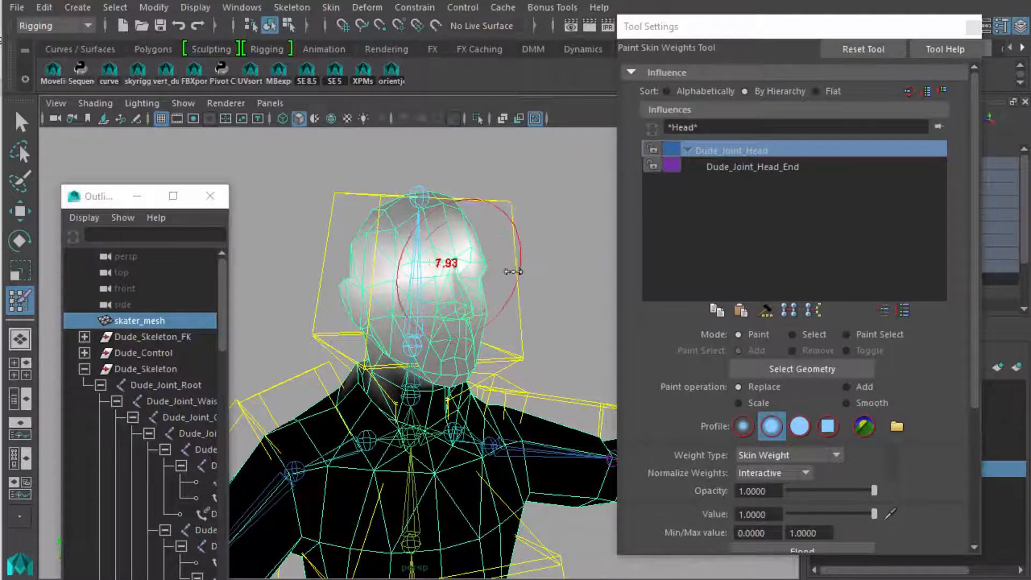
drag(510, 272, 490, 273)
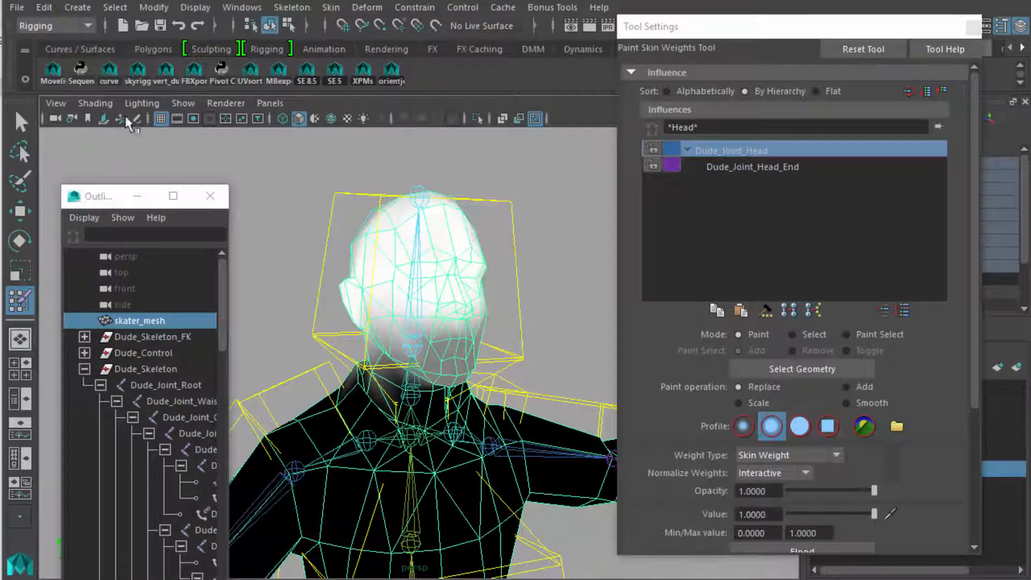
Return to selection with the head control picked and set the range end to 10.
click(20, 122)
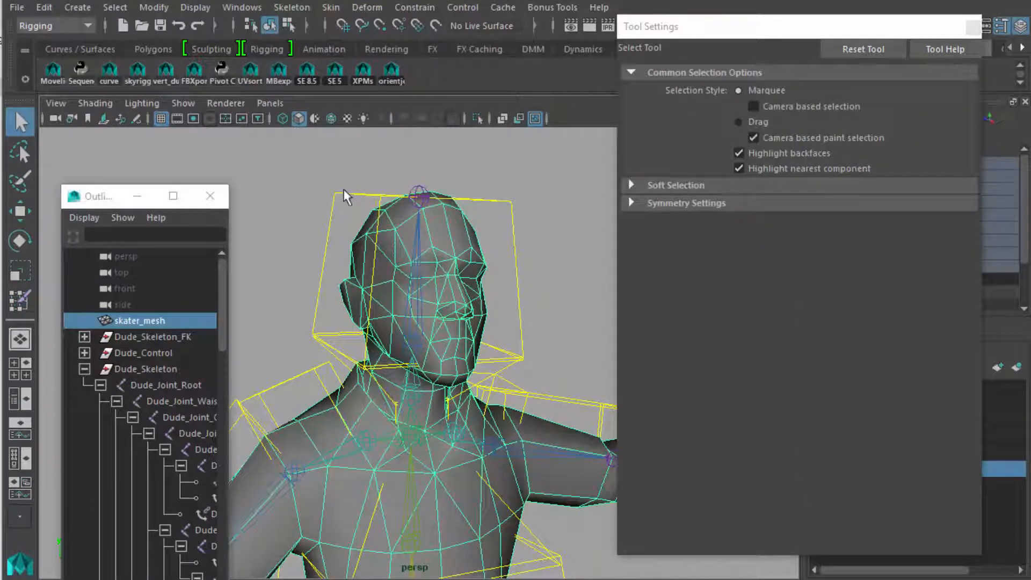
click(152, 353)
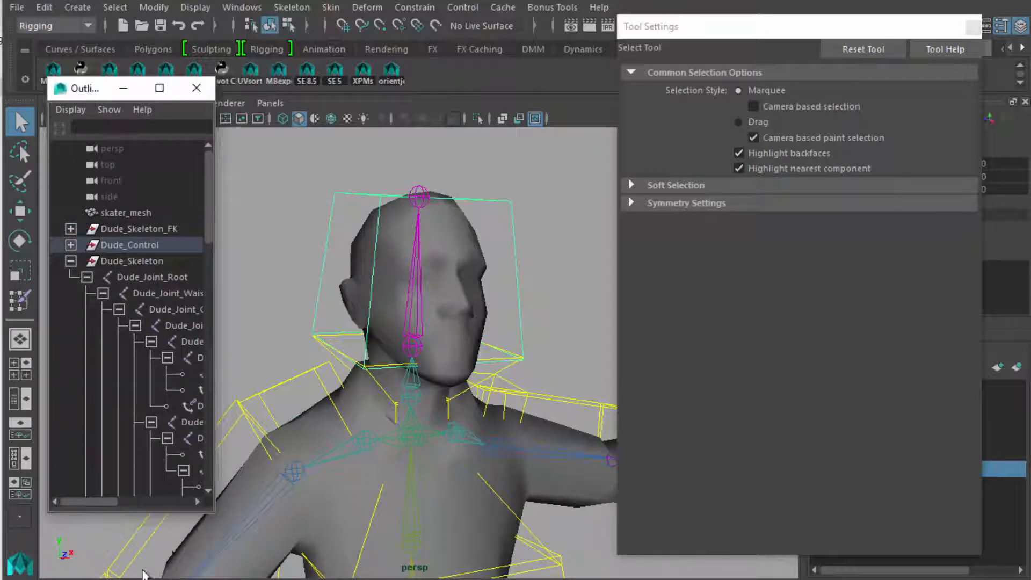
mouse_move(961, 249)
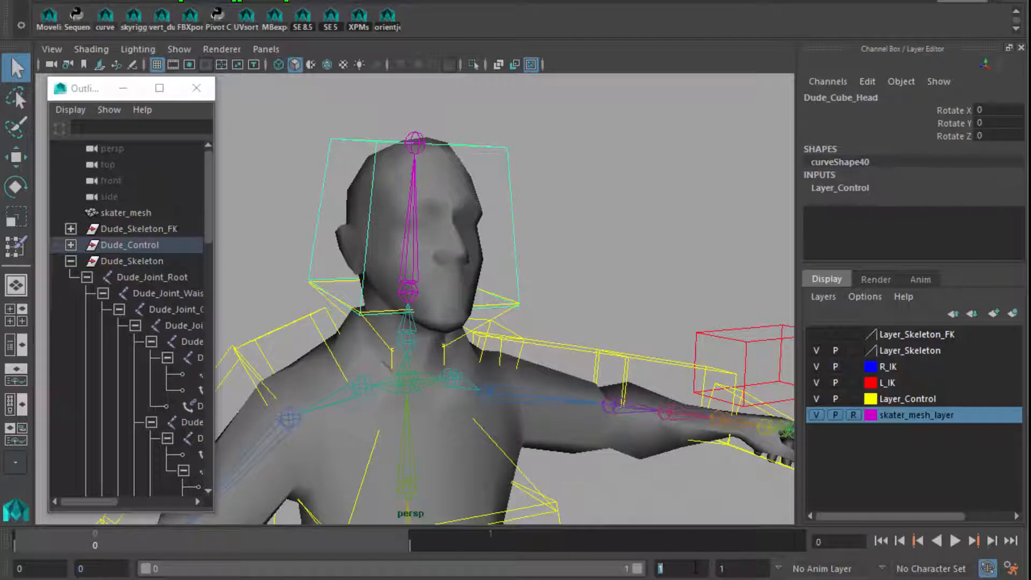
text(10)
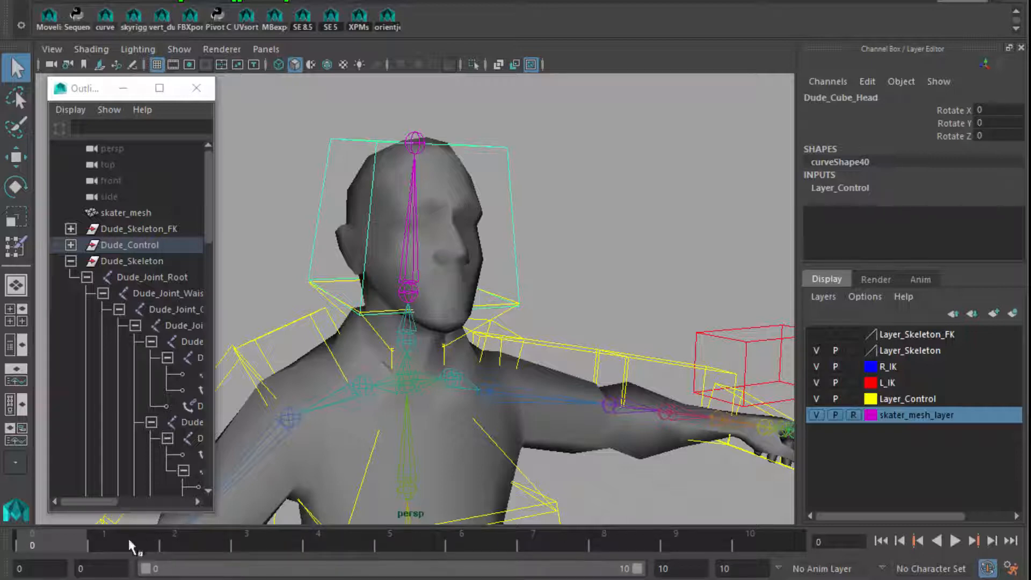
At frame 10 rotate the head control about −51° on Y, key it and deselect.
click(750, 540)
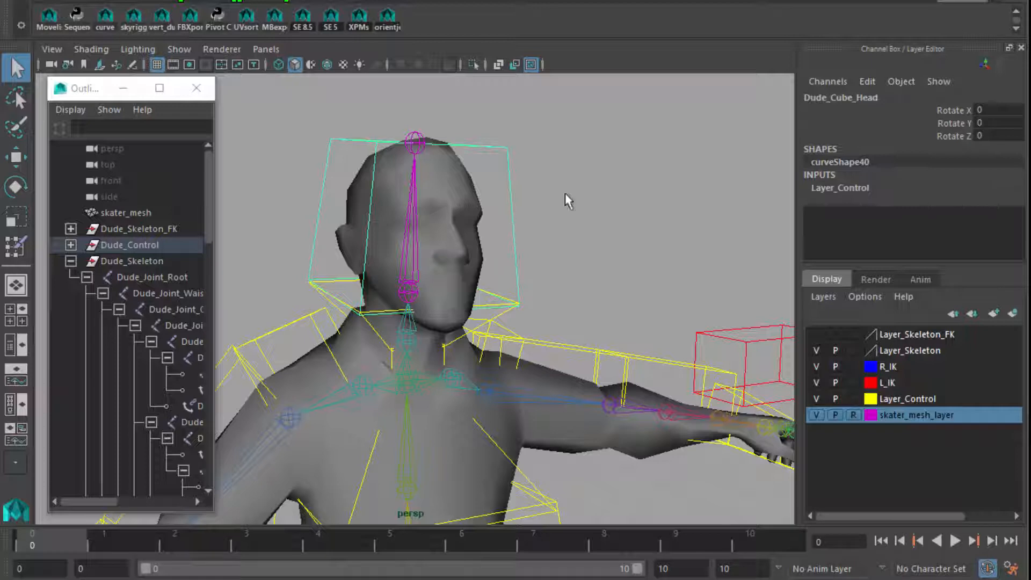
right_click(955, 109)
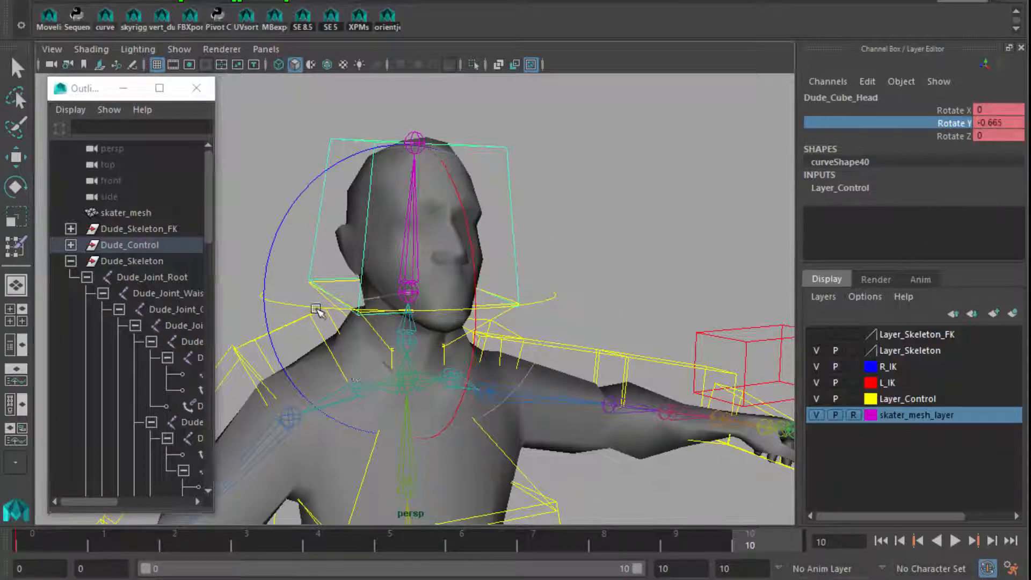
drag(318, 310, 249, 310)
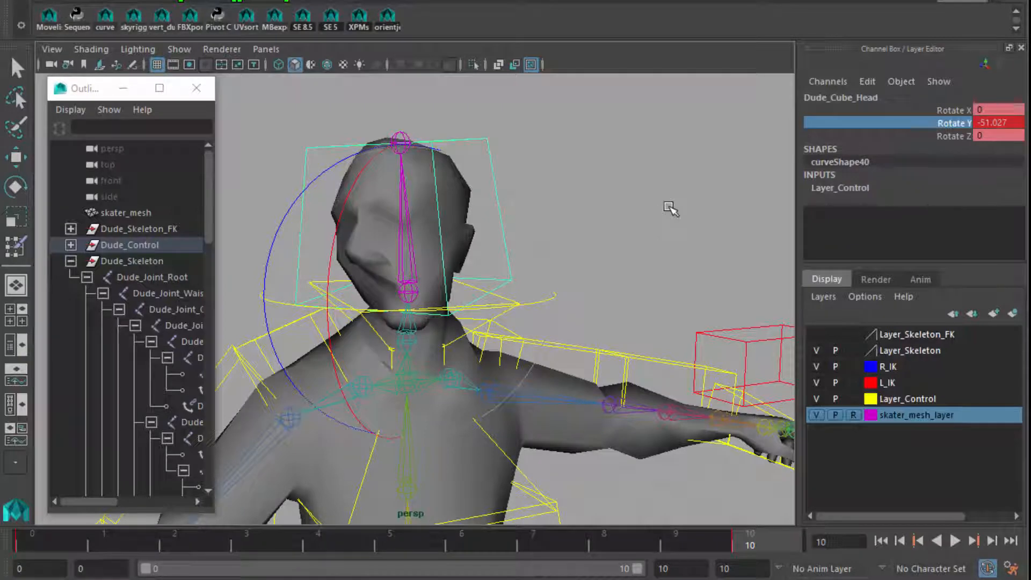
click(955, 540)
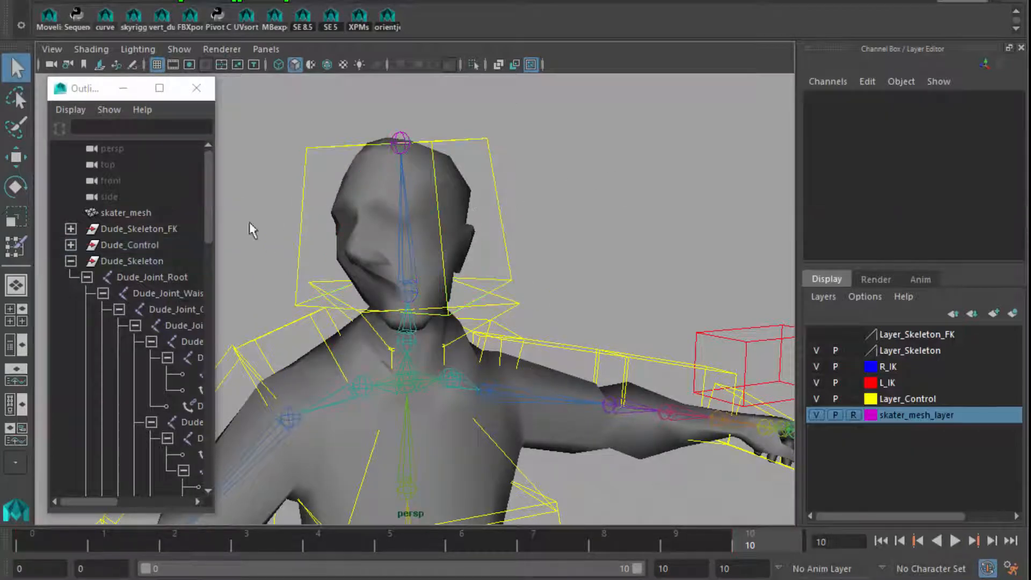
Paint full Dude_Joint_Head weight over the skater's face and cheeks.
click(127, 211)
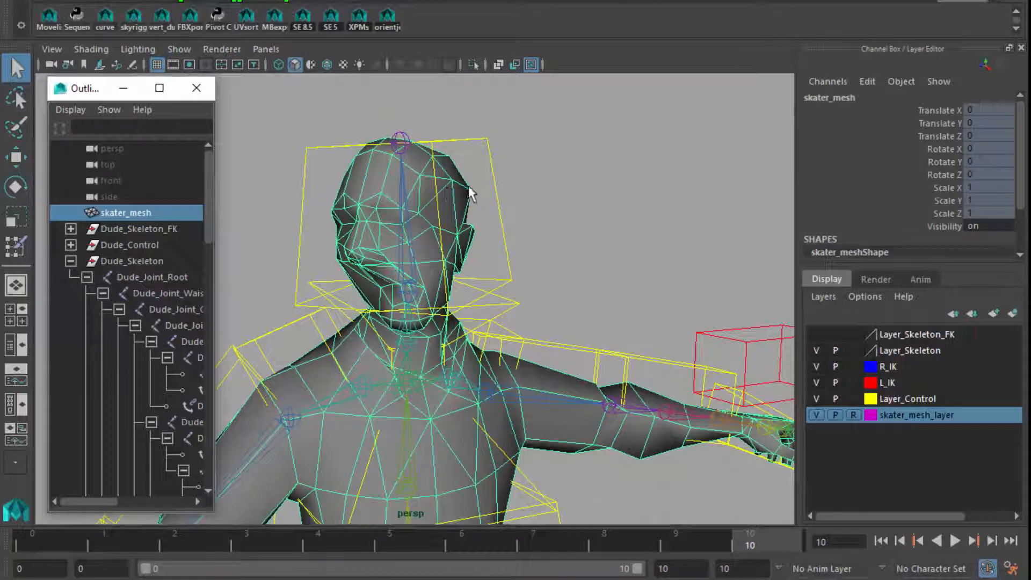
click(17, 248)
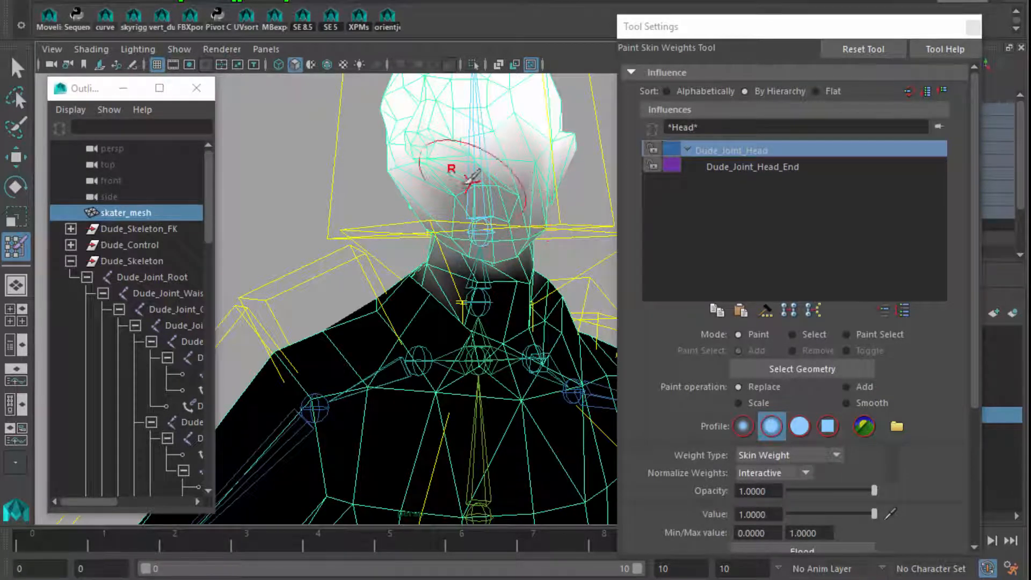
drag(454, 169, 530, 155)
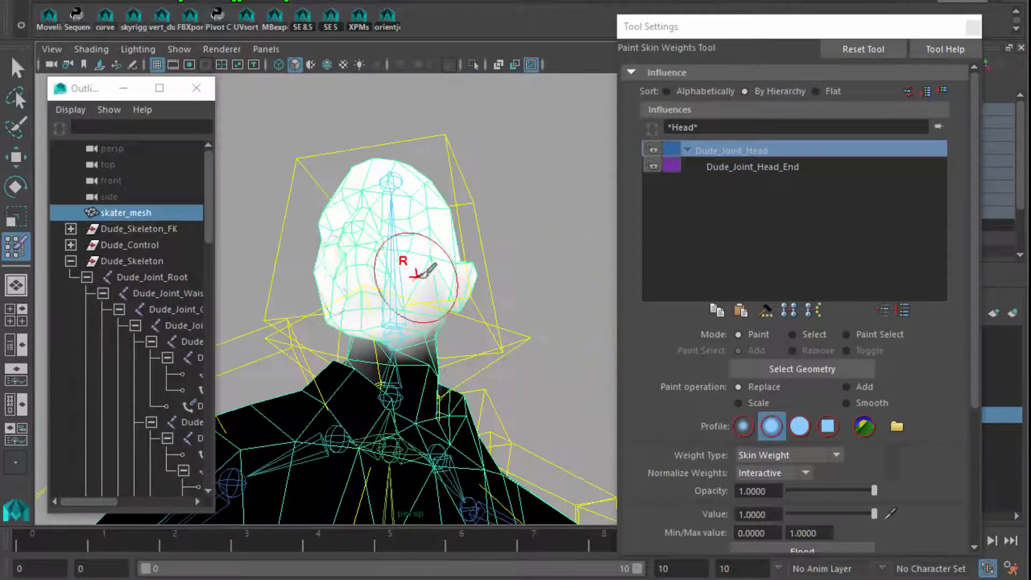
drag(414, 283, 348, 309)
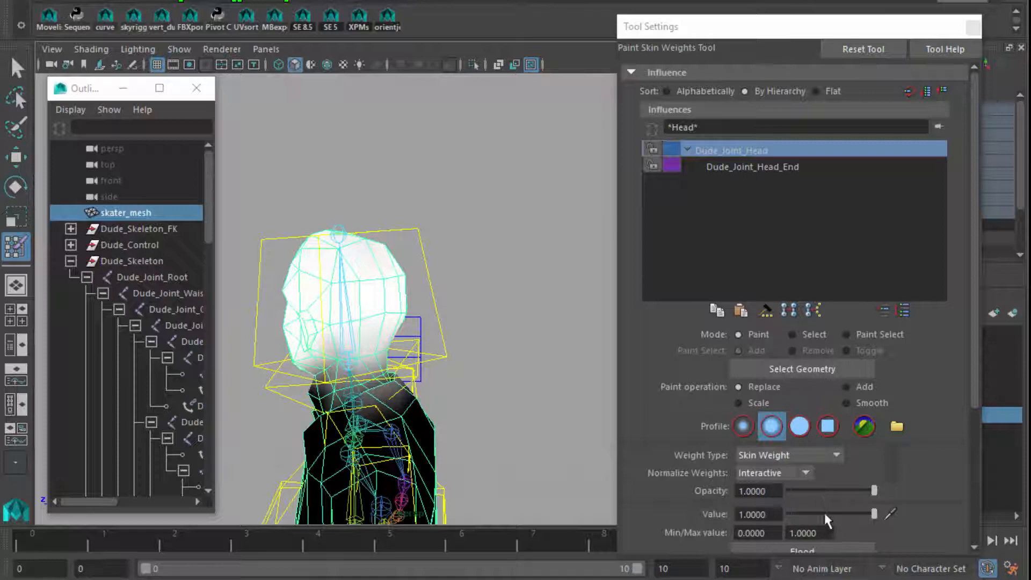
mouse_move(827, 497)
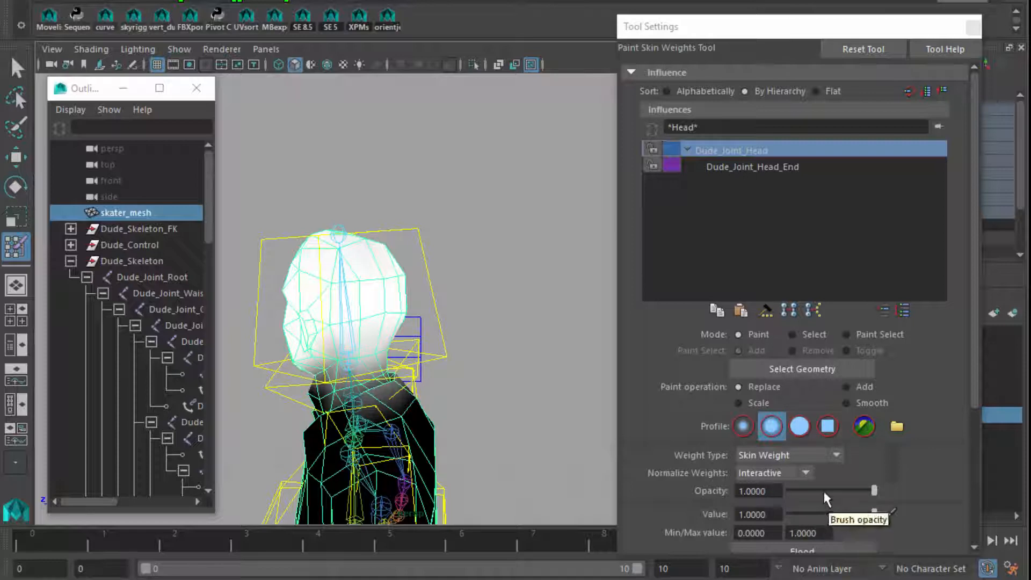
Set paint Value to 0.5 and brush fading head influence down the neck.
drag(875, 515, 827, 515)
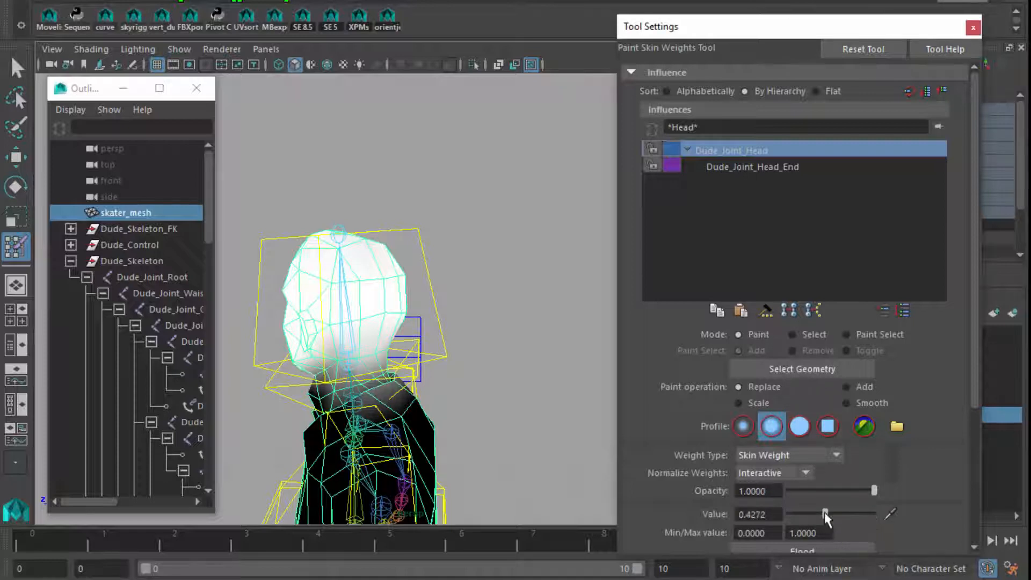
drag(825, 514, 874, 513)
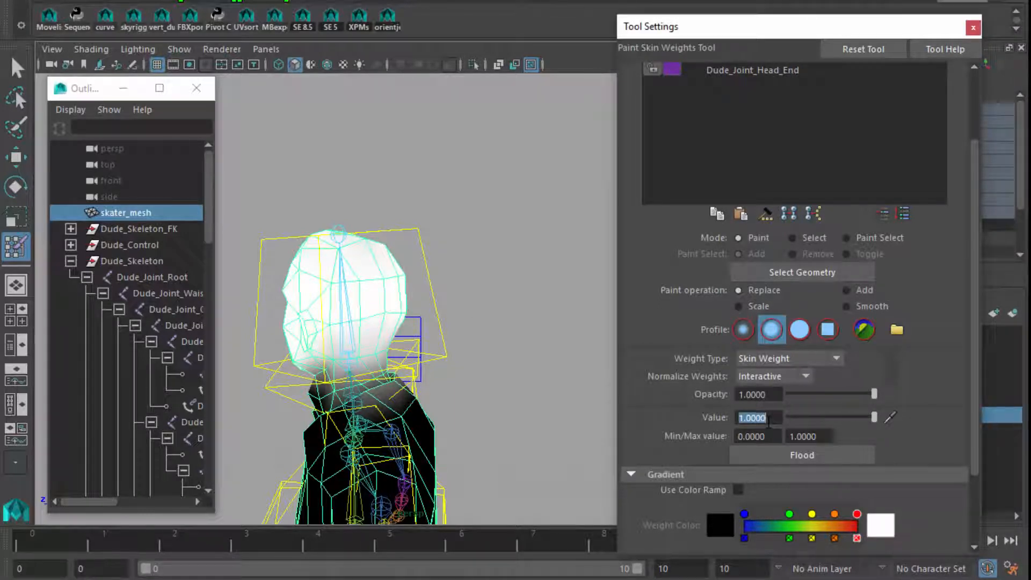
drag(874, 417, 831, 417)
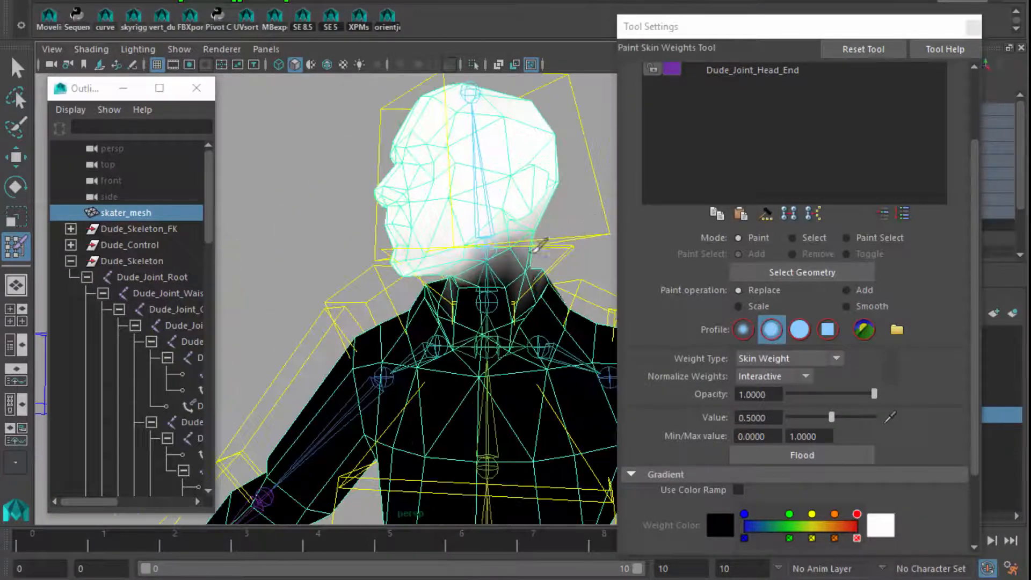
drag(539, 243, 523, 223)
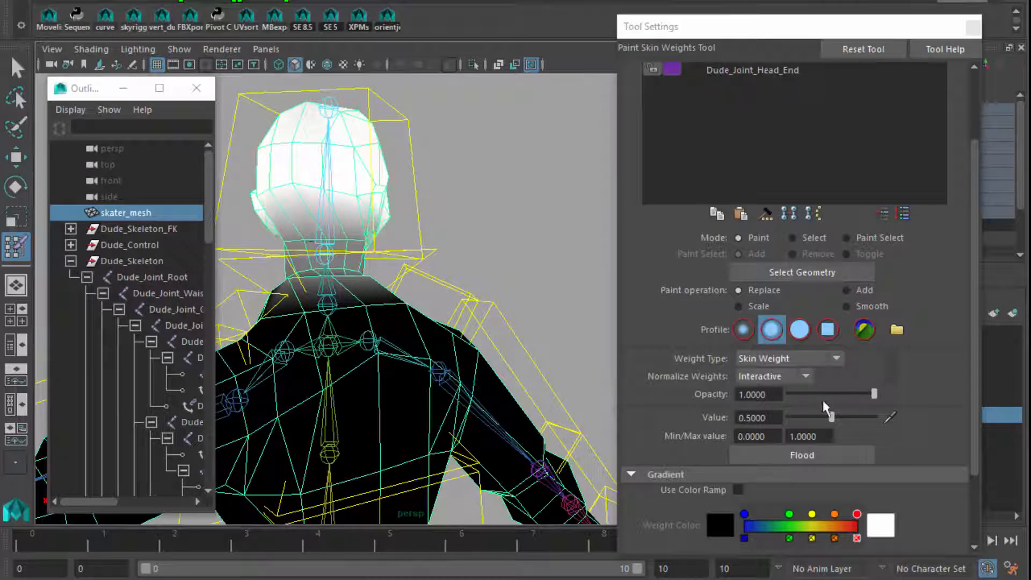
drag(836, 417, 875, 416)
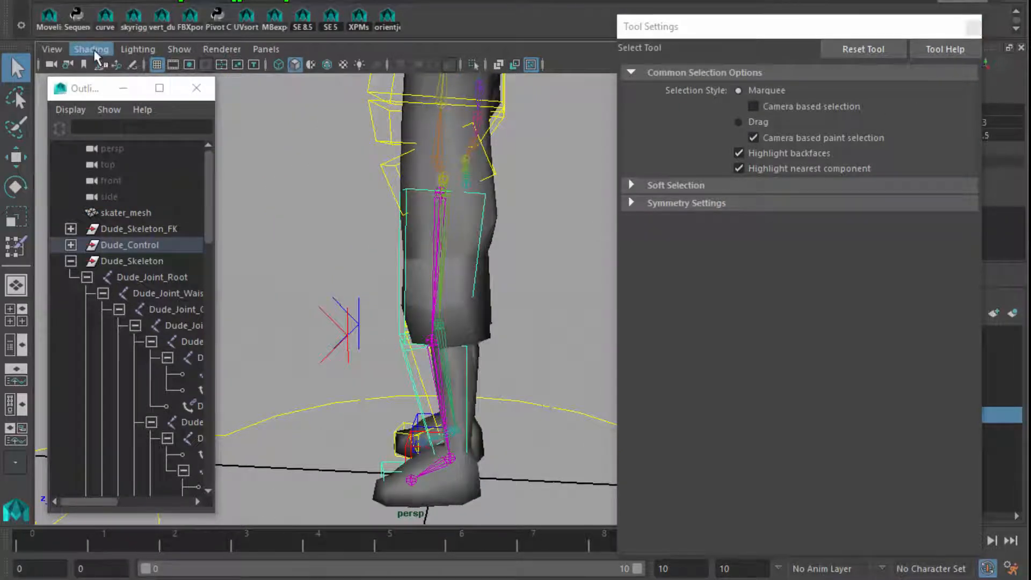
Uncheck Joints in the viewport Show menu to hide the skeleton.
click(179, 48)
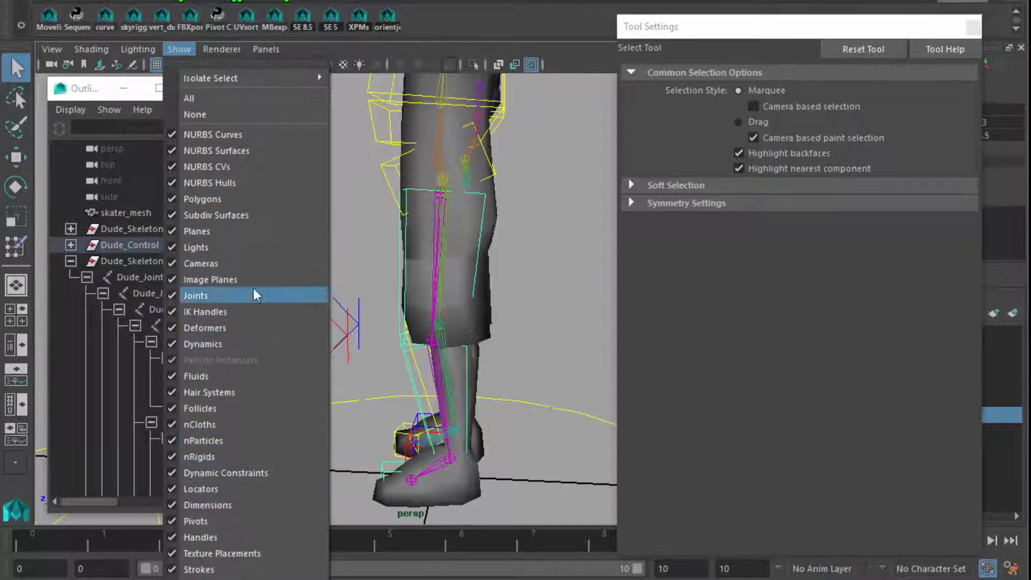
click(196, 295)
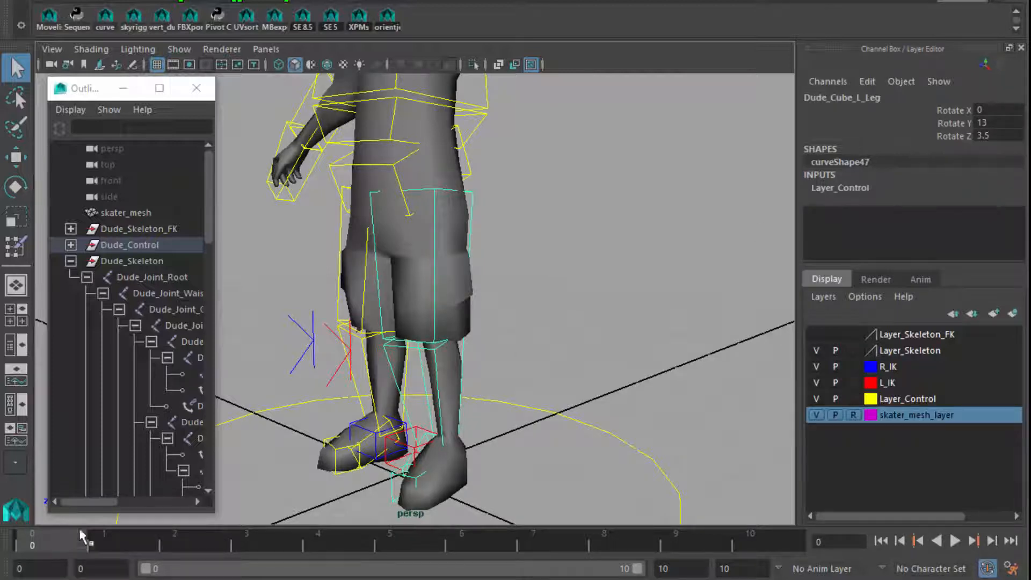
mouse_move(493, 239)
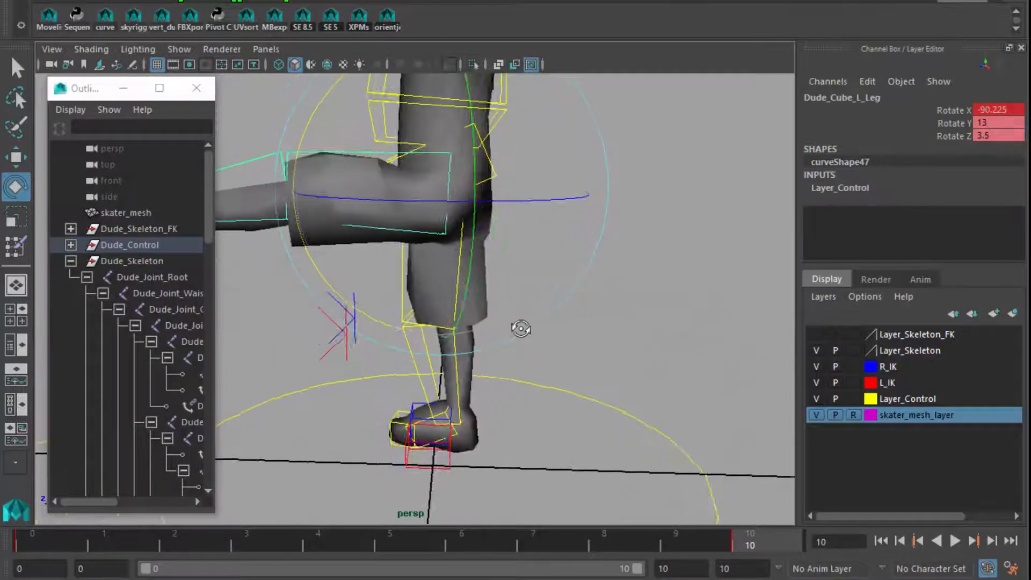
Rotate the left leg up at the hip and bend the knee control, then pick the mesh.
drag(521, 329, 638, 342)
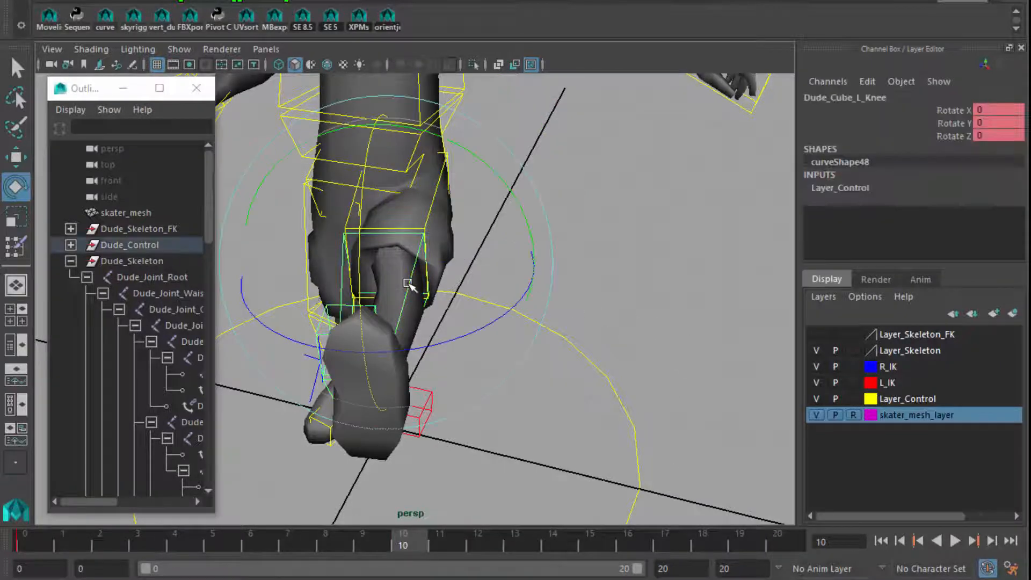
click(779, 540)
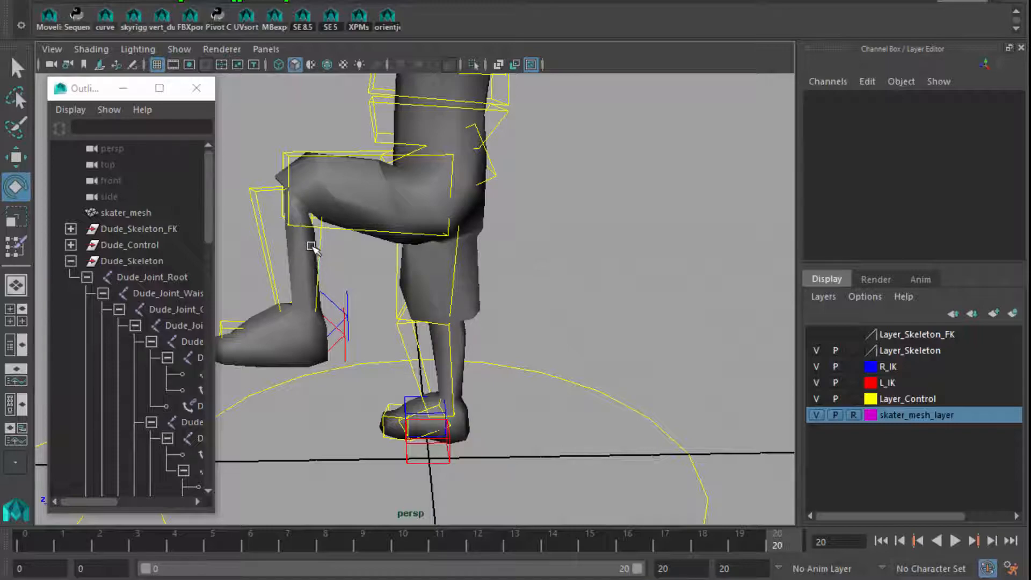
click(316, 254)
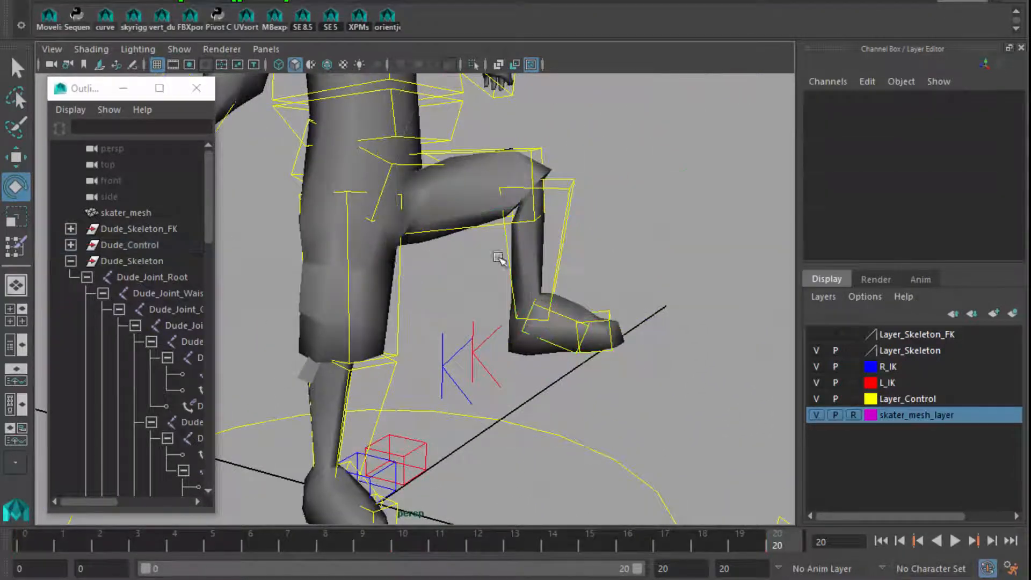
click(126, 212)
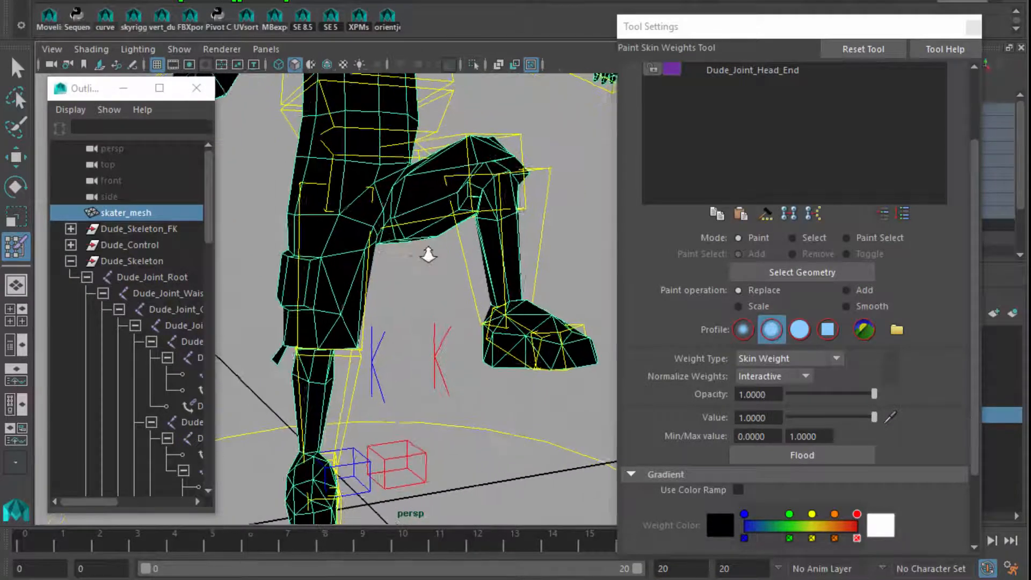
drag(428, 256, 418, 285)
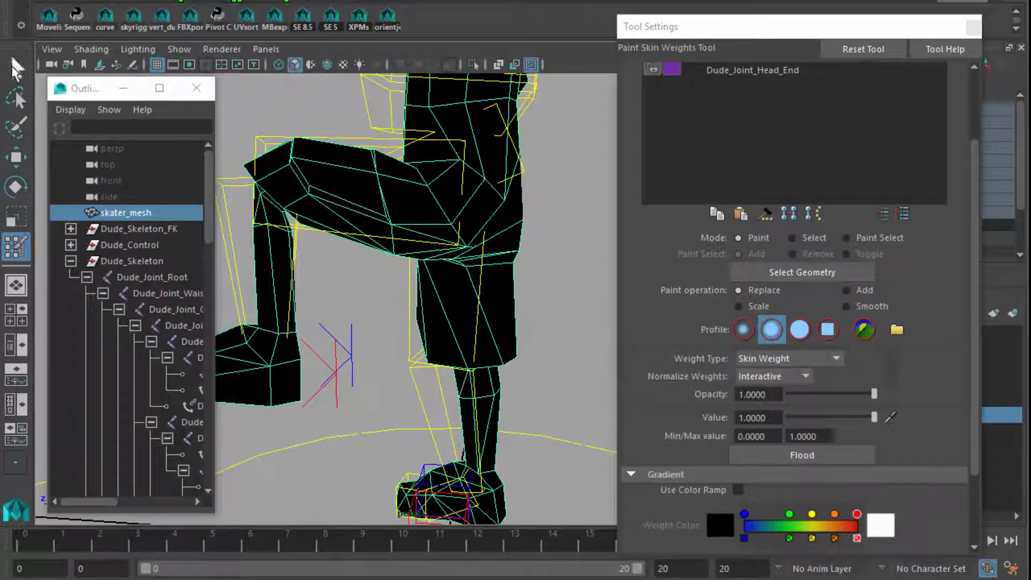
click(16, 68)
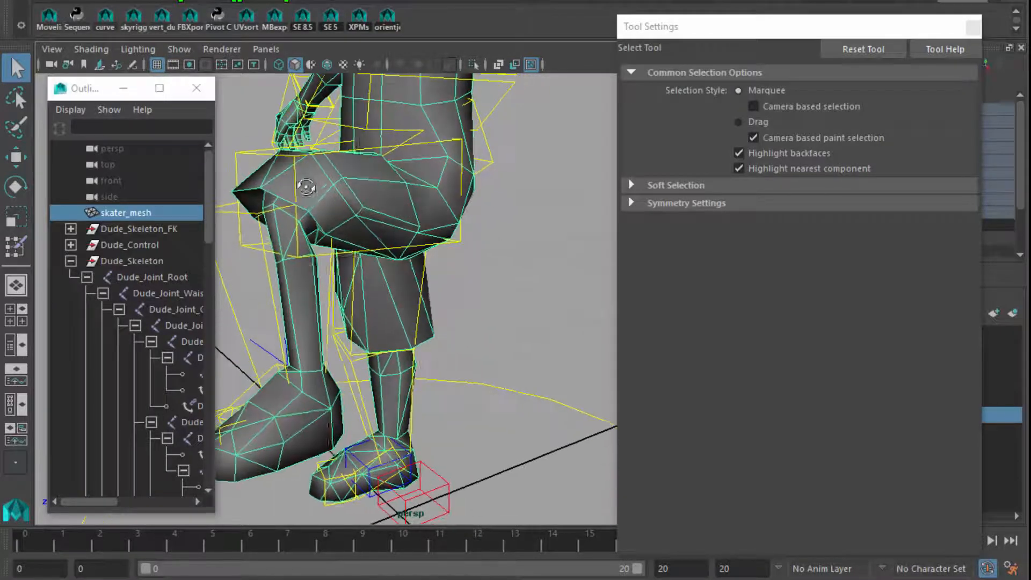
right_click(275, 191)
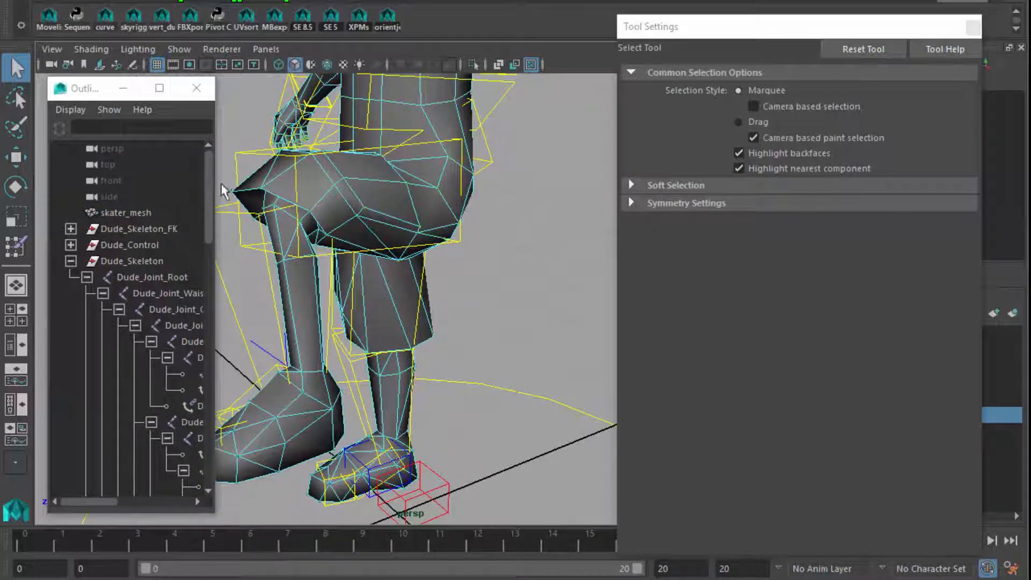
click(139, 245)
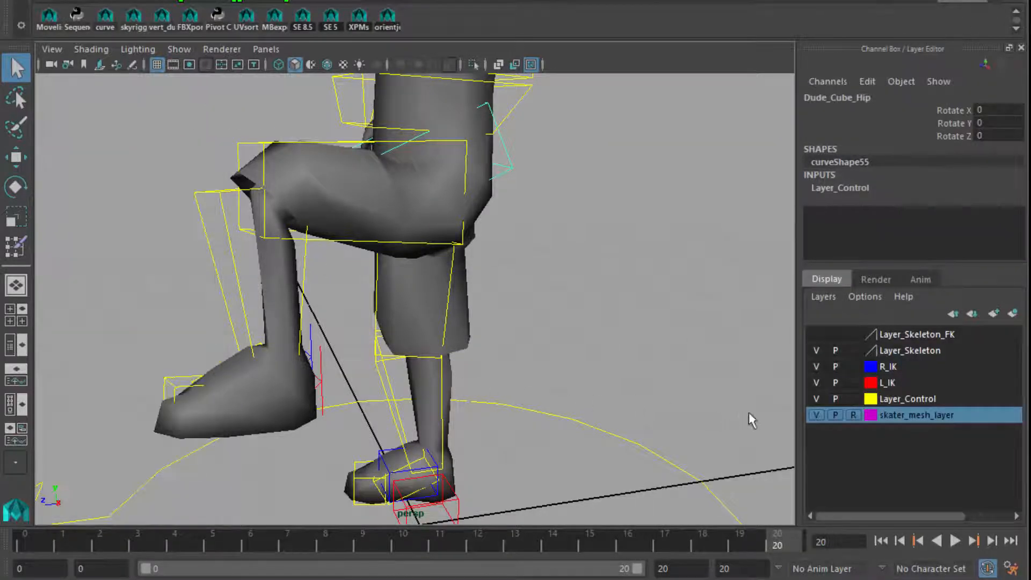
Select skater_mesh vertices around the bent left knee crease.
click(817, 399)
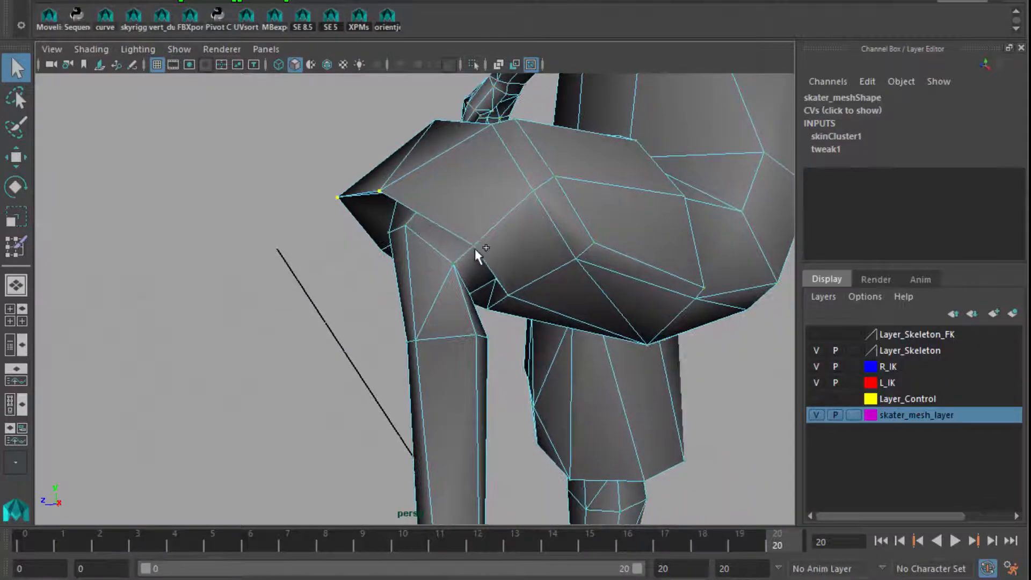
click(474, 247)
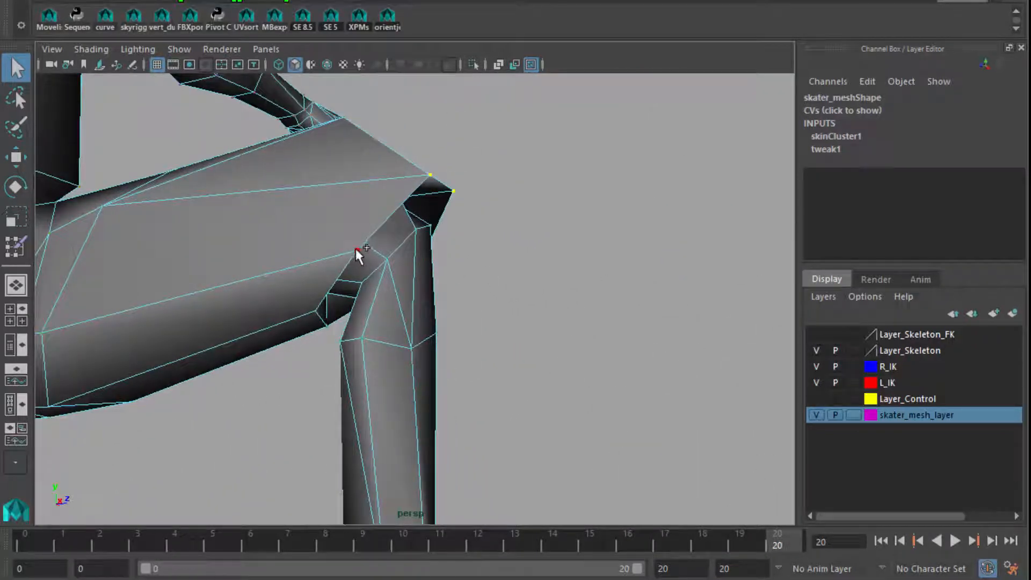
drag(366, 248, 316, 313)
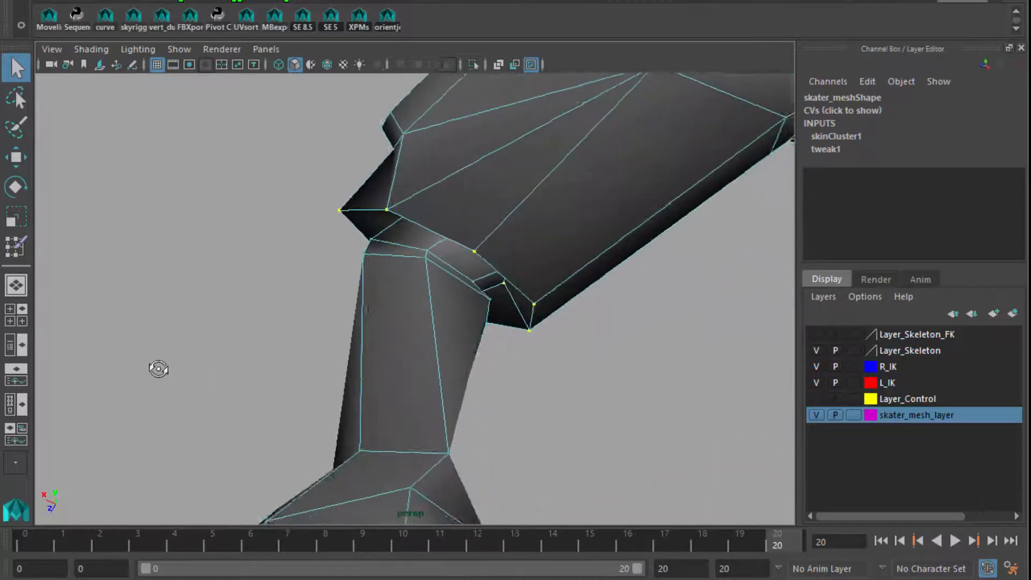
drag(157, 369, 244, 453)
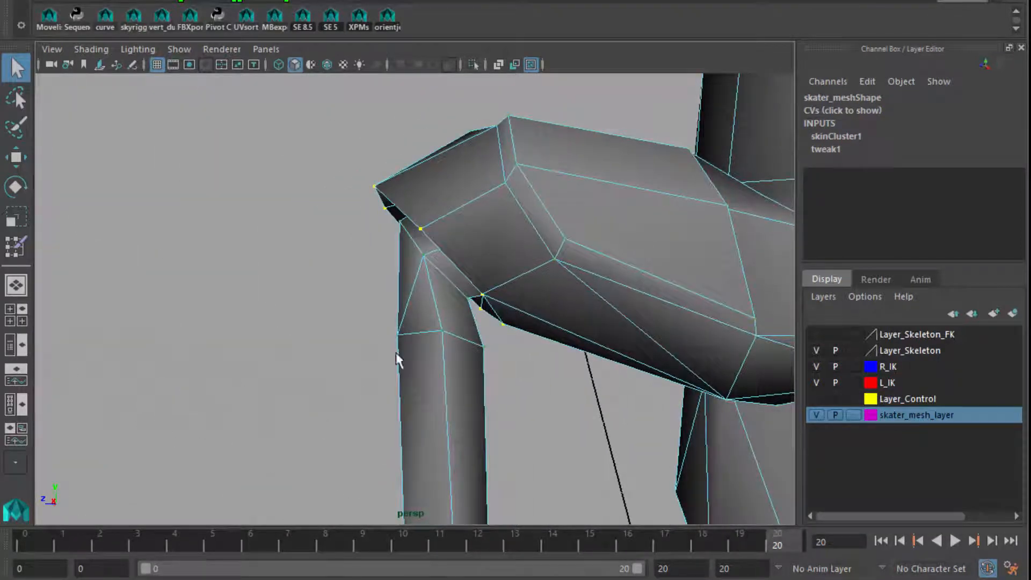
click(16, 250)
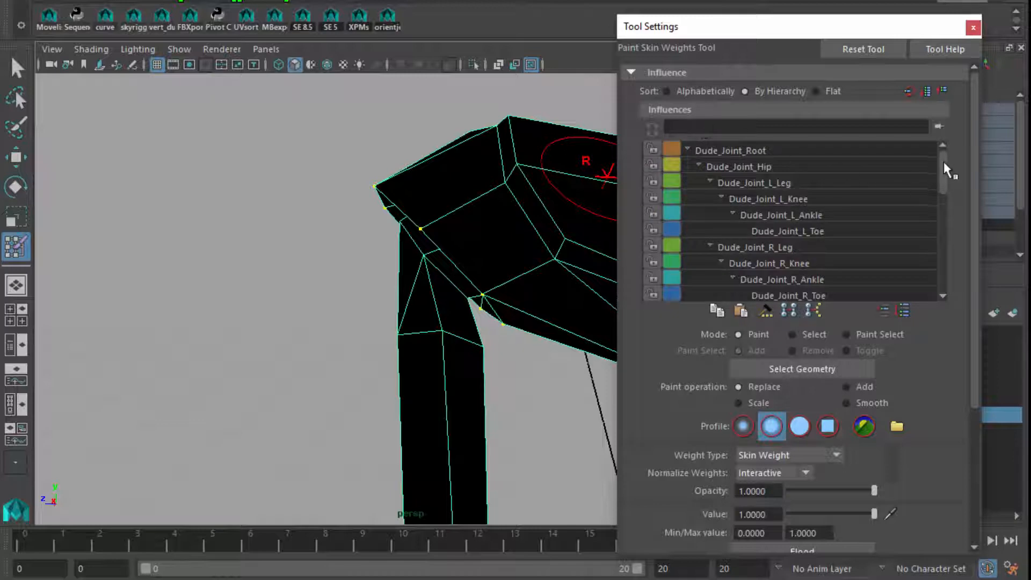
Paint full Dude_Joint_L_Leg weight across the raised thigh.
scroll(down, 3)
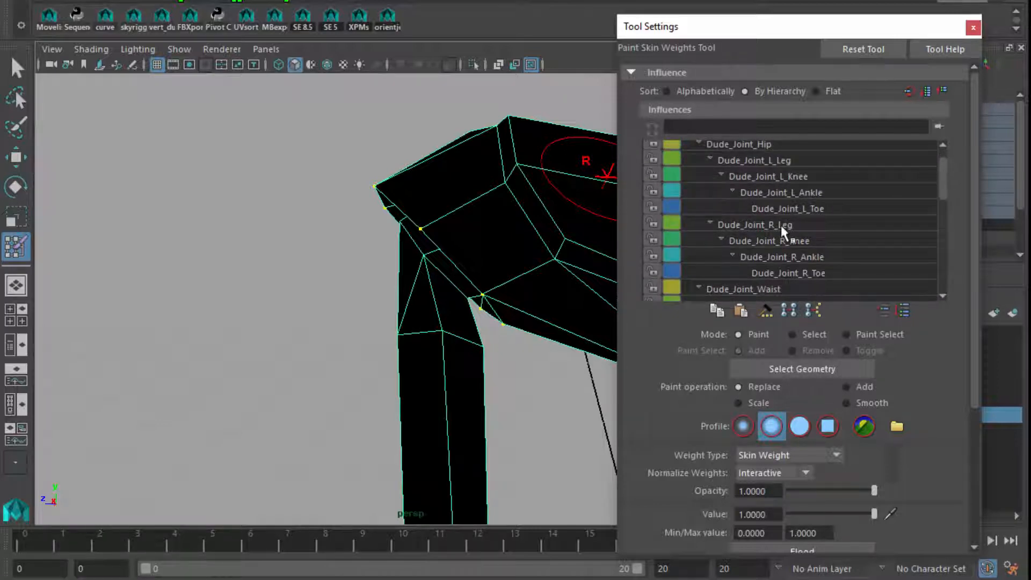
click(756, 224)
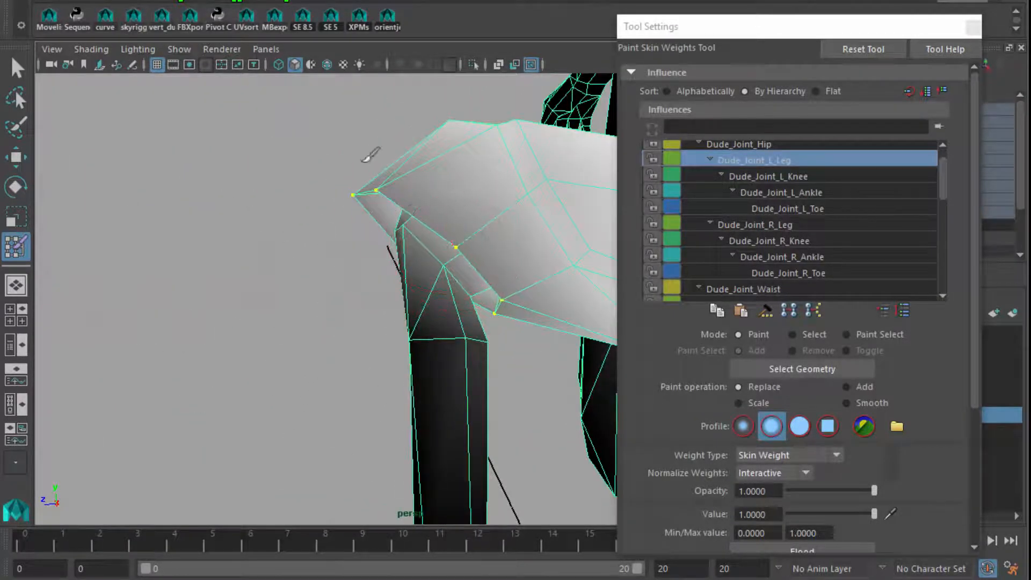
mouse_move(540, 180)
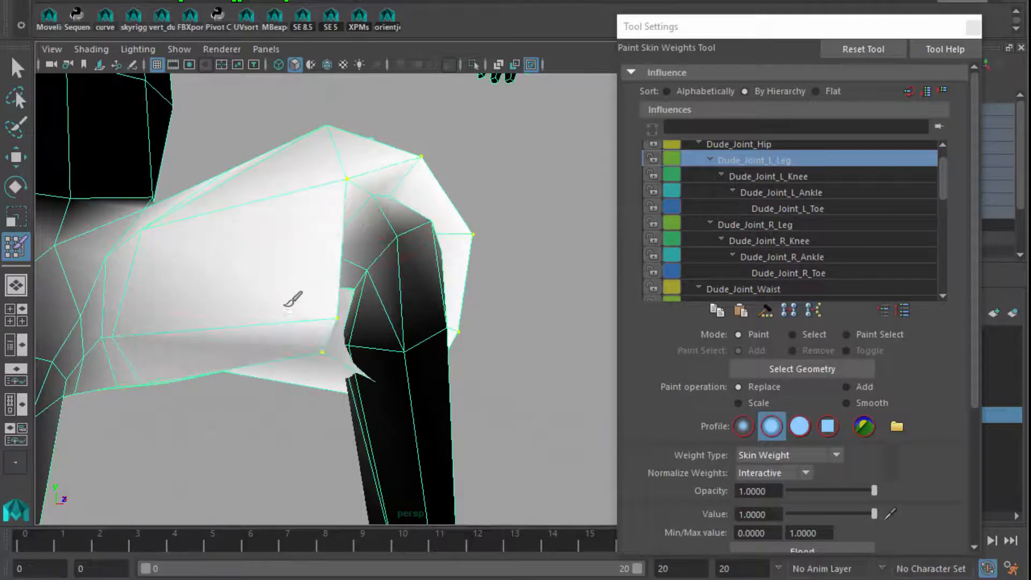
drag(292, 300, 248, 408)
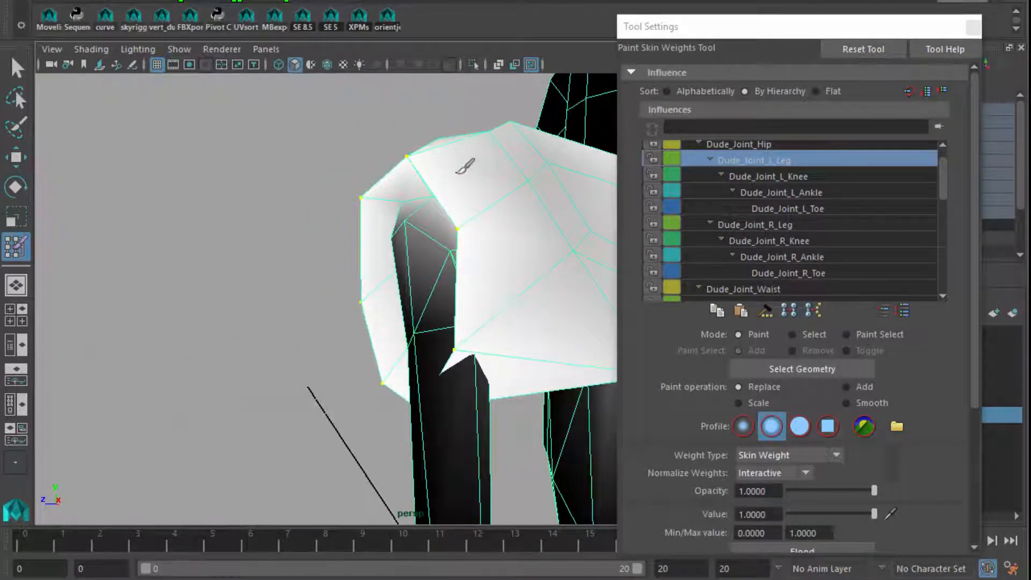
drag(461, 263, 571, 255)
text(0.5000)
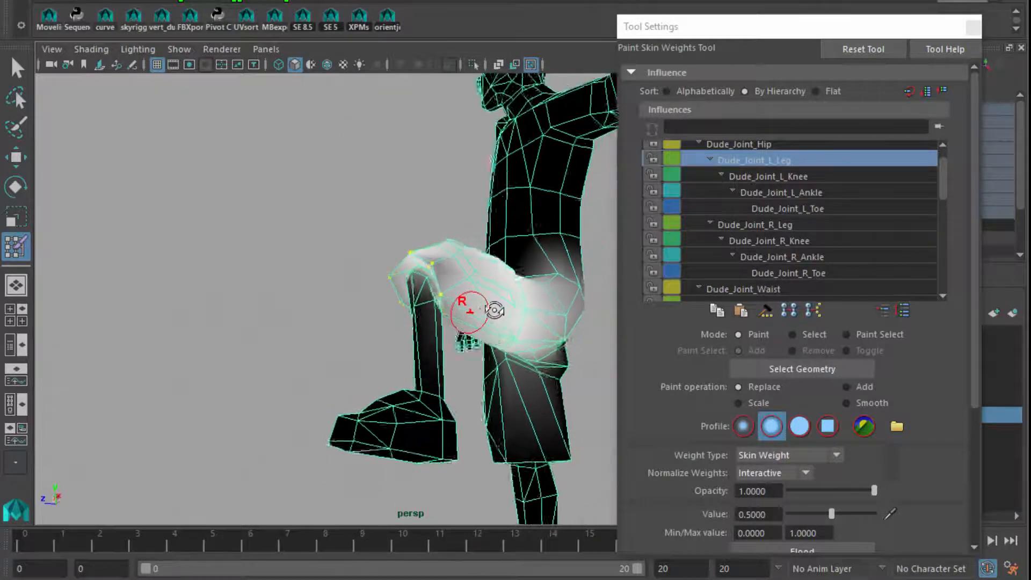
In wireframe, flood the knee-crease vertices with 0.5 Dude_Joint_L_Leg weight, then reshade.
key(4)
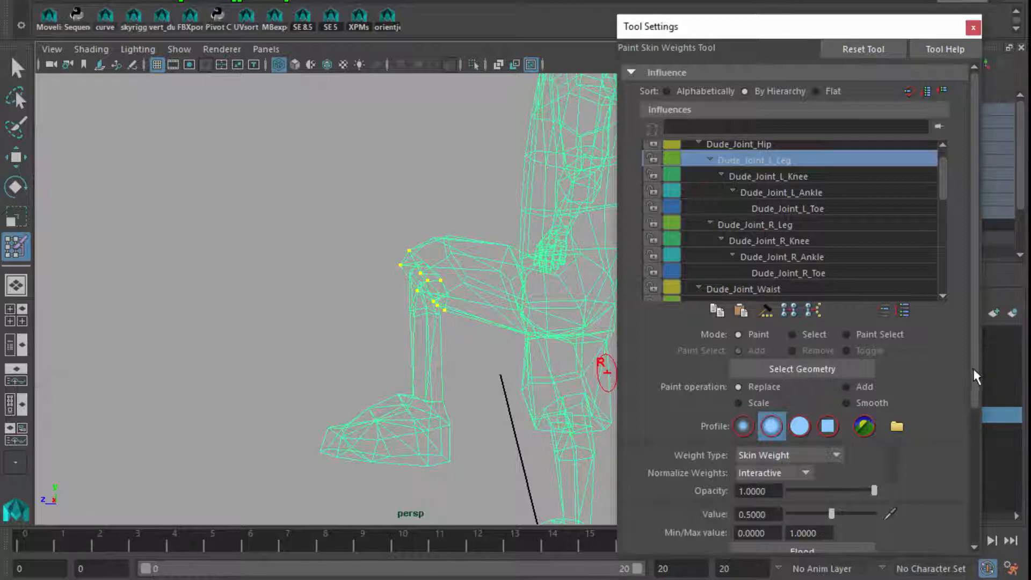
scroll(down, 3)
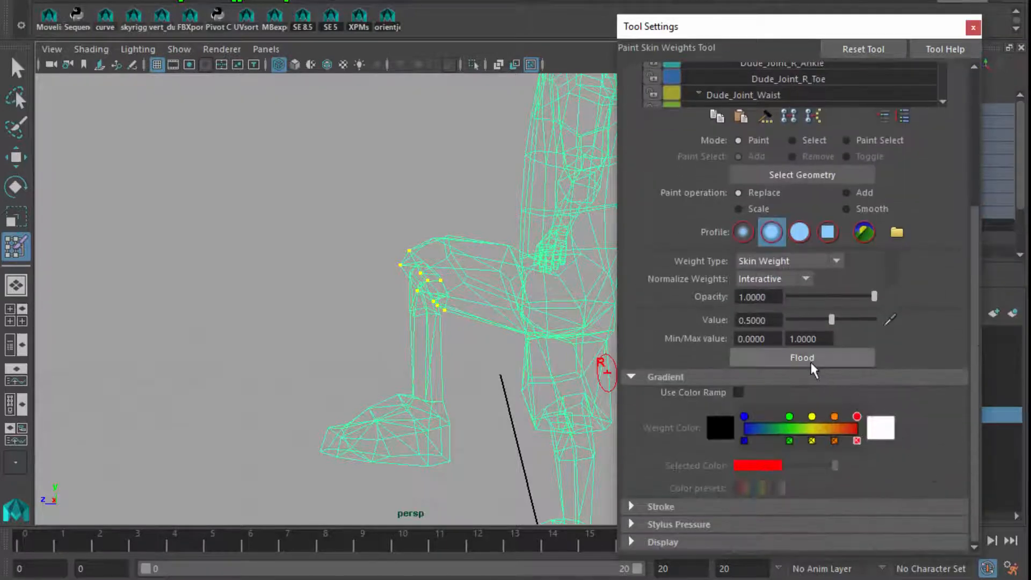
mouse_move(812, 372)
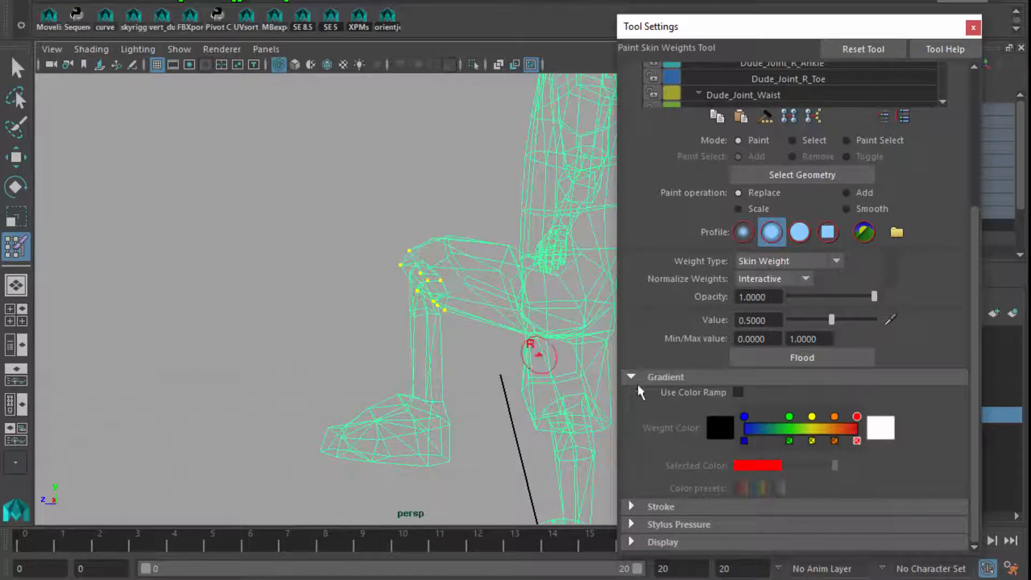
mouse_move(599, 375)
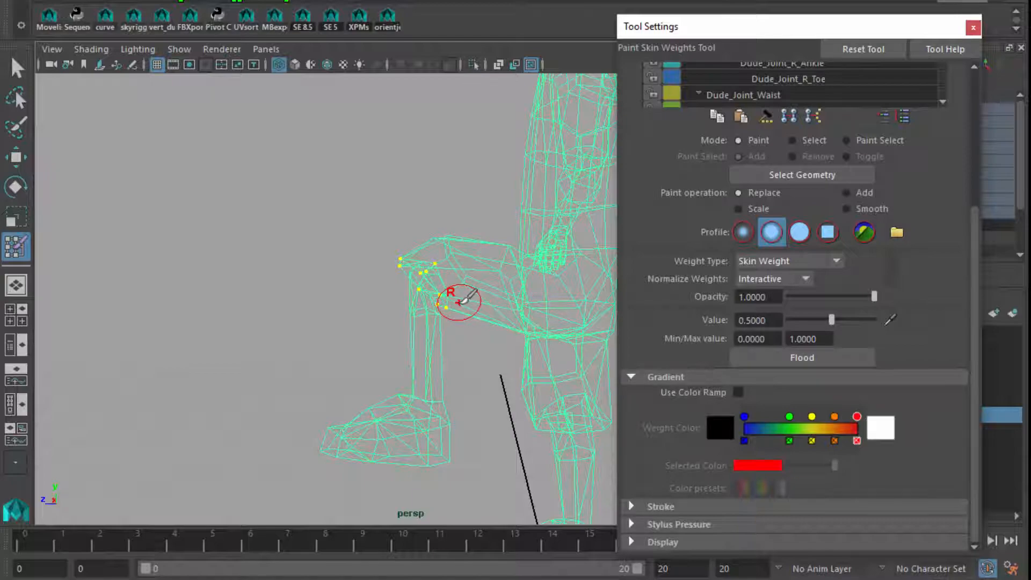
key(5)
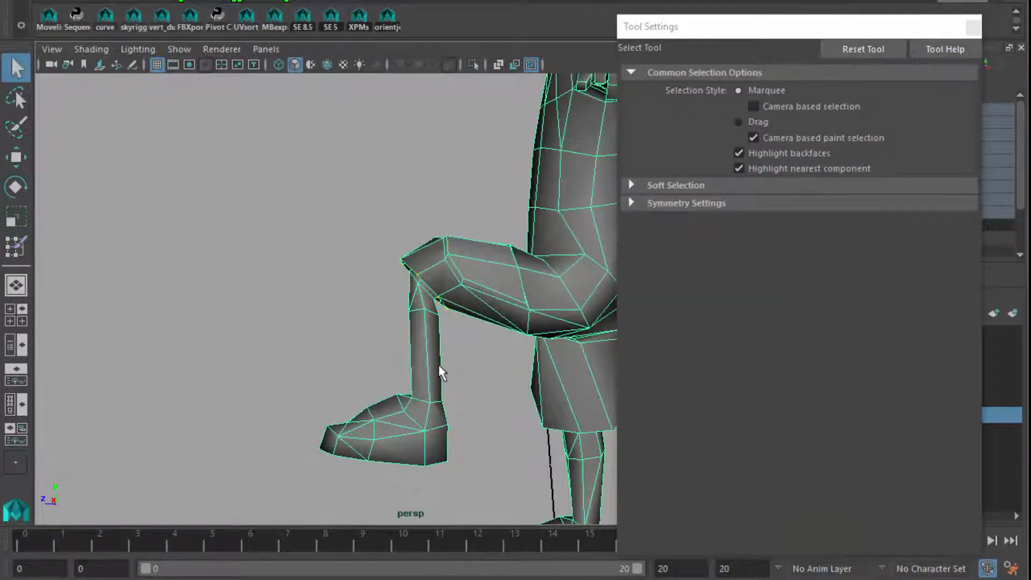
Paint full-strength Dude_Joint_L_Knee weight onto the lower left leg.
right_click(440, 355)
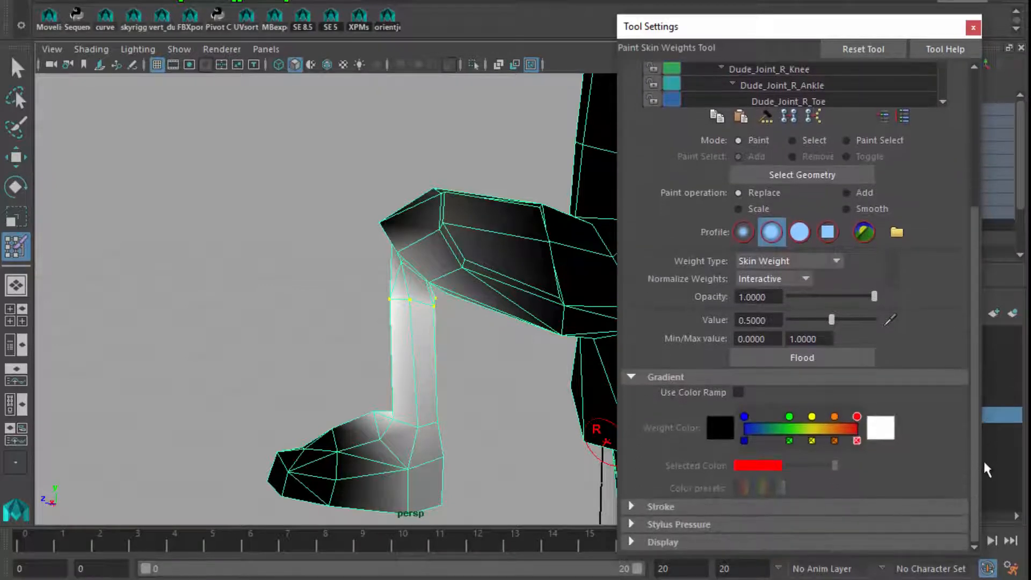
click(757, 320)
text(1.0000)
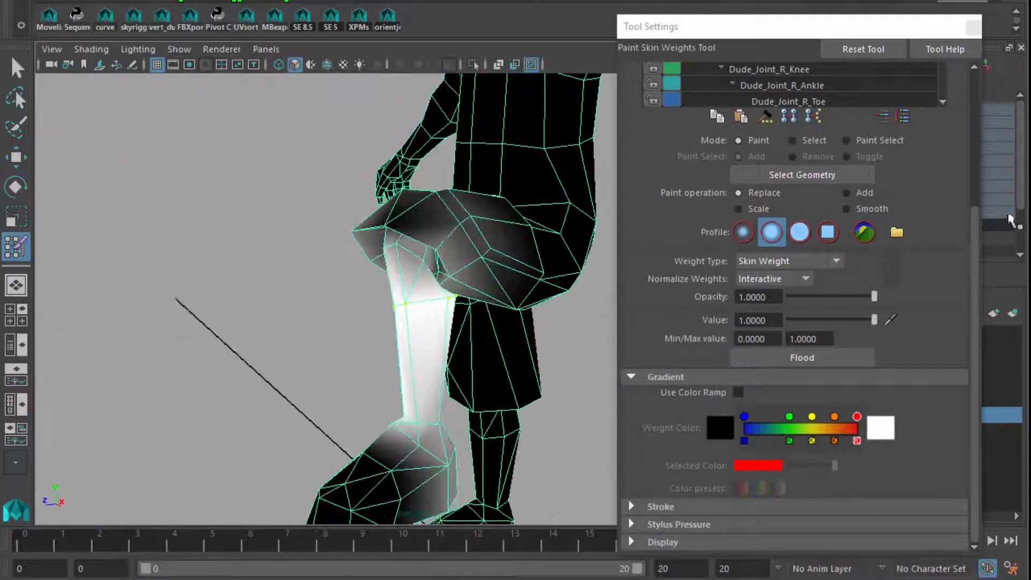
click(767, 199)
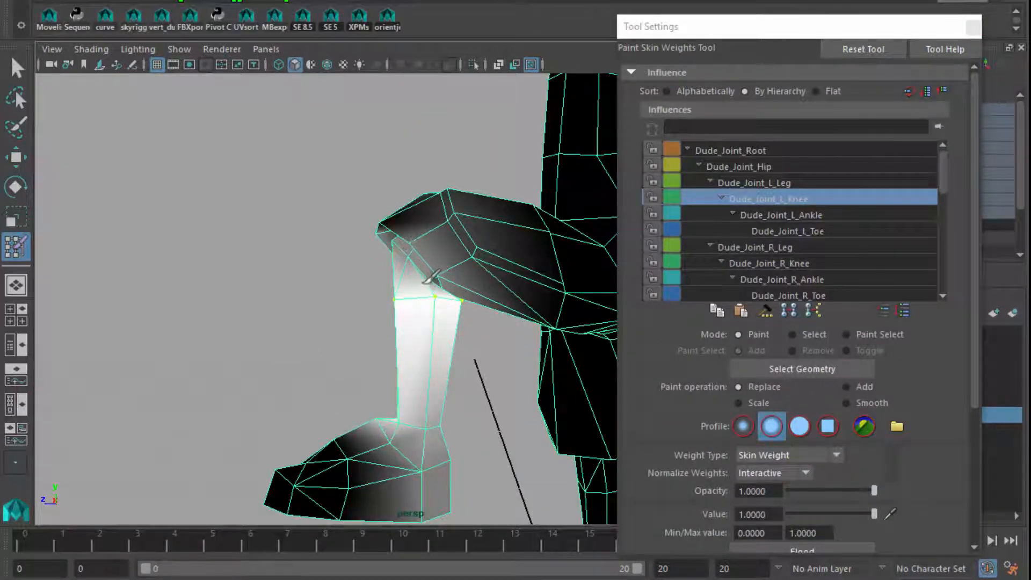
click(16, 68)
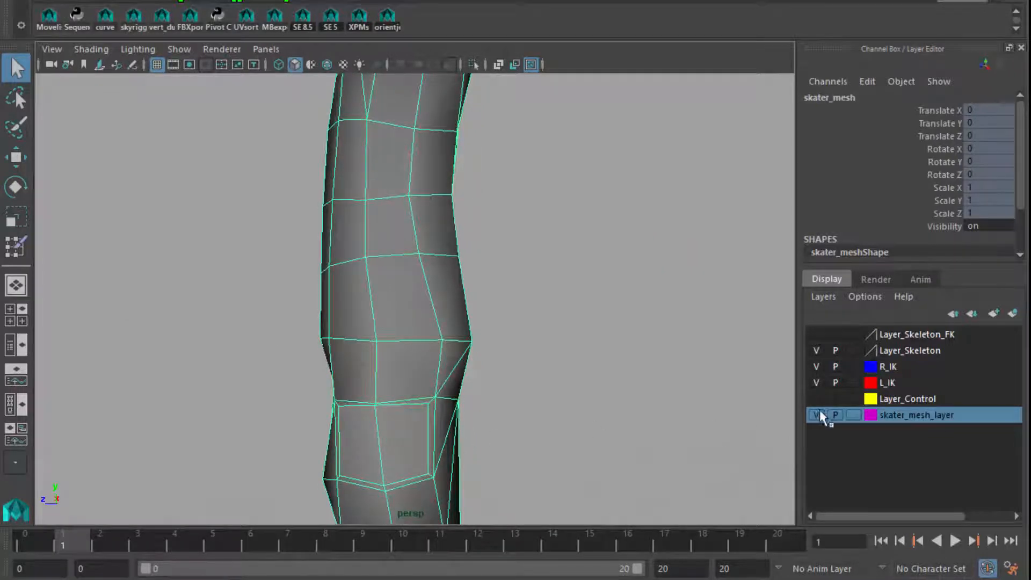
Hide the control and skeleton layers, show joints inside the mesh and scrub to frame 3.
click(816, 398)
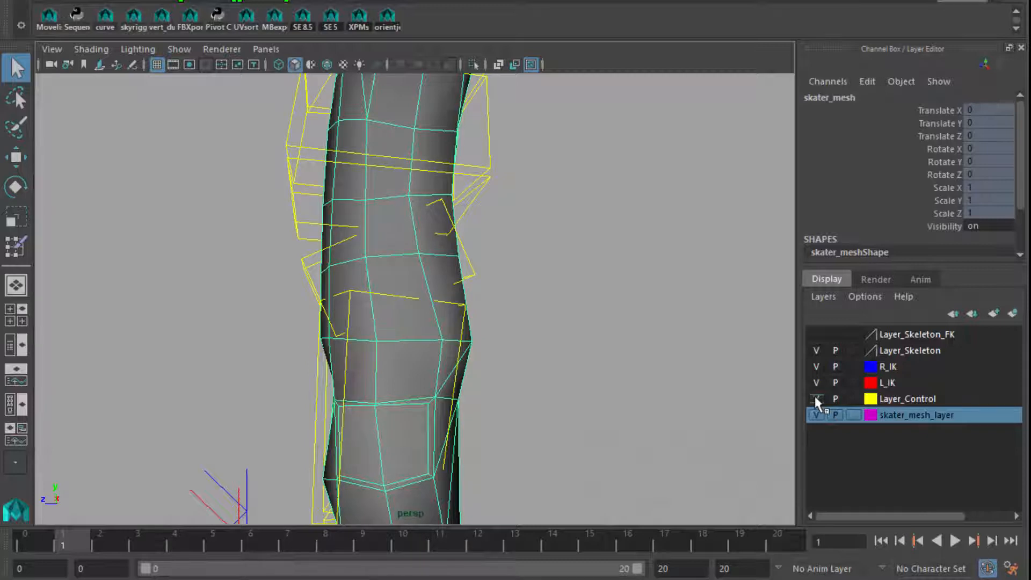
click(816, 399)
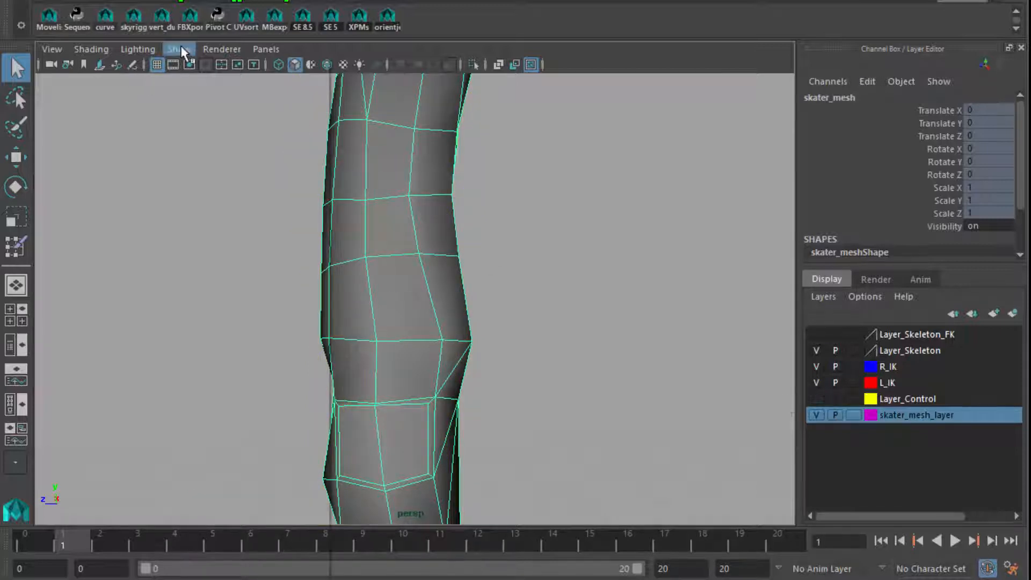
click(179, 49)
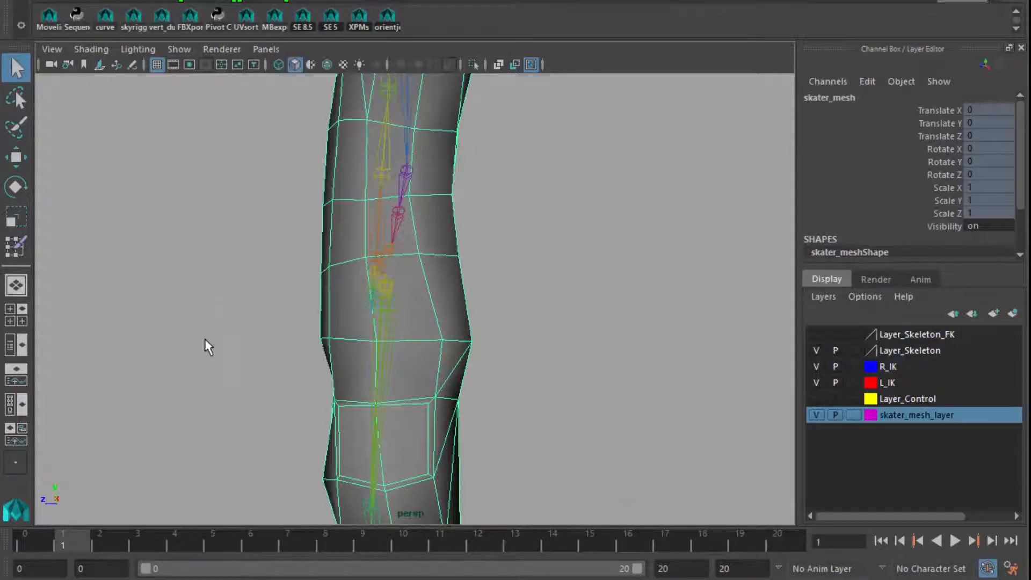
click(365, 303)
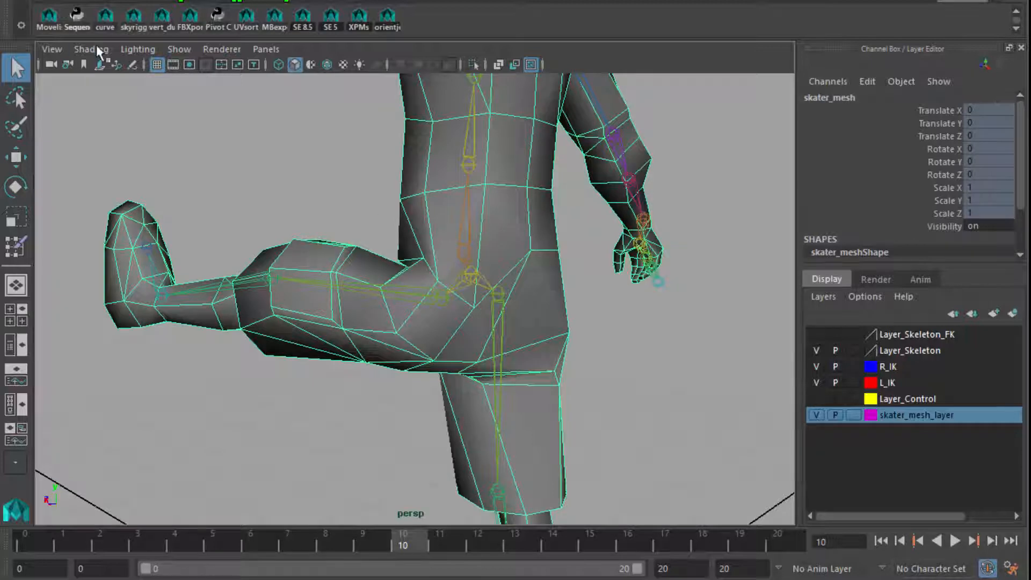
click(178, 49)
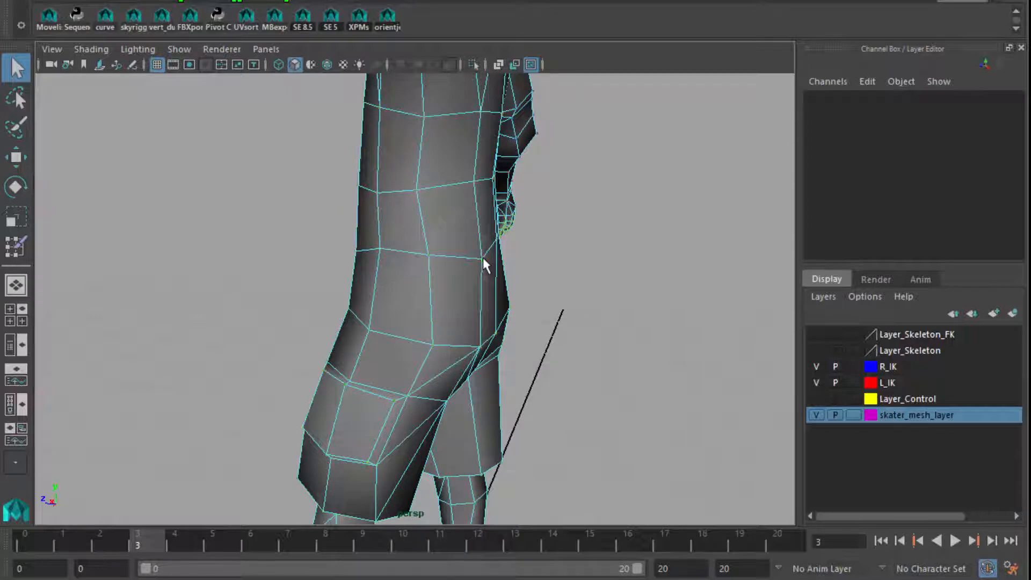
Start Paint Skin Weights on the thigh vertices with Dude_Joint_Hip as influence, then return to selection.
click(387, 251)
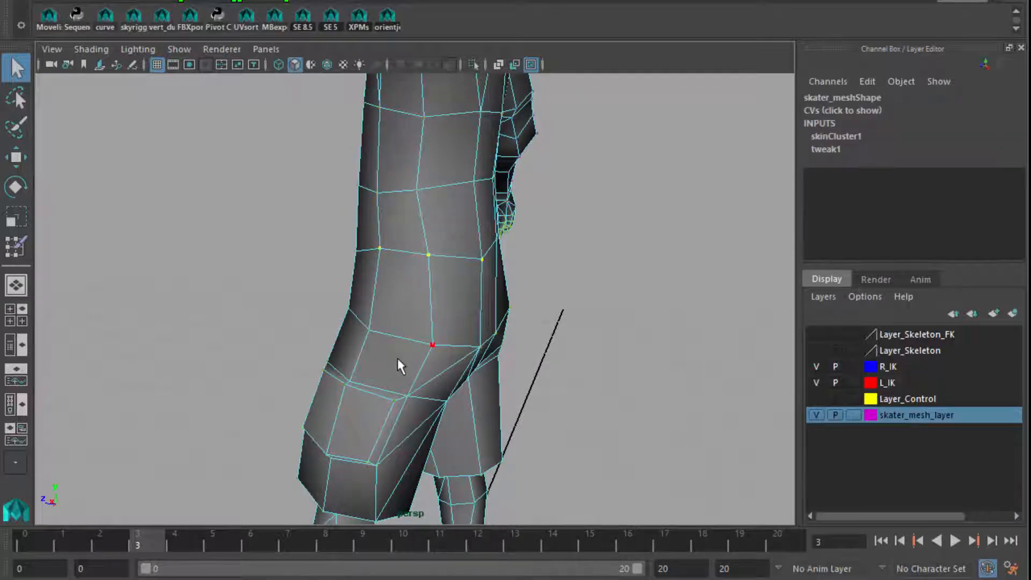
right_click(402, 366)
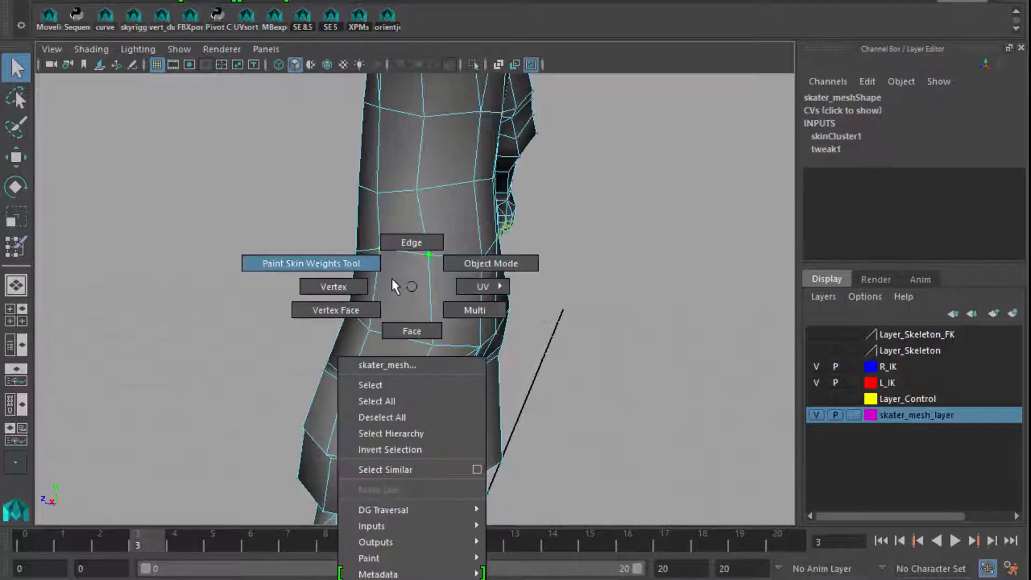
click(312, 264)
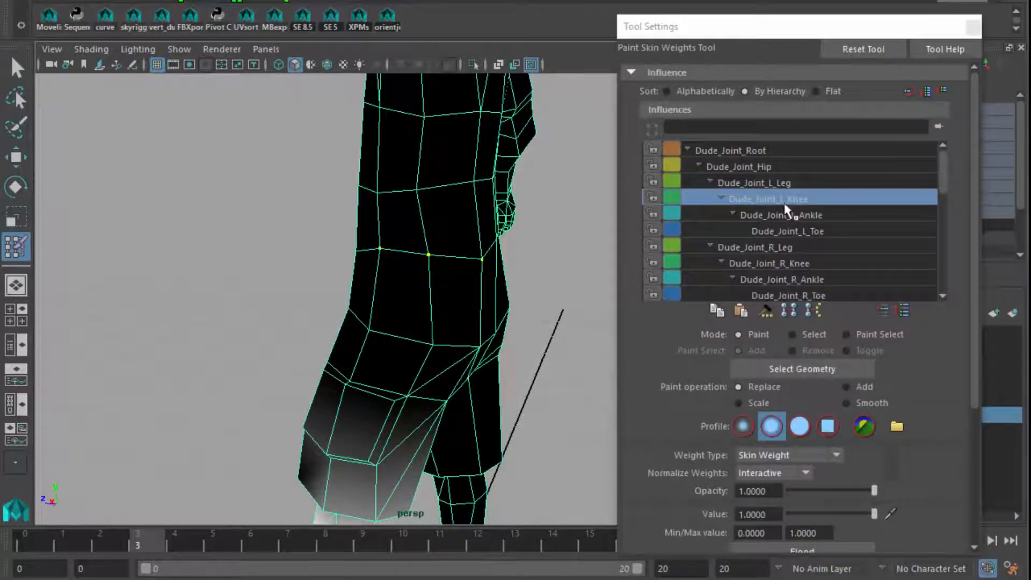
click(756, 183)
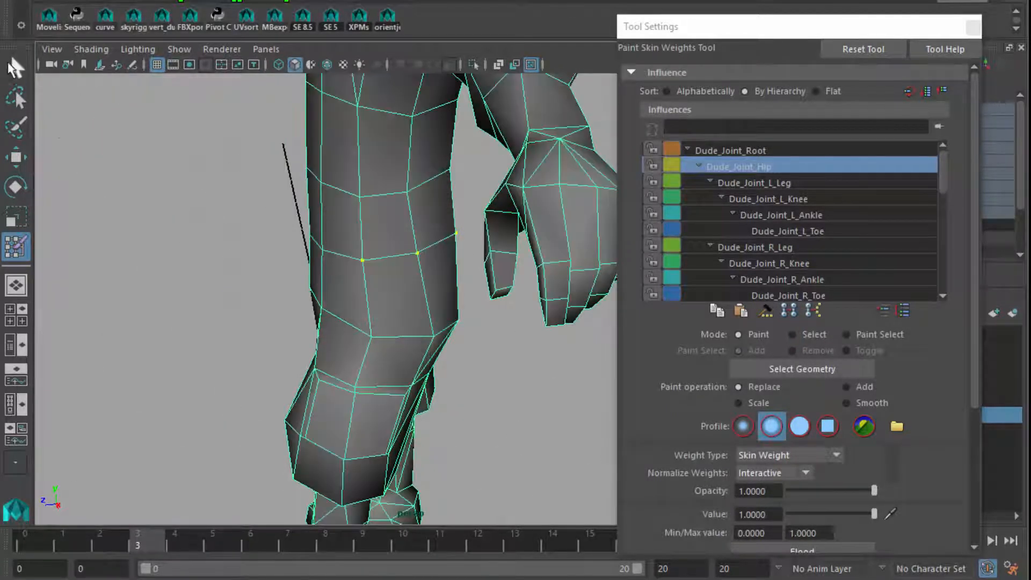
click(16, 67)
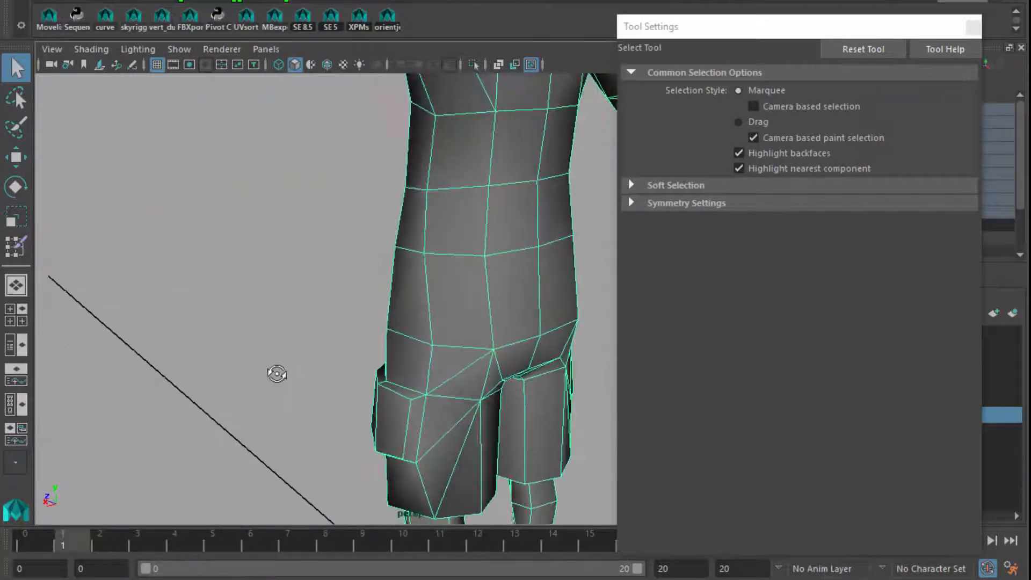
Scrub to frame 6 and start Paint Skin Weights on the skater mesh.
click(515, 542)
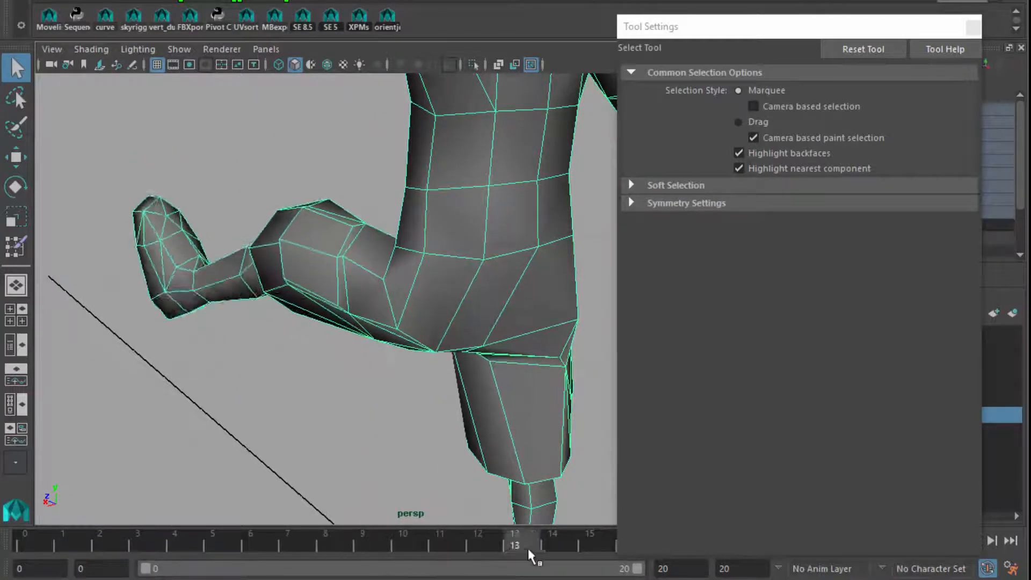
drag(515, 544, 250, 545)
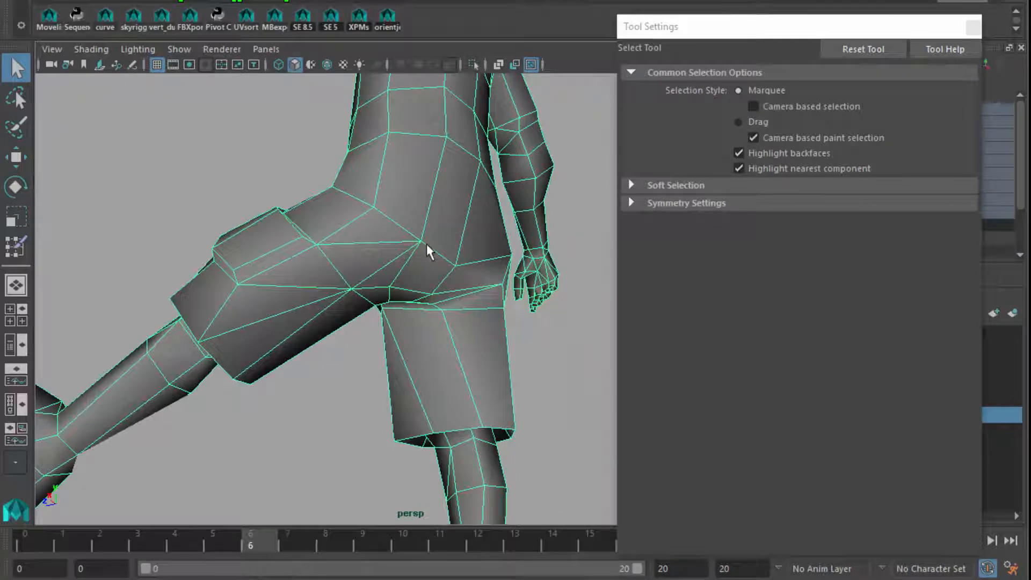
right_click(428, 253)
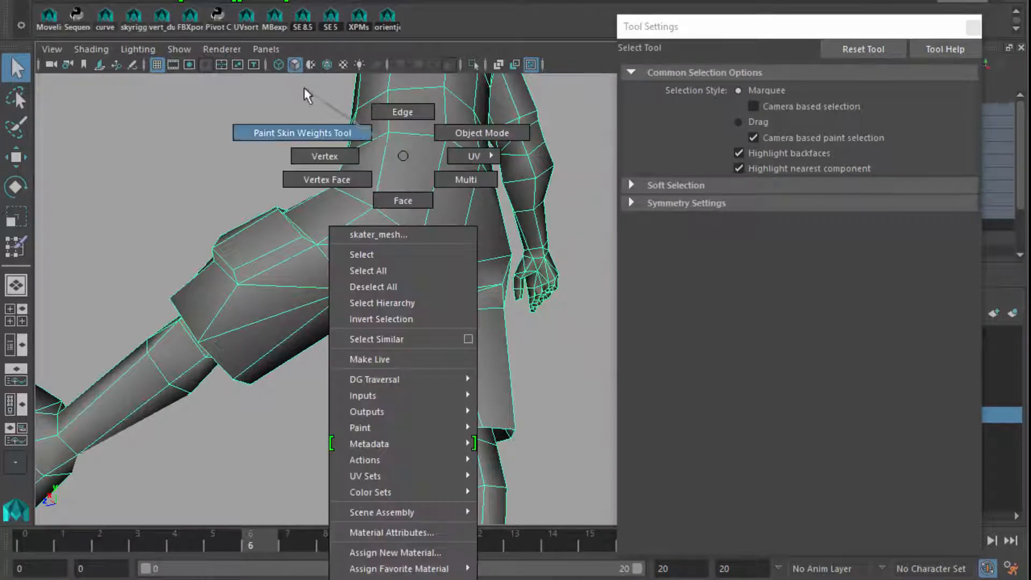
click(301, 132)
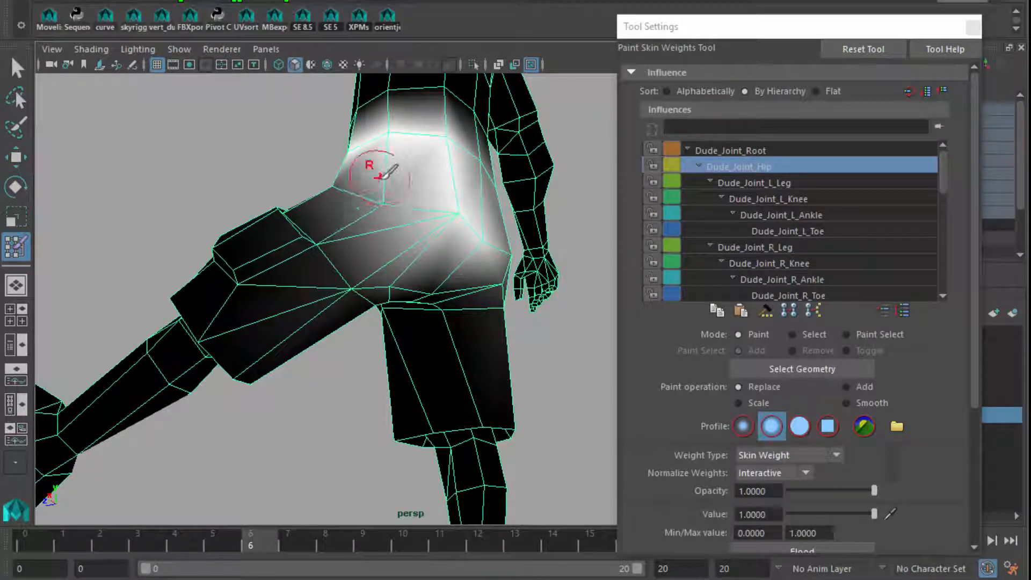
Paint hip weight at value 0.5 on the buttock, then smooth it around the upper thigh.
triple_click(759, 514)
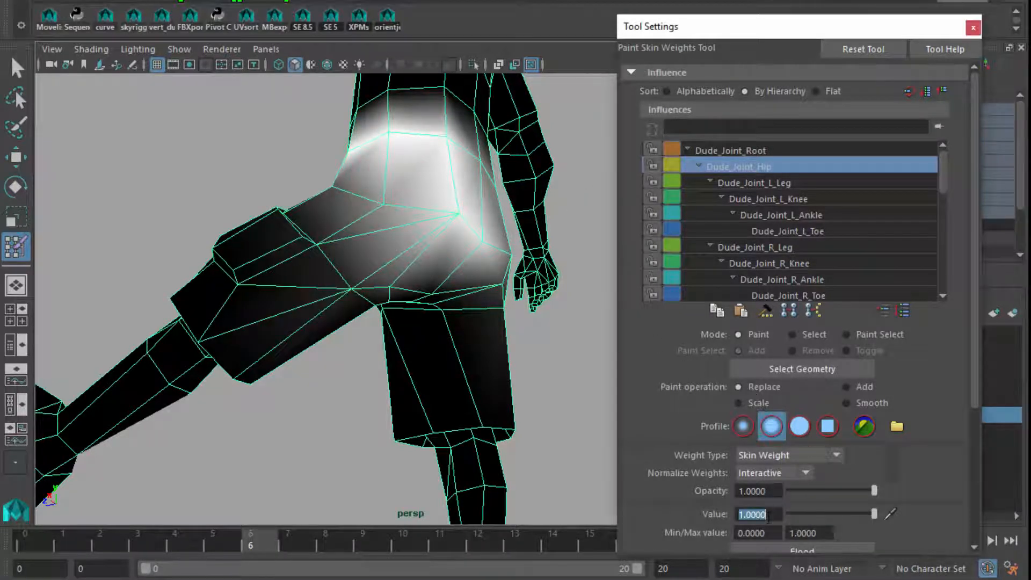
drag(874, 514, 831, 513)
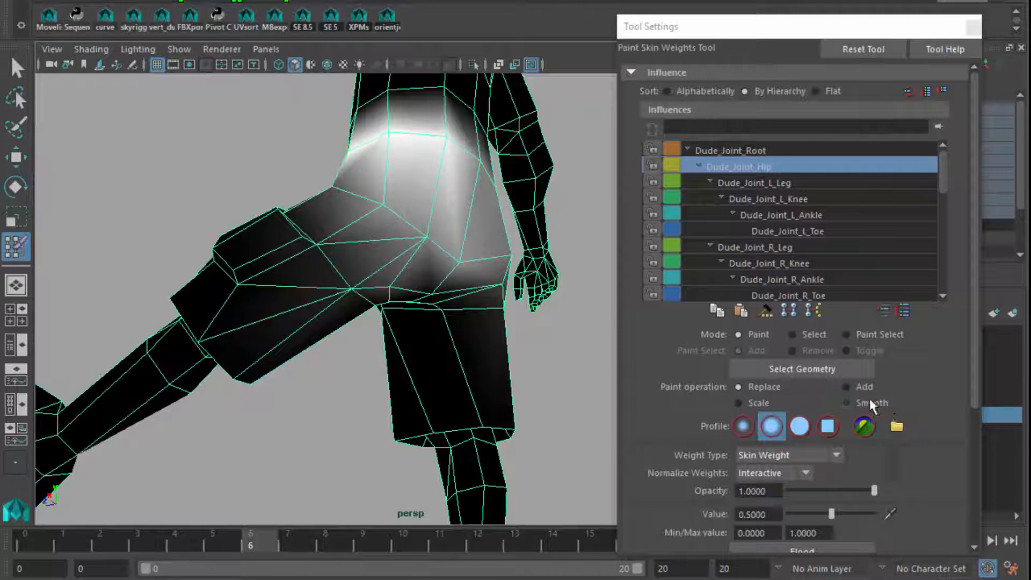
click(848, 403)
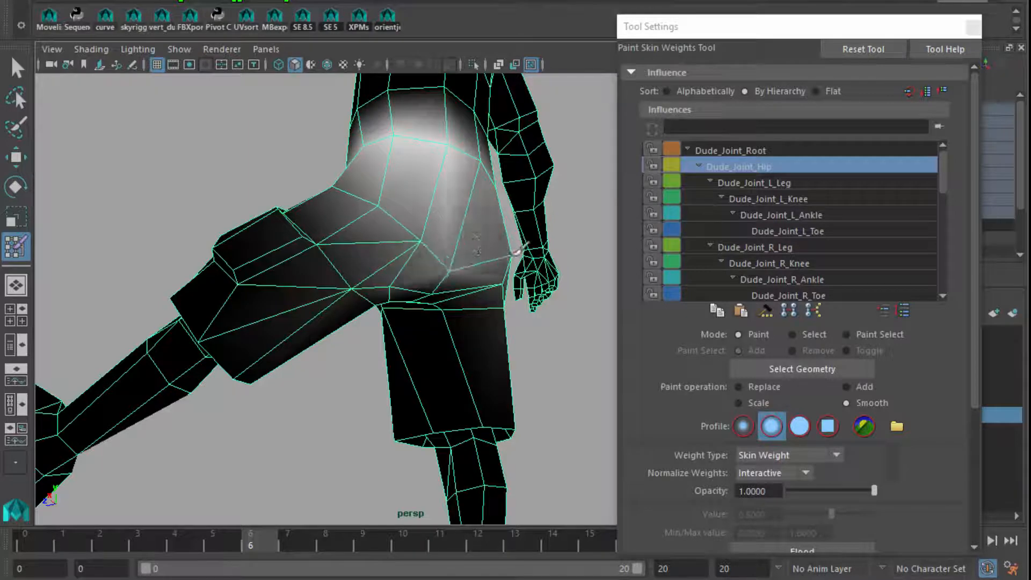
drag(474, 263, 356, 267)
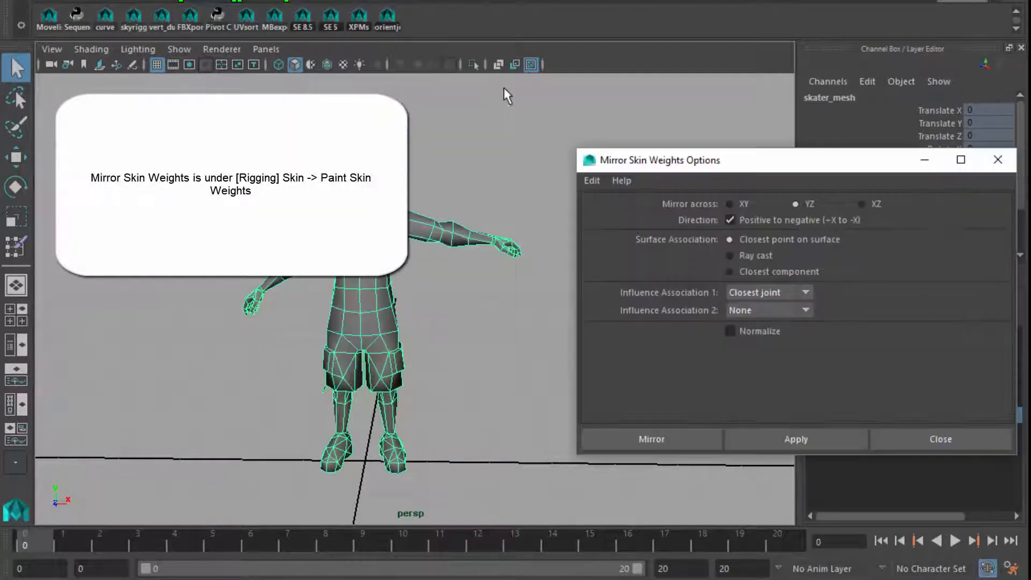
Mirror the skin weights across YZ from positive to negative X.
drag(658, 160, 641, 76)
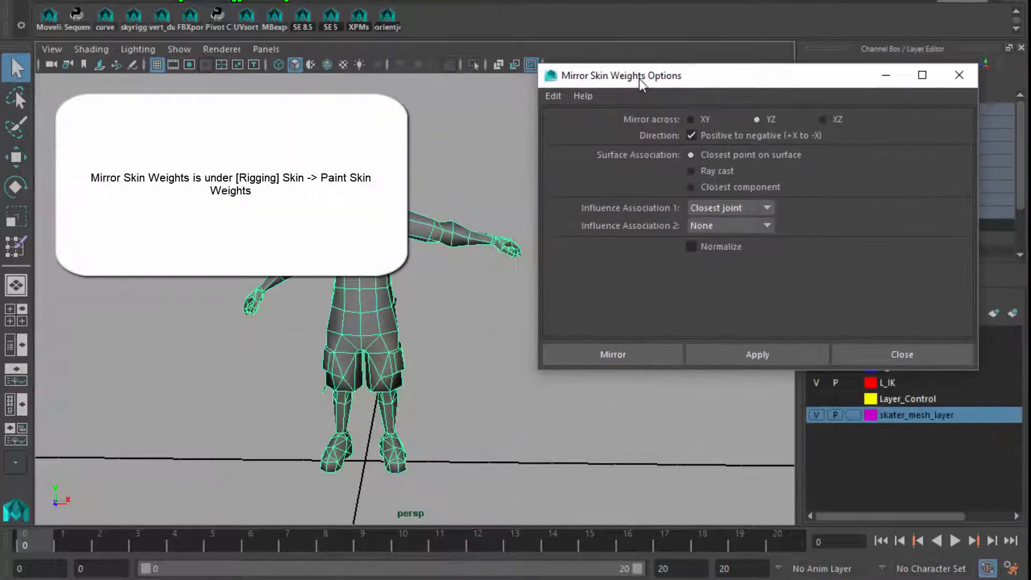
mouse_move(645, 259)
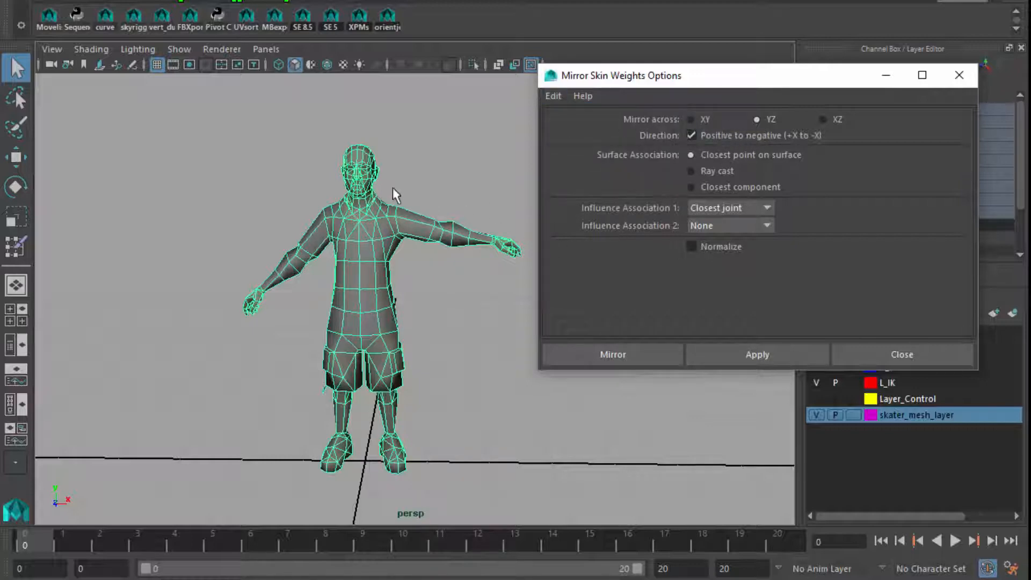
mouse_move(642, 172)
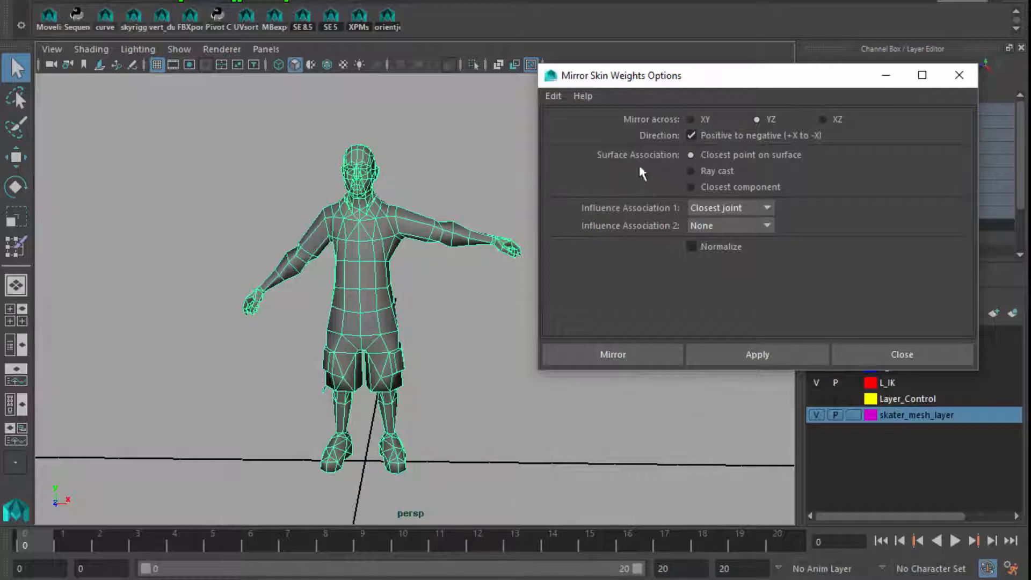
mouse_move(381, 297)
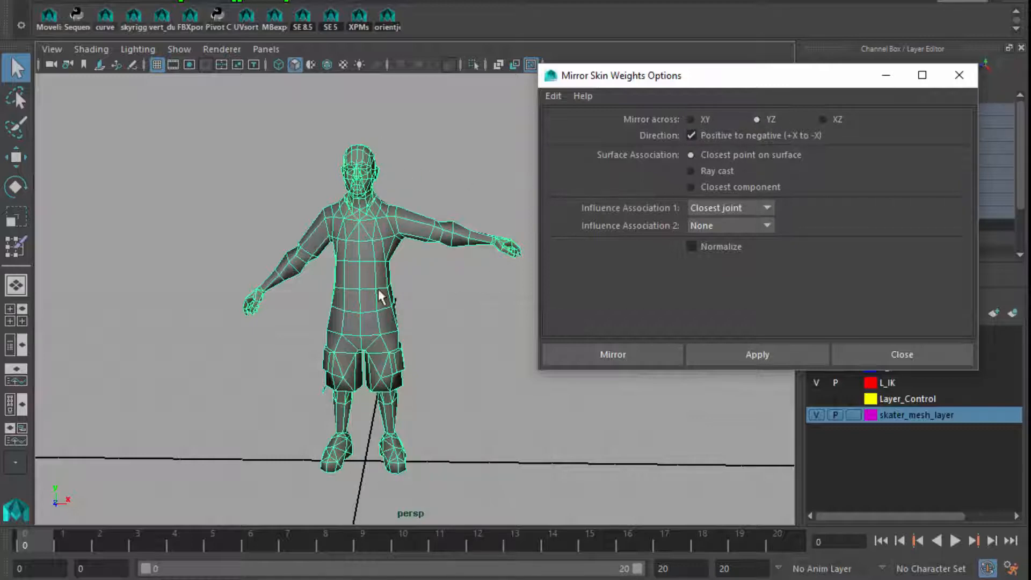
mouse_move(359, 257)
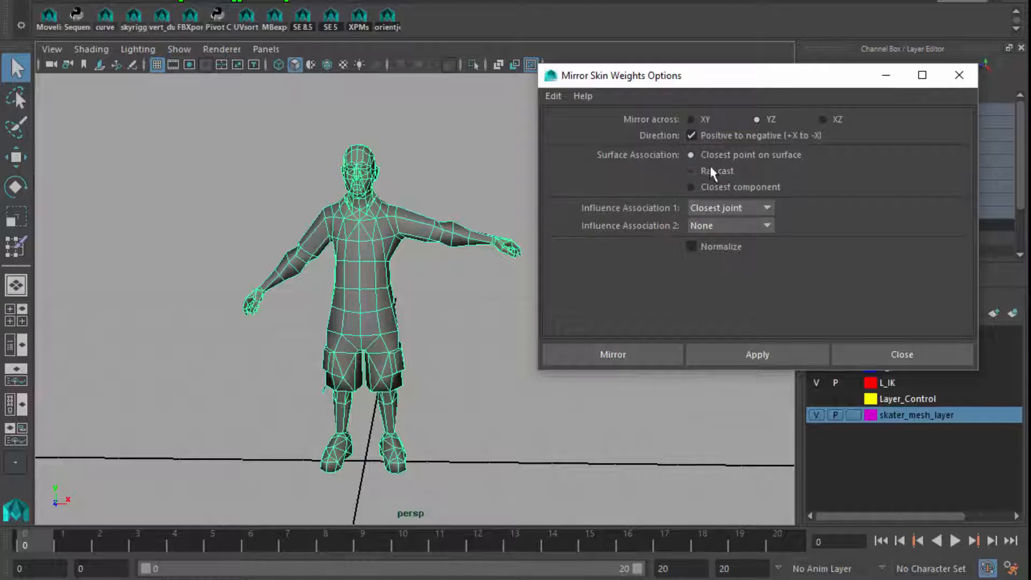
mouse_move(612, 355)
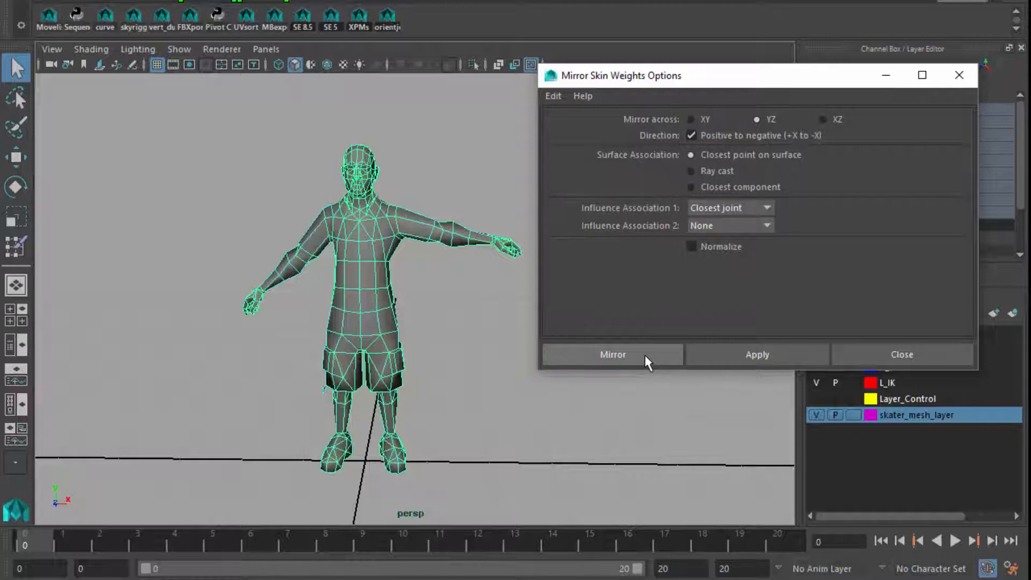
click(613, 355)
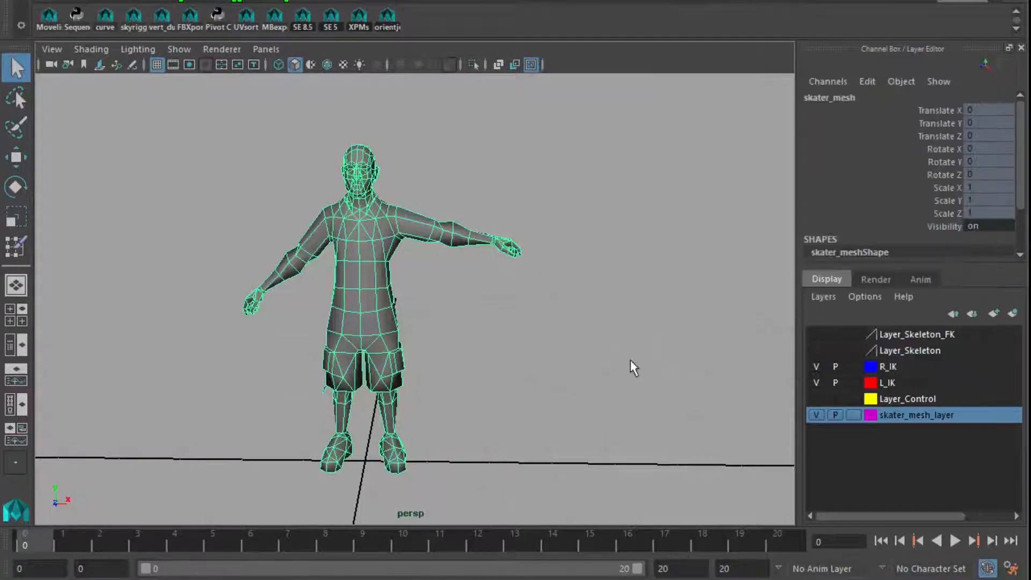
mouse_move(247, 179)
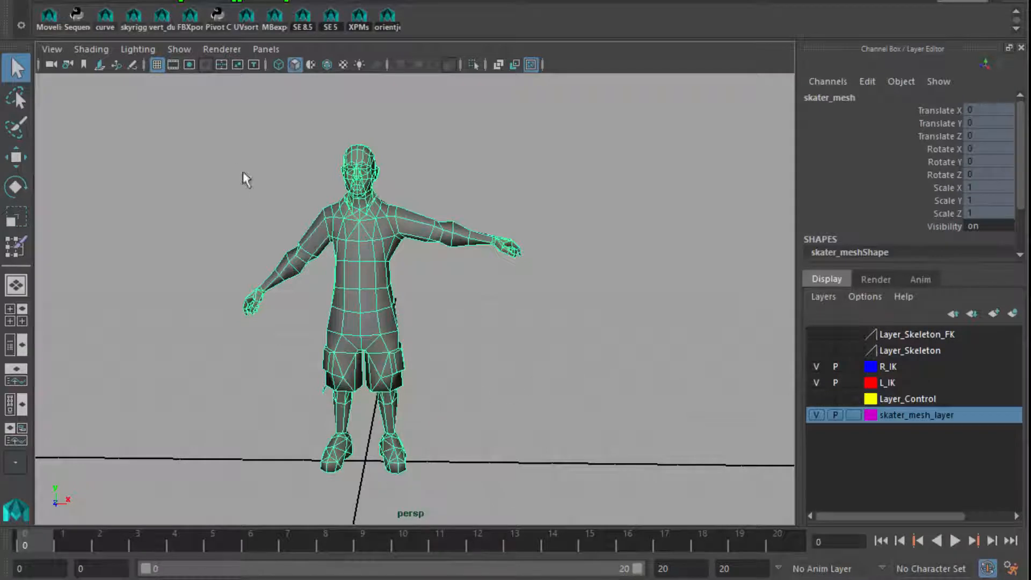
Show all object types so the control curves appear, then inspect the bent legs and frame the rig.
click(178, 49)
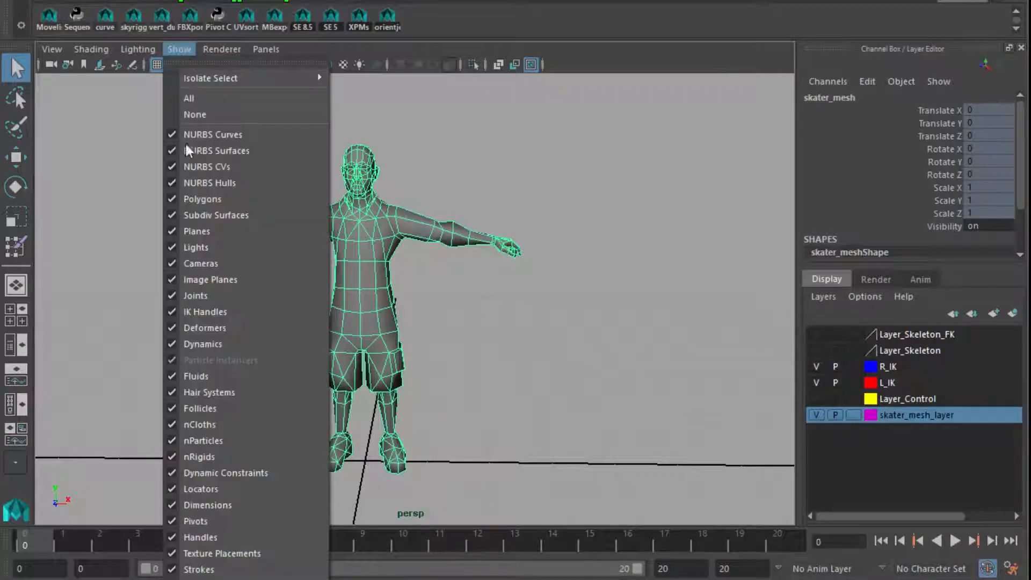
click(815, 399)
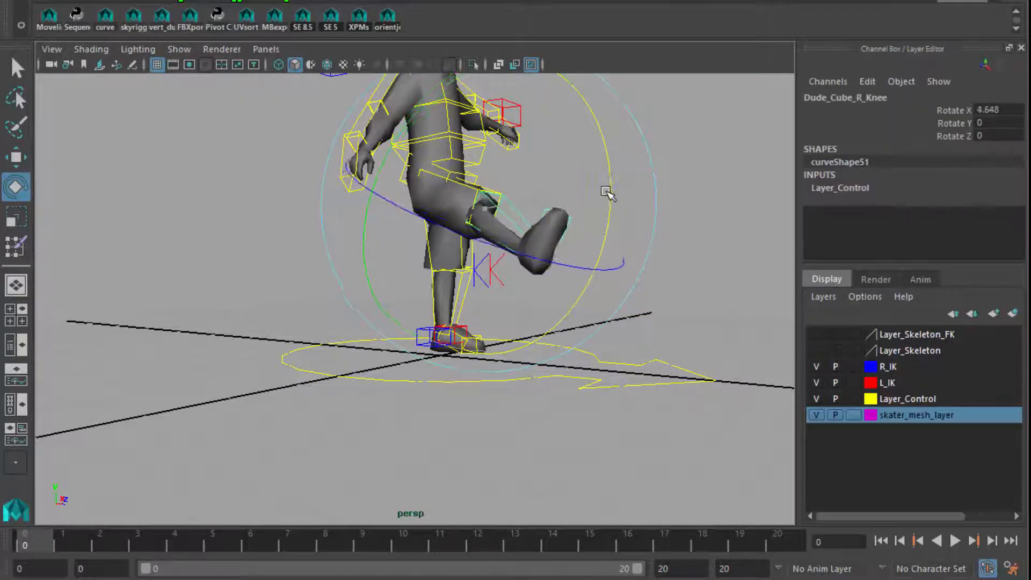
drag(605, 193, 630, 214)
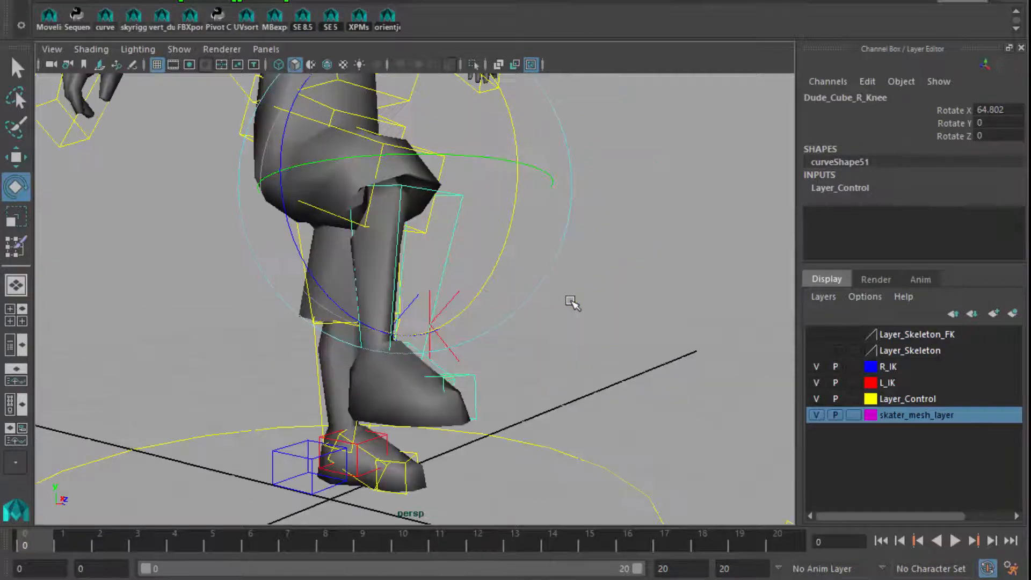
drag(573, 303, 414, 355)
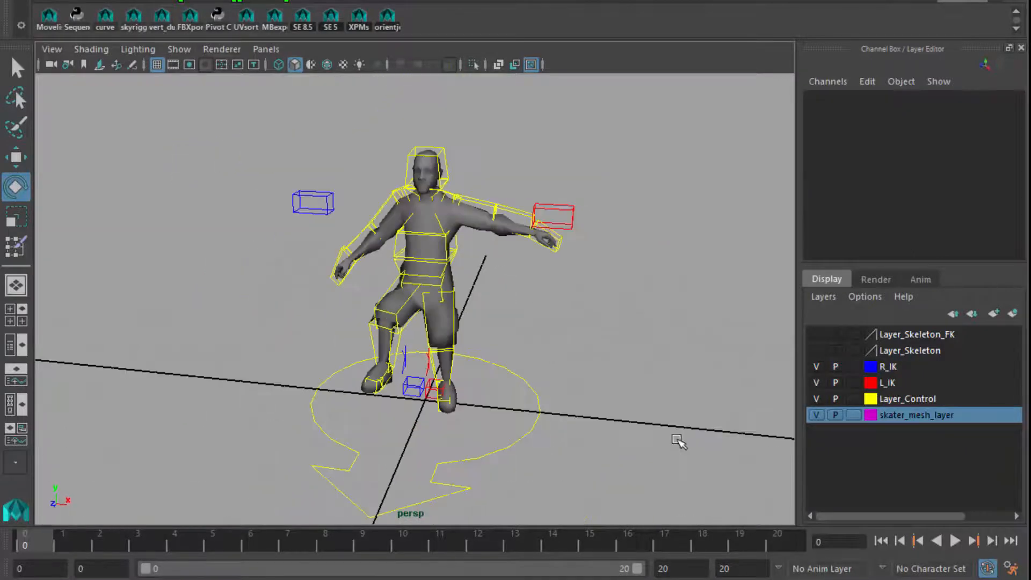
Select the left leg control's Rotate X/Y/Z channels and bring up their keying options.
click(502, 210)
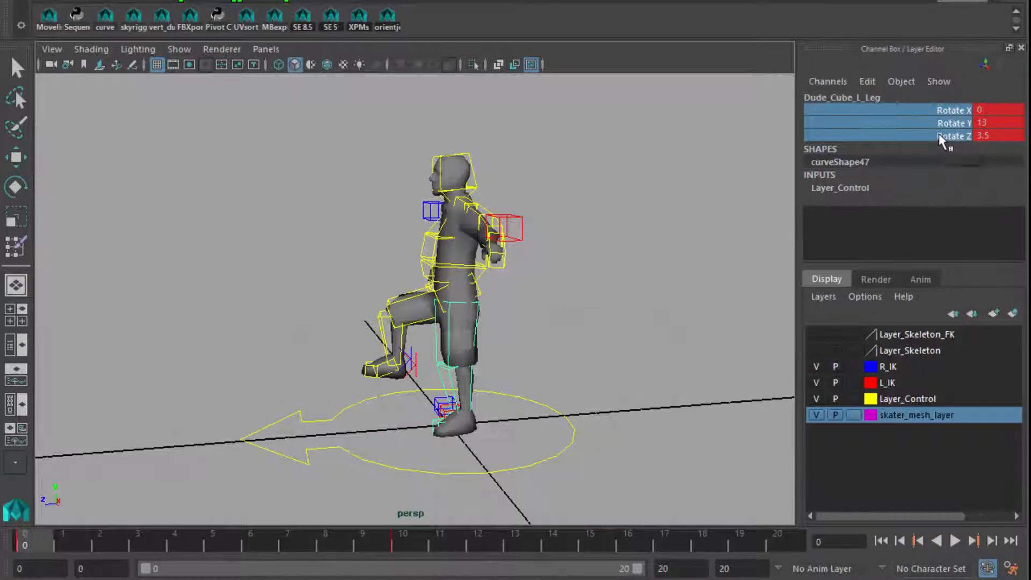
right_click(954, 137)
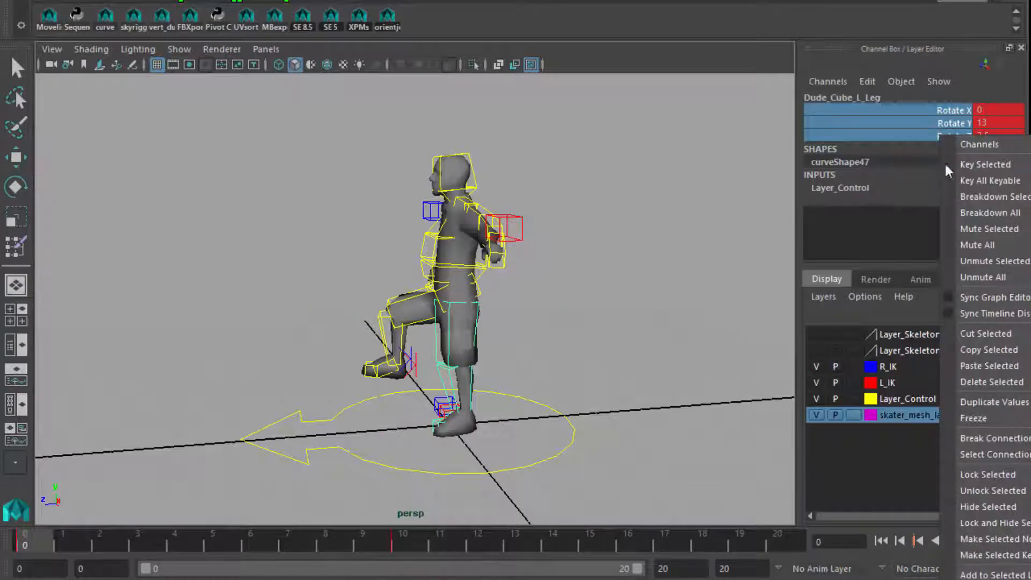
mouse_move(991, 453)
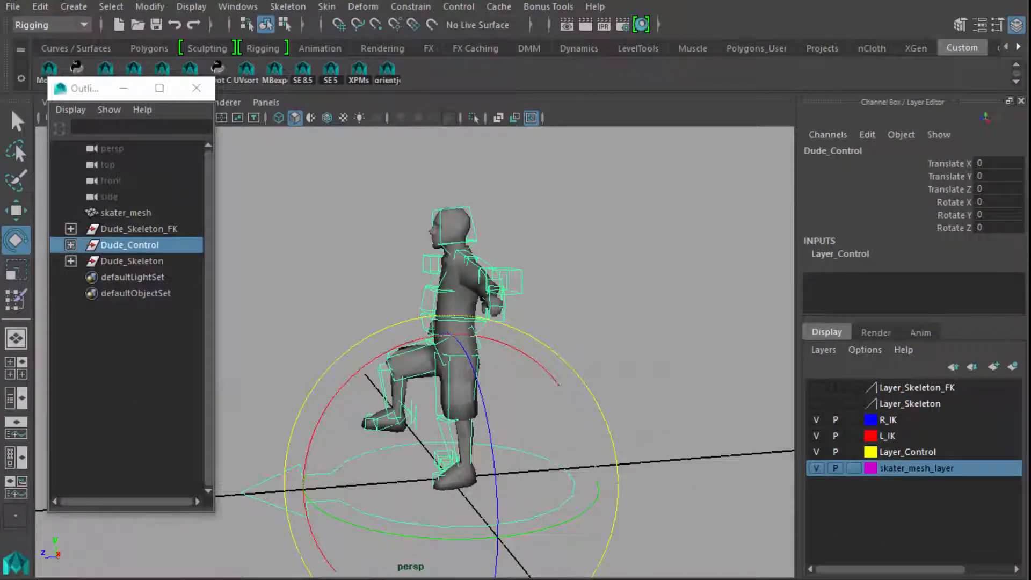
Cut the animation keys from Dude_Control with Hierarchy Below so the skater returns to its crouch.
click(39, 7)
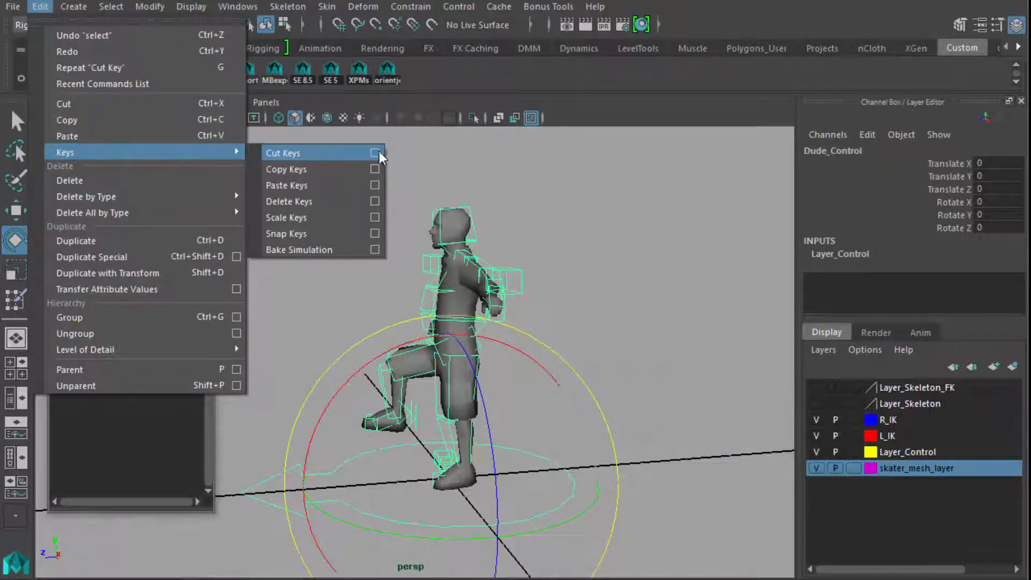
click(375, 153)
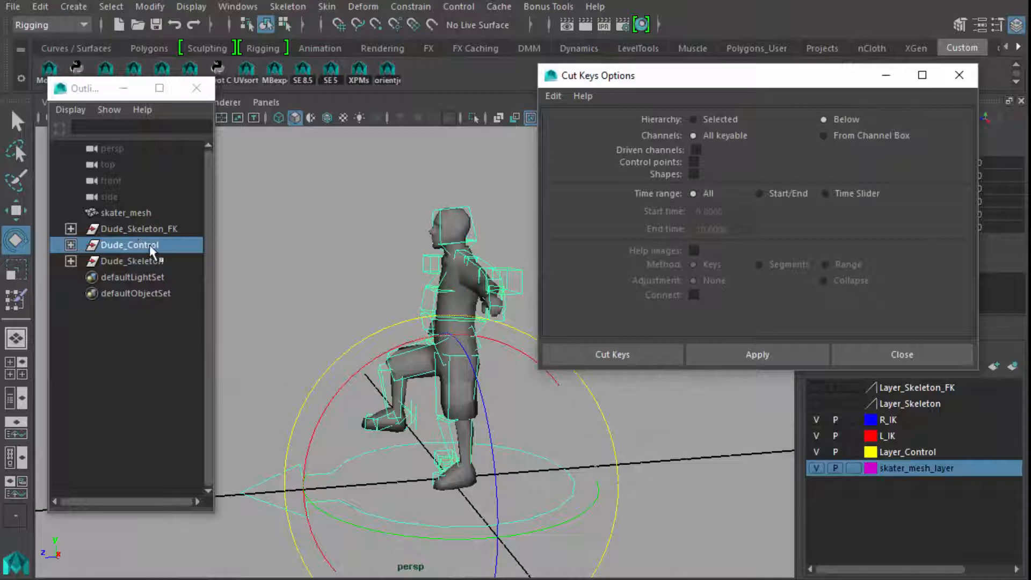
mouse_move(144, 470)
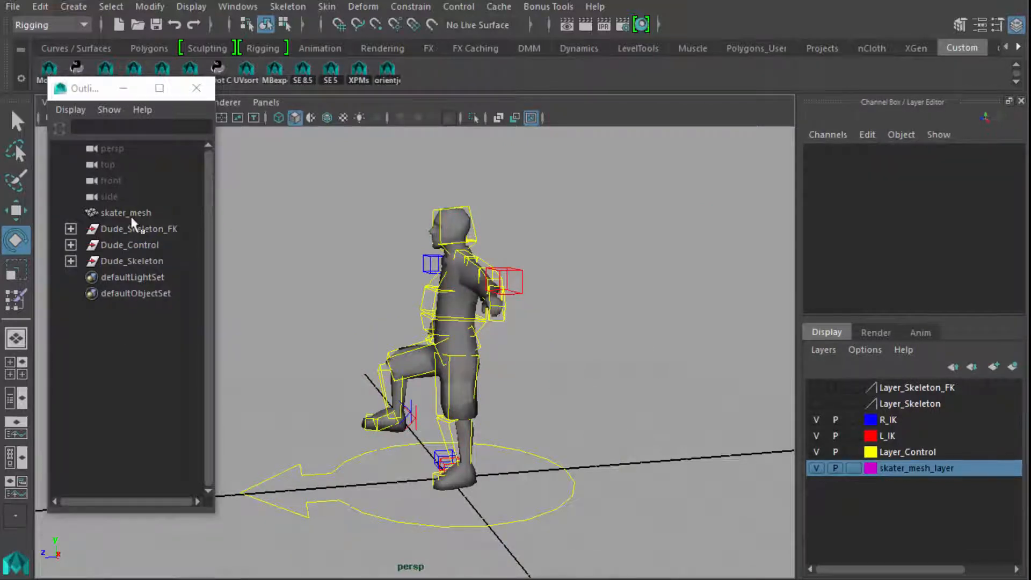
click(39, 6)
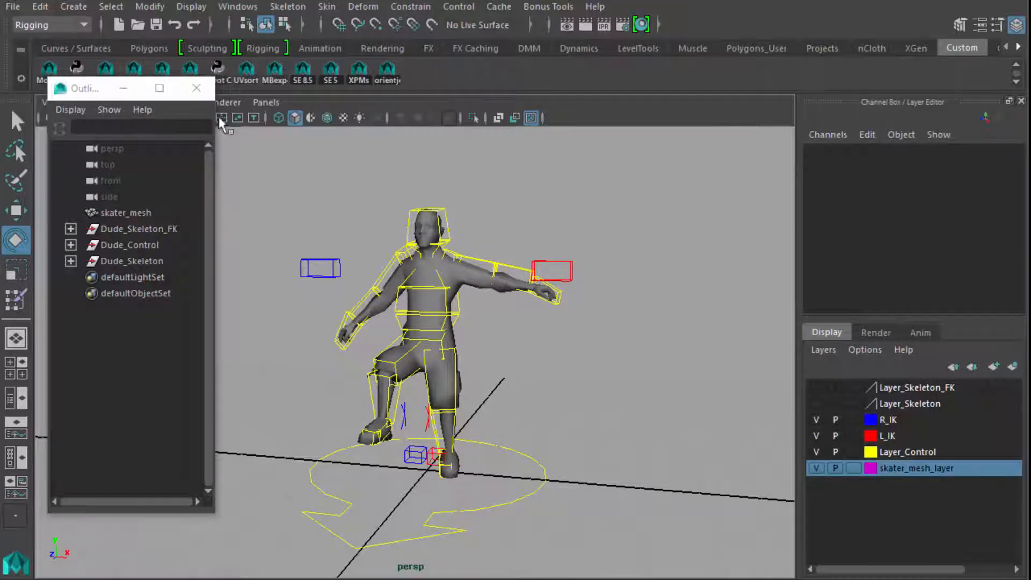
click(195, 88)
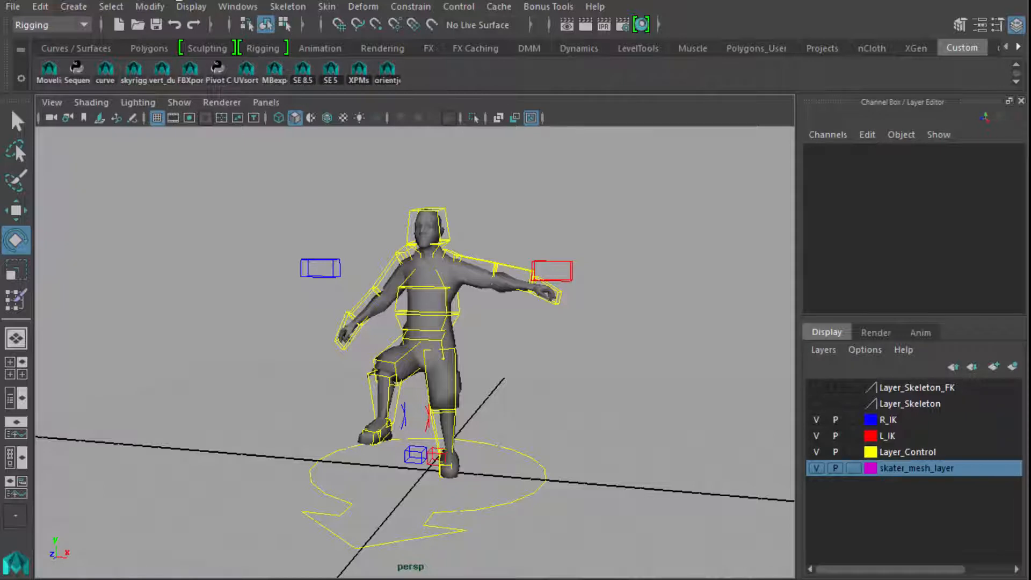
mouse_move(282, 329)
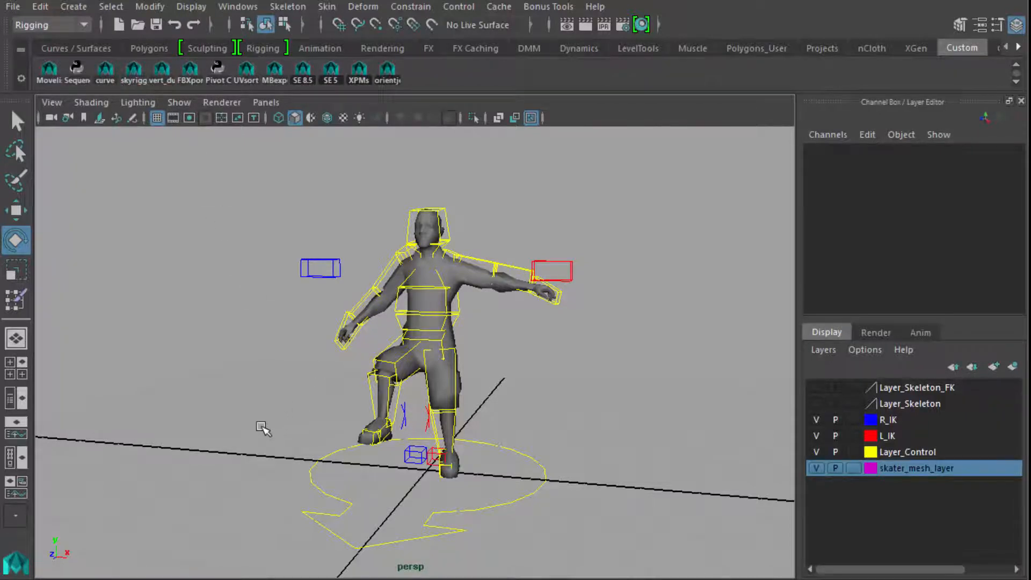
Expand the Dude_Skeleton and Dude_Control groups in the Outliner, then close it.
drag(263, 427, 263, 430)
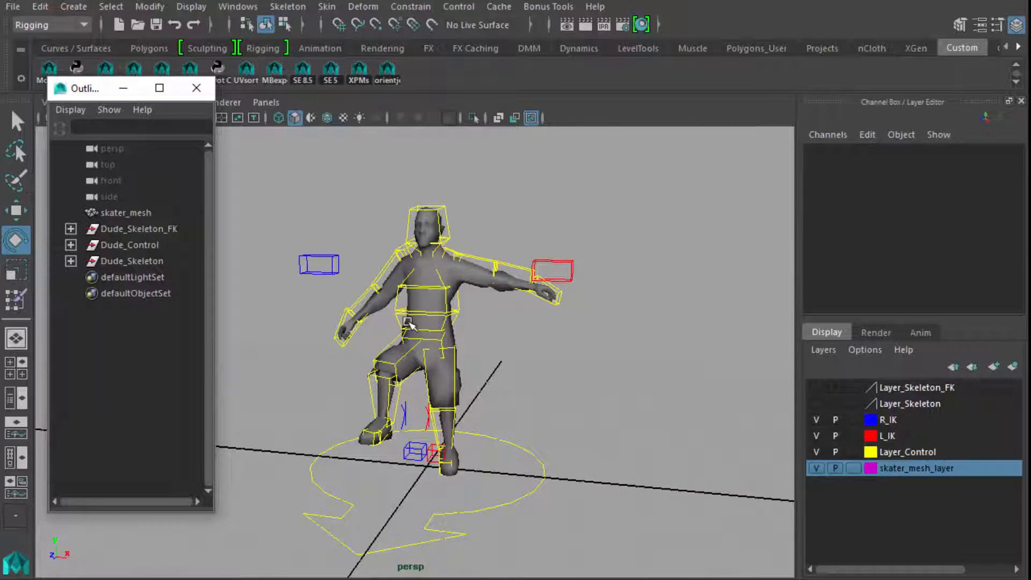
mouse_move(438, 356)
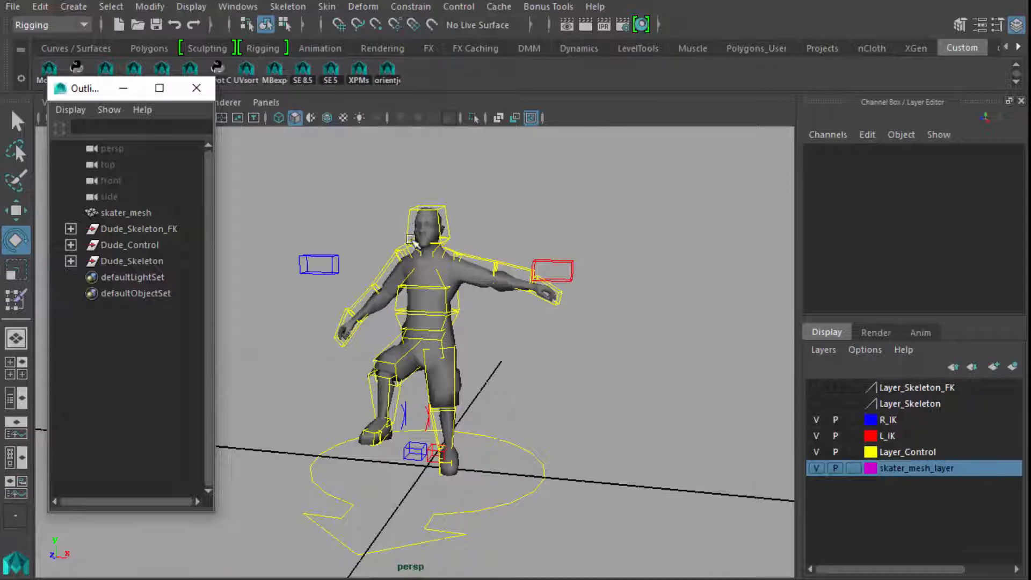
click(71, 262)
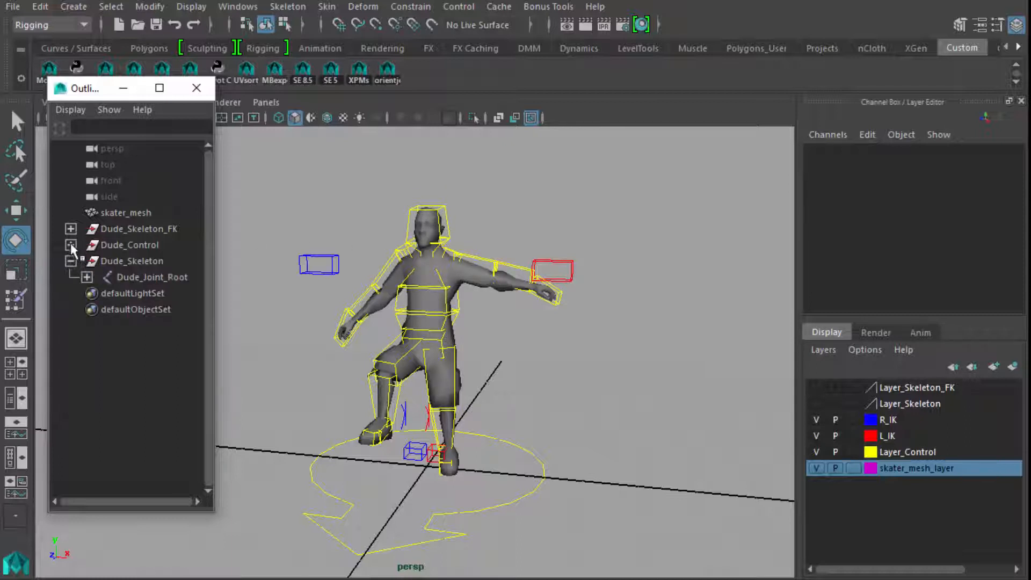
click(71, 227)
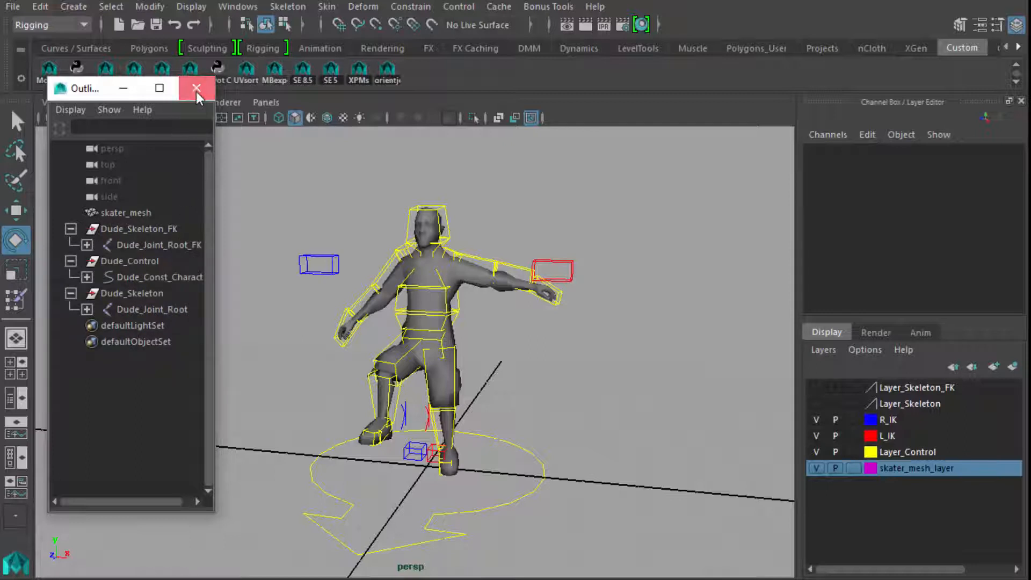
click(196, 88)
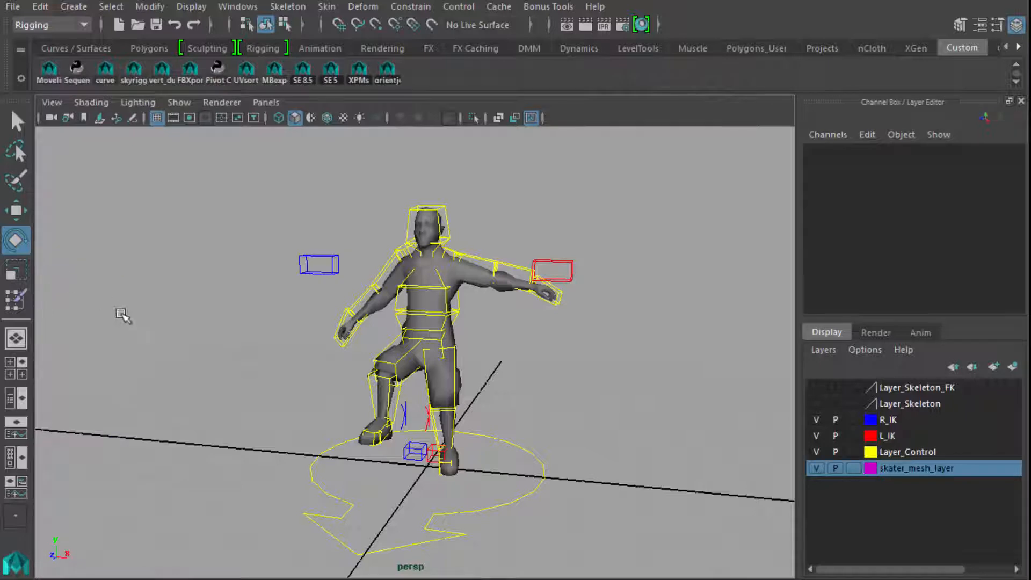
mouse_move(111, 266)
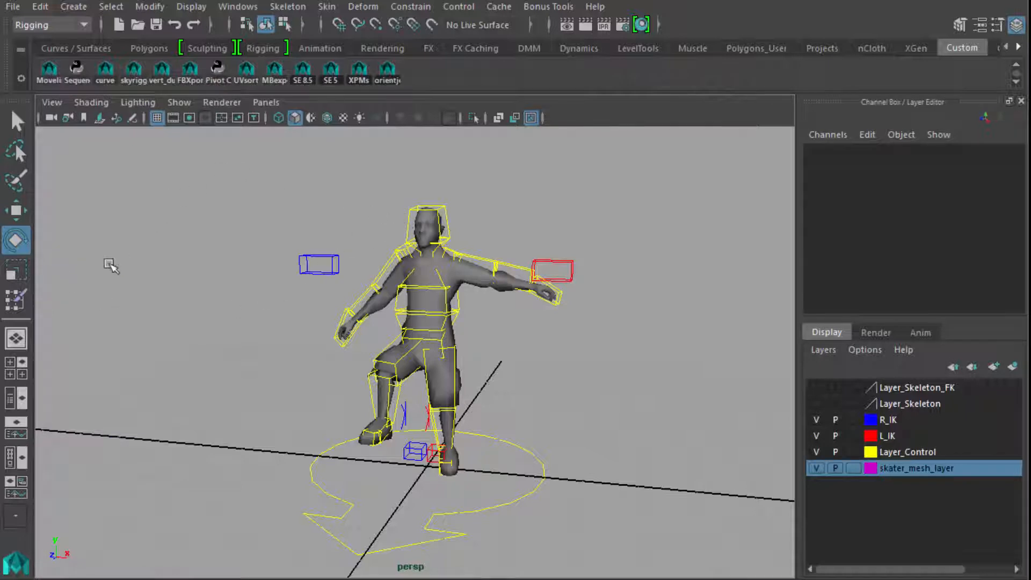
mouse_move(119, 433)
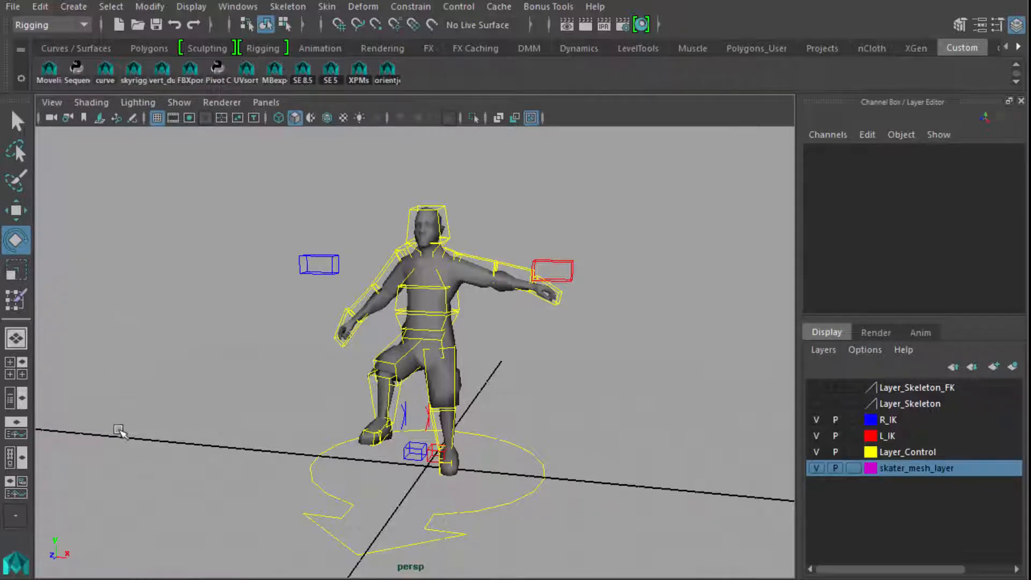
mouse_move(405, 212)
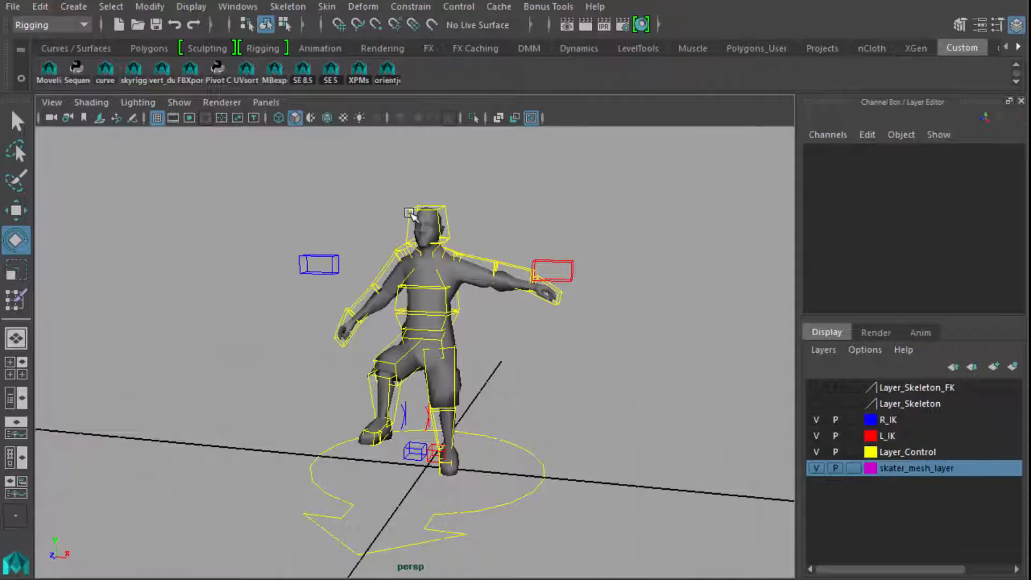
mouse_move(326, 203)
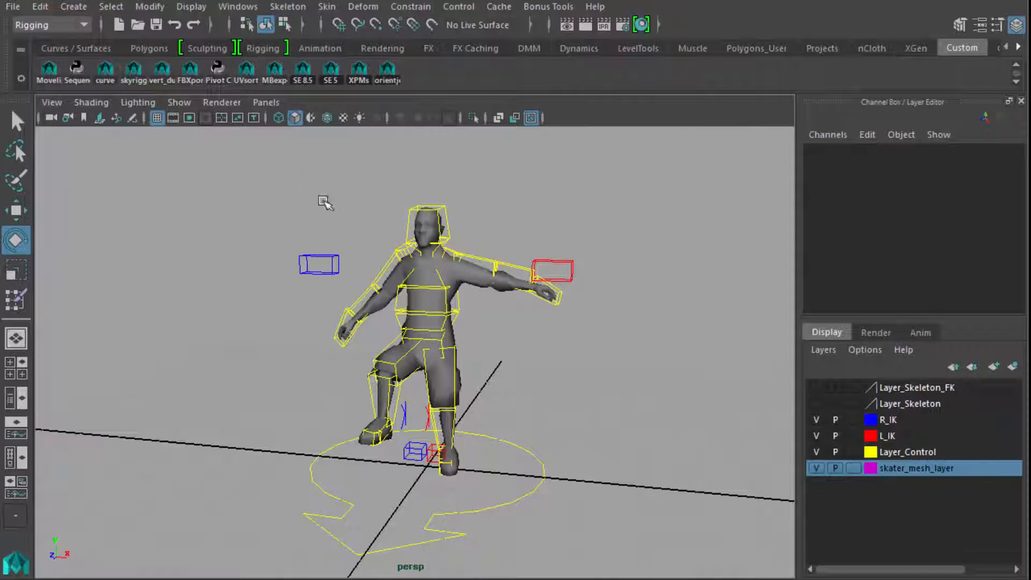
mouse_move(387, 210)
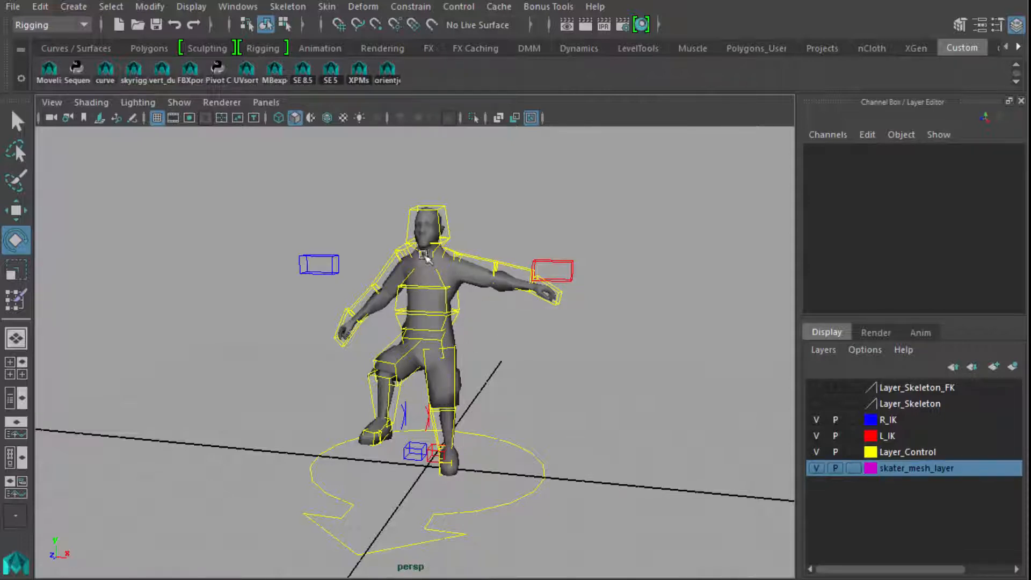
mouse_move(487, 365)
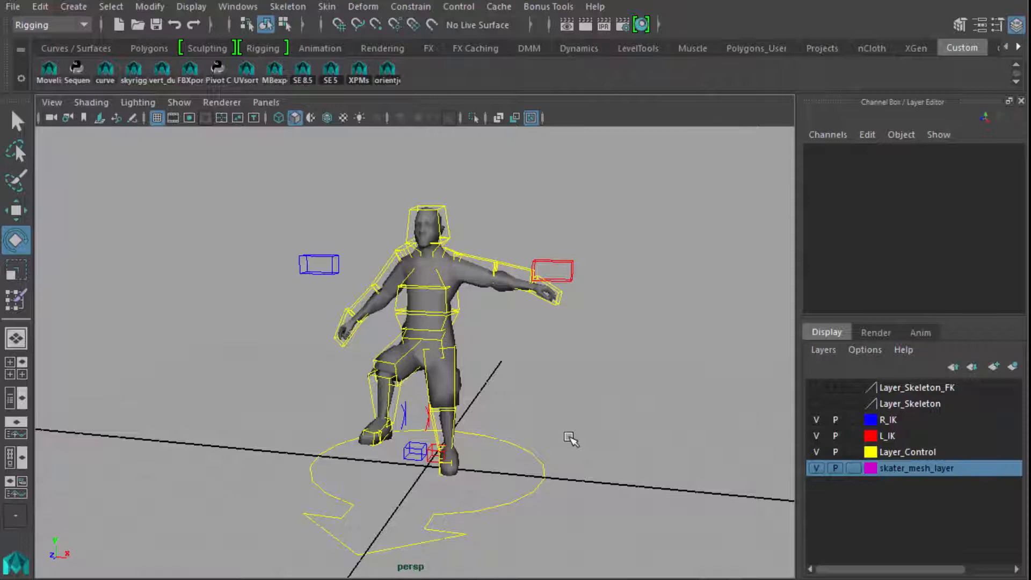
mouse_move(255, 430)
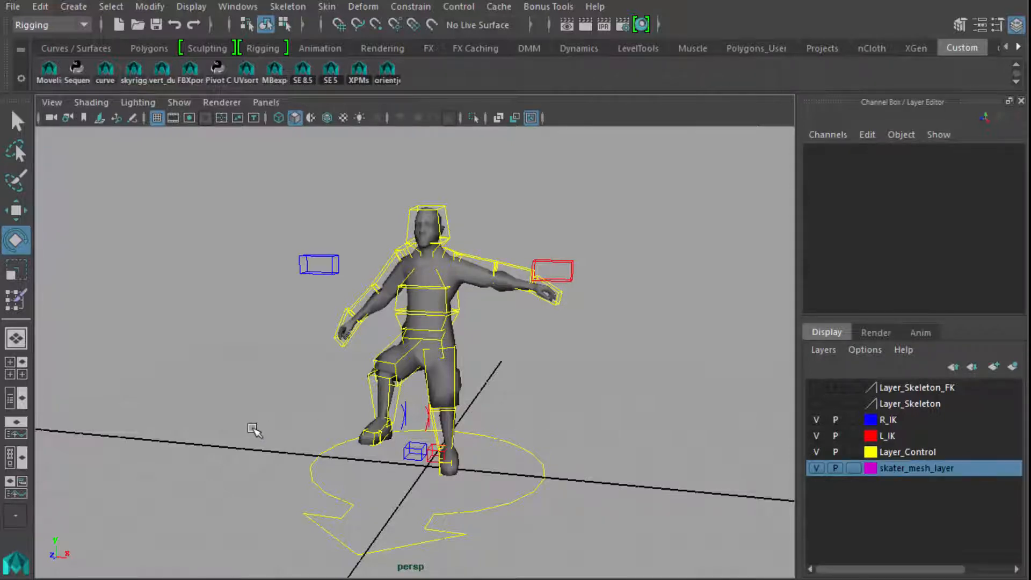
mouse_move(385, 270)
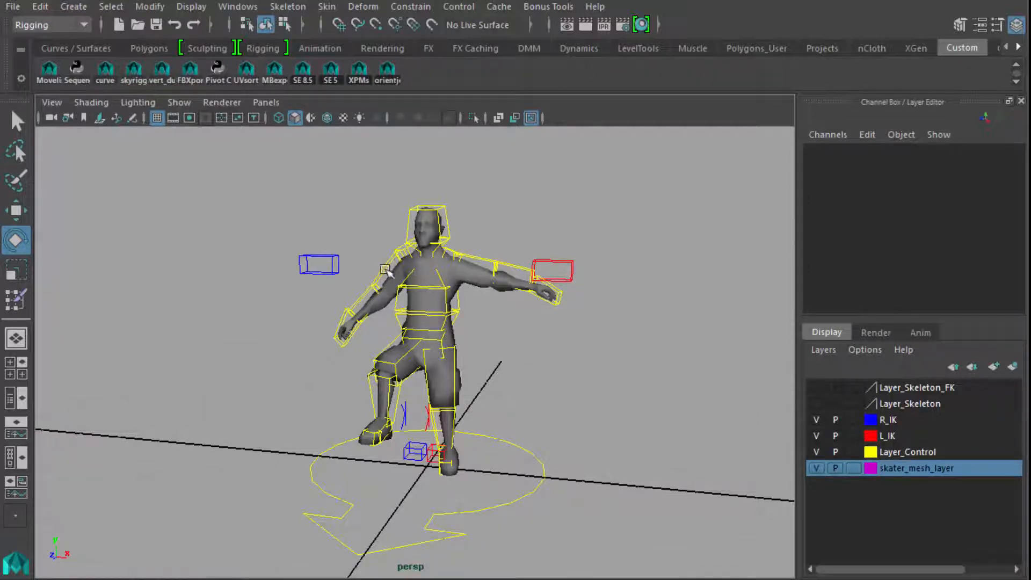
mouse_move(105, 286)
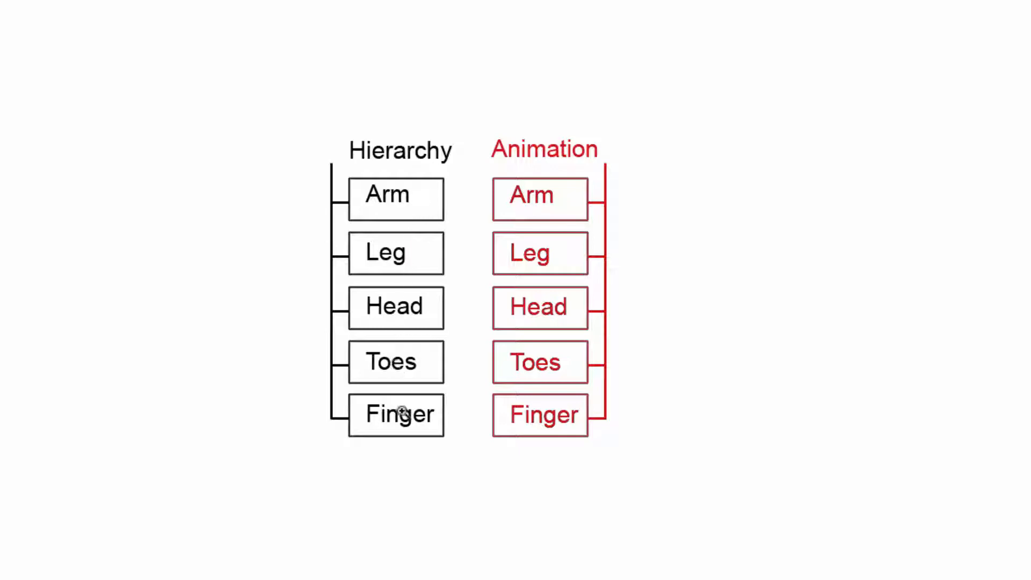
mouse_move(946, 291)
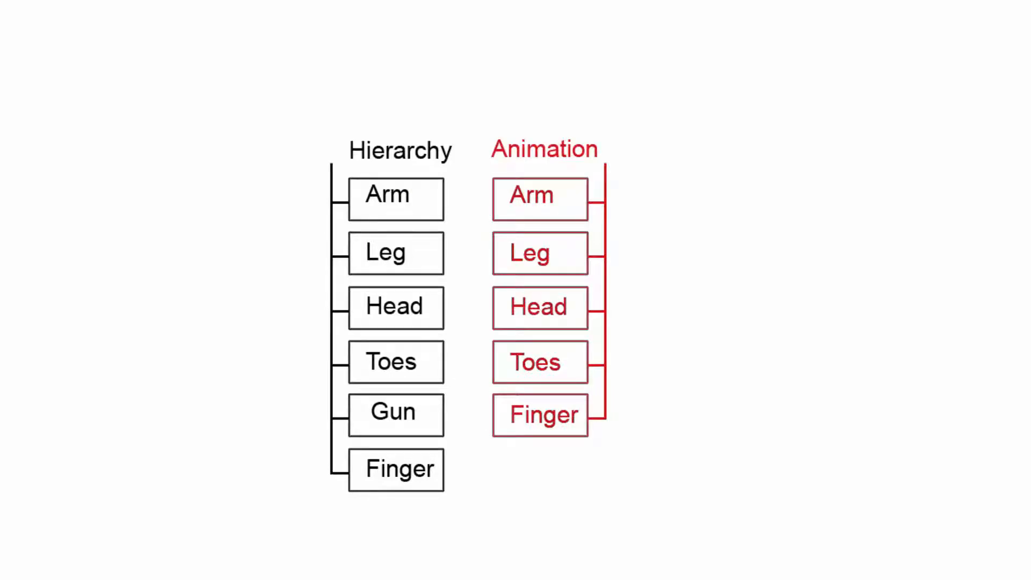
mouse_move(430, 467)
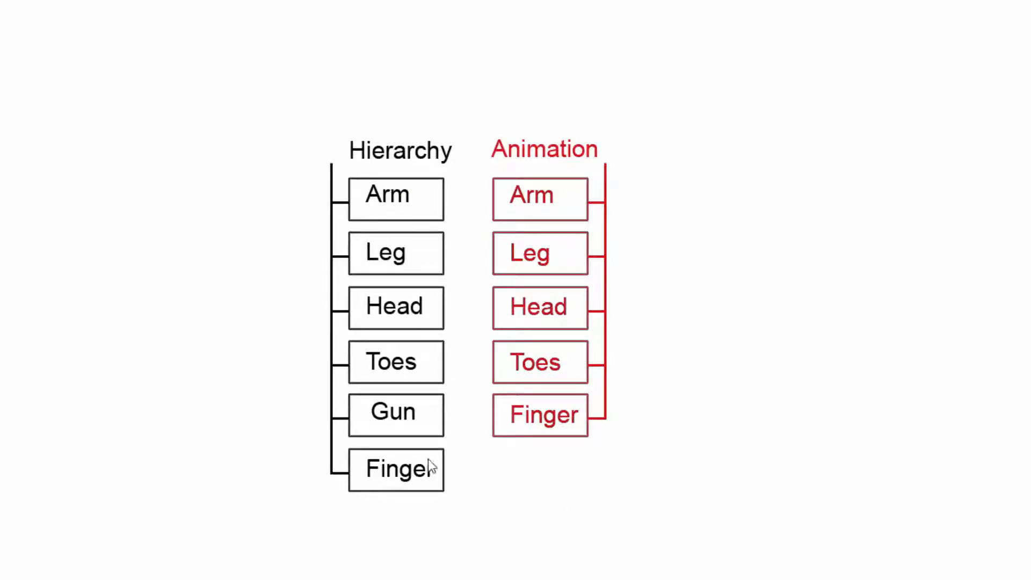
mouse_move(412, 405)
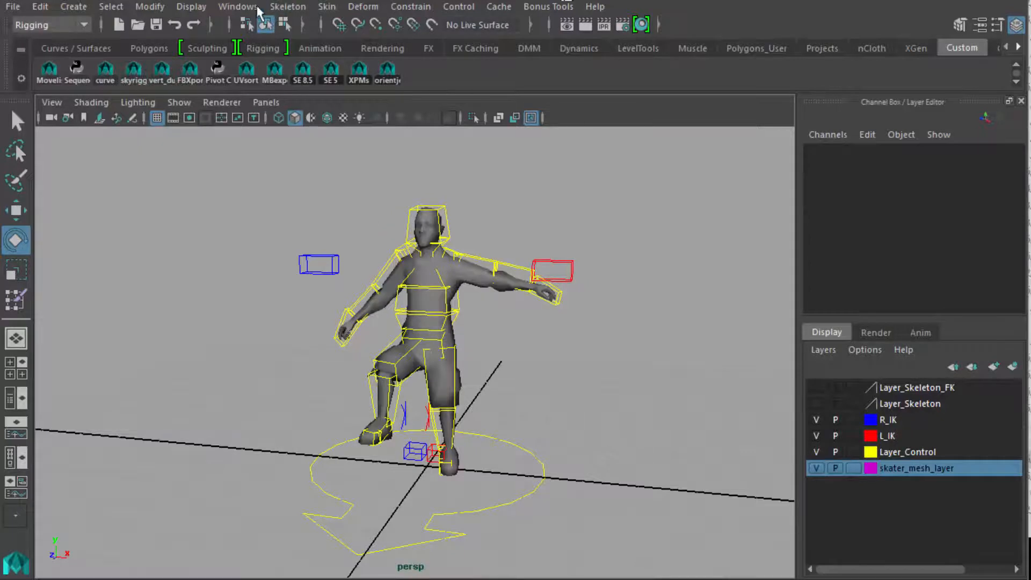
Bring up the Plug-in Manager from Windows > Settings/Preferences.
click(238, 6)
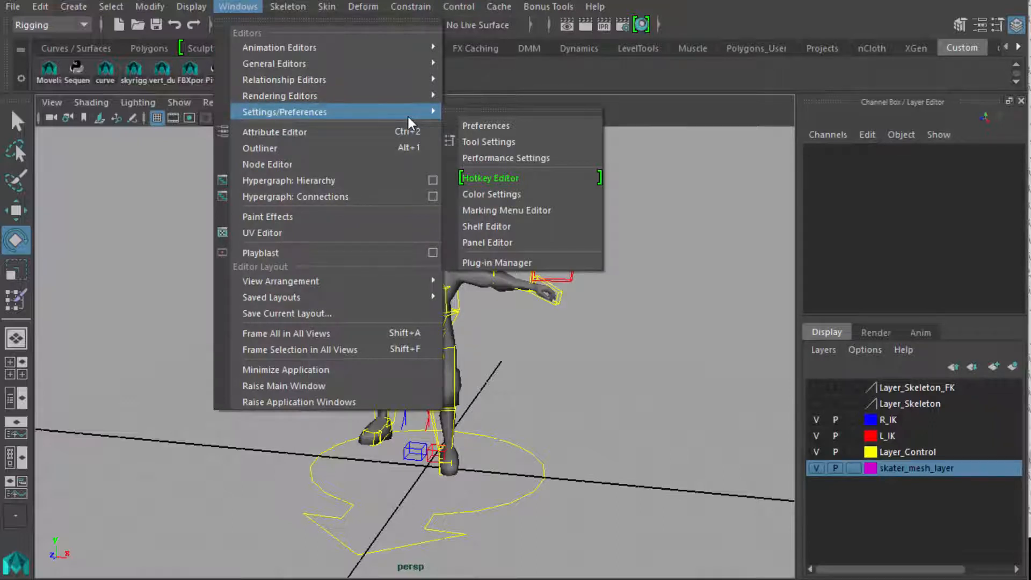
mouse_move(279, 95)
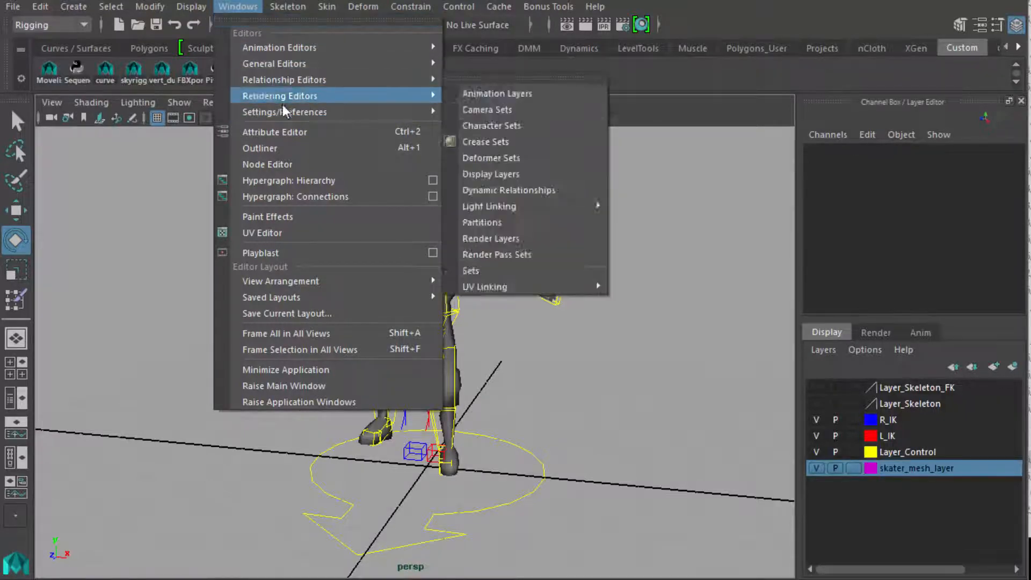
mouse_move(285, 112)
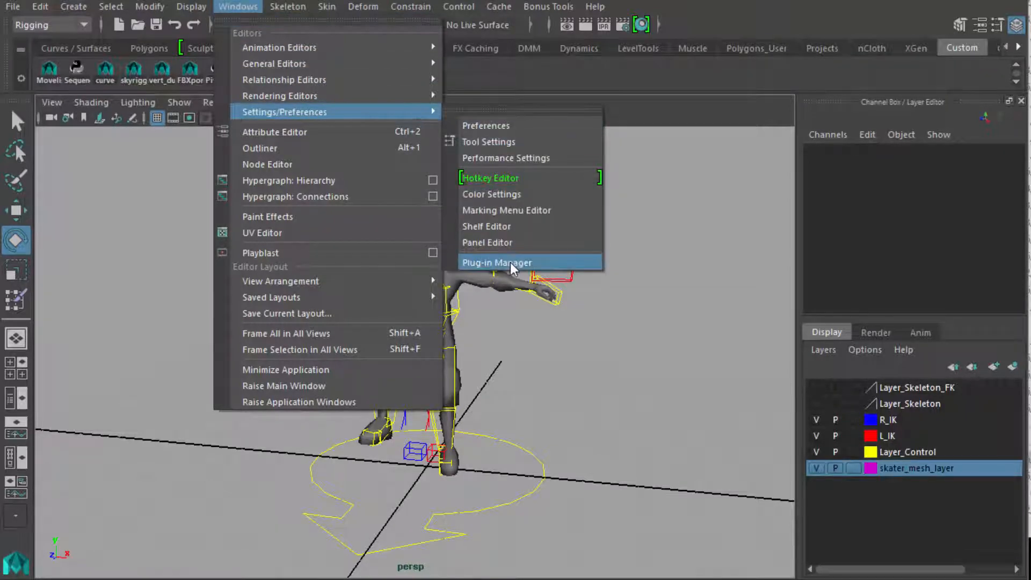
click(497, 262)
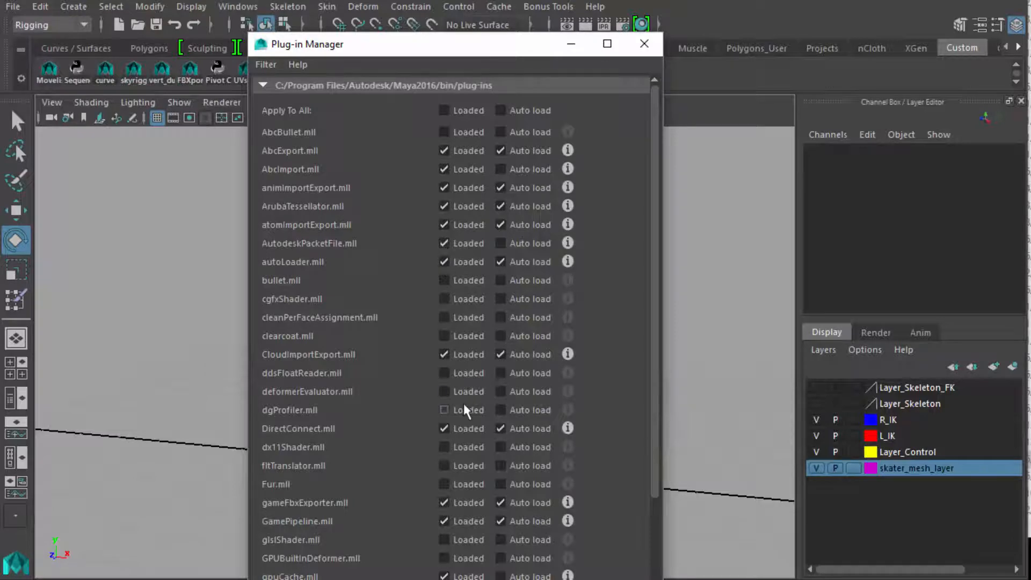
Mark animImportExport.mll as Loaded and Auto load, then close the Plug-in Manager.
click(445, 410)
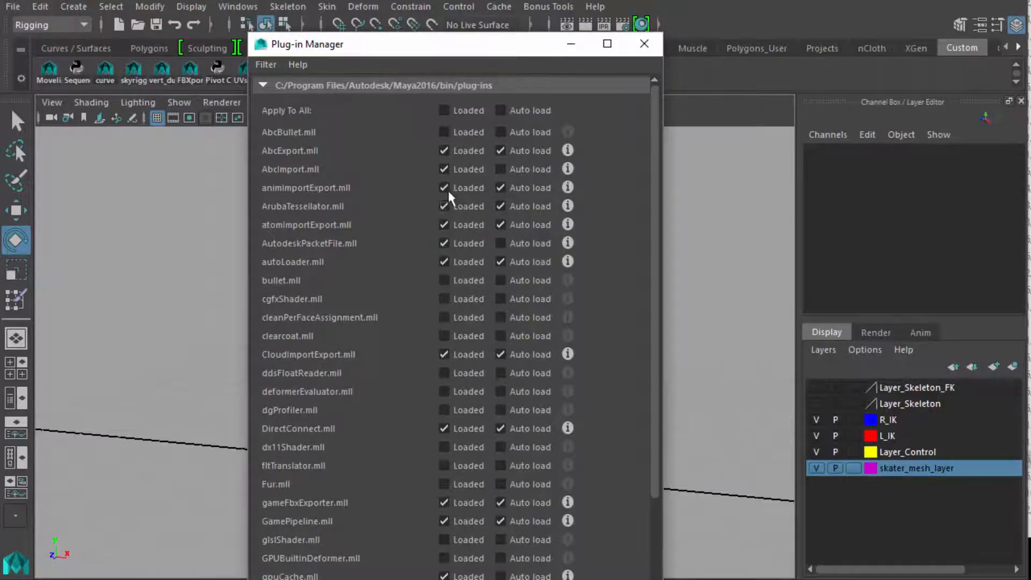
mouse_move(341, 201)
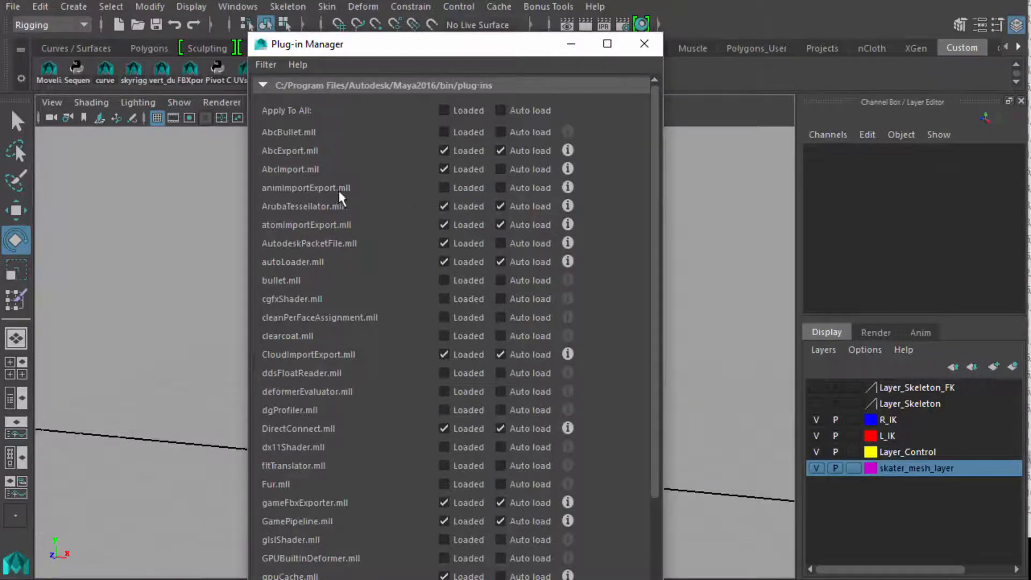
mouse_move(319, 201)
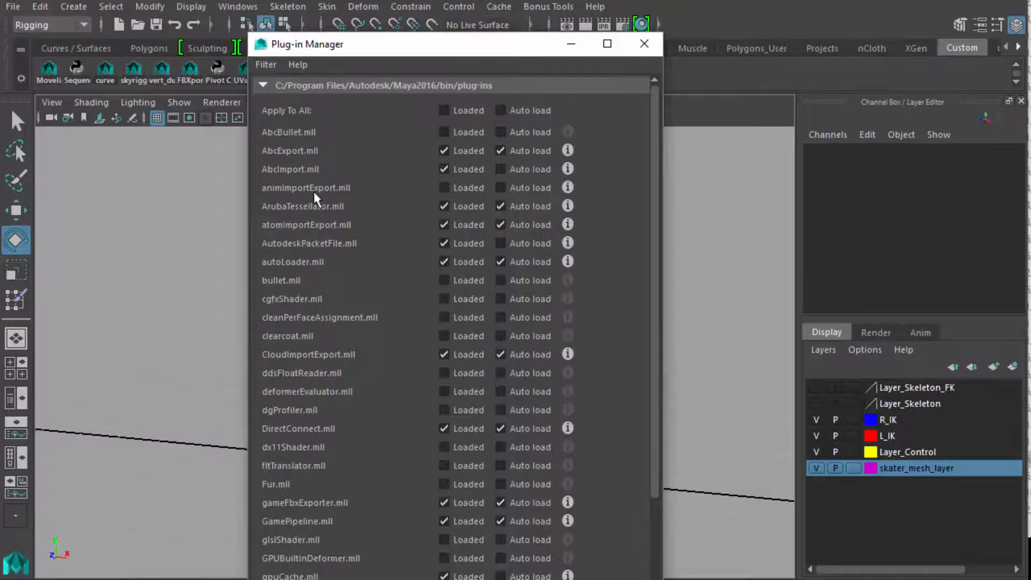
click(444, 187)
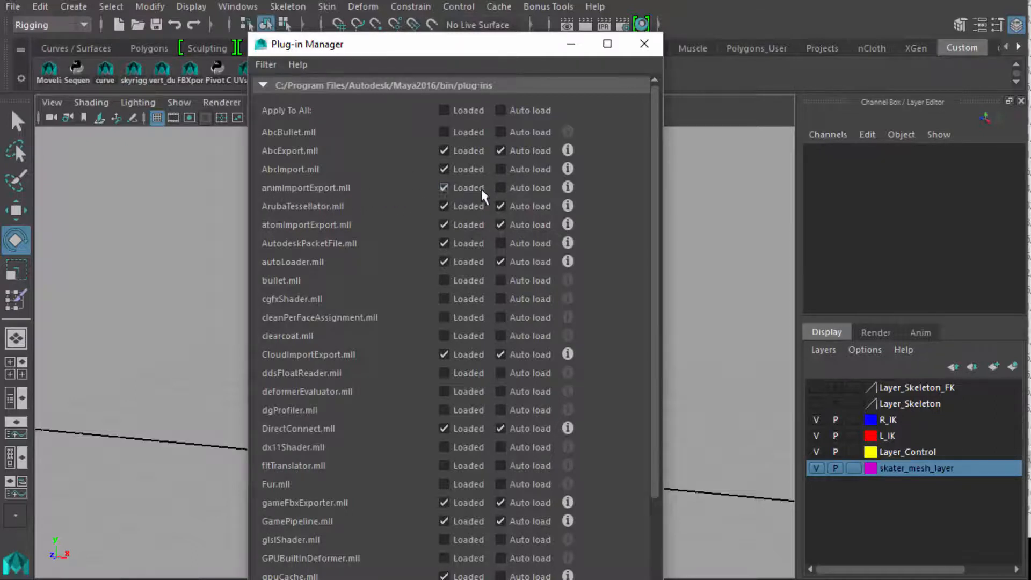
click(500, 187)
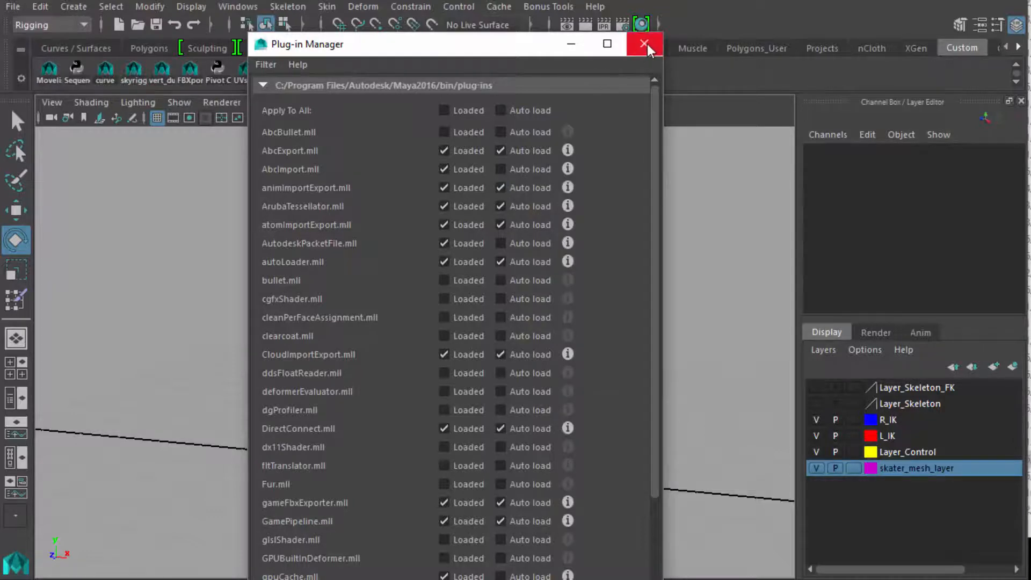
click(646, 43)
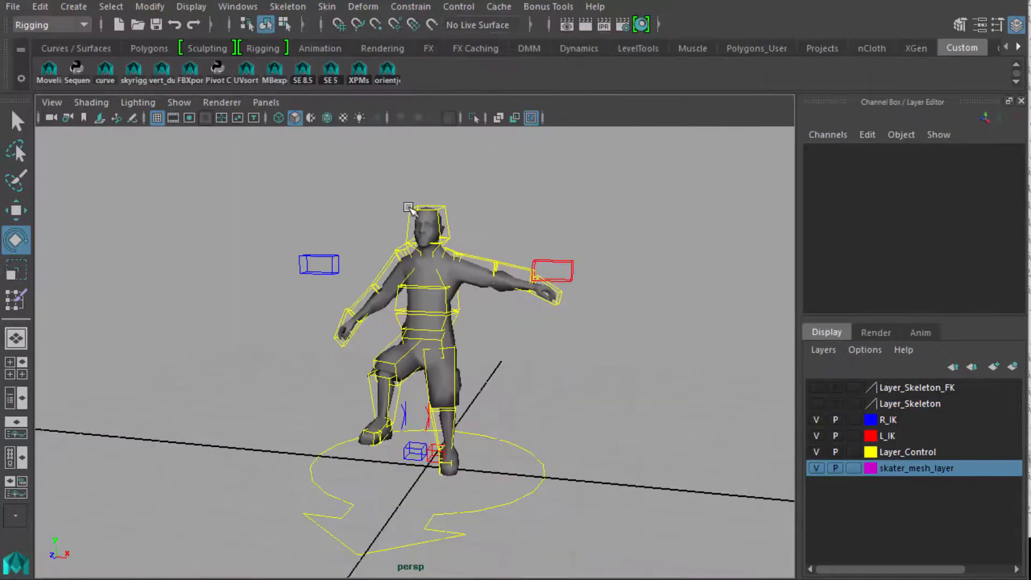
Open the Outliner, inspect the control hierarchy and select the top Dude_Control node.
click(424, 214)
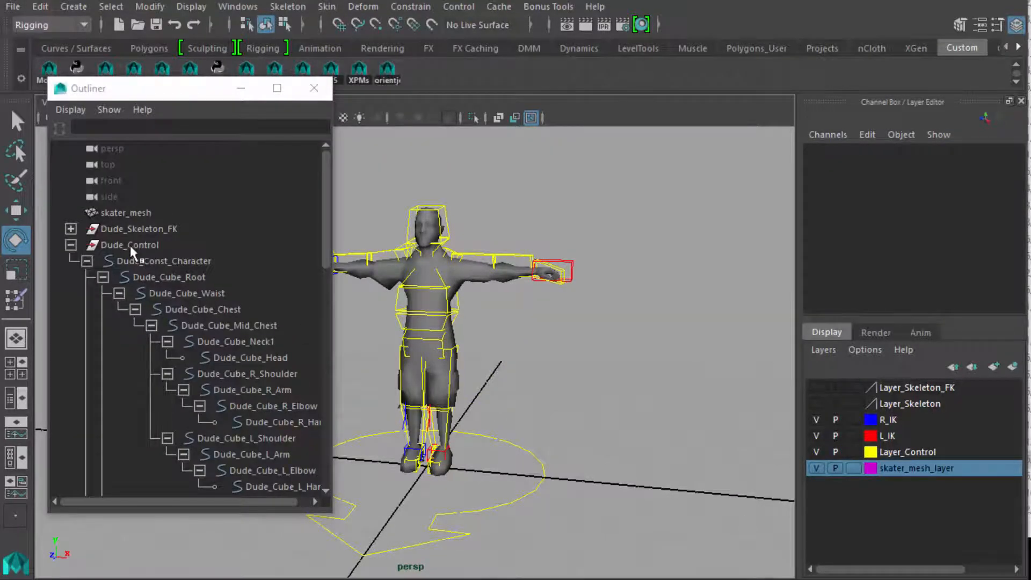
click(130, 245)
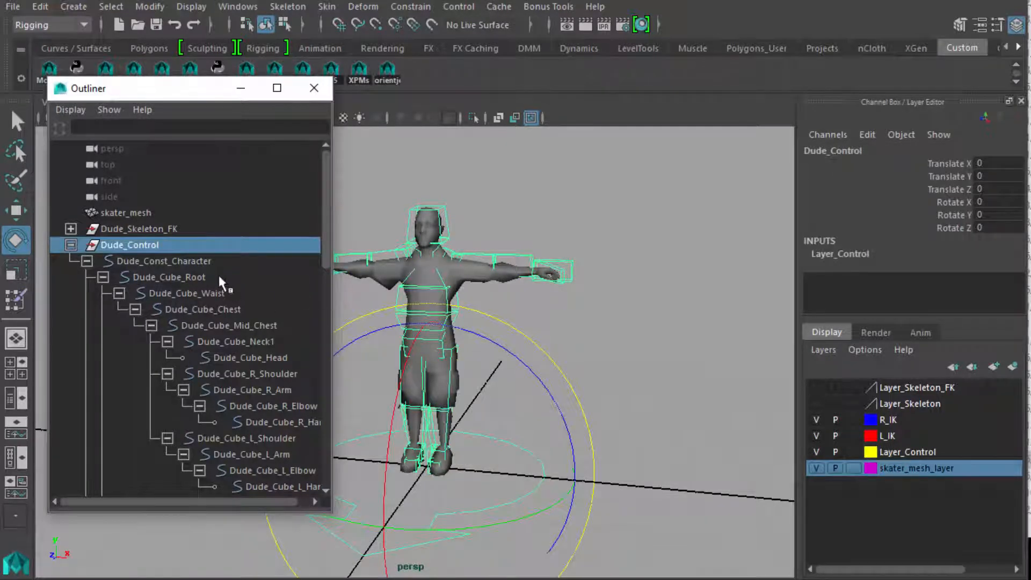
click(164, 260)
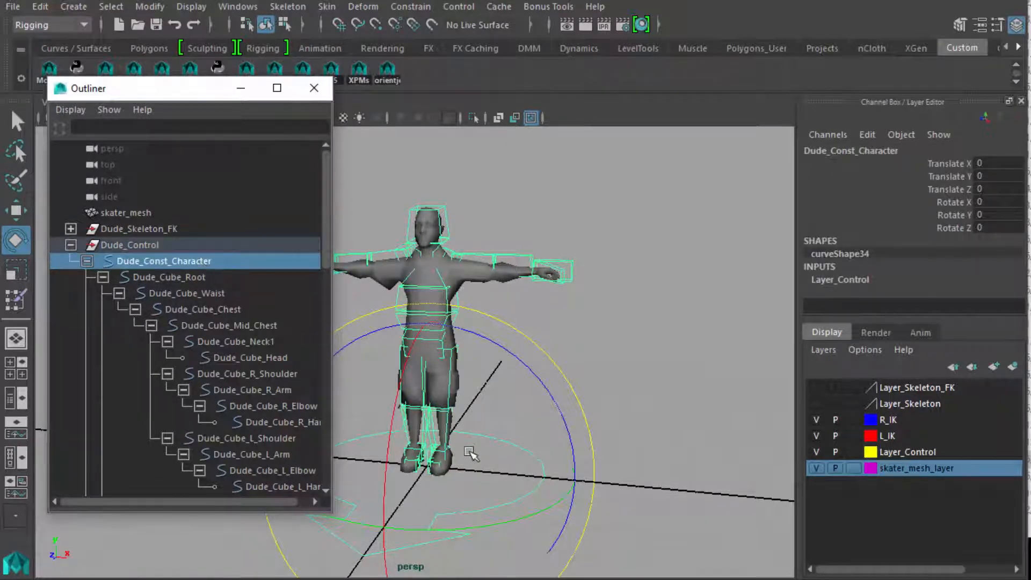
click(130, 245)
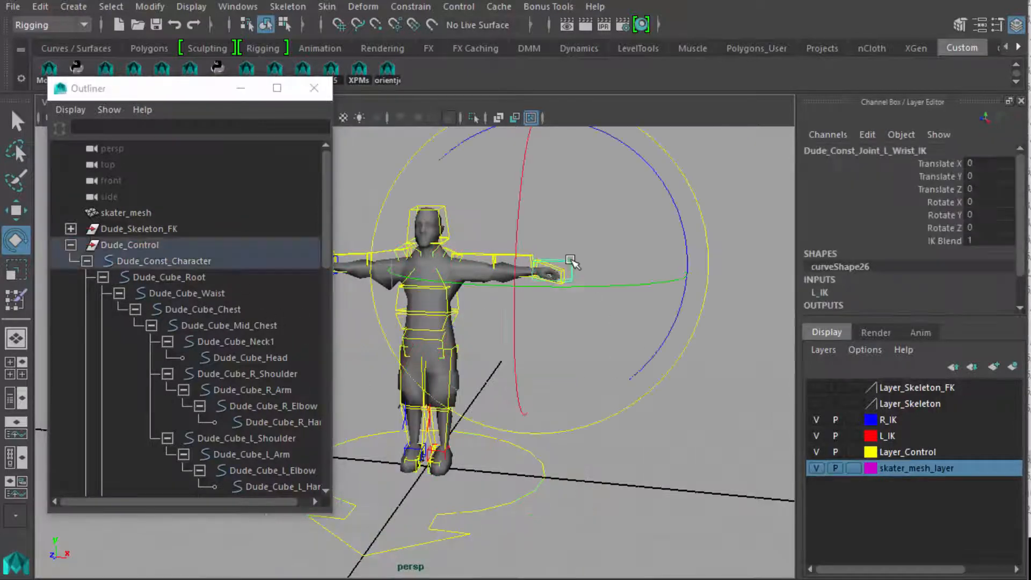
click(131, 245)
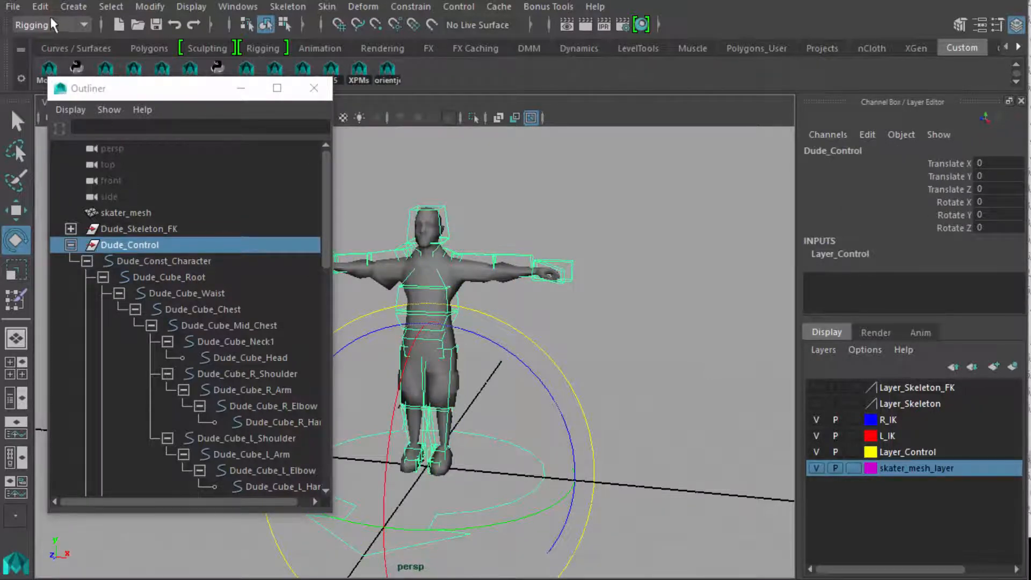
click(12, 7)
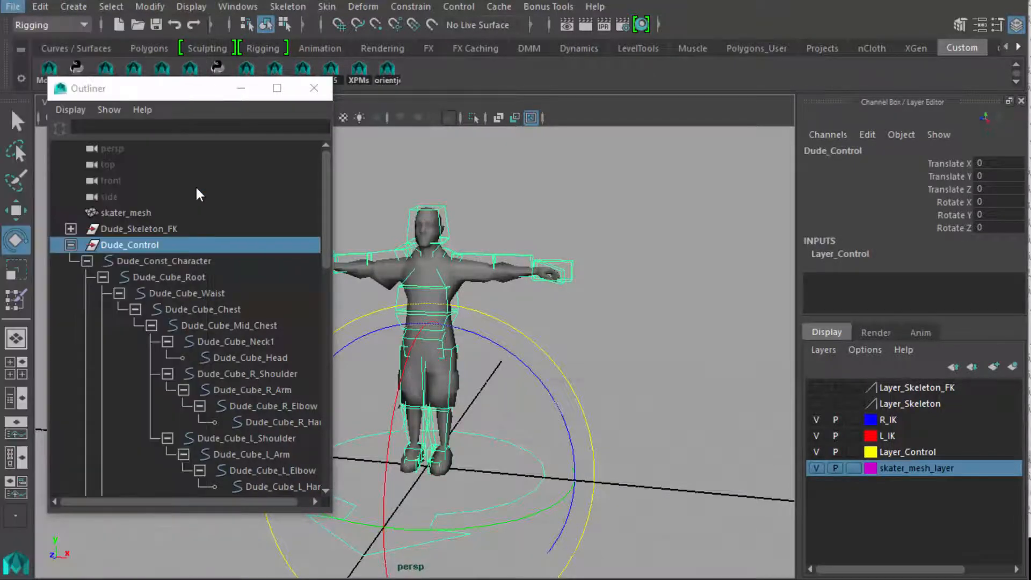
Reset Import options, choose animImport file type without preserving references, and start the import browser.
click(12, 6)
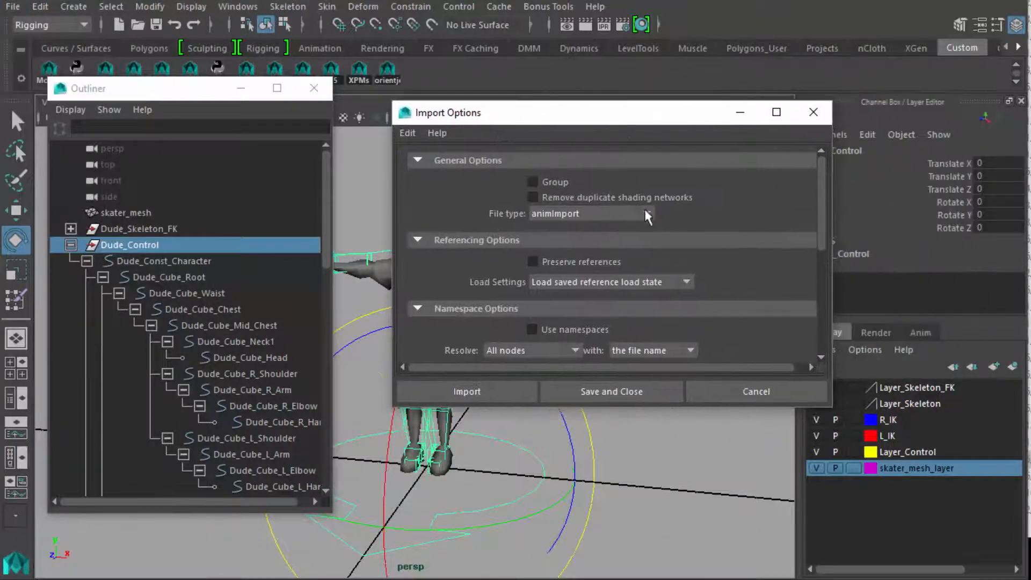
click(647, 213)
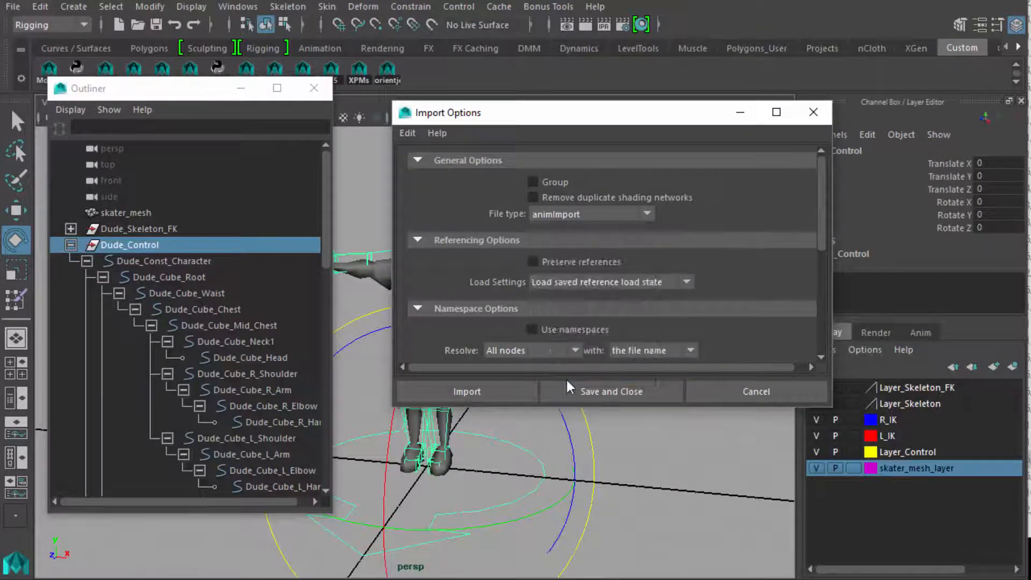
mouse_move(421, 145)
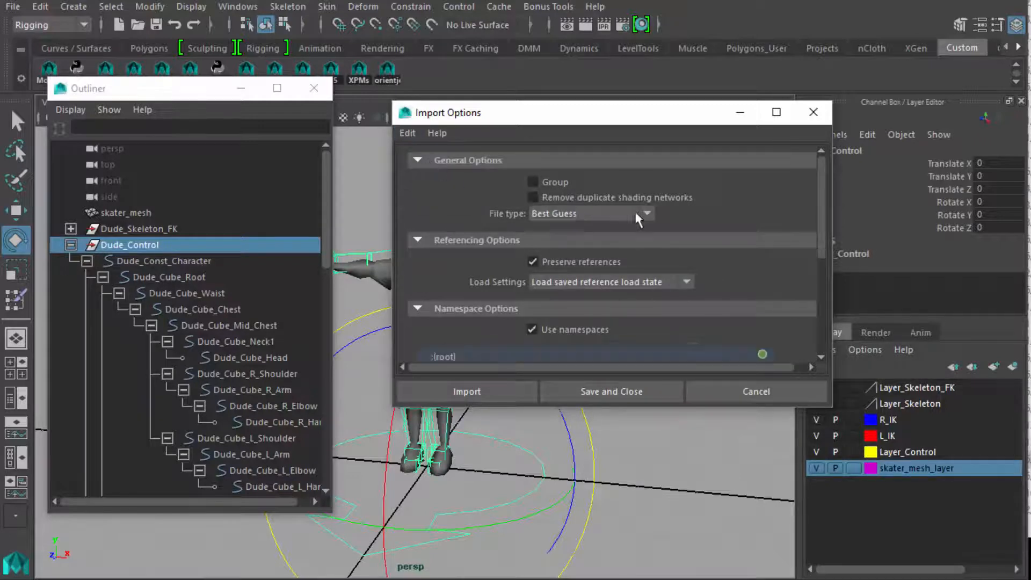
click(646, 213)
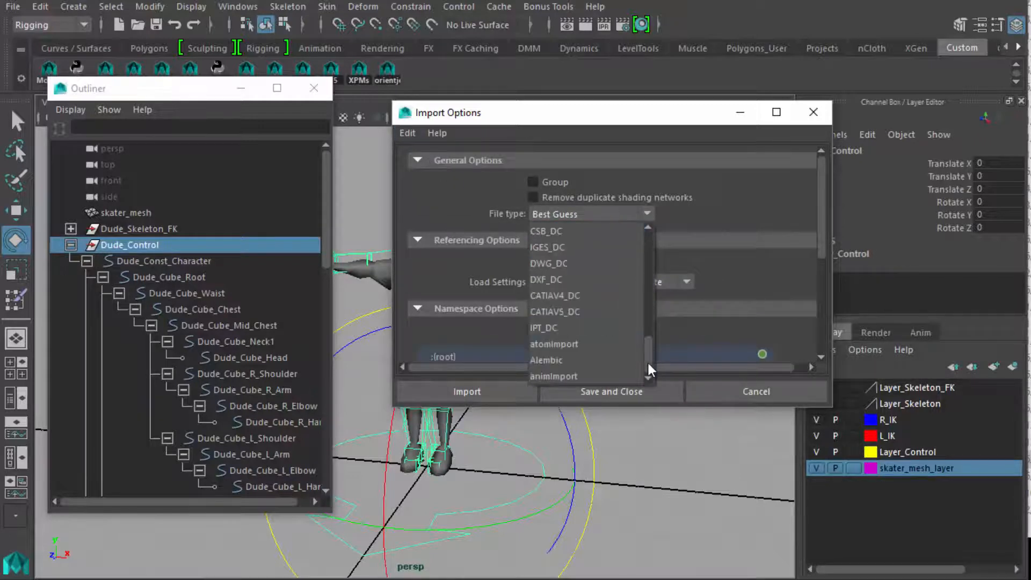
click(553, 376)
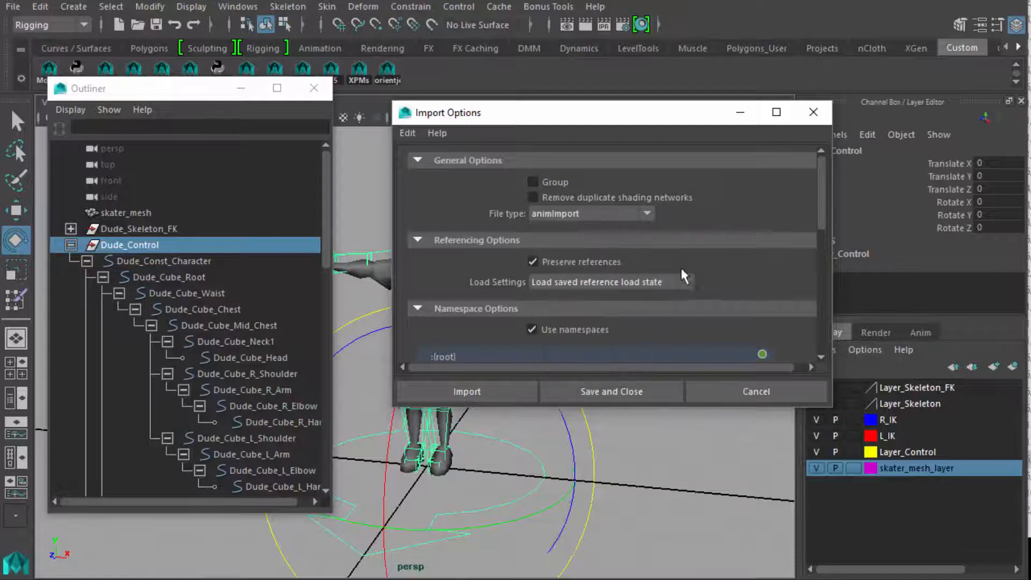
click(533, 330)
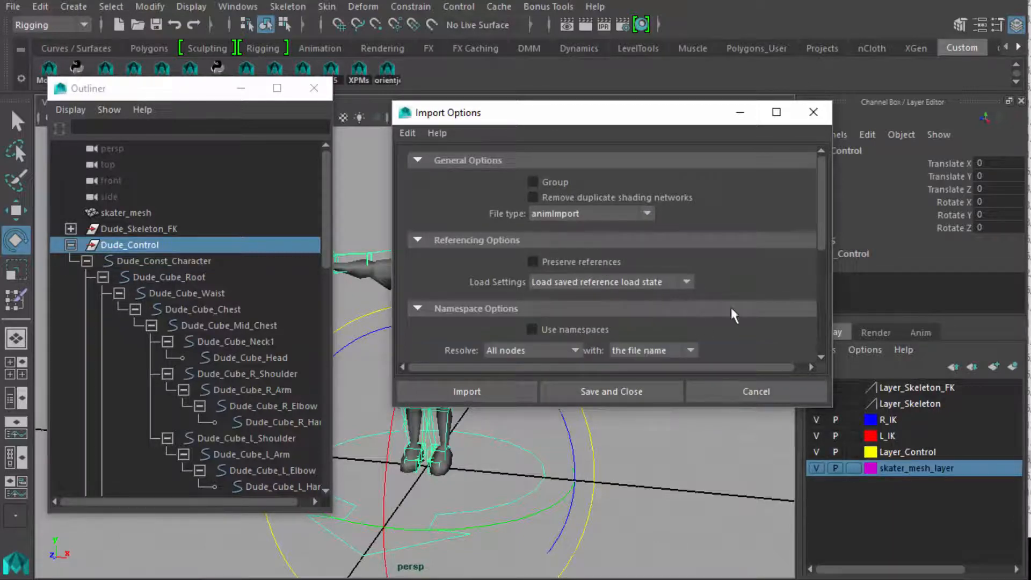
mouse_move(822, 246)
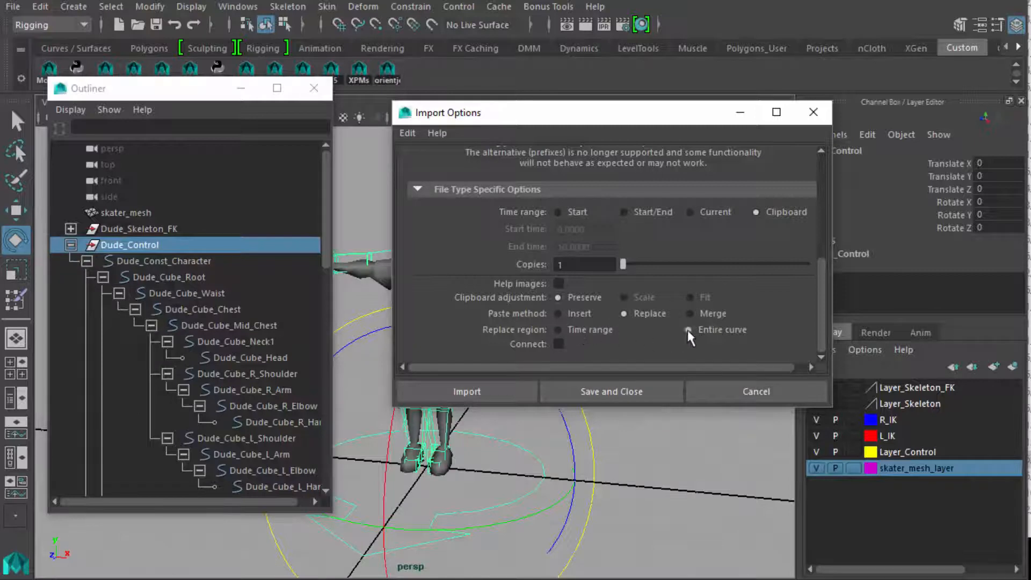
click(689, 330)
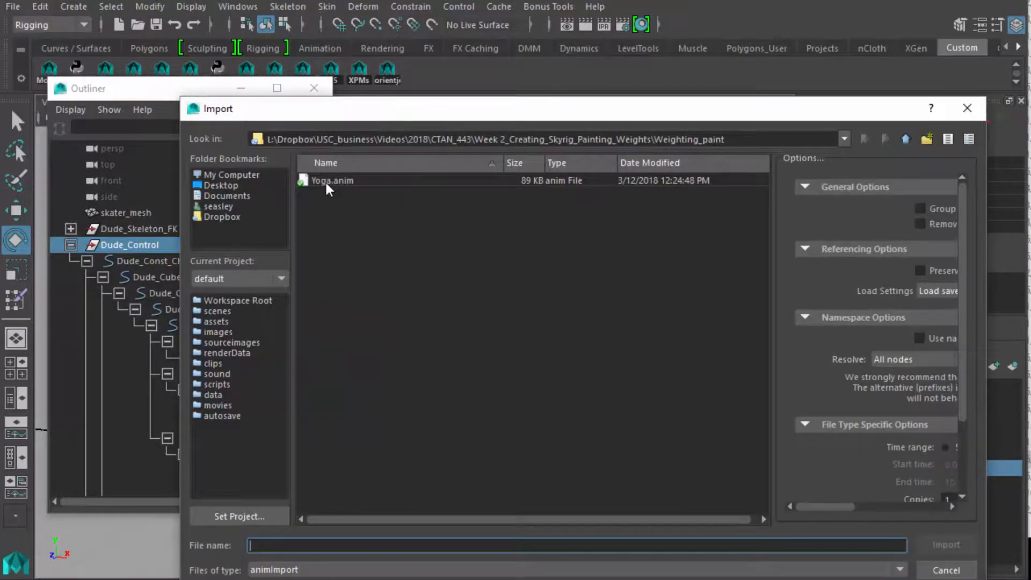
Import Yoga.anim onto the rig and extend playback end to frame 500.
click(332, 181)
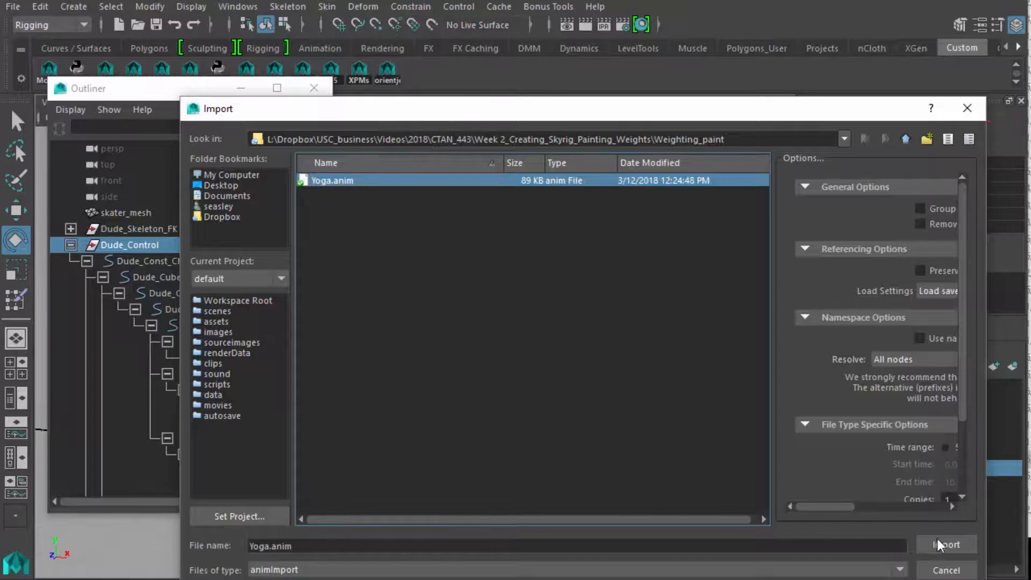
click(946, 545)
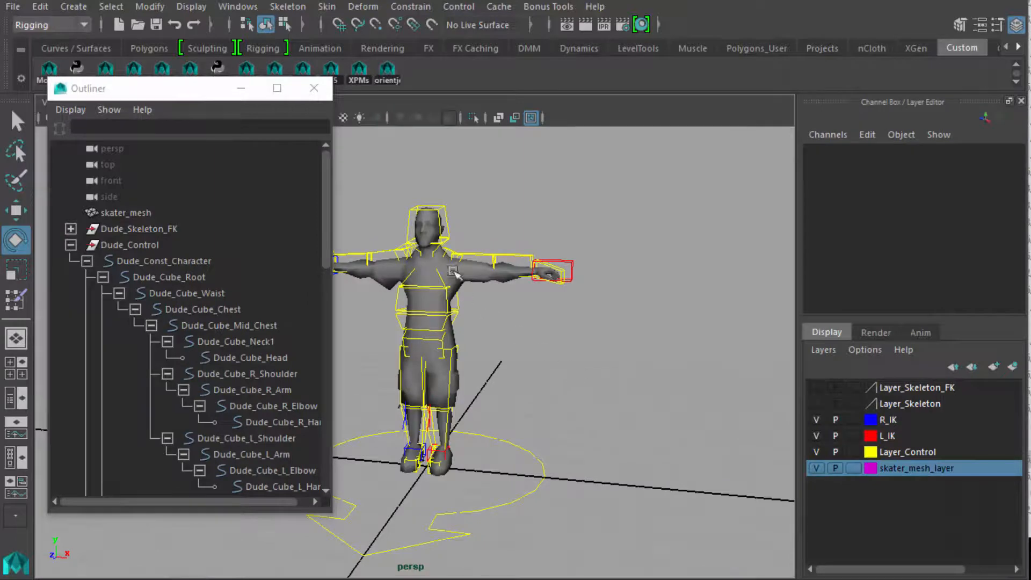
mouse_move(465, 378)
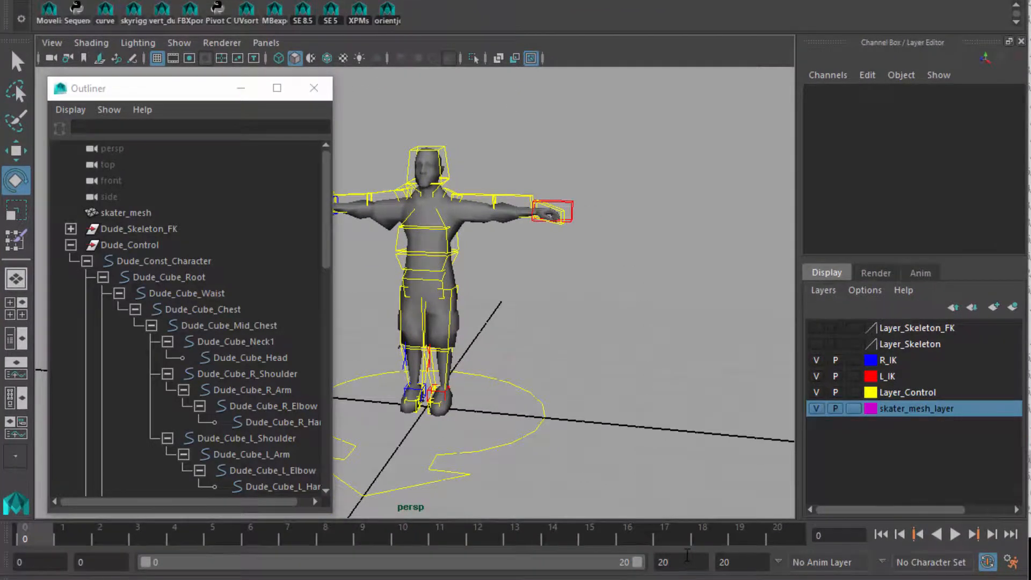
text(500)
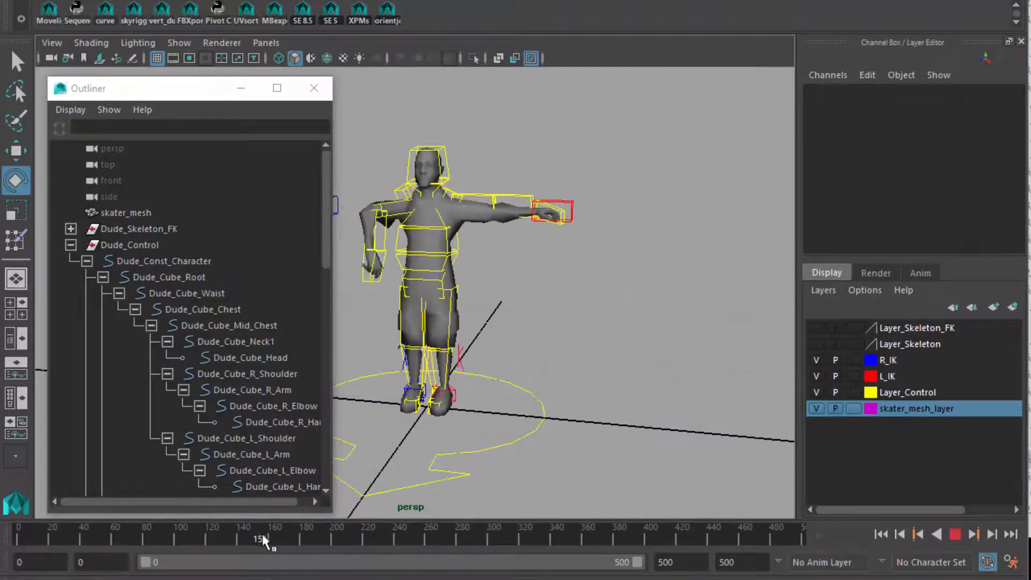
drag(260, 538, 664, 538)
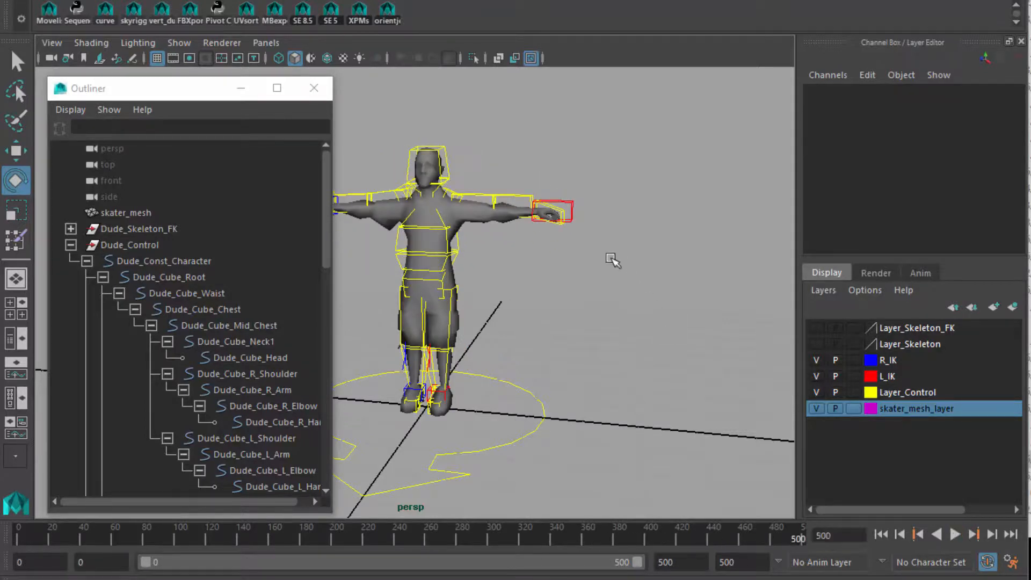
Select the top Dude_Control node and show its animation curves in the Graph Editor.
click(230, 324)
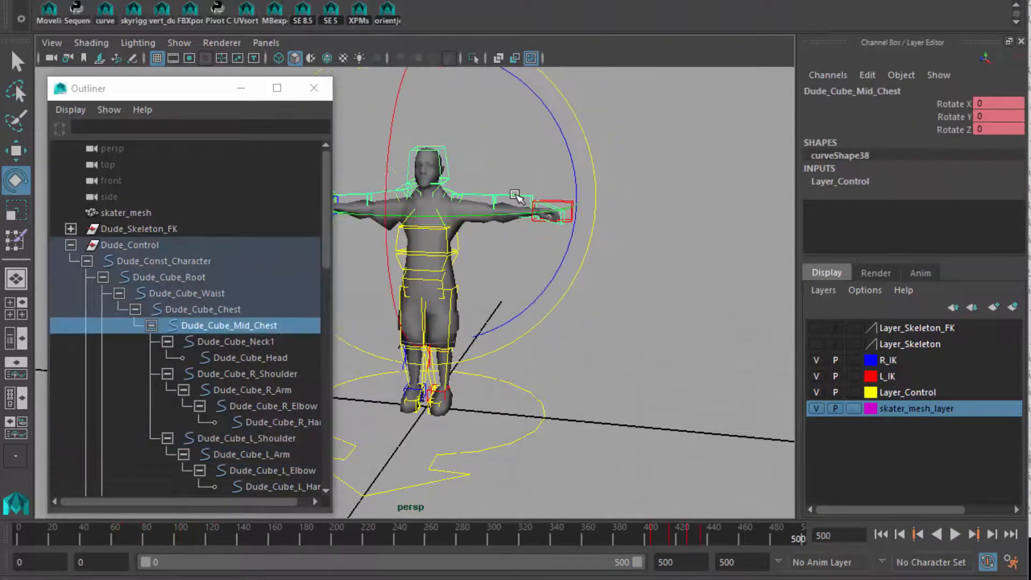
click(131, 245)
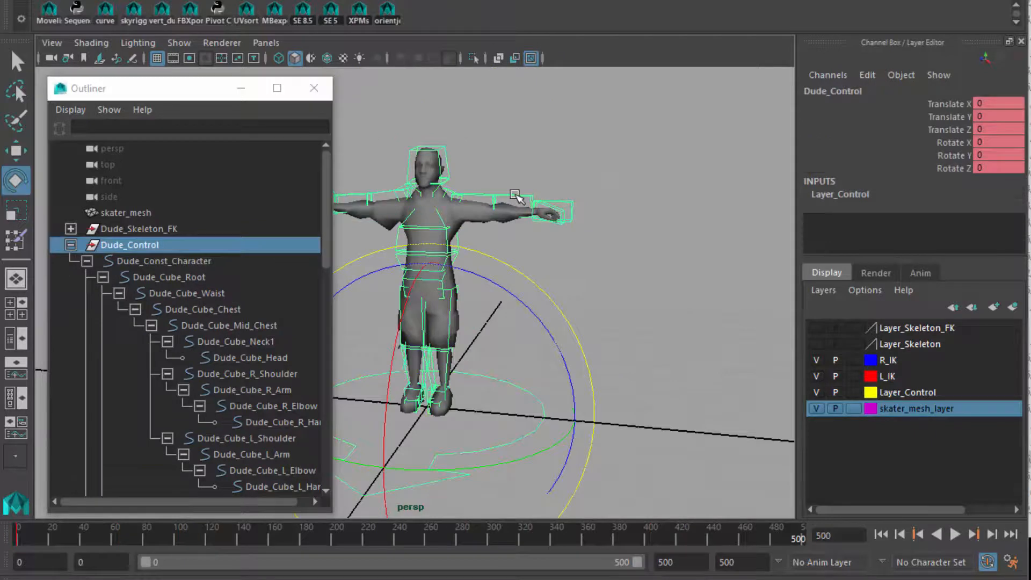
key(4)
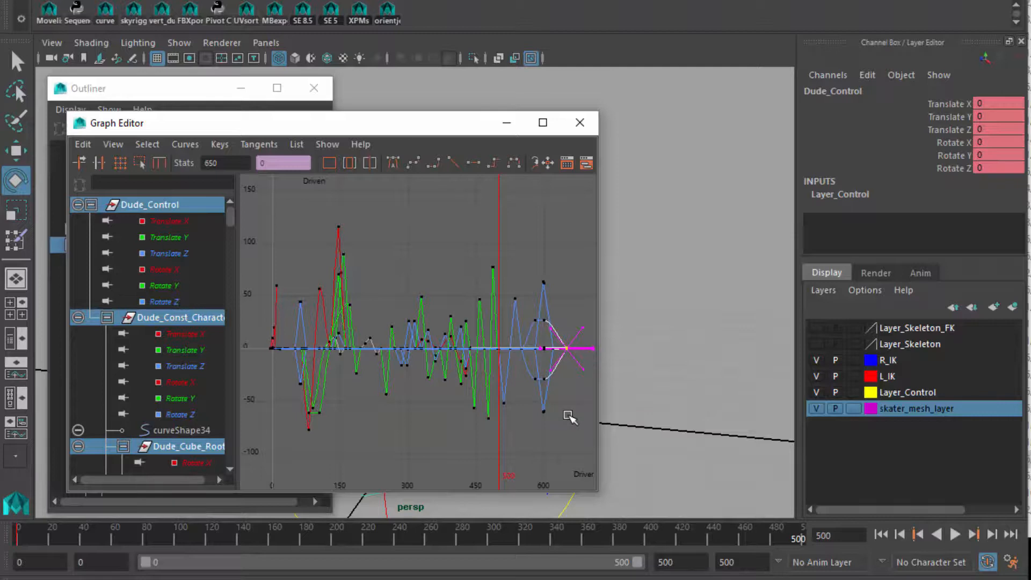
mouse_move(227, 200)
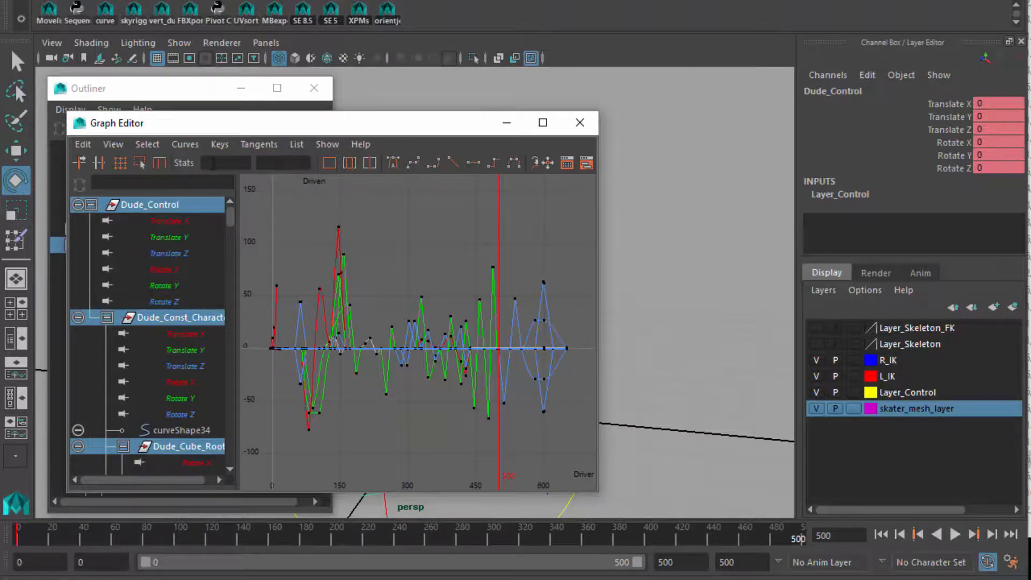
Pick the last key at frame 650 to extend the range, then close the Graph Editor.
click(569, 353)
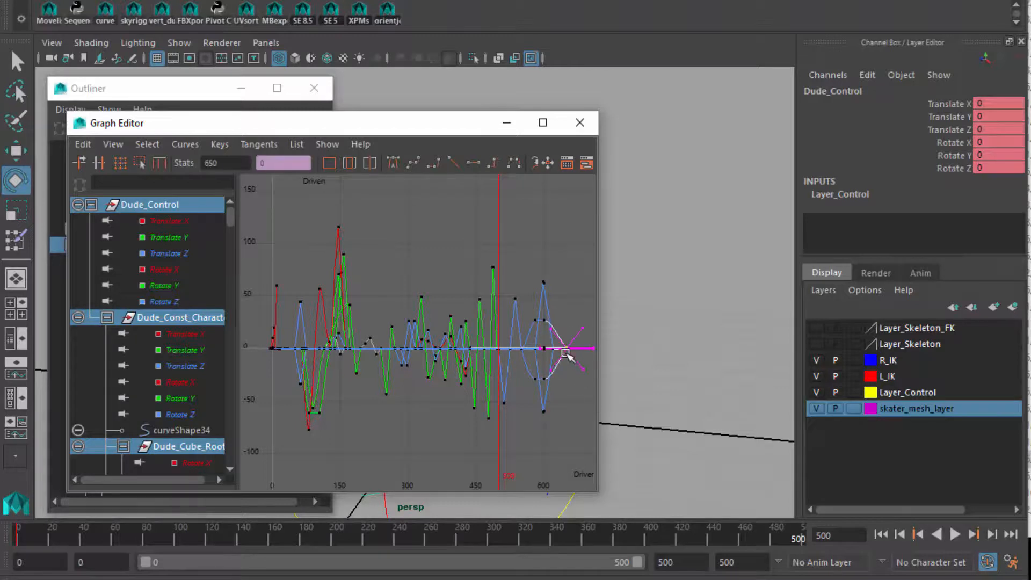
click(579, 122)
text(650)
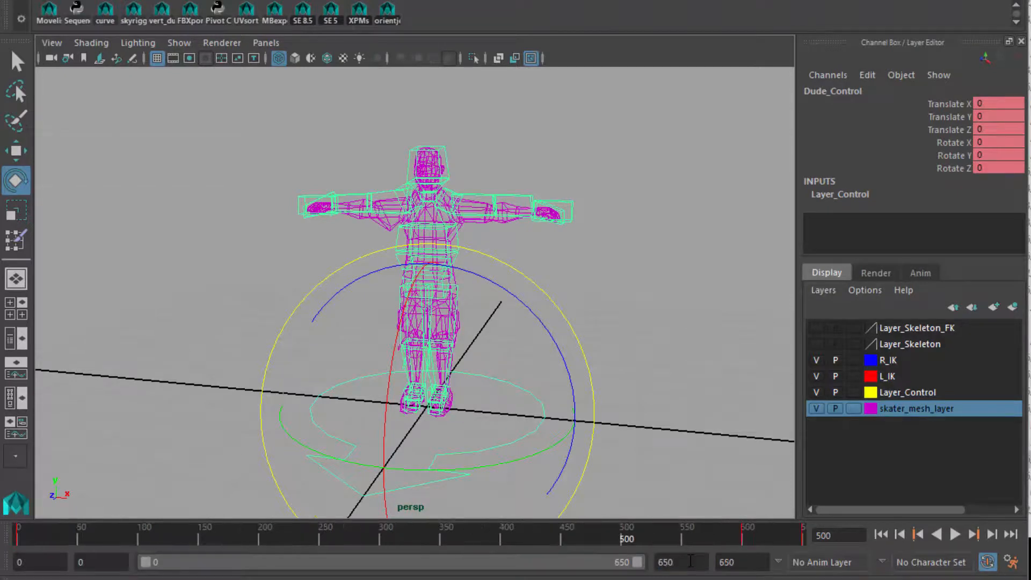
Play the shaded skater through the yoga animation and rest at end frame 650, viewing the upper body.
click(955, 533)
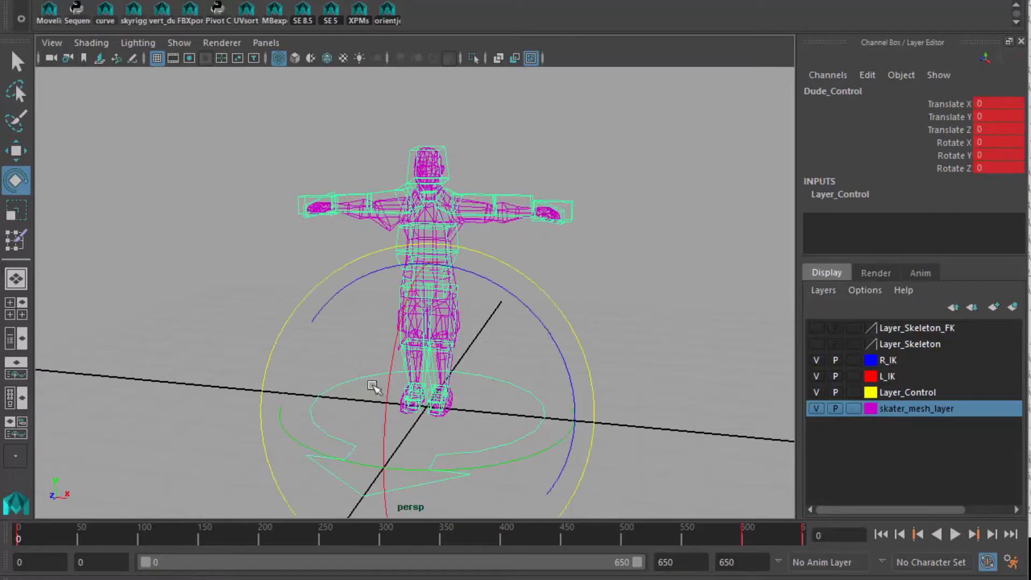
key(5)
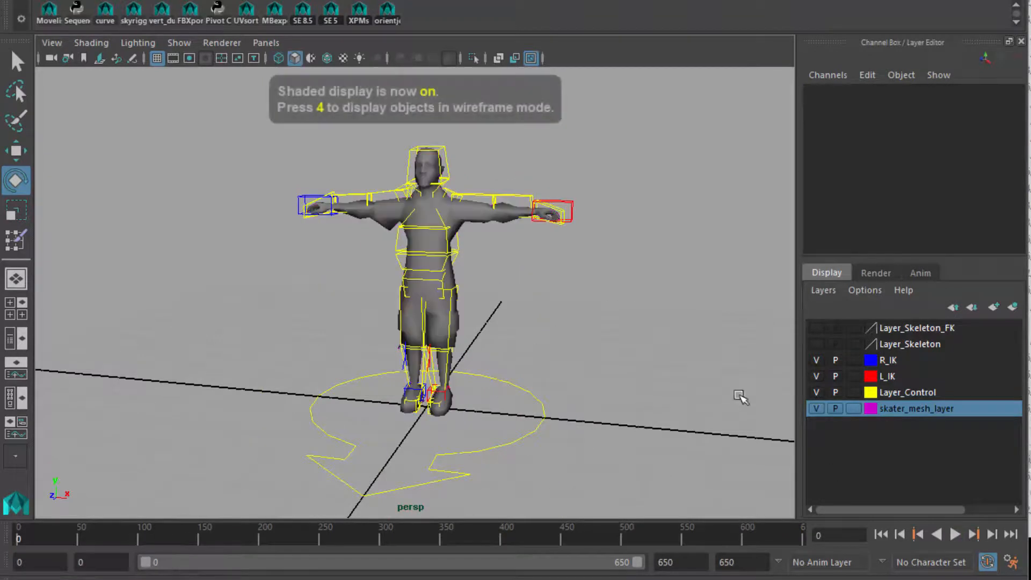
click(956, 534)
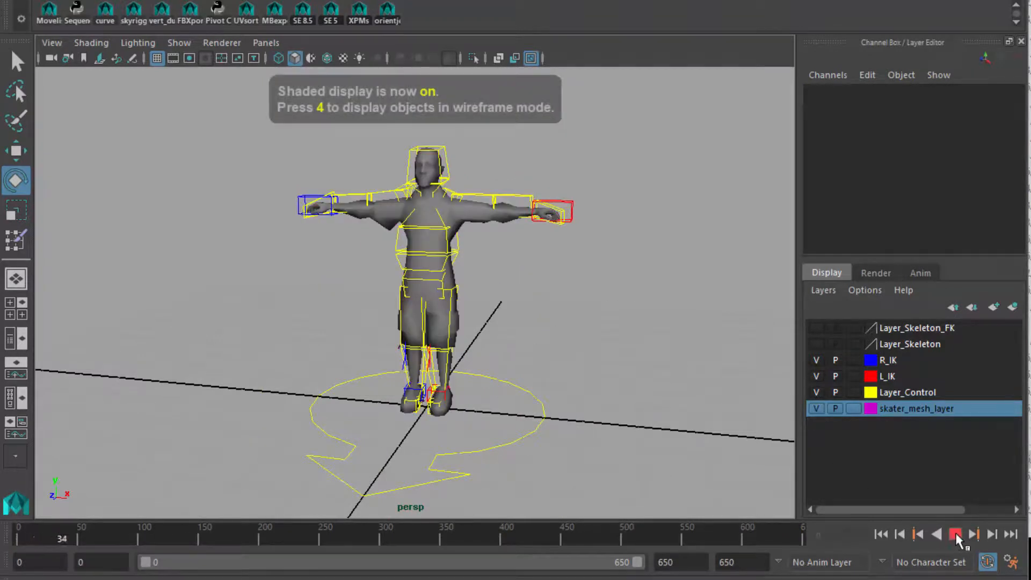
click(956, 534)
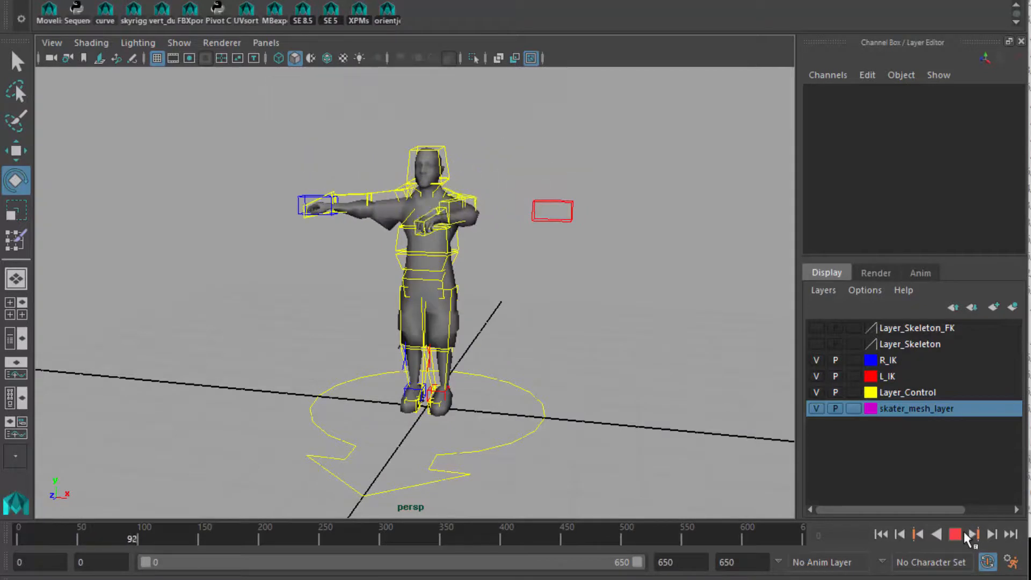
click(956, 534)
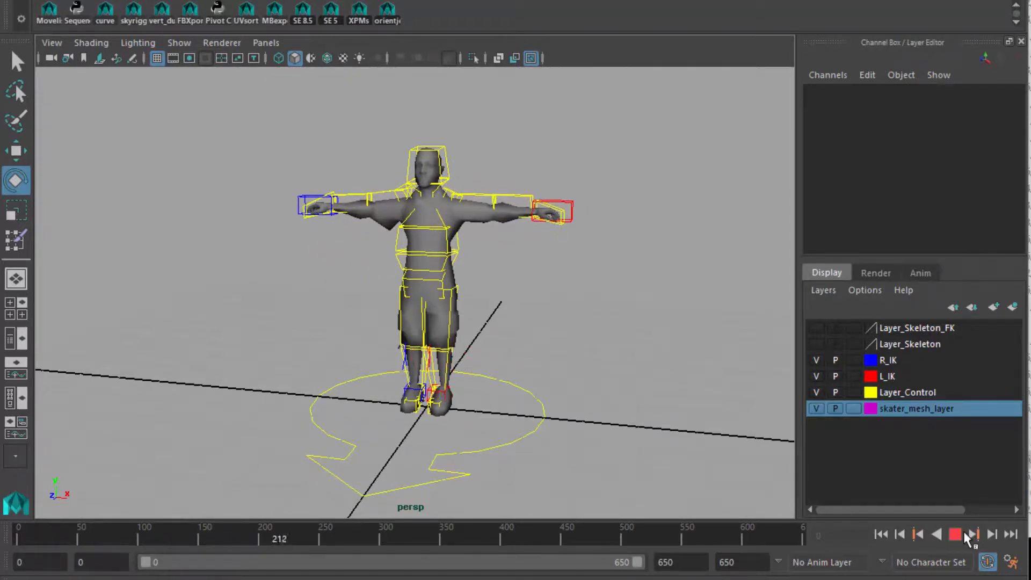
click(956, 534)
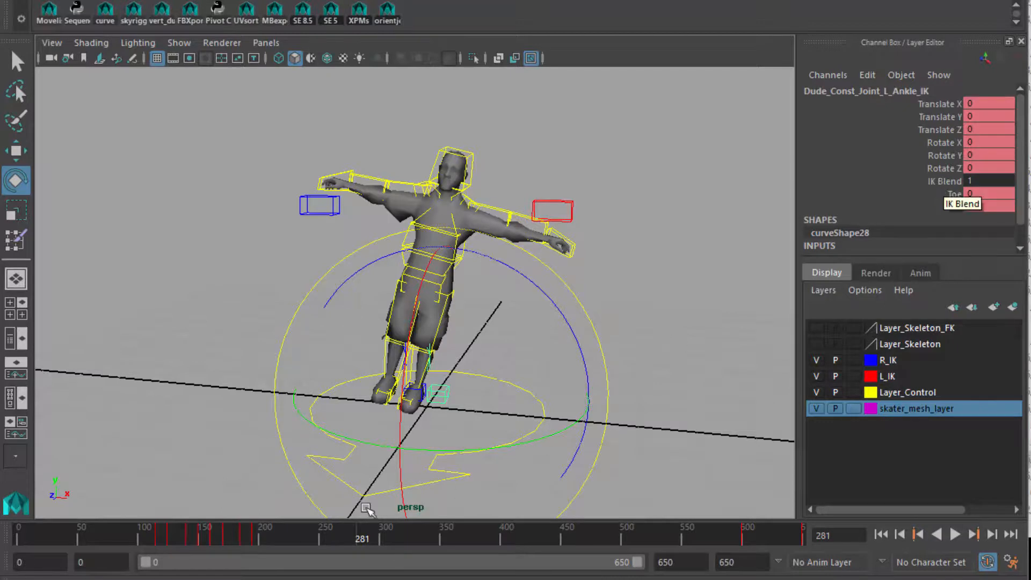
click(162, 533)
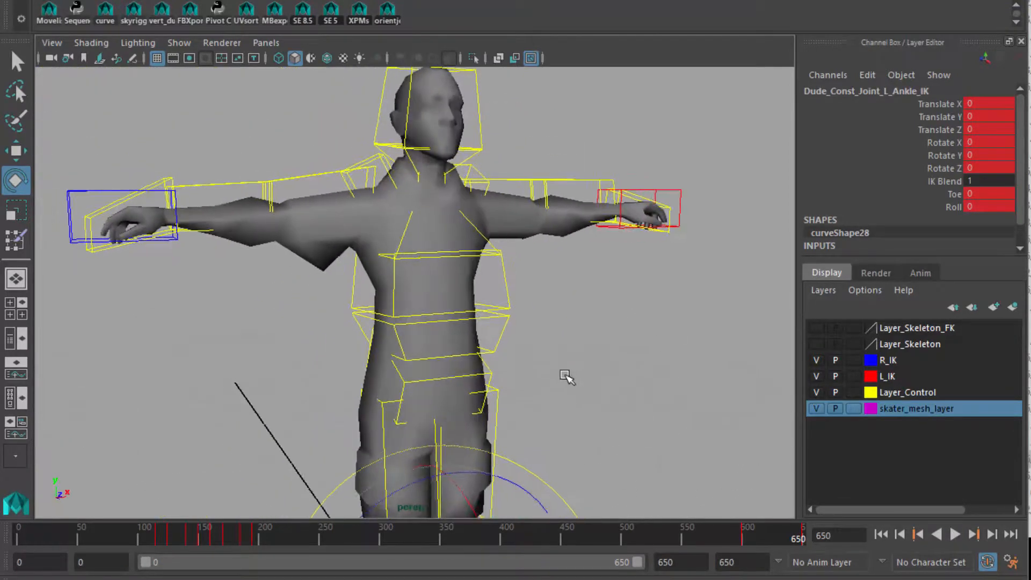
drag(567, 378, 650, 422)
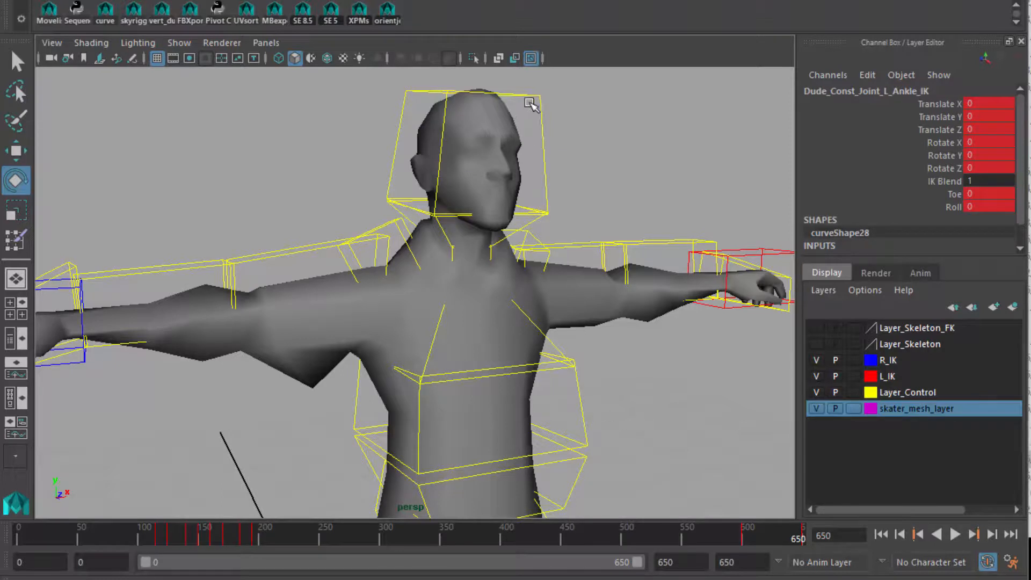
Select the head control and scrub the animation forward to frame 626.
click(530, 105)
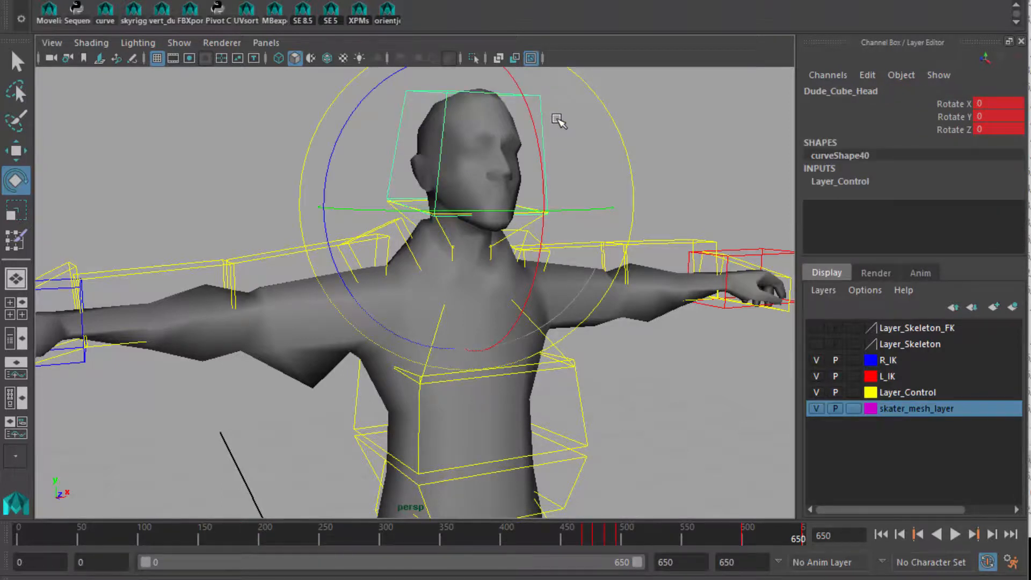
mouse_move(552, 131)
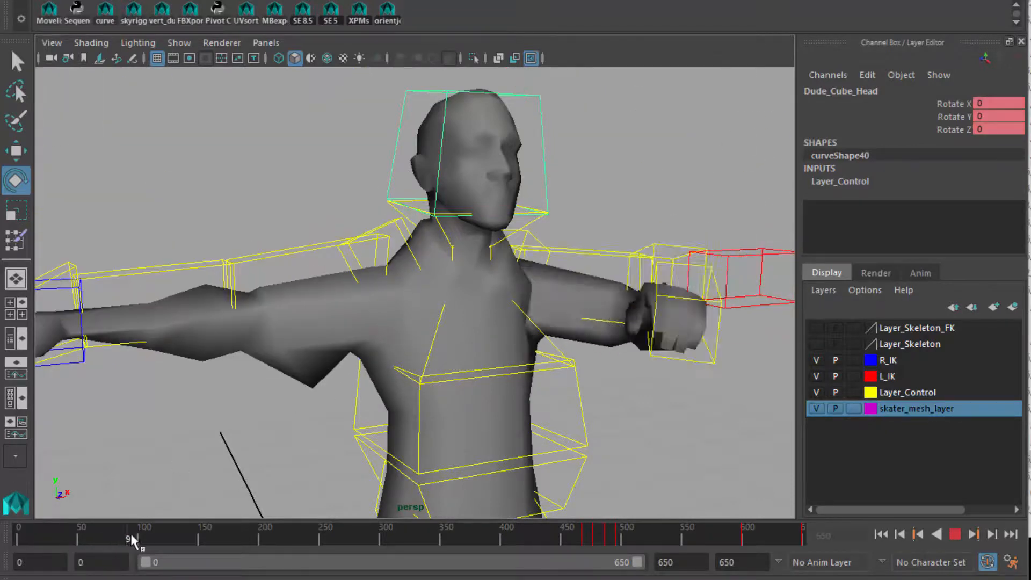
drag(130, 538, 232, 538)
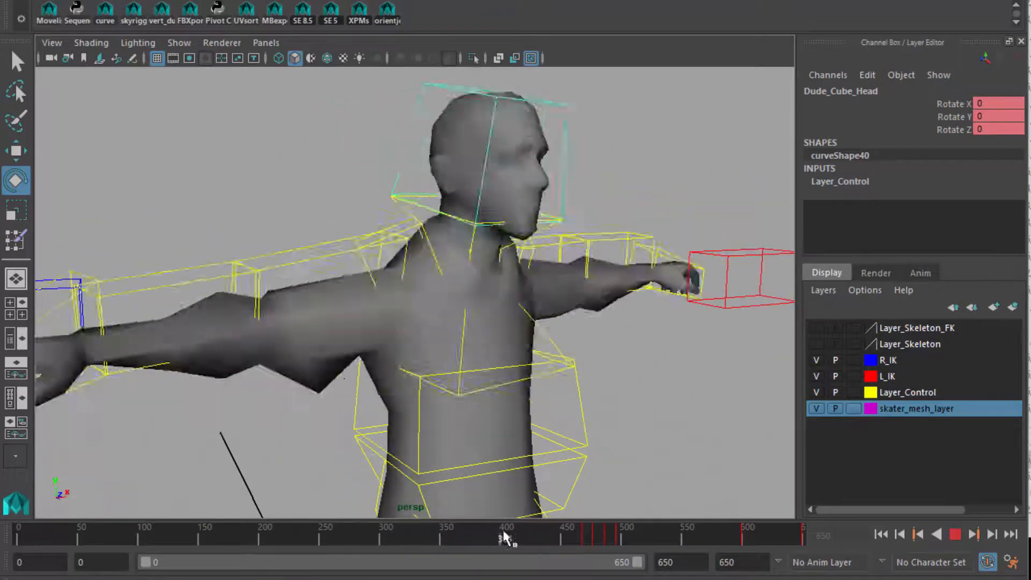
drag(505, 533, 564, 533)
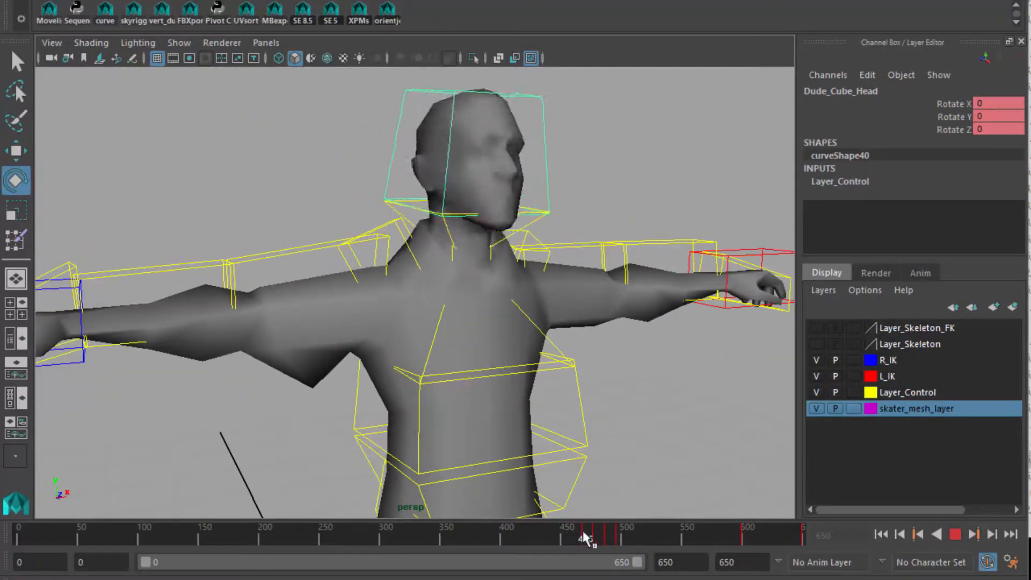
drag(585, 537, 648, 539)
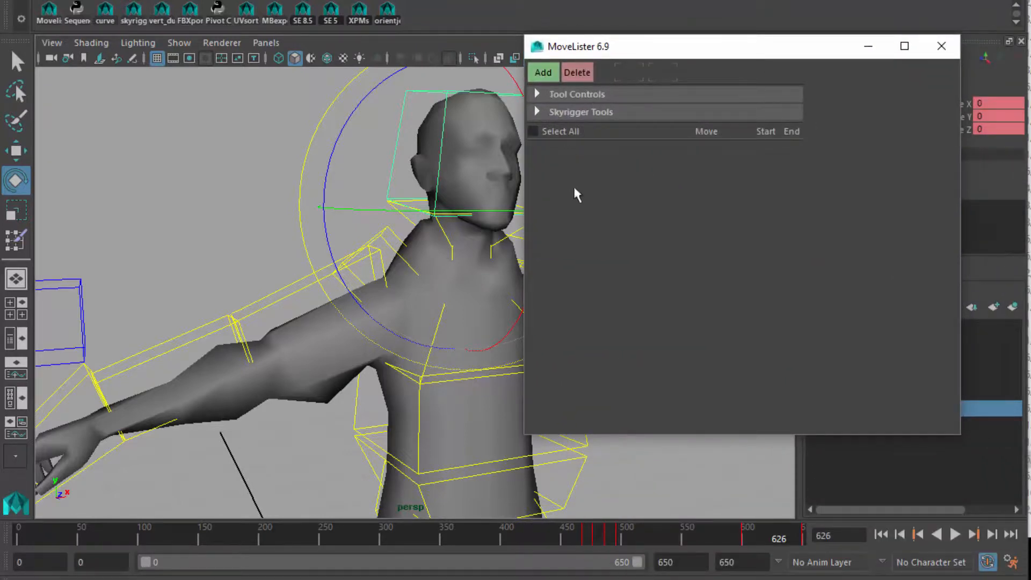
Close MoveLister and scrub back to narrow playback to frames 50–77.
click(942, 46)
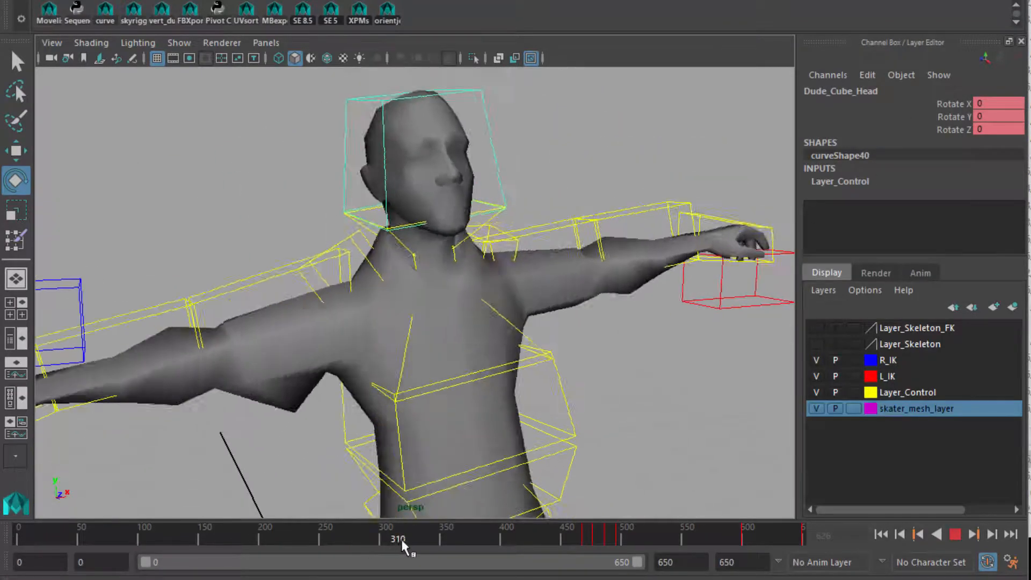
drag(400, 538, 329, 538)
text(77)
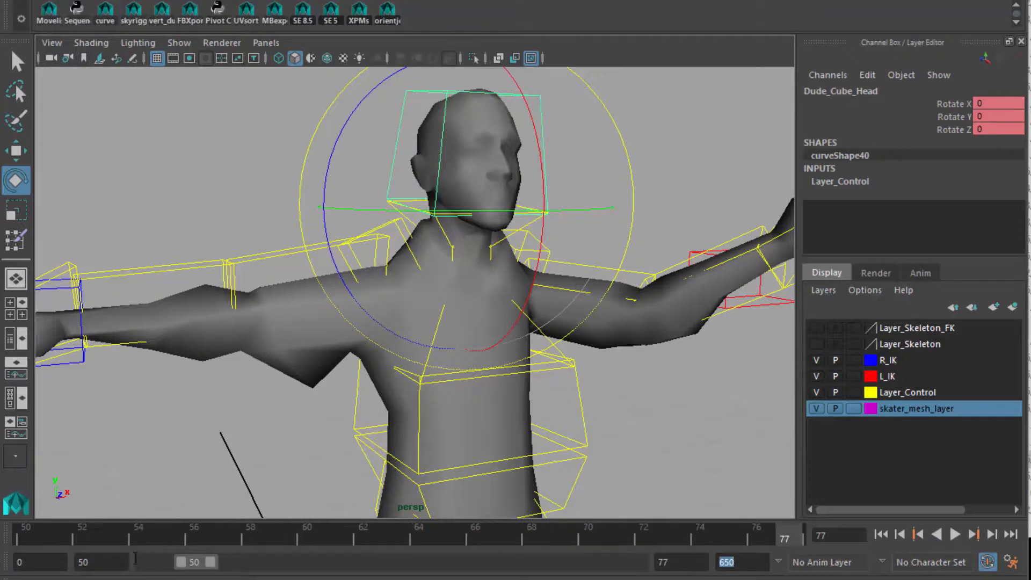
Loop the 50–77 range to watch the shoulders deform, stopping at frame 51.
click(956, 534)
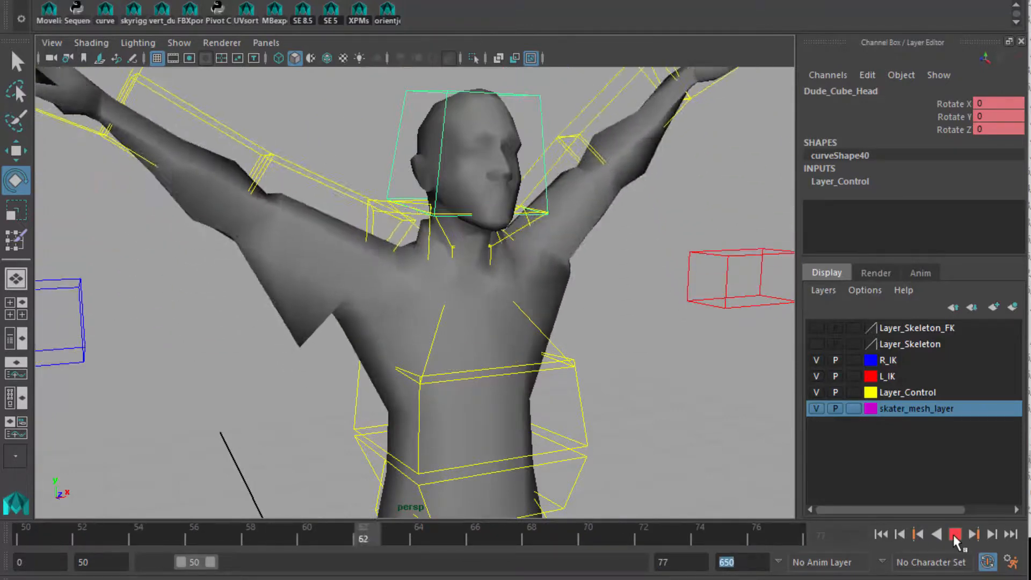
click(955, 534)
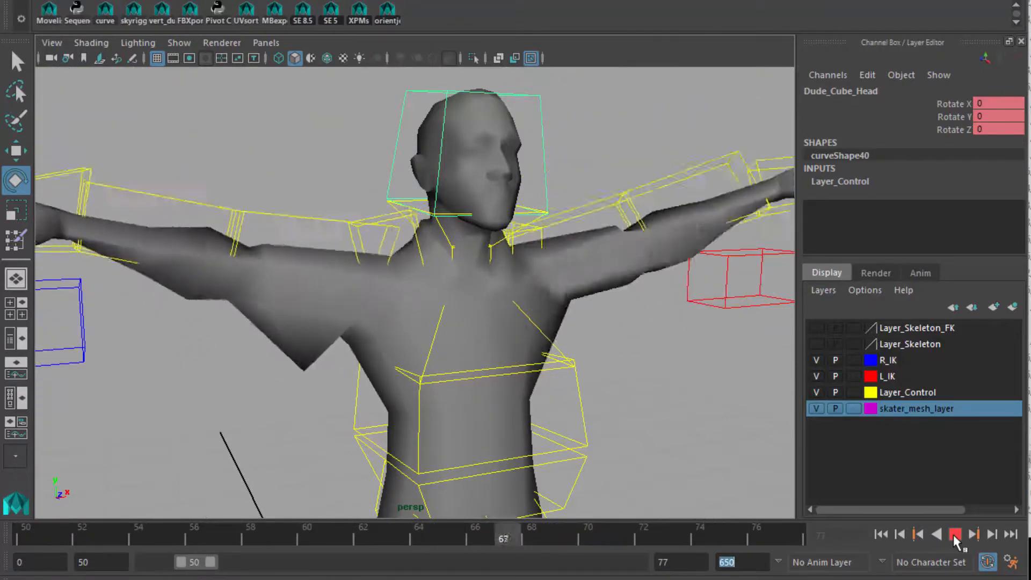
click(937, 534)
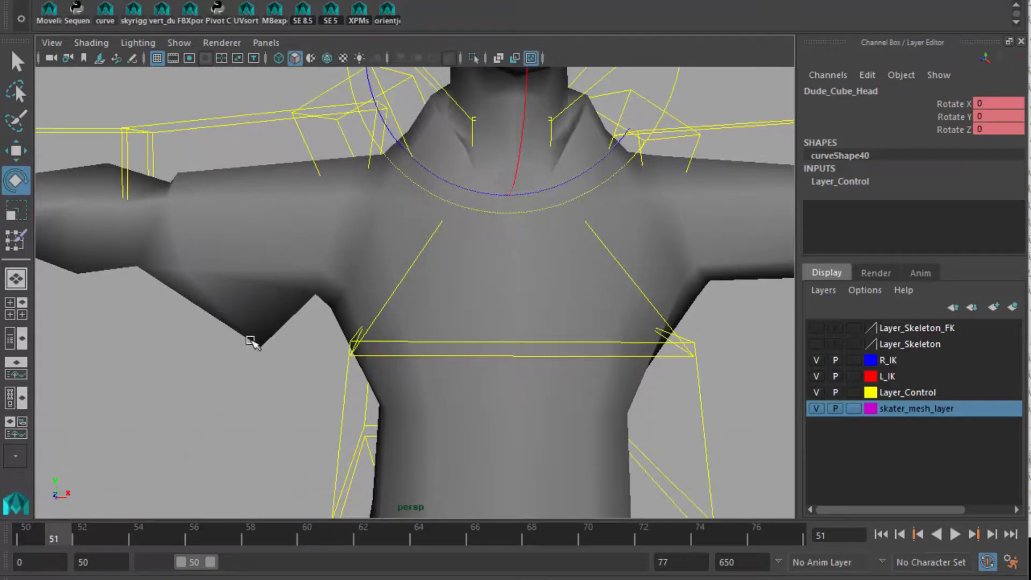
Start the Paint Skin Weights Tool on the skater mesh and show the left elbow influence.
right_click(254, 341)
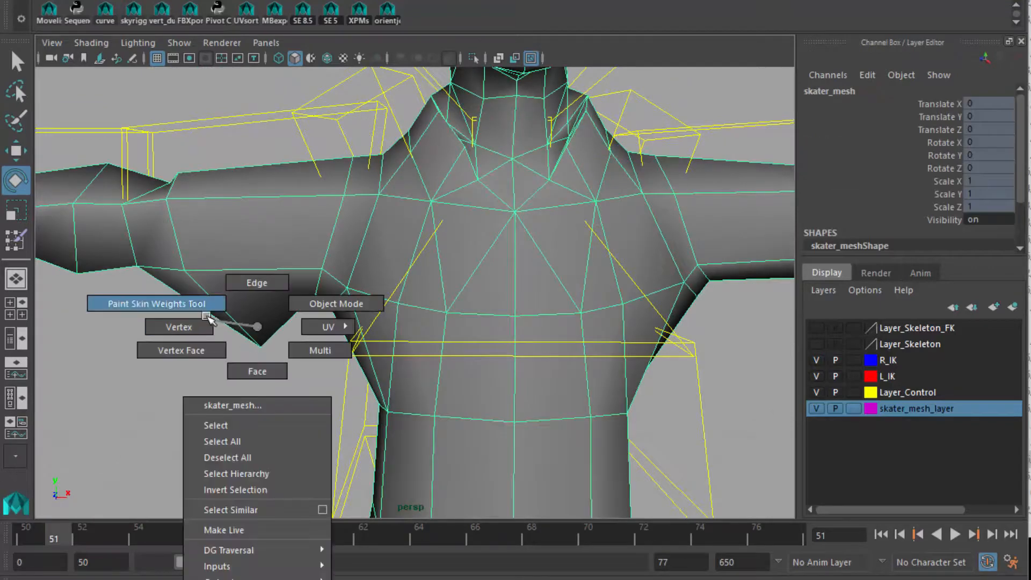
click(154, 303)
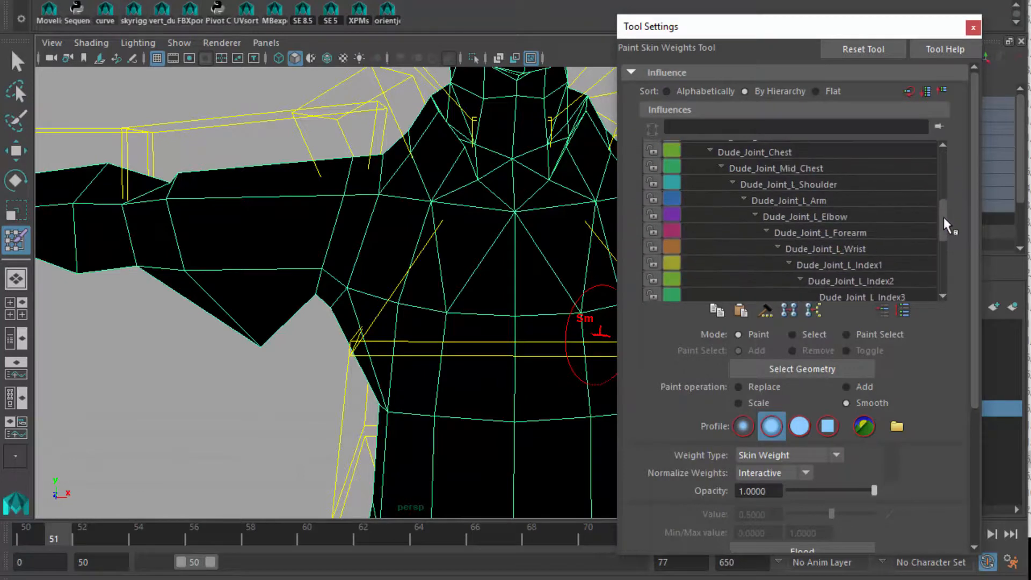
scroll(down, 3)
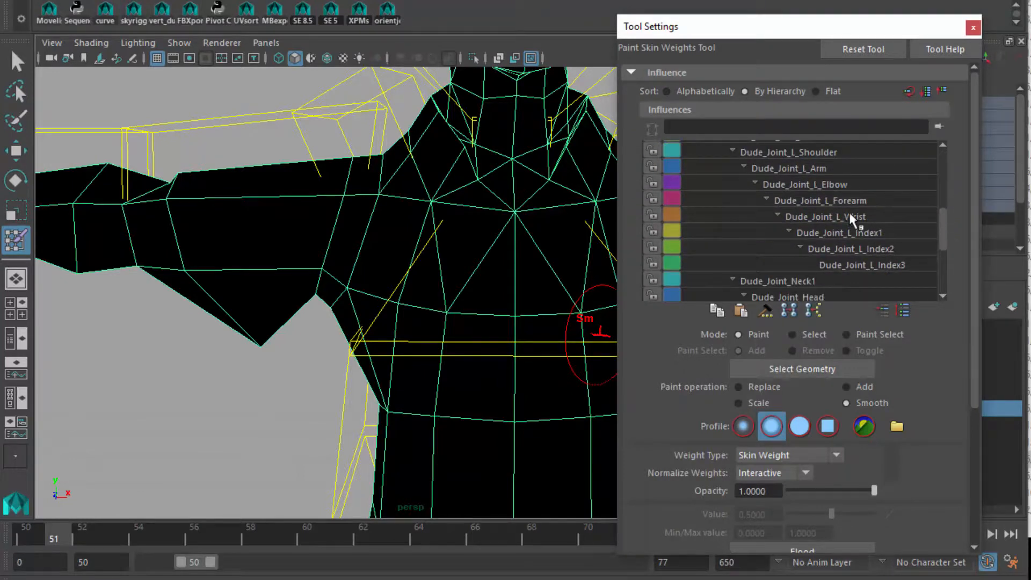
click(805, 184)
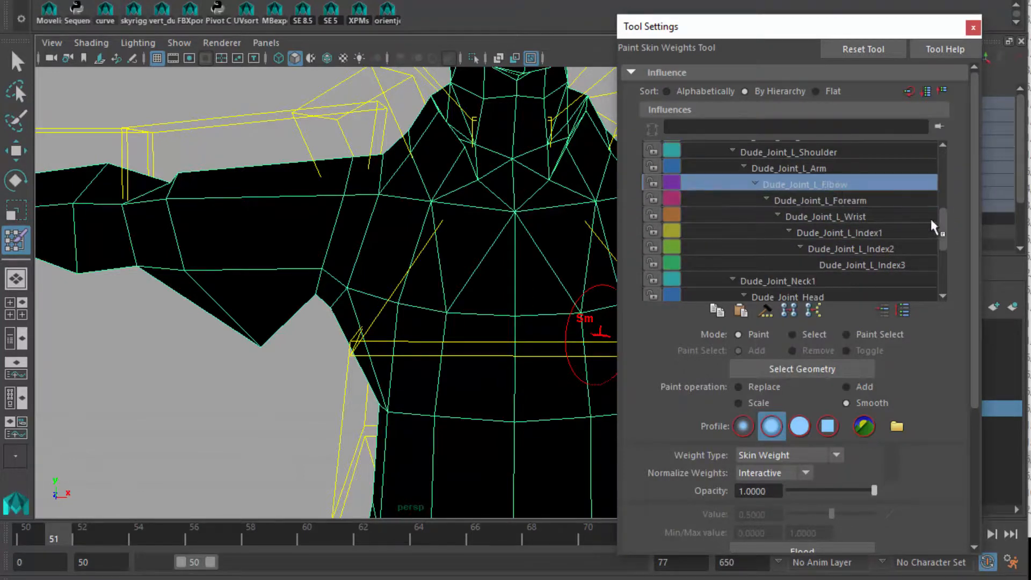
Inspect R_Forearm, R_Elbow and Dude_Joint_R_Arm weight influences along the raised right arm.
scroll(down, 3)
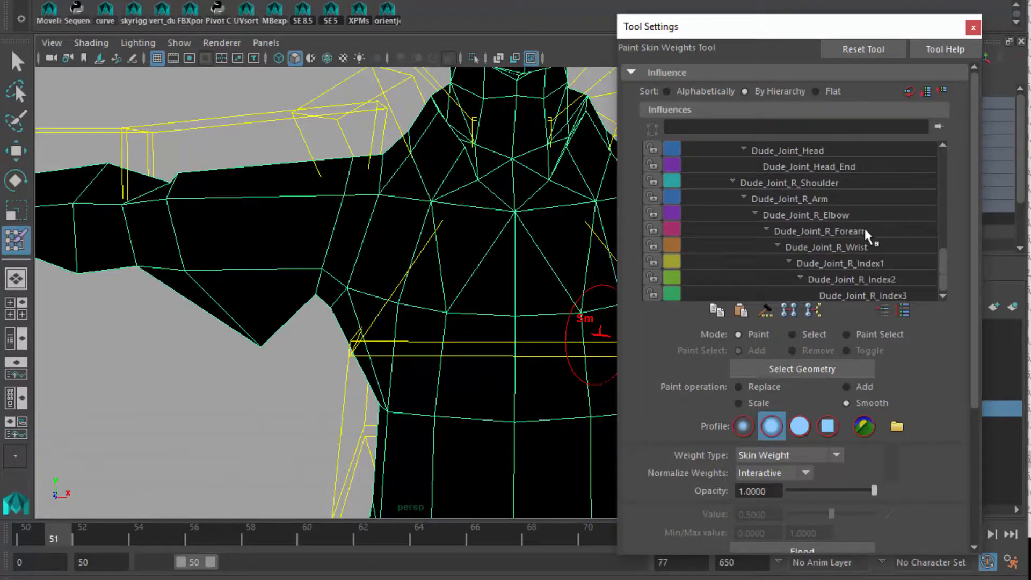
click(820, 231)
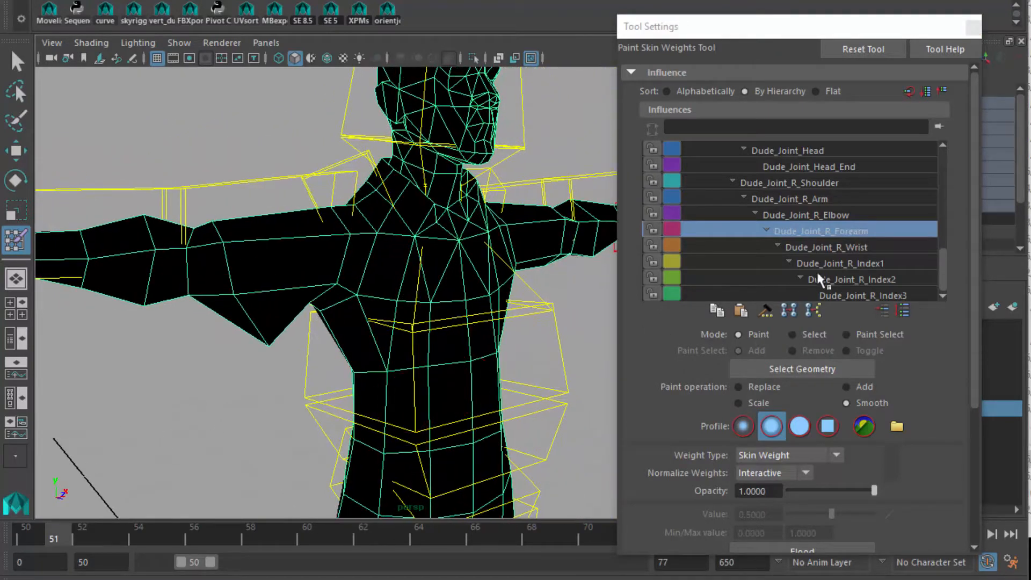
click(806, 215)
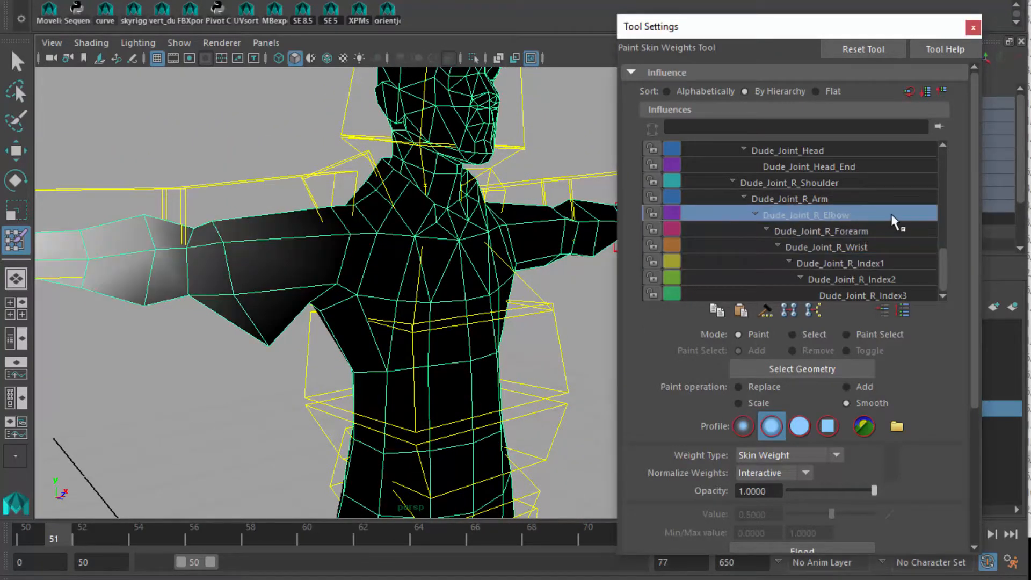
click(790, 199)
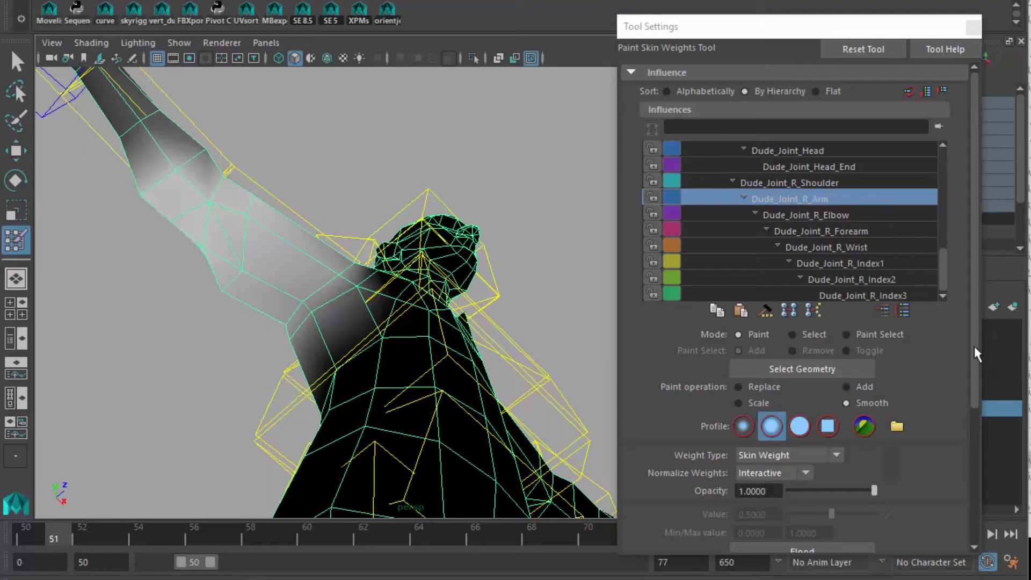
scroll(down, 3)
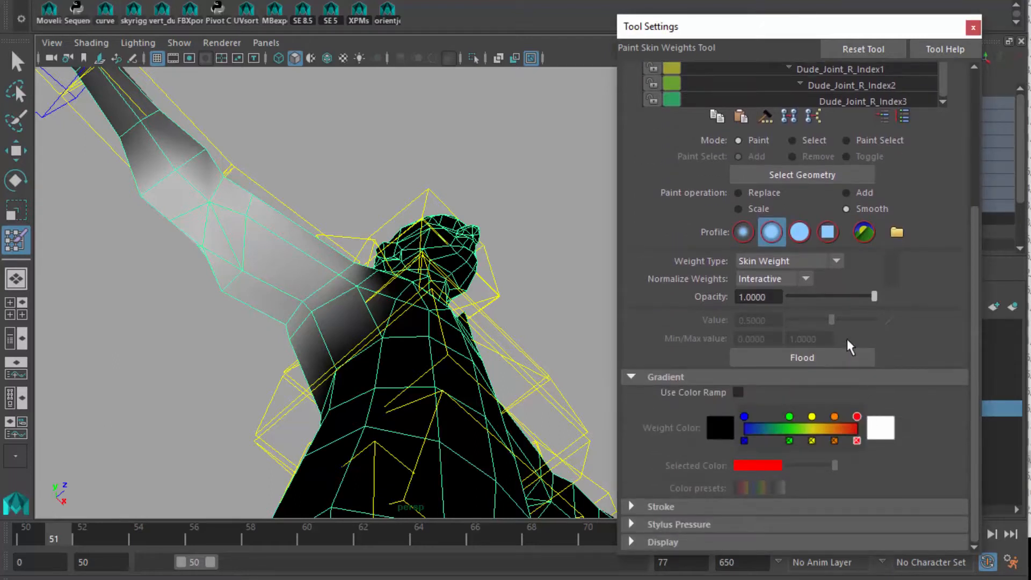